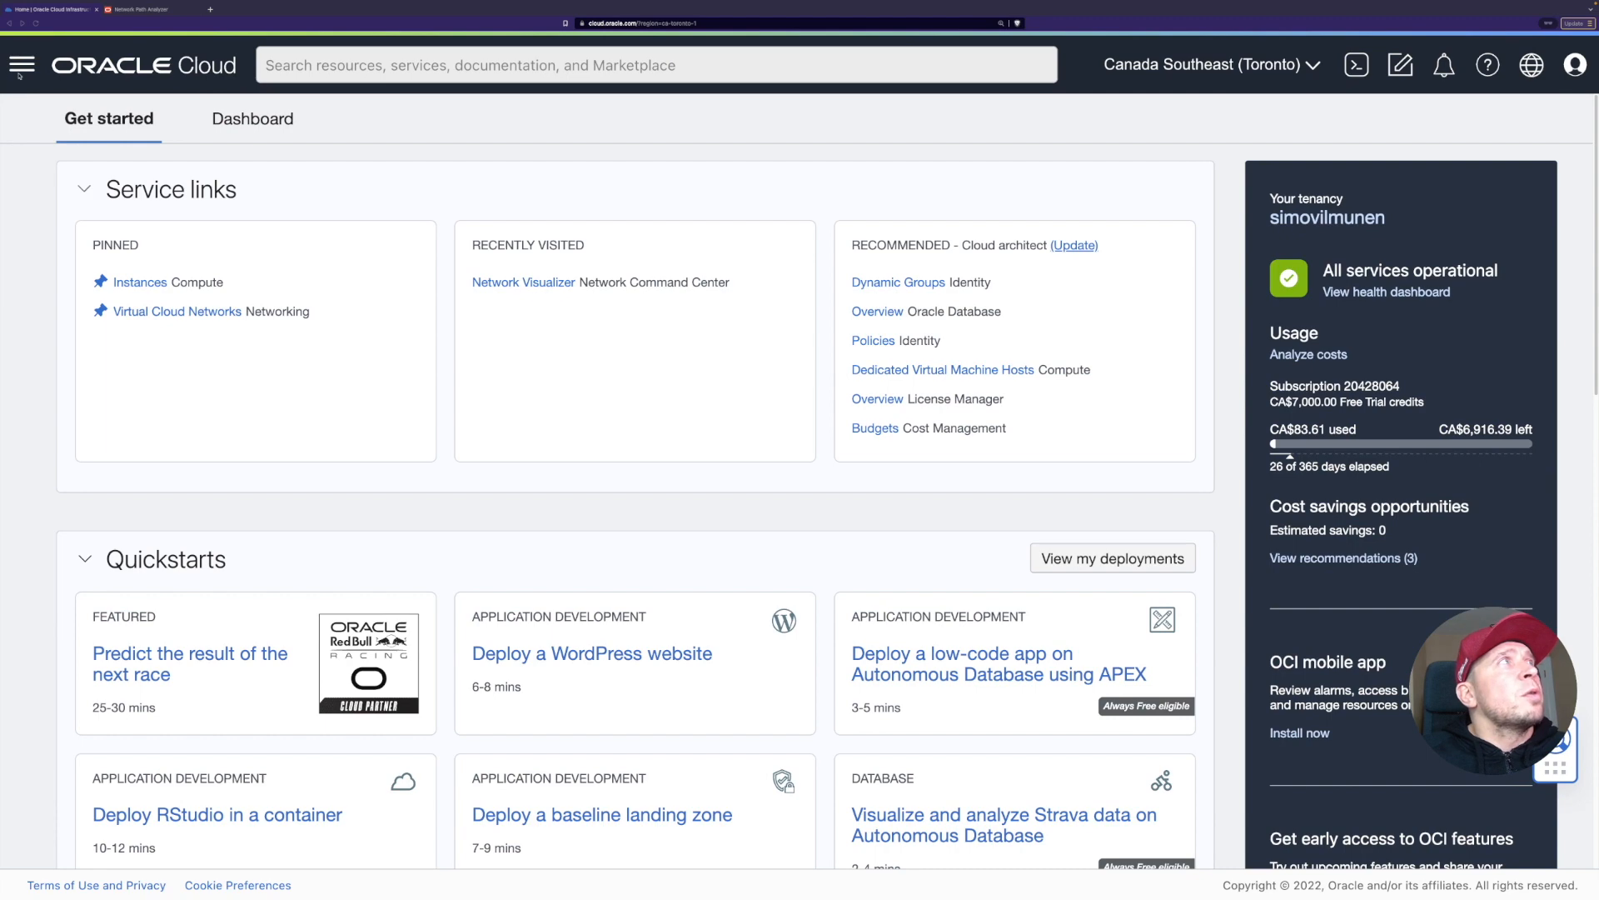
Navigate from the console menu through Networking to the Network Command Center overview.
{"action": "left_click", "coordinate": [20, 65]}
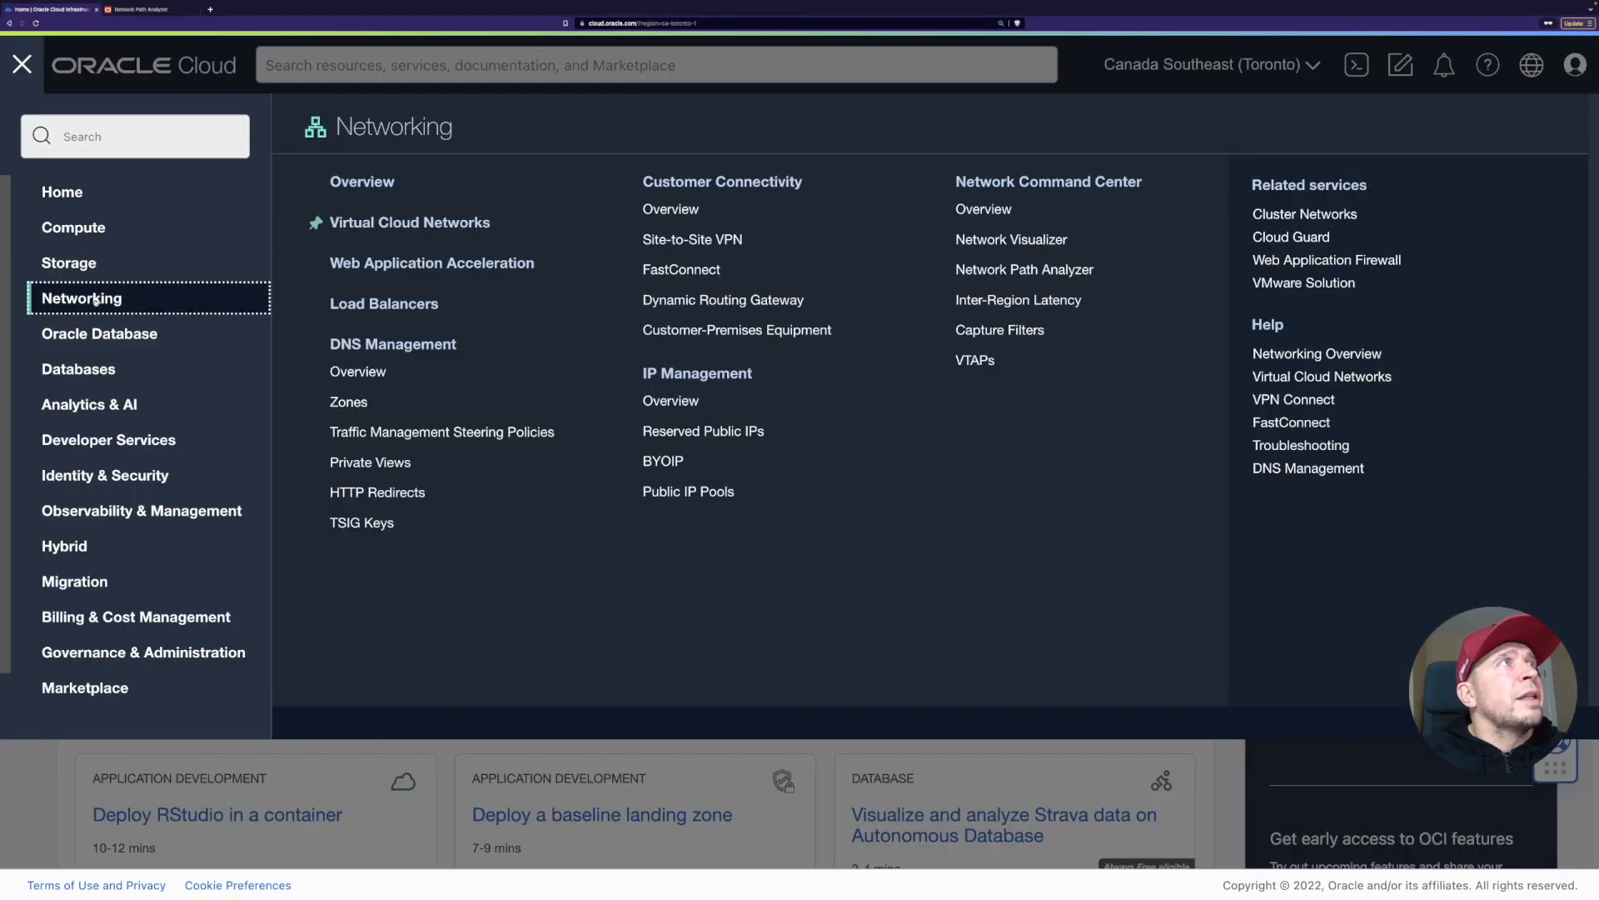
{"action": "mouse_move", "coordinate": [393, 344]}
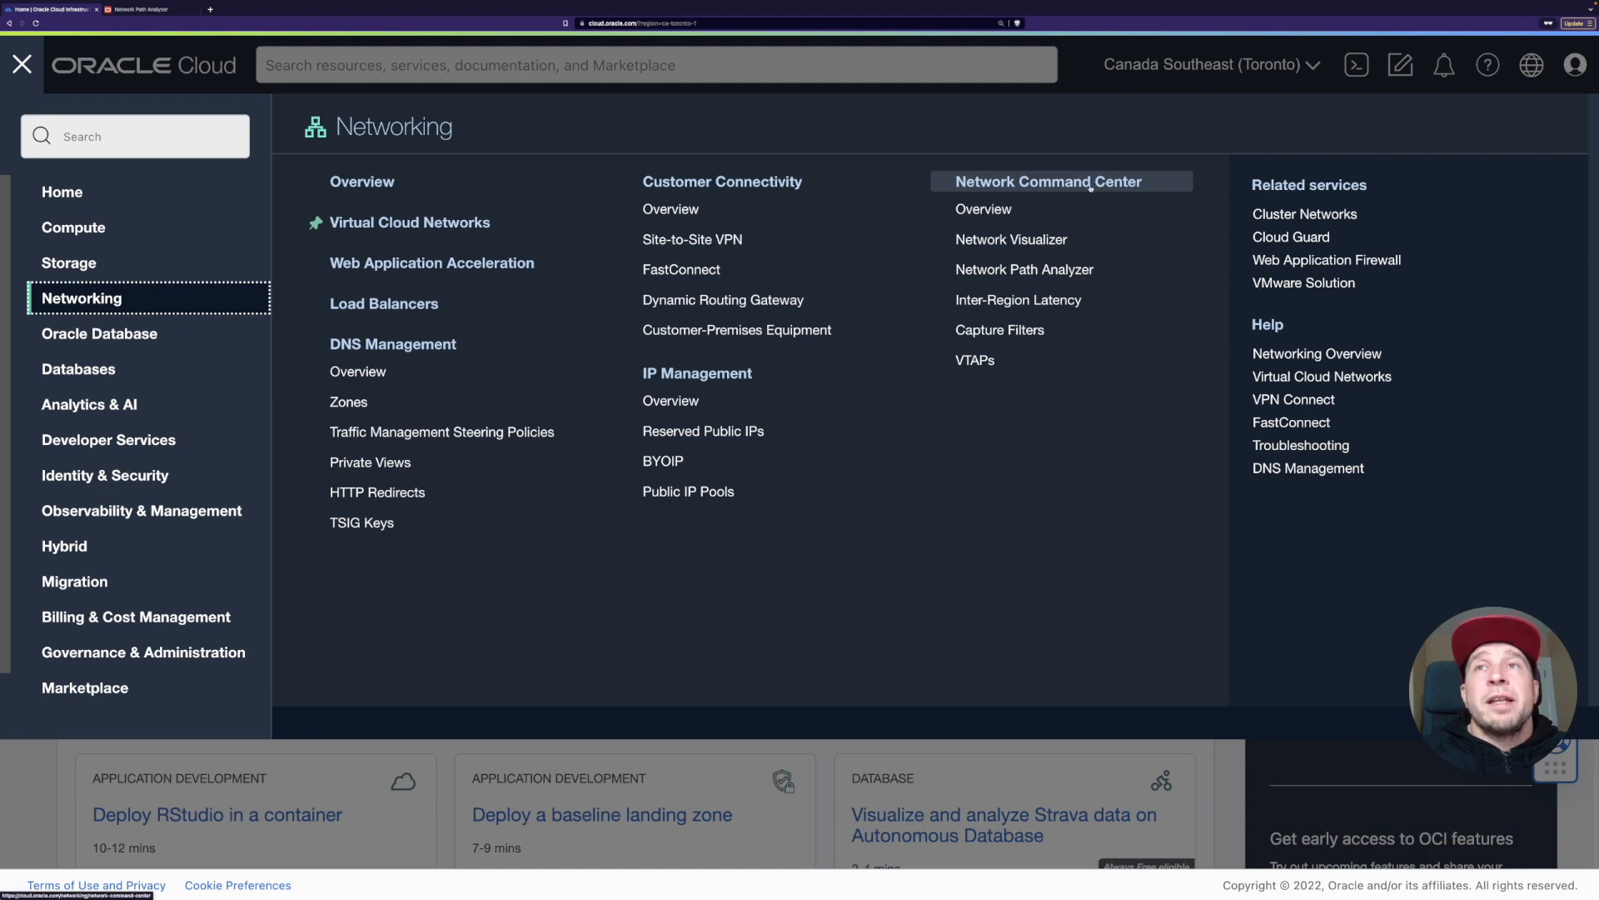
{"action": "mouse_move", "coordinate": [1011, 238]}
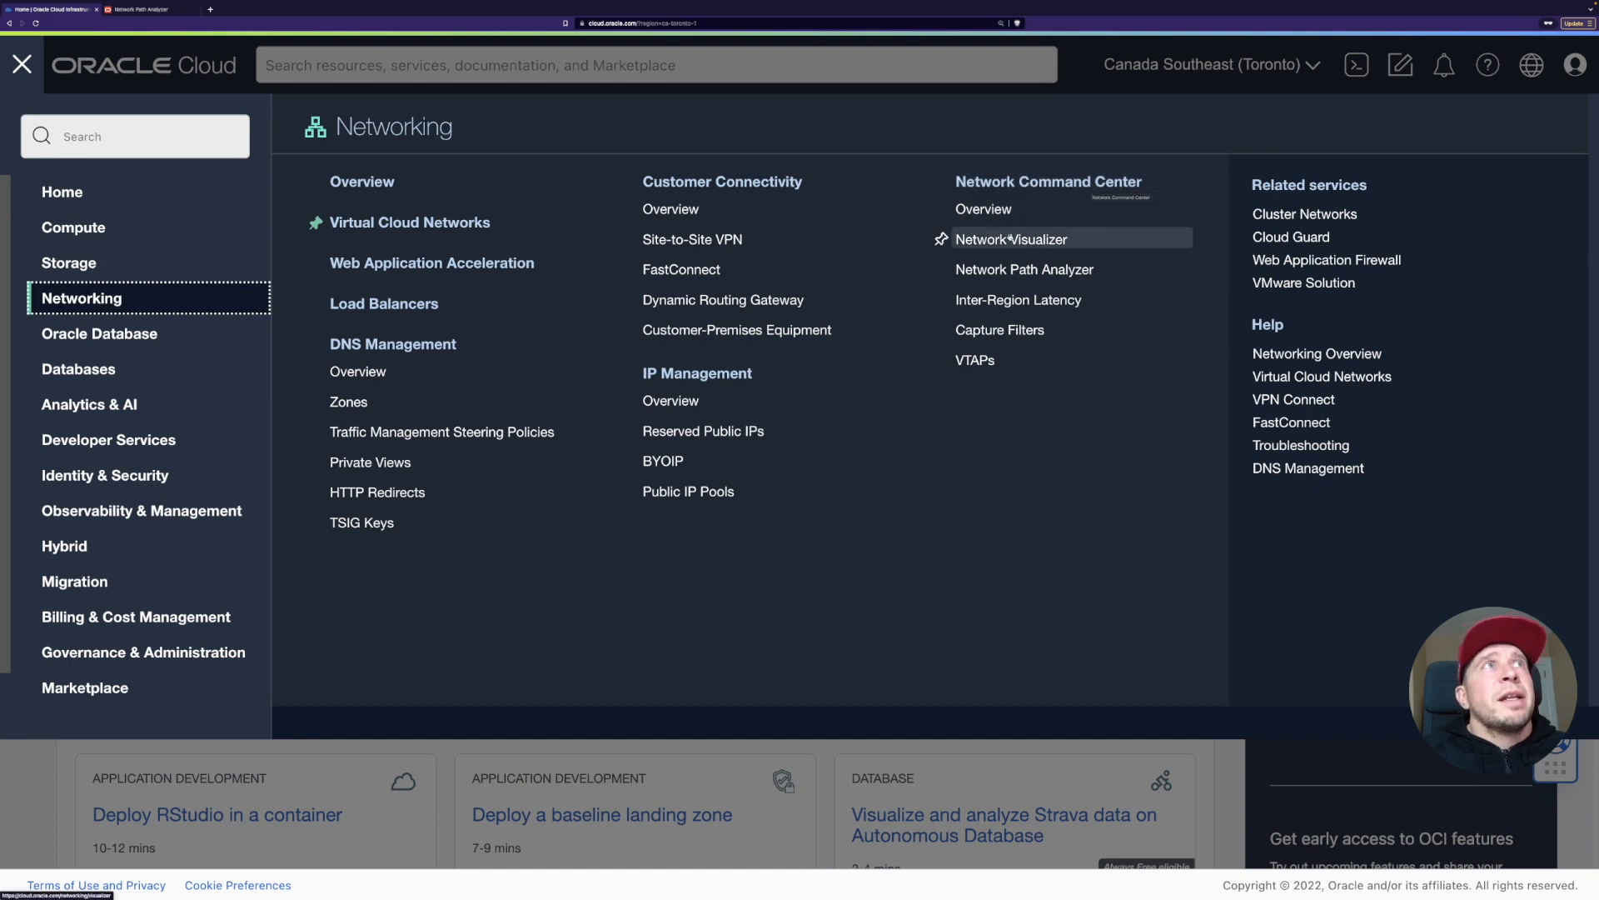
{"action": "left_click", "coordinate": [1010, 239]}
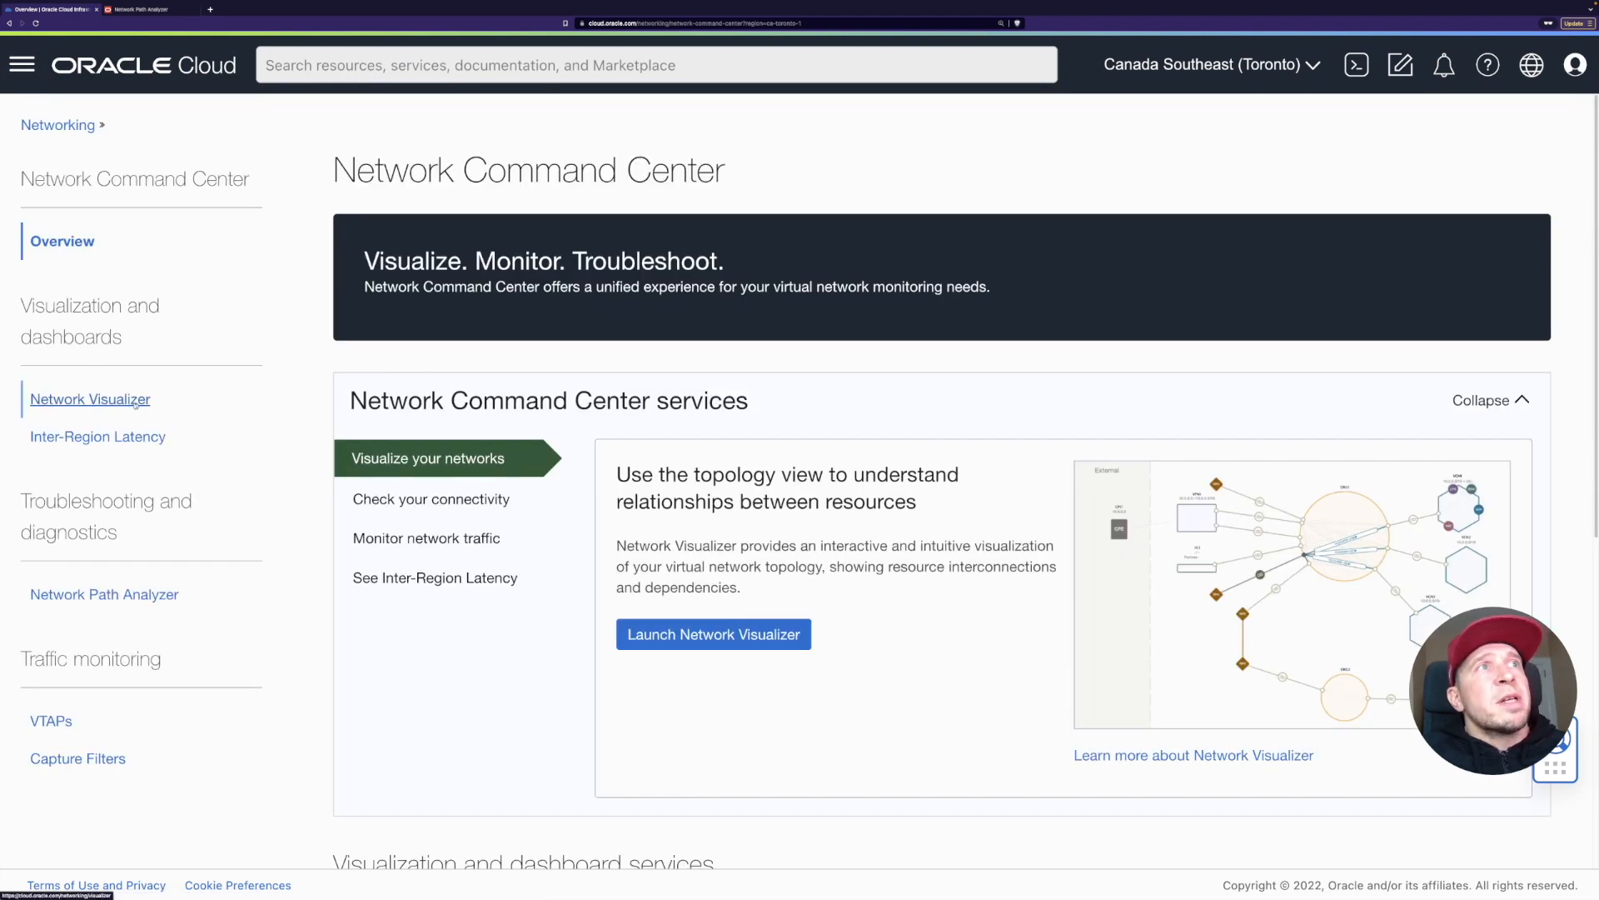
{"action": "mouse_move", "coordinate": [1240, 489]}
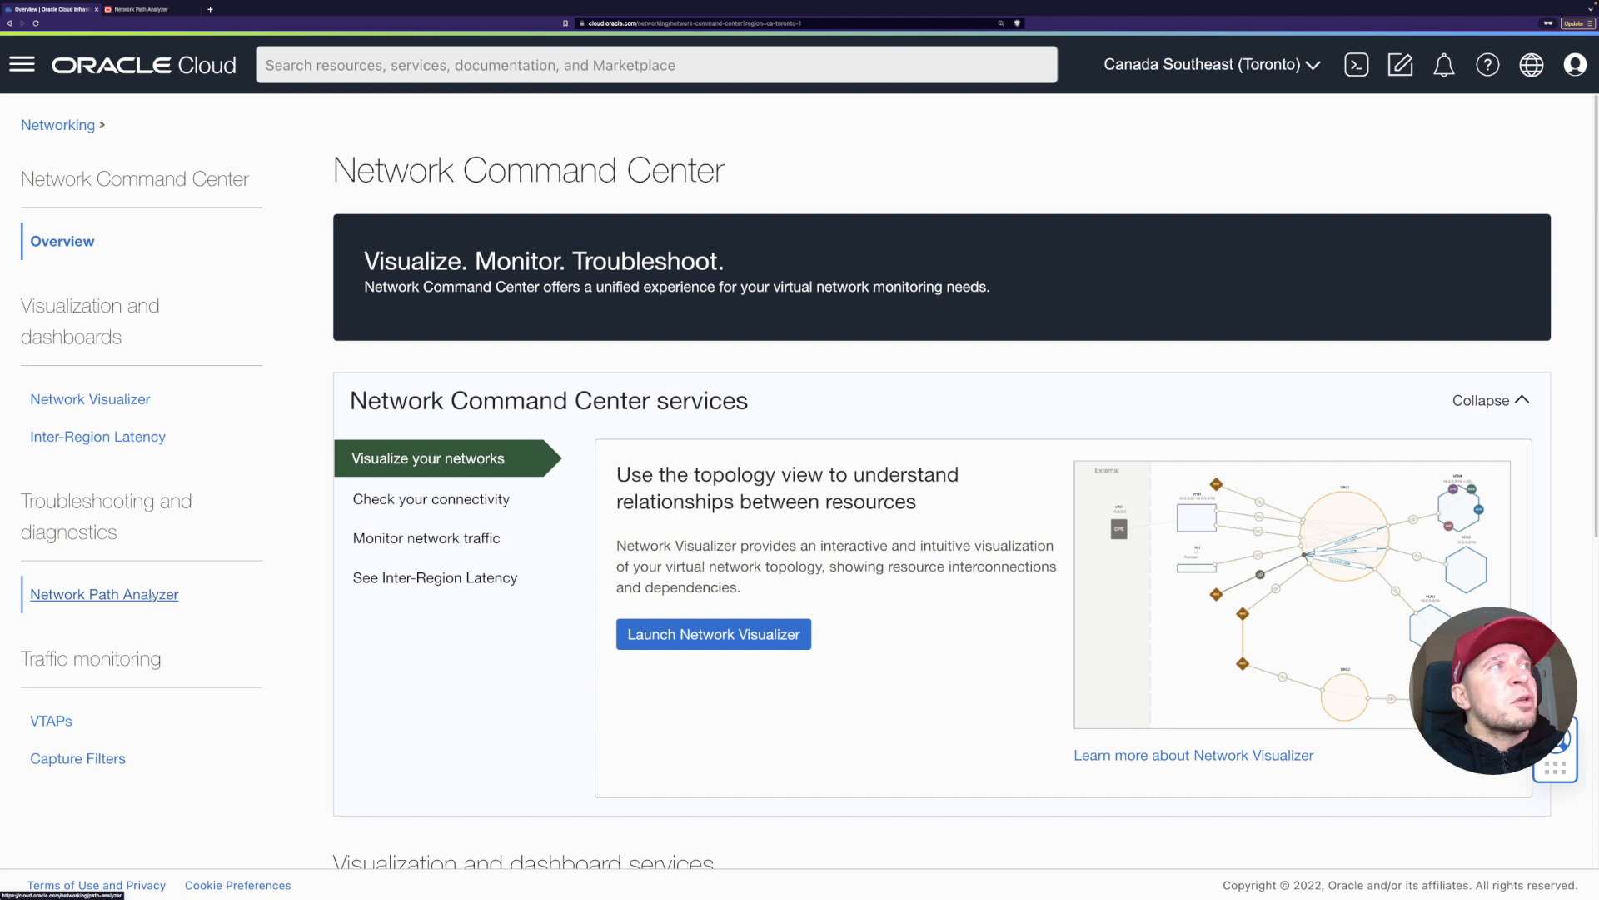
{"action": "mouse_move", "coordinate": [103, 593]}
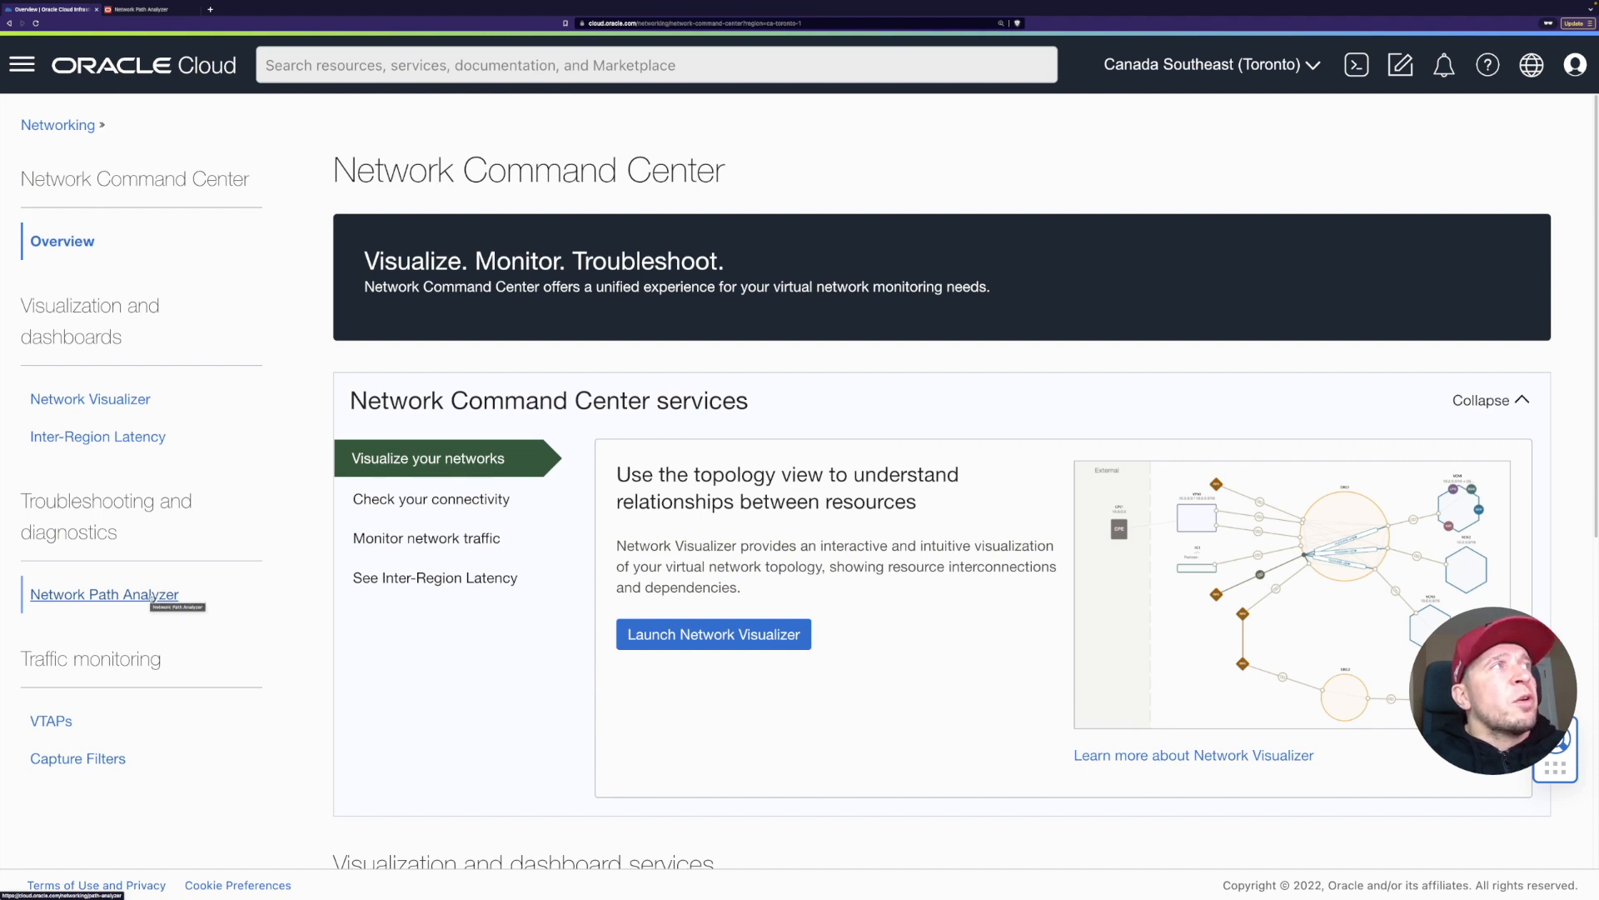
Go to Network Path Analyzer and scope it to the tfg-playground compartment under root.
{"action": "left_click", "coordinate": [103, 595]}
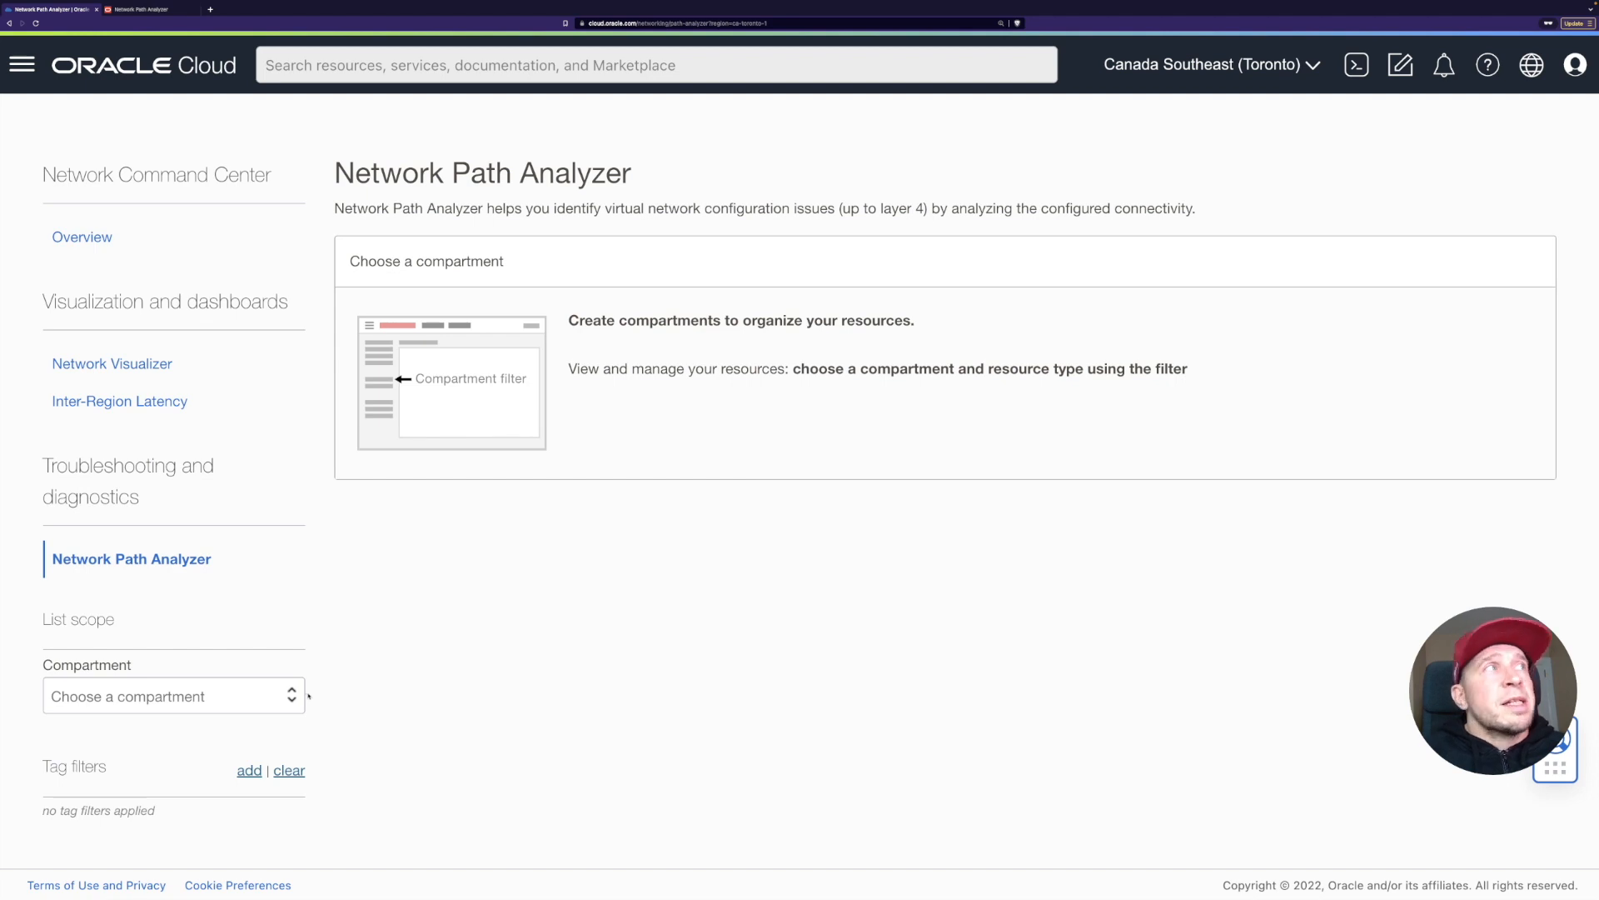
{"action": "left_click", "coordinate": [166, 696]}
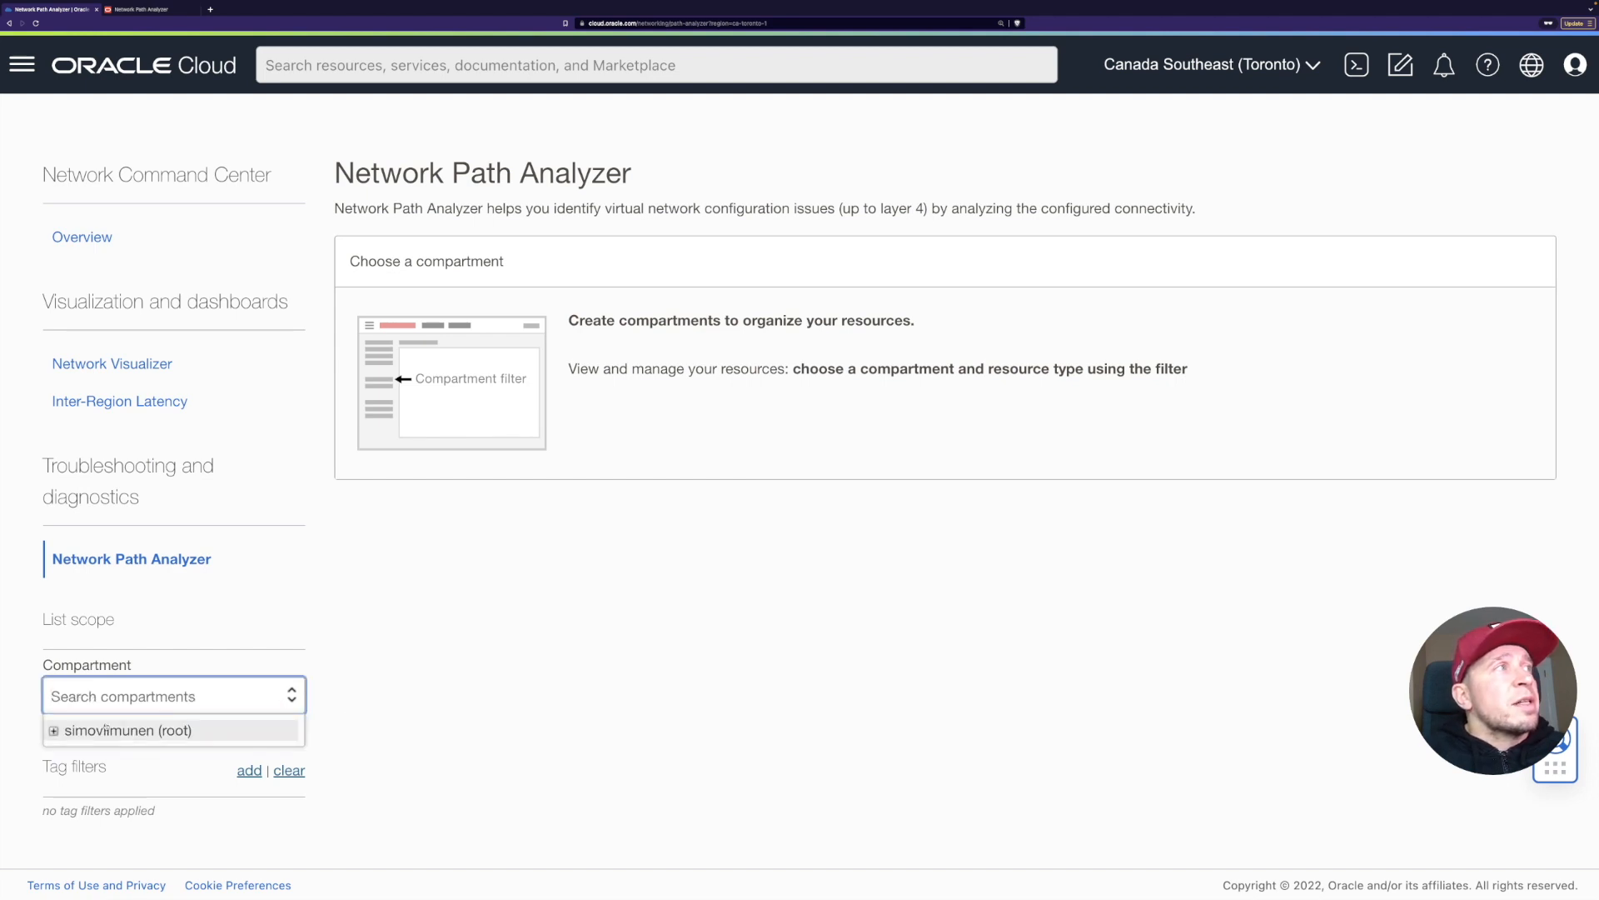
{"action": "left_click", "coordinate": [54, 730]}
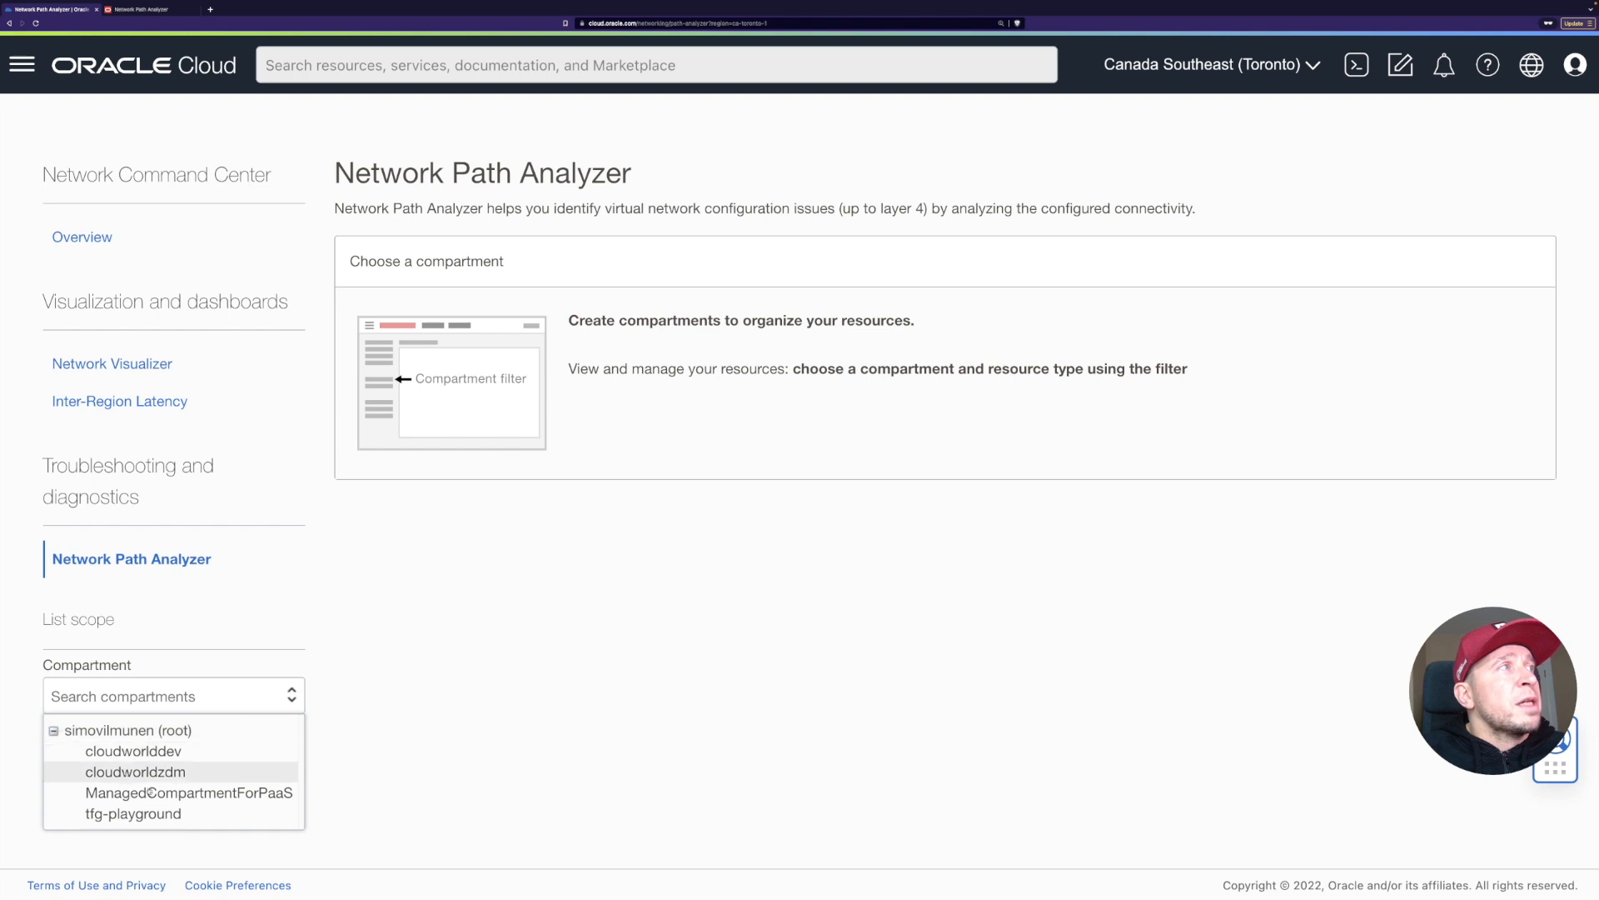
{"action": "left_click", "coordinate": [134, 813]}
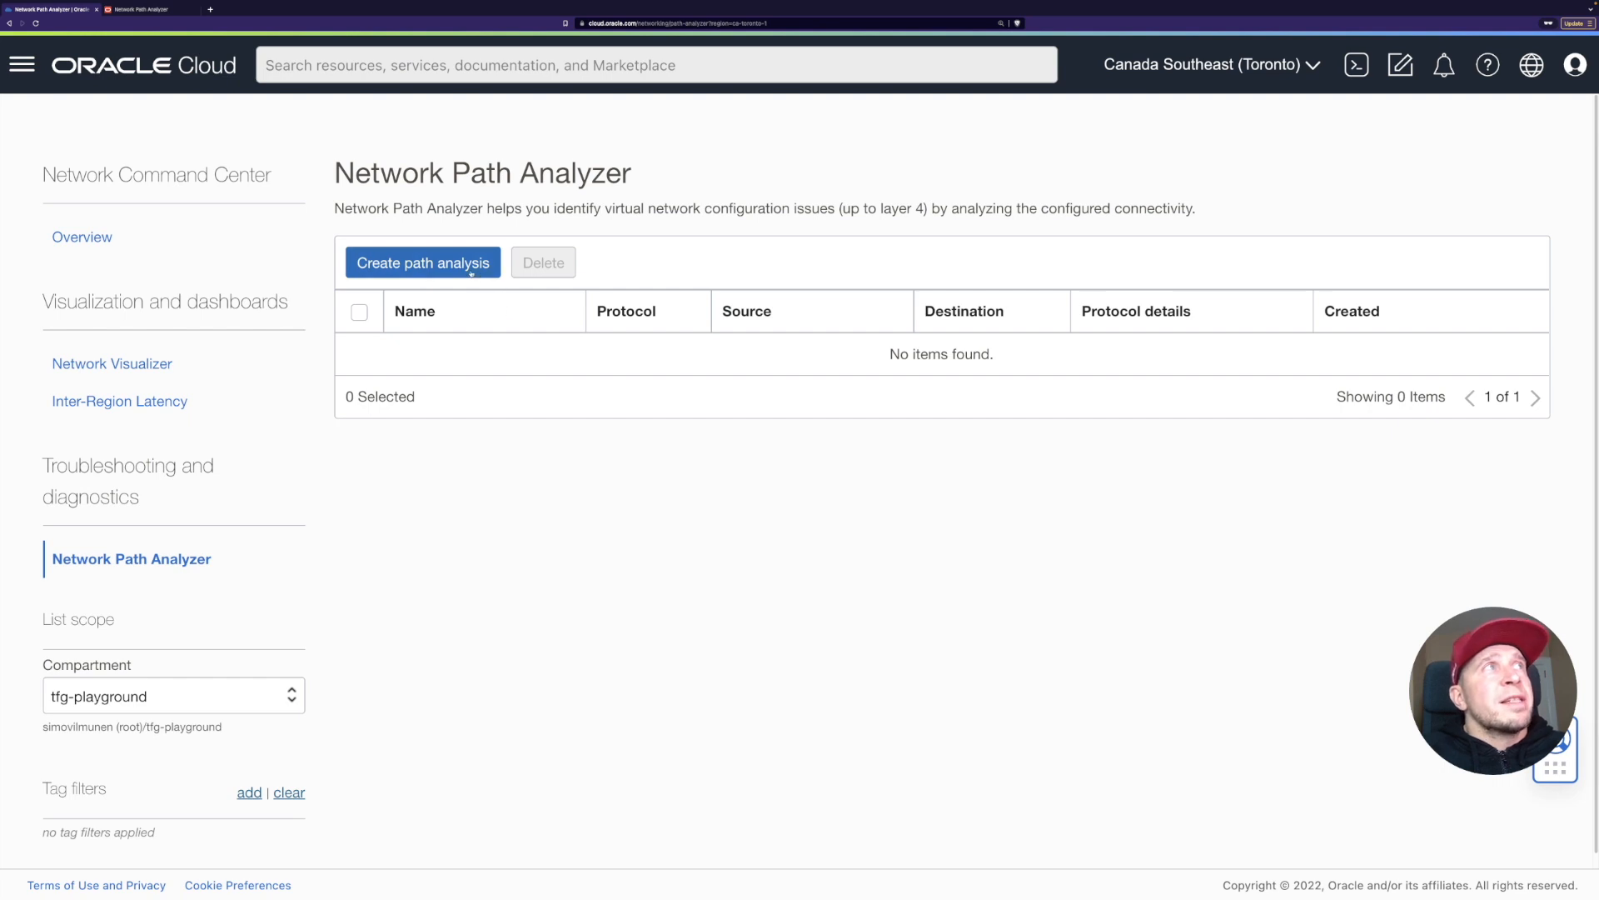
Start a new path analysis named tfg-path-analysis-1 with protocol SSH (TCP/22).
{"action": "left_click", "coordinate": [421, 262]}
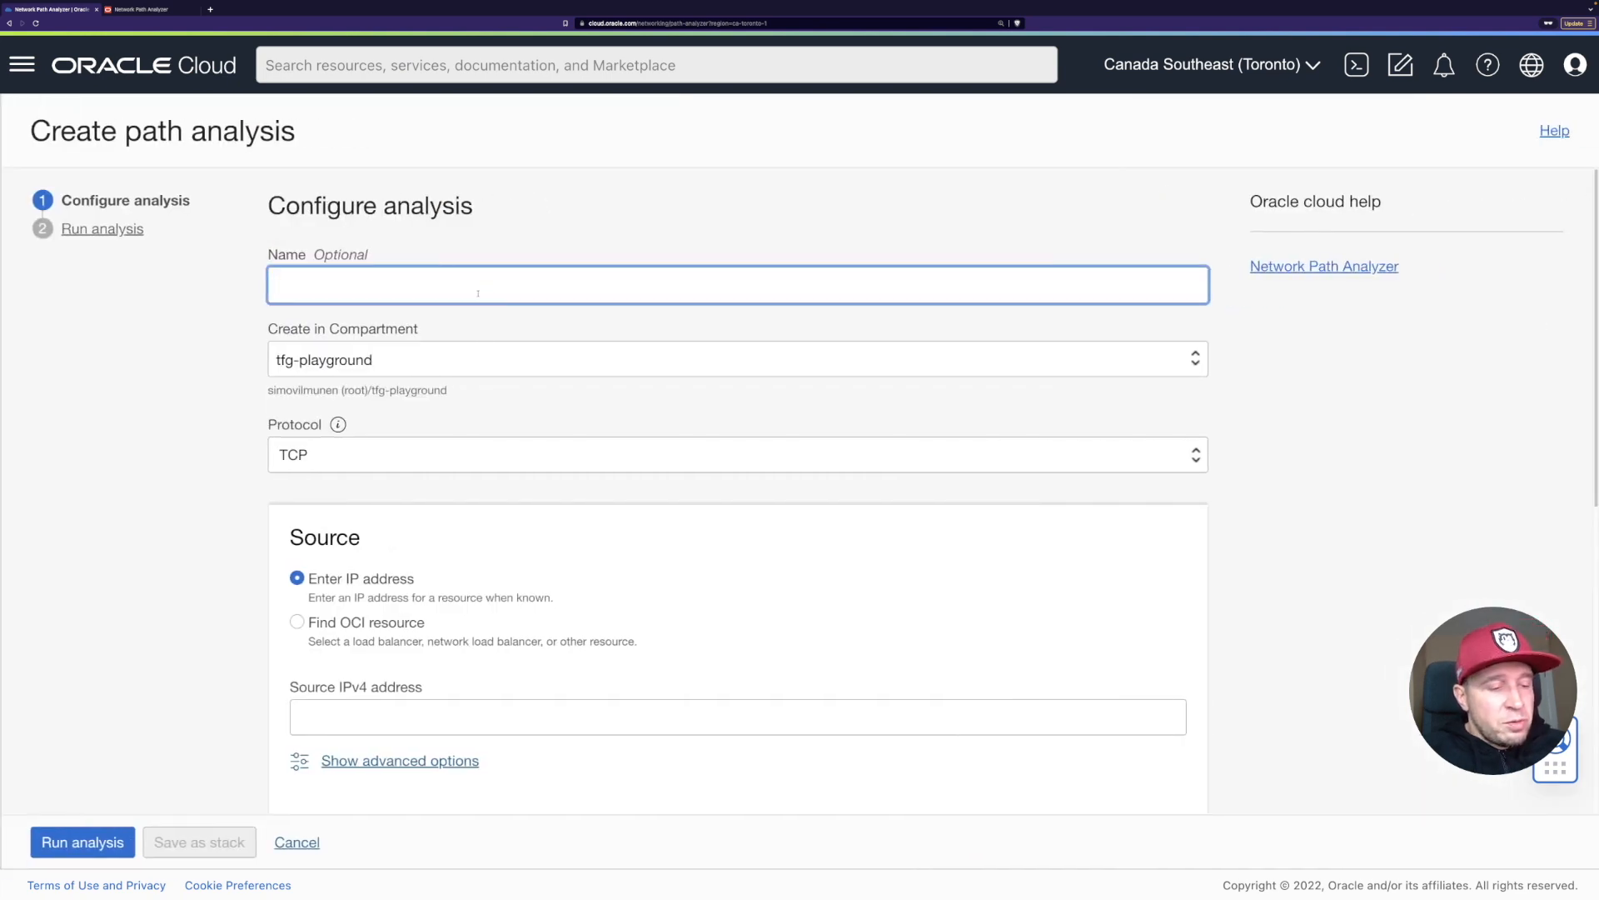
{"action": "type", "text": "tfg-path-analysis-1"}
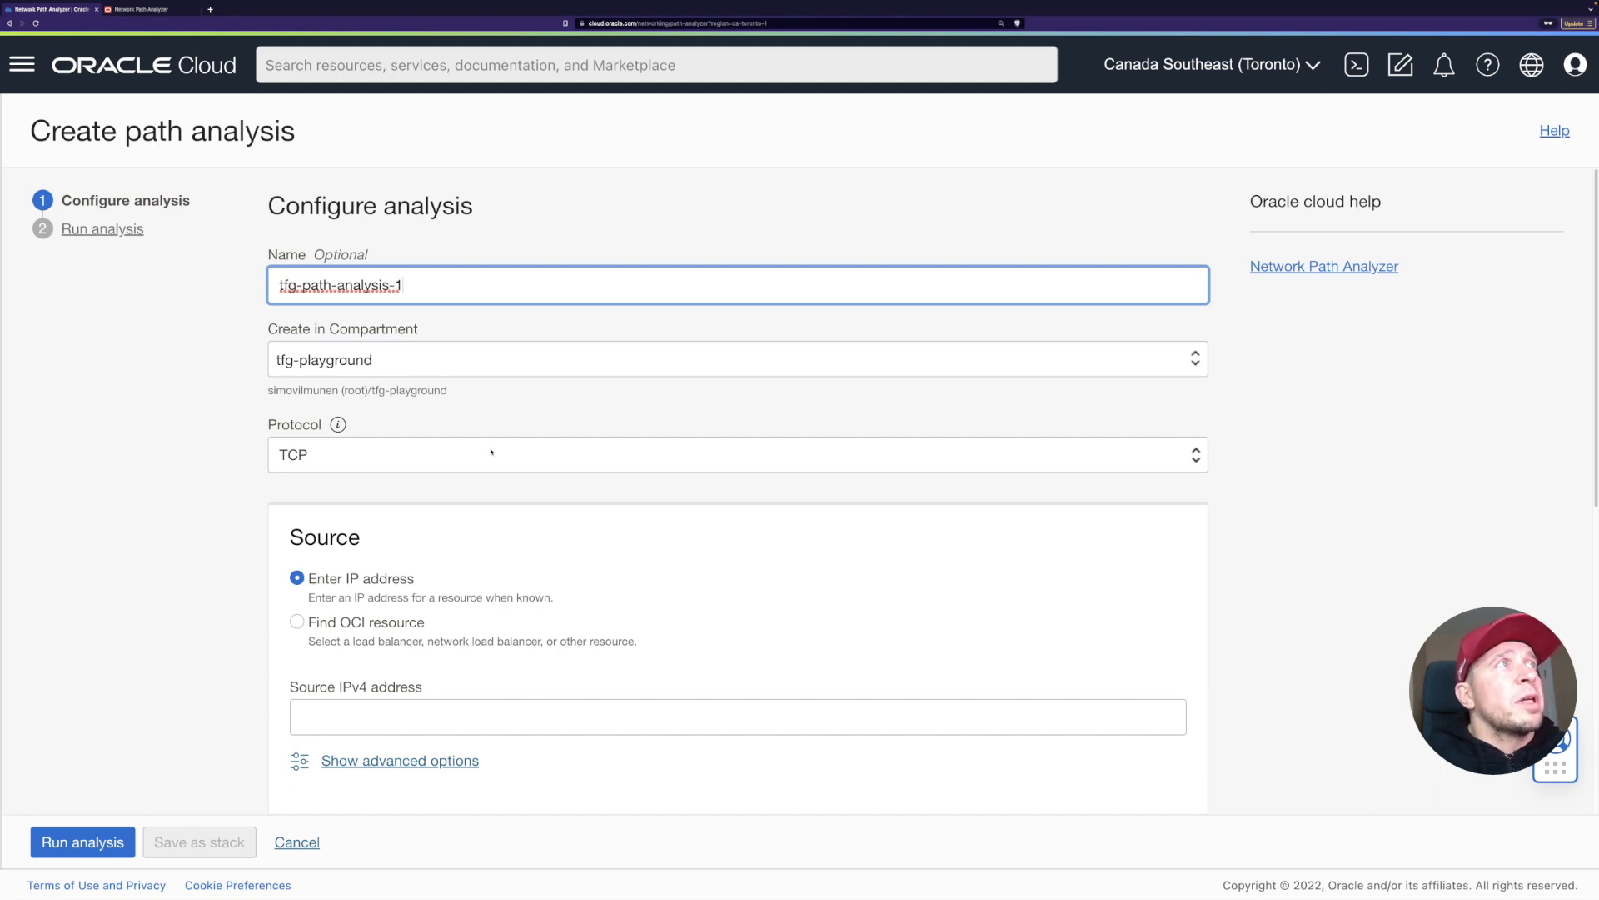
{"action": "left_click", "coordinate": [737, 454]}
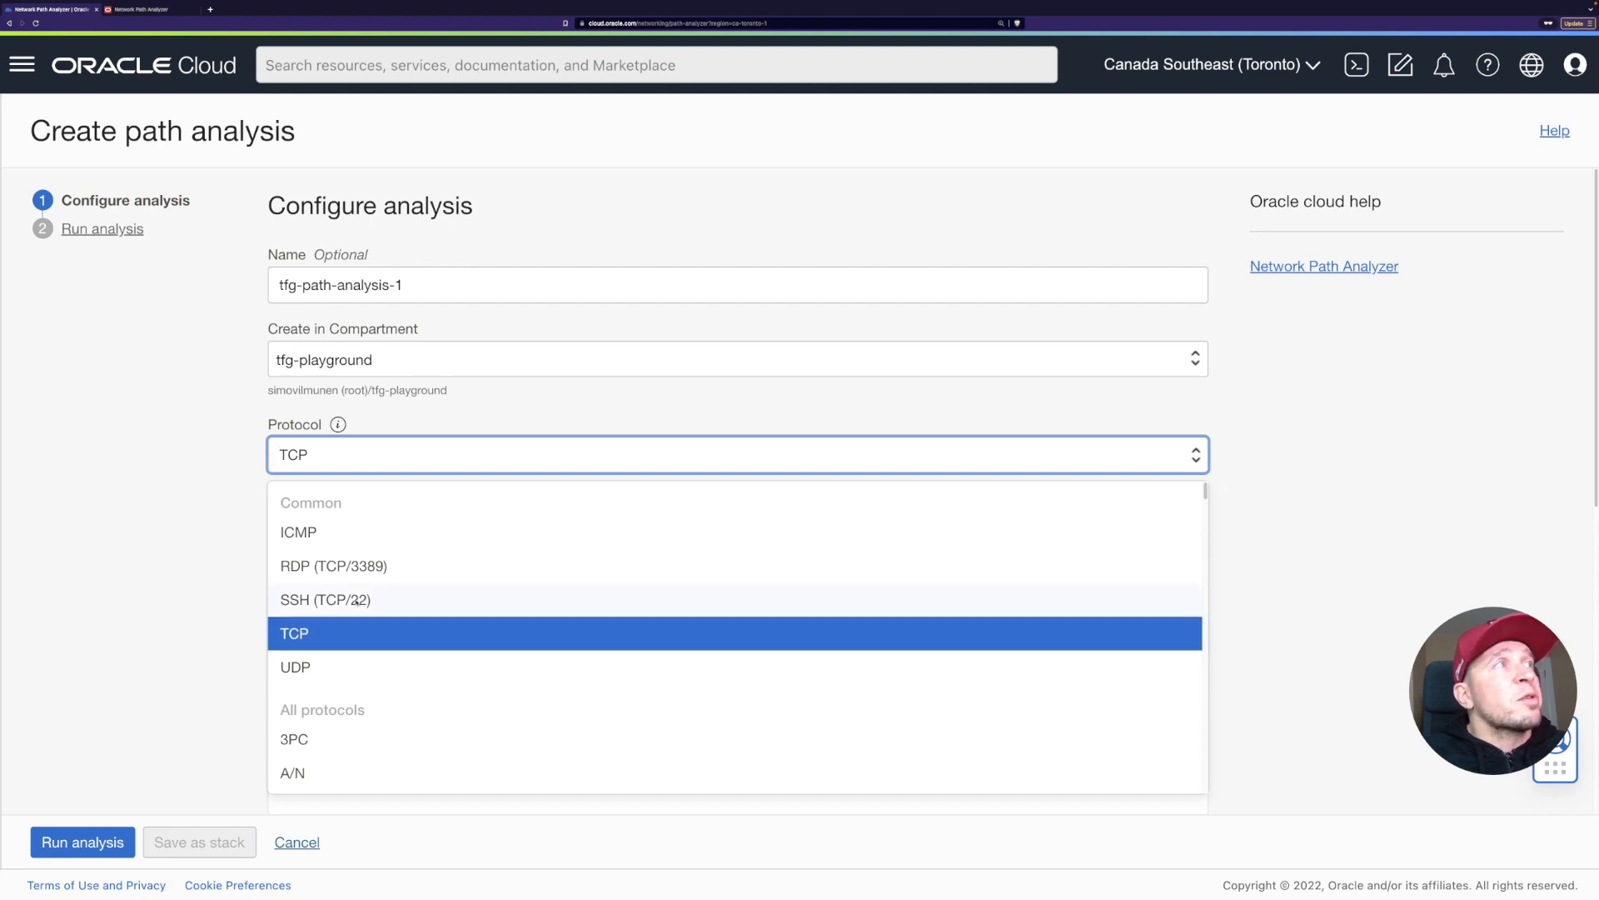
{"action": "left_click", "coordinate": [324, 598]}
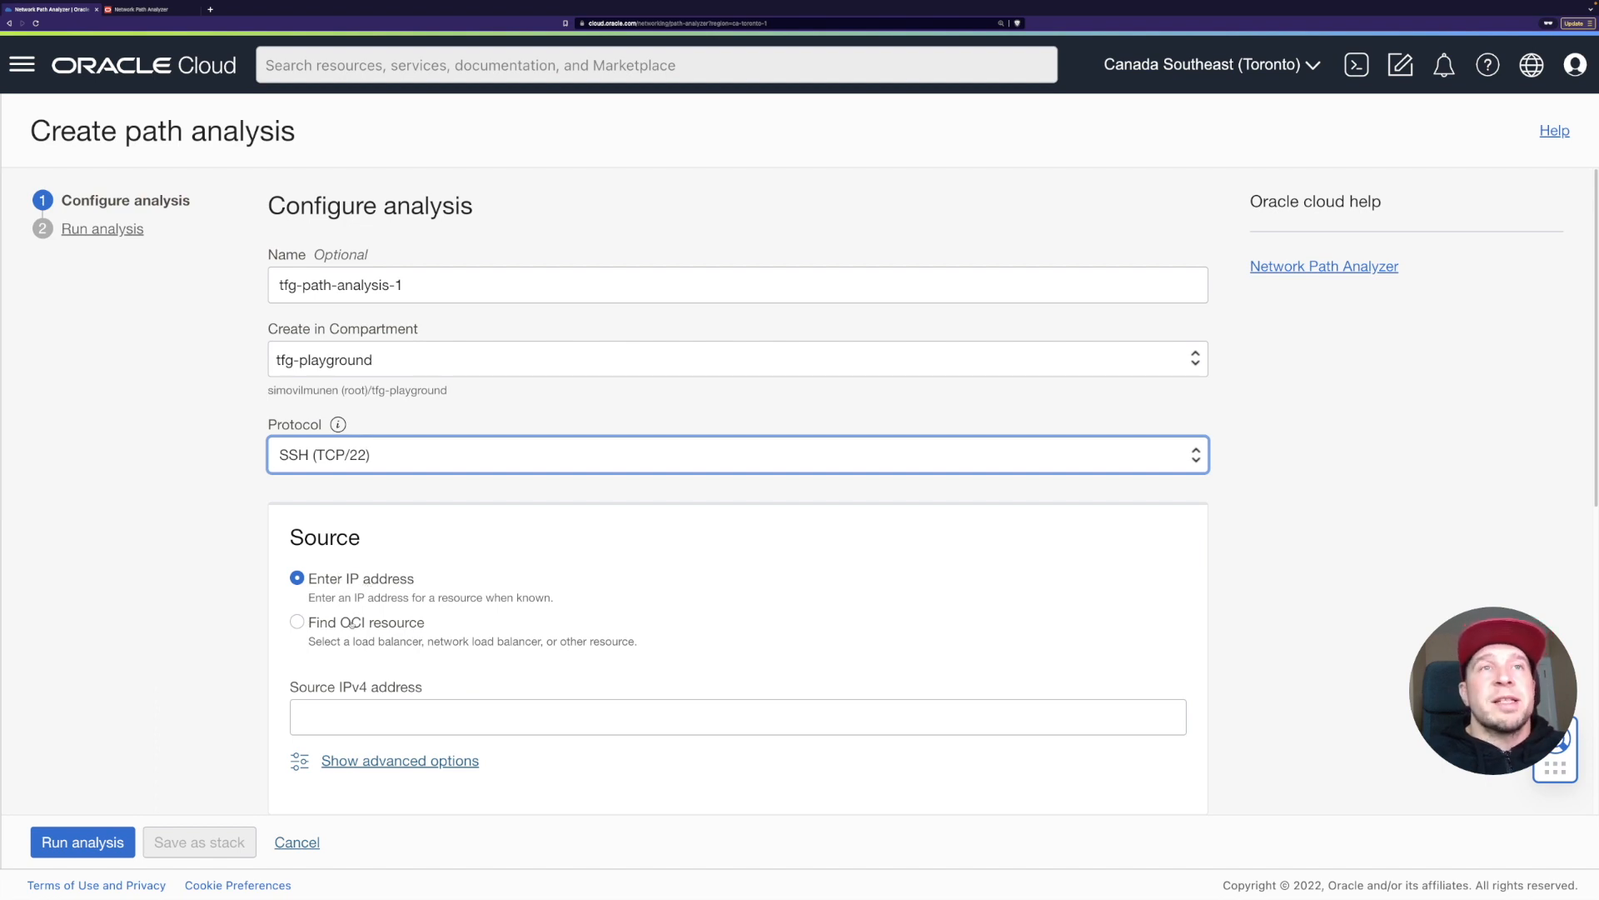
Set the source to compute instance (VNIC) analyzer-1-private via Find OCI resource.
{"action": "left_click", "coordinate": [297, 622]}
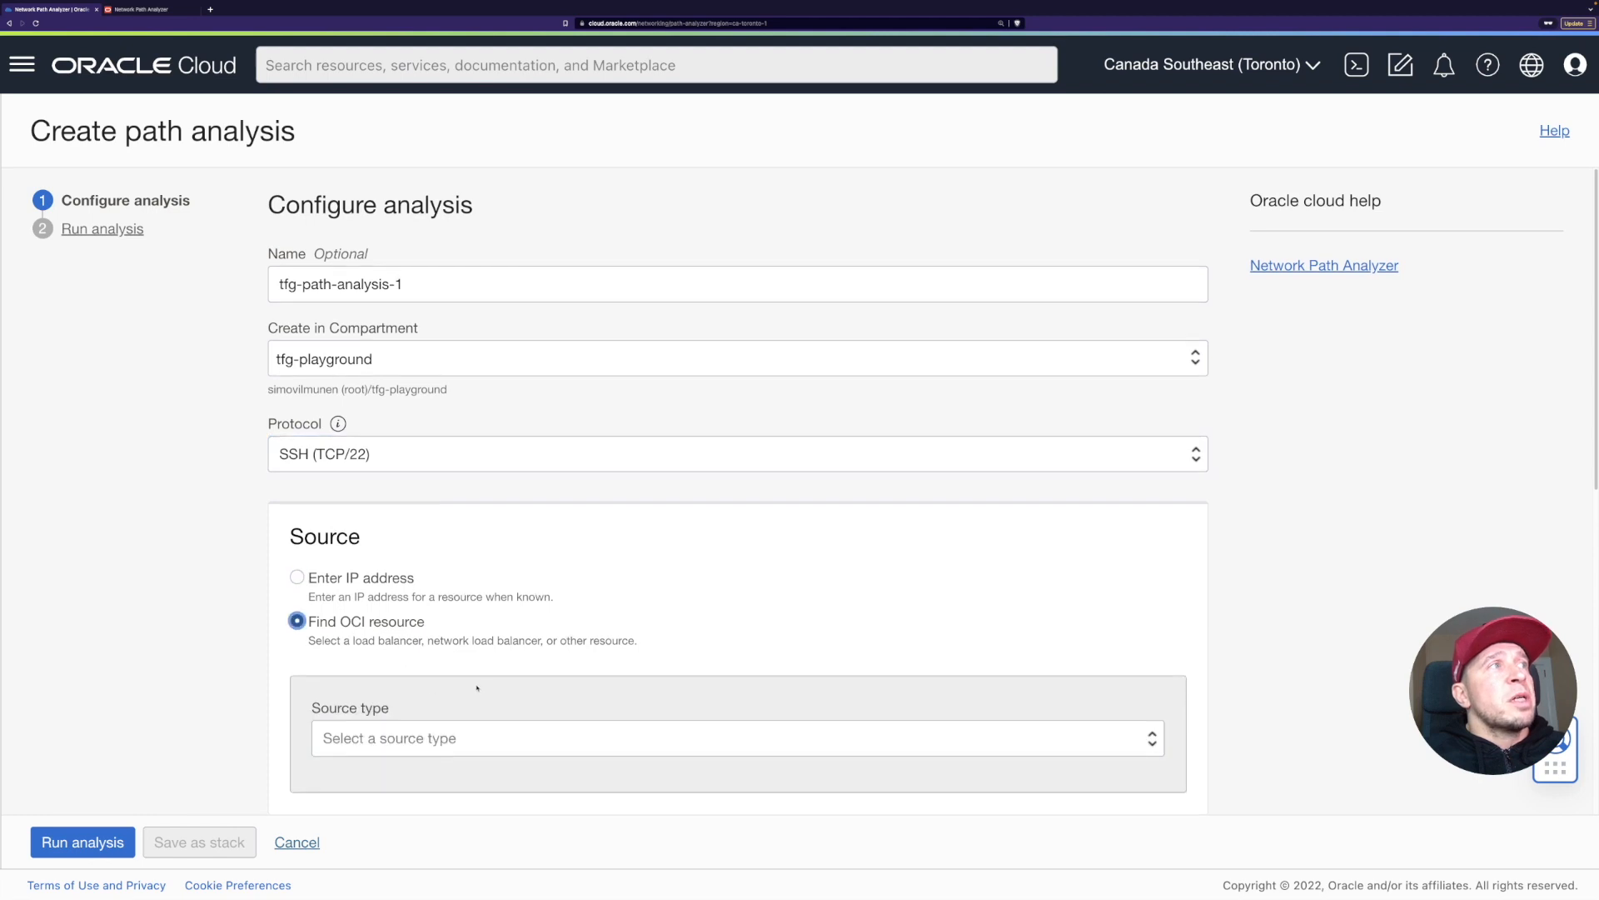
{"action": "left_click", "coordinate": [737, 738]}
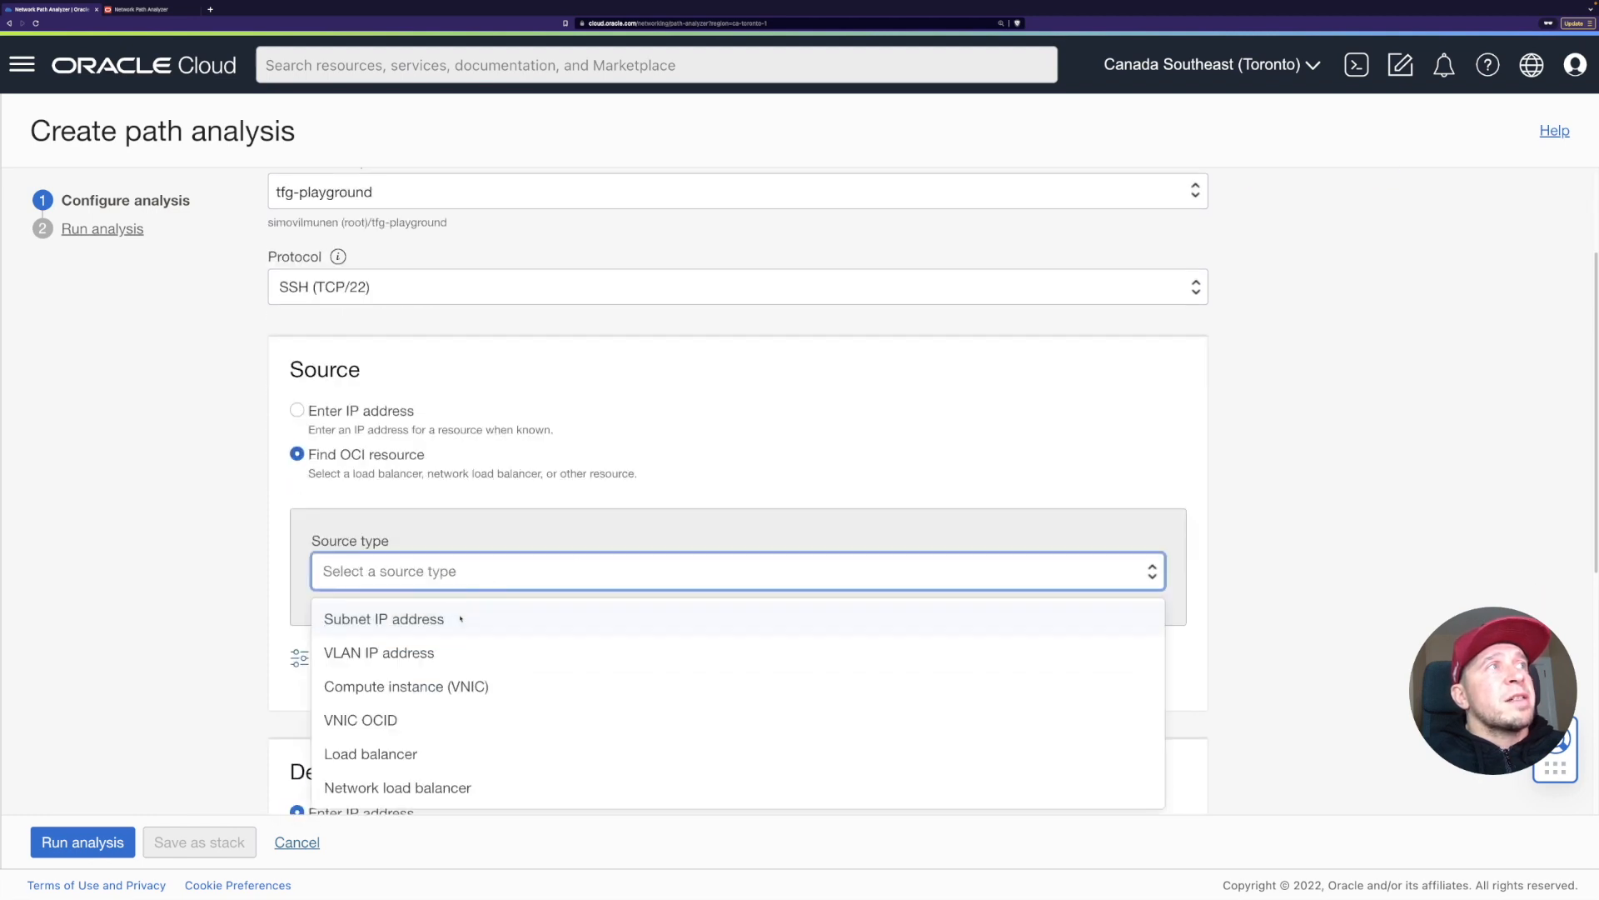
{"action": "mouse_move", "coordinate": [425, 625]}
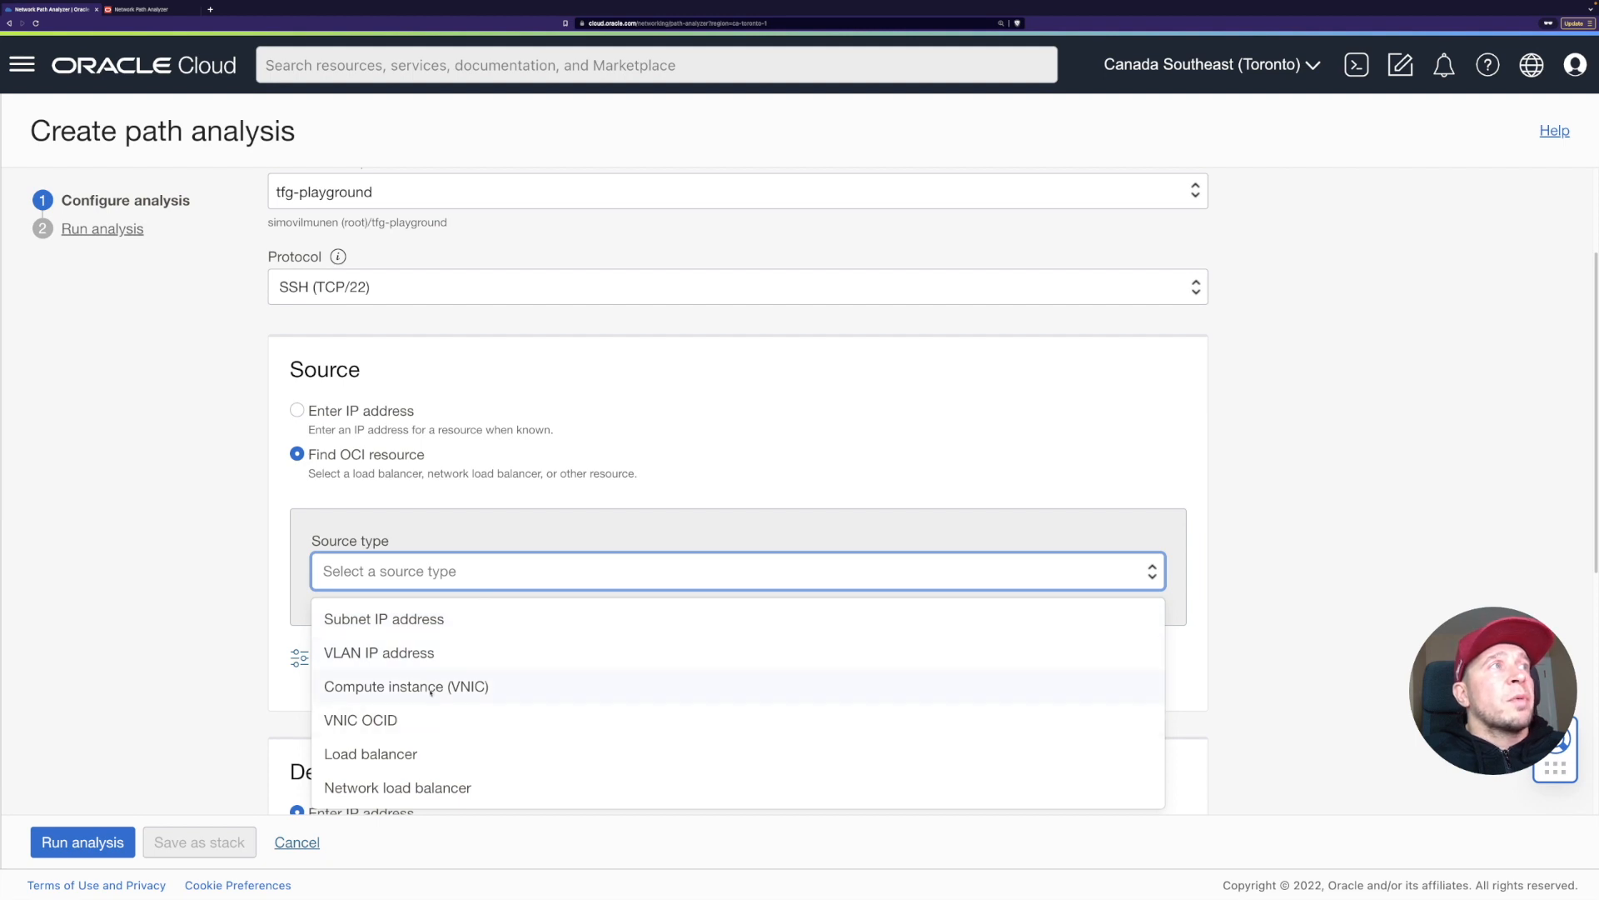
{"action": "left_click", "coordinate": [405, 685]}
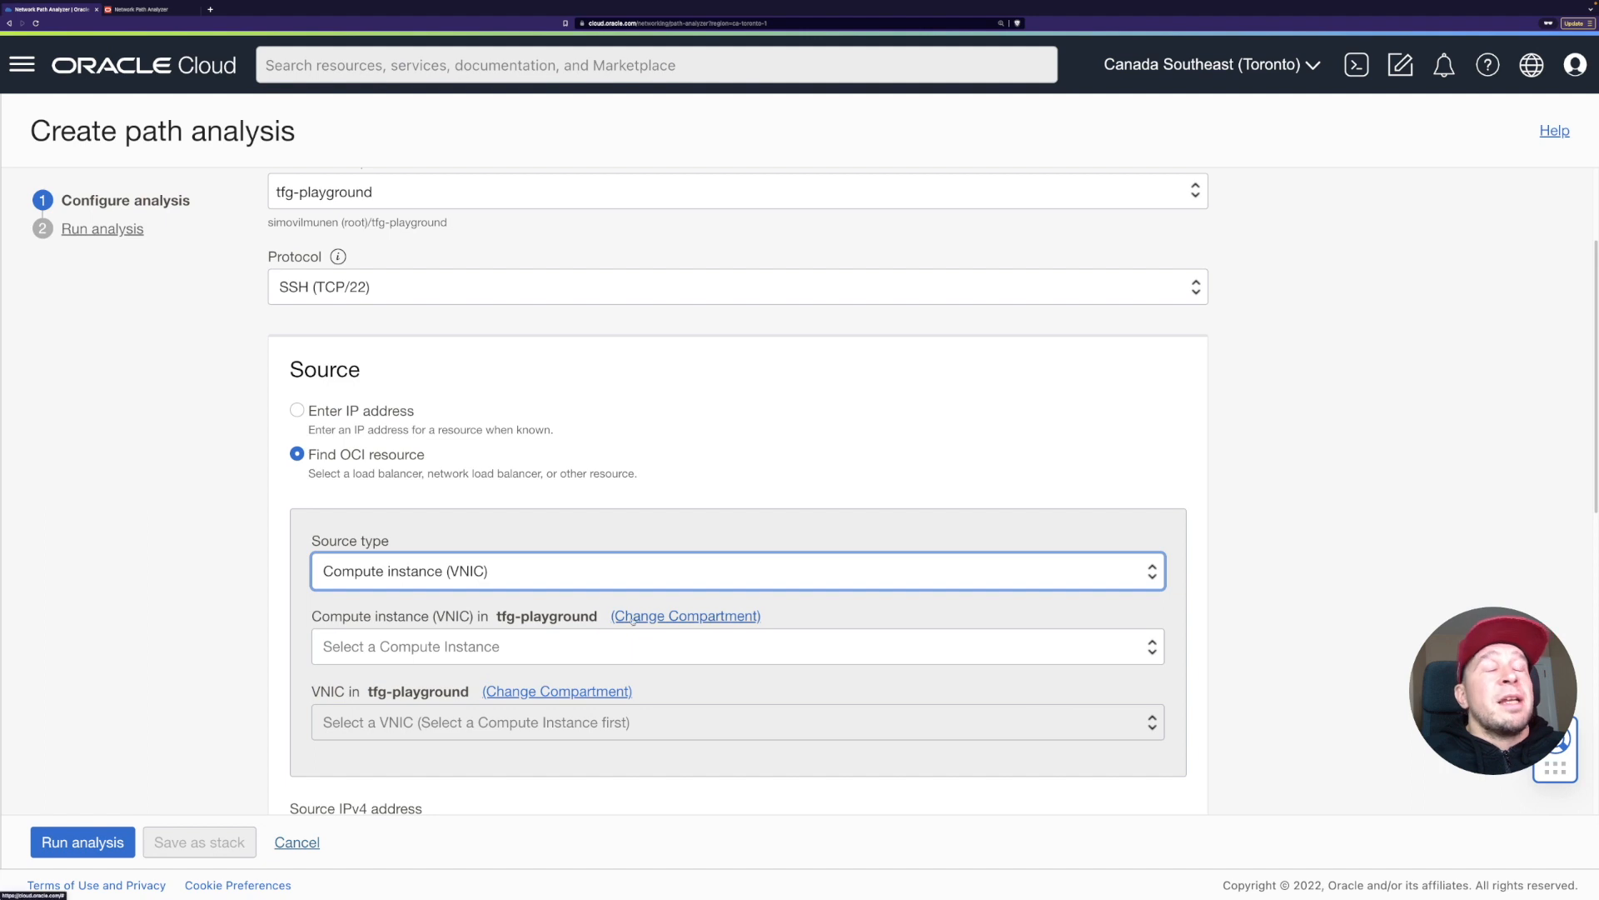
{"action": "left_click", "coordinate": [736, 646]}
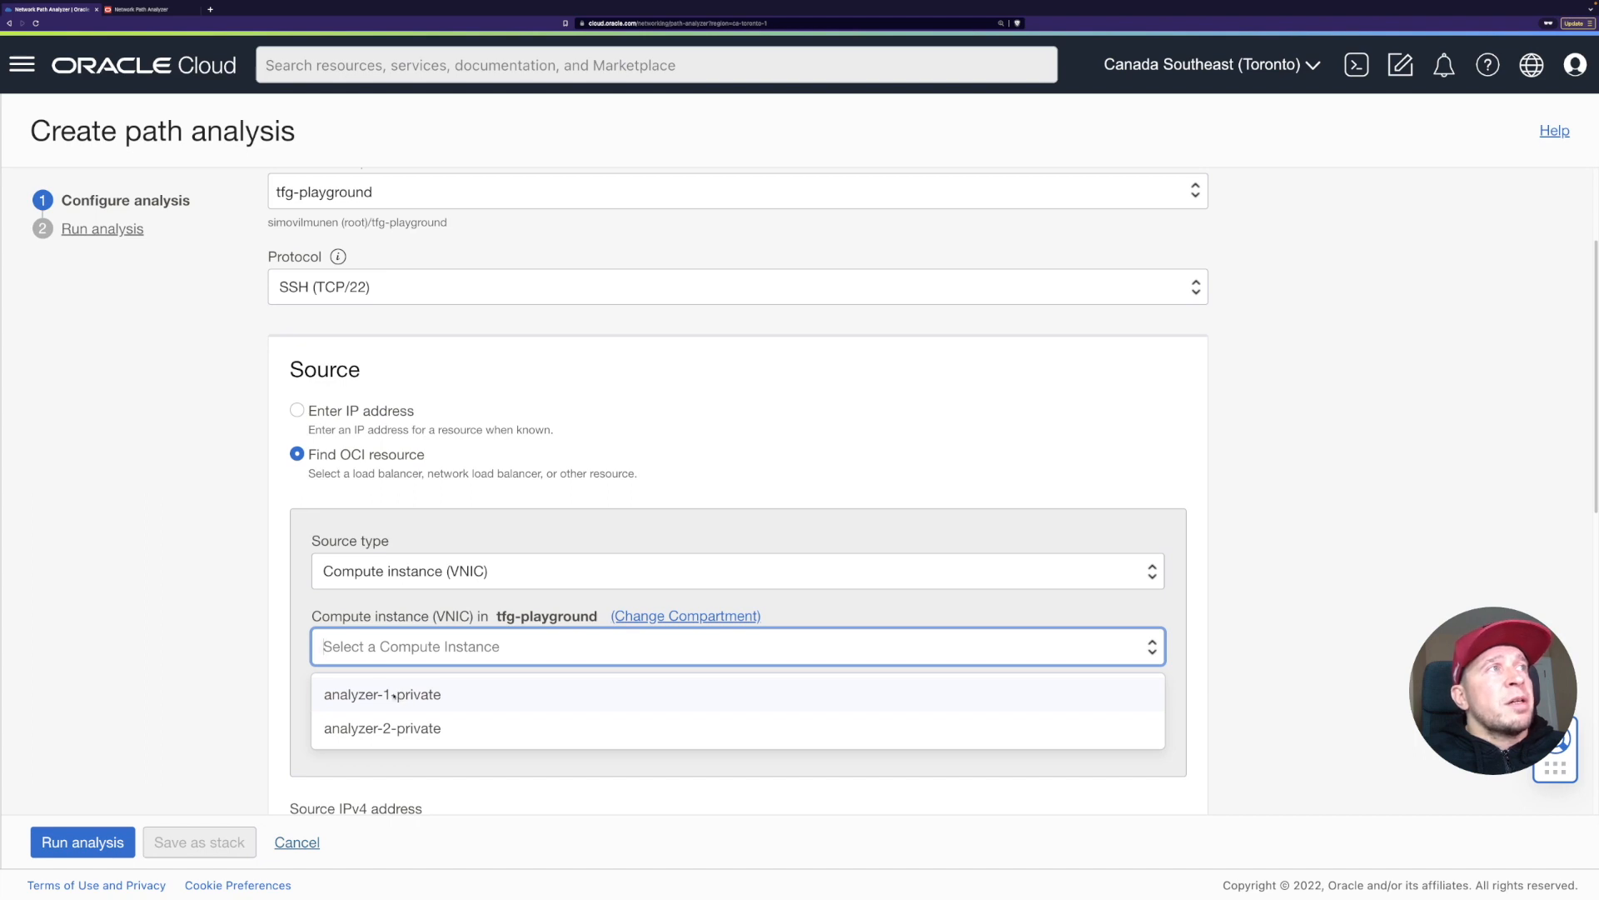
{"action": "left_click", "coordinate": [381, 693]}
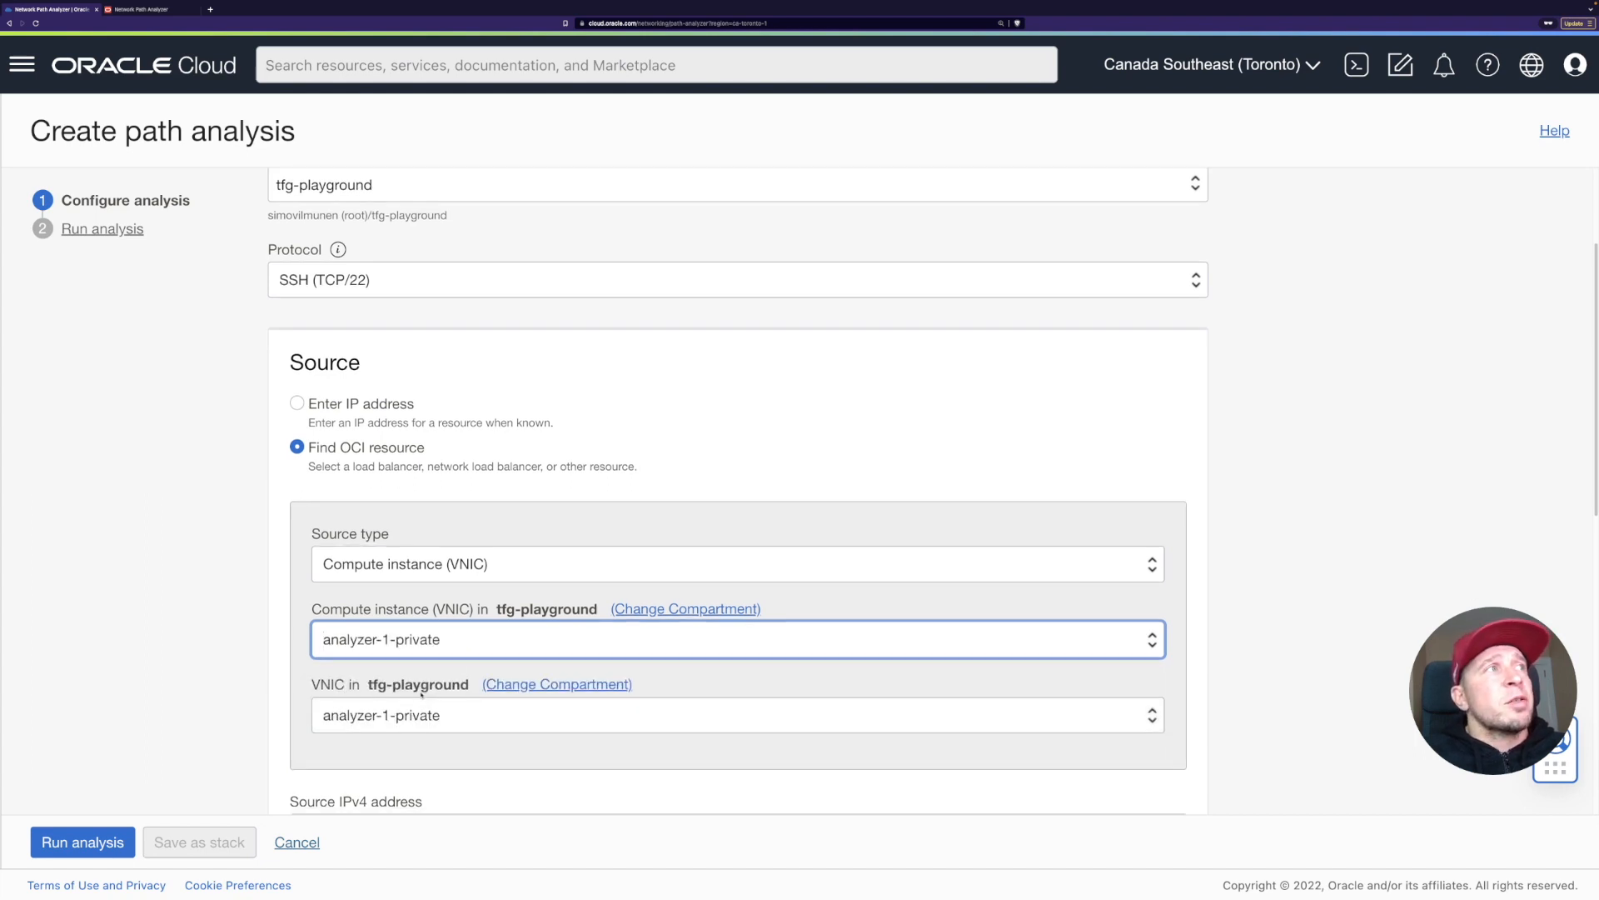
Reveal the advanced source port options below the source settings.
{"action": "scroll", "scroll_direction": "down", "scroll_amount": 3}
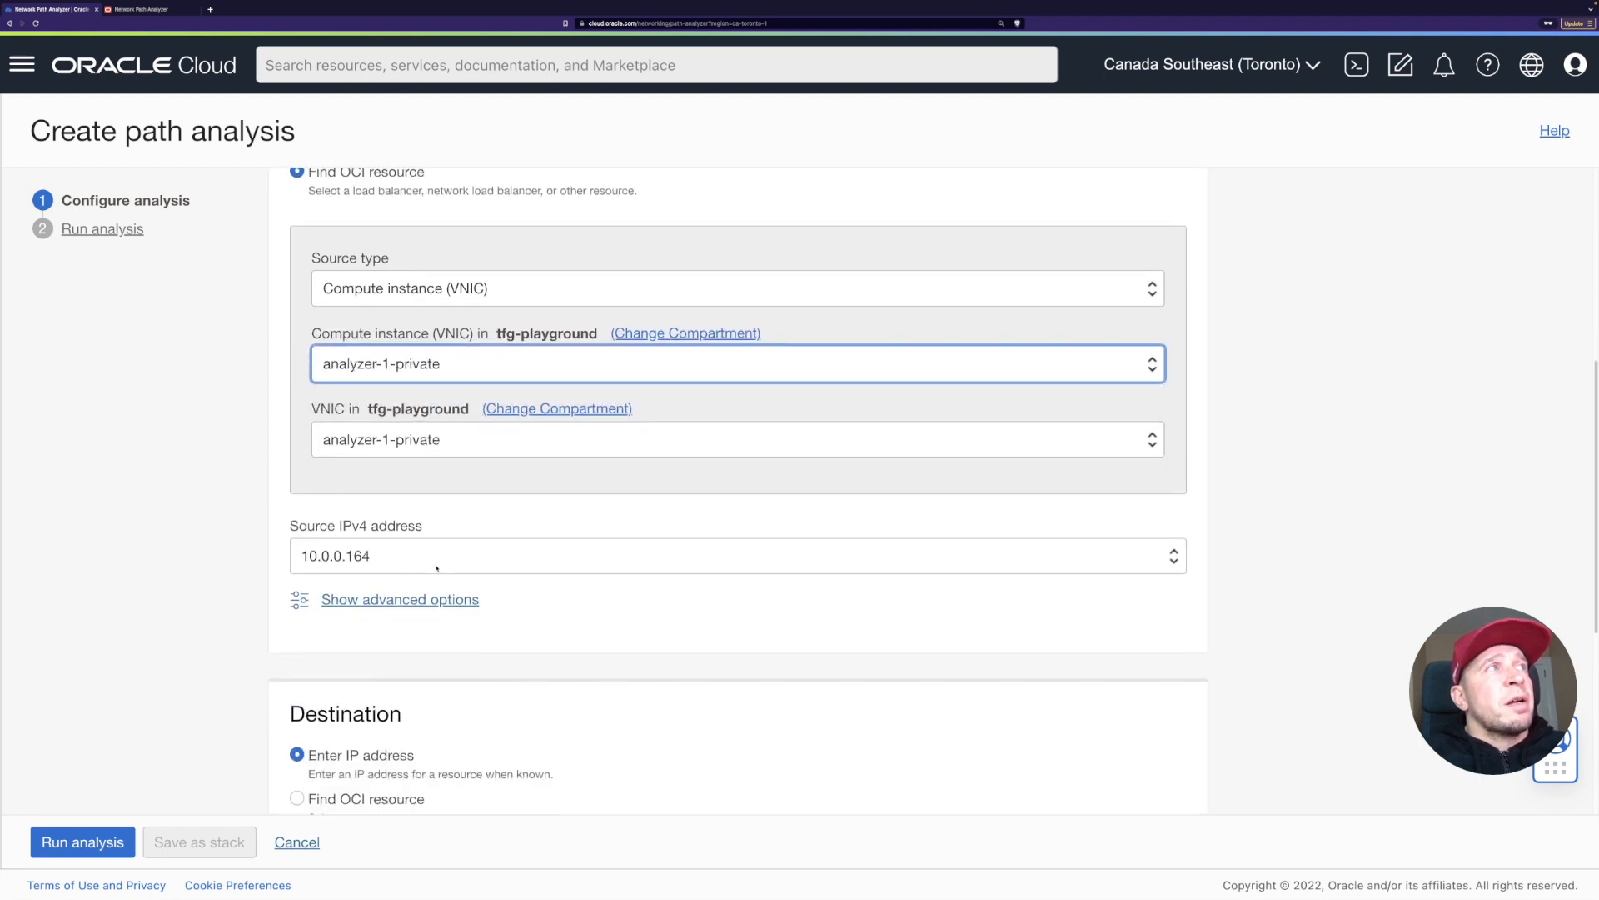
{"action": "scroll", "scroll_direction": "down", "scroll_amount": 3}
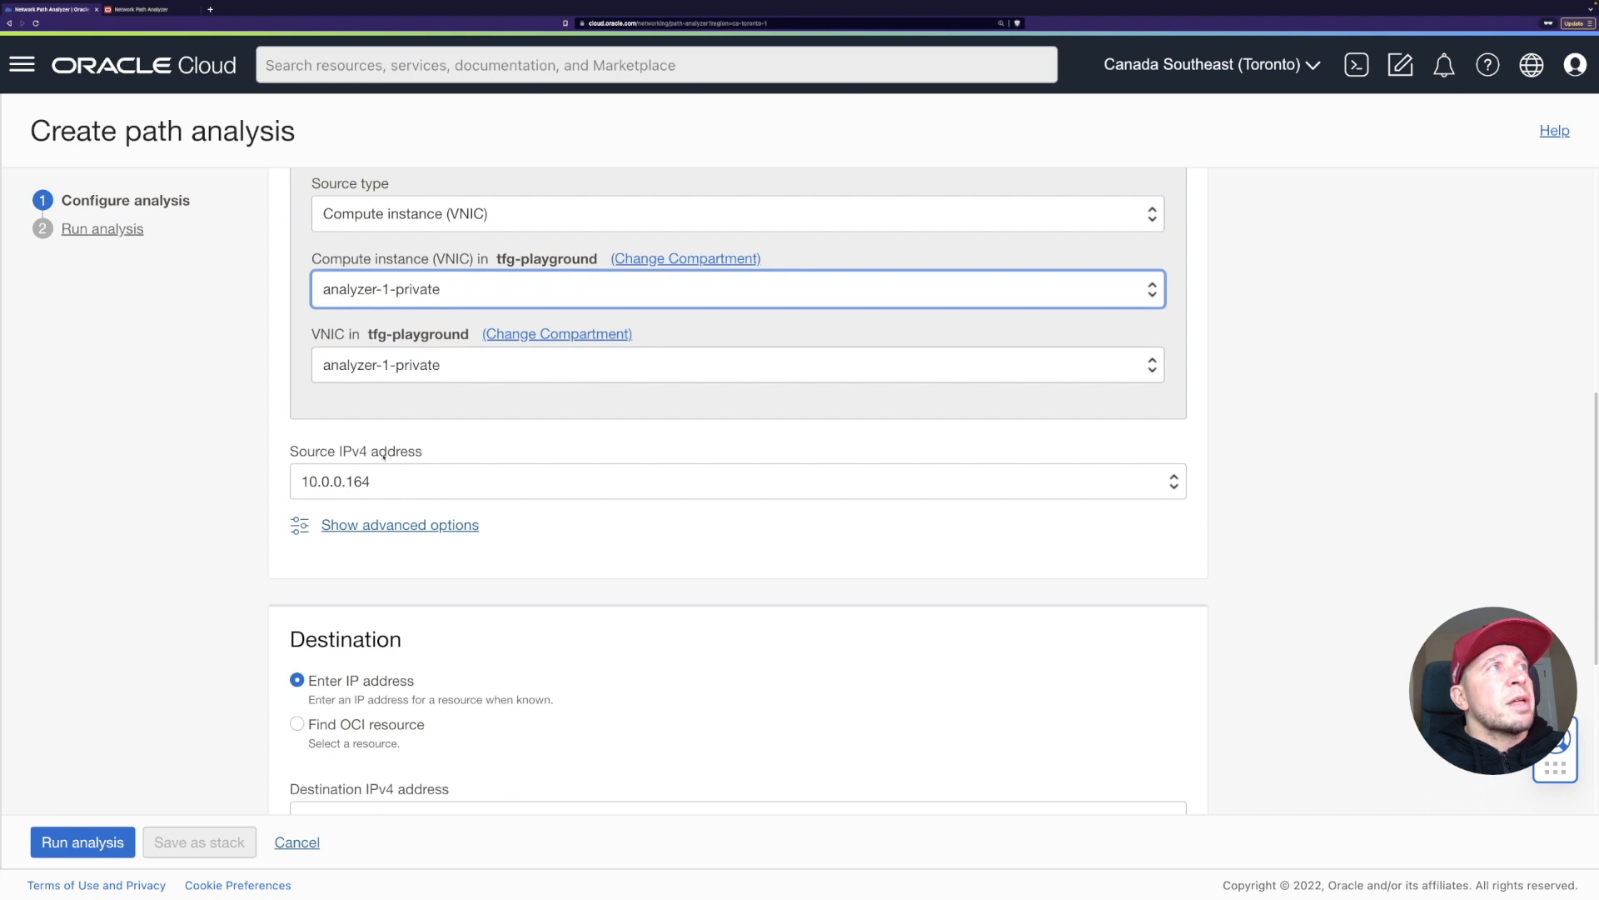
{"action": "scroll", "scroll_direction": "down", "scroll_amount": 3}
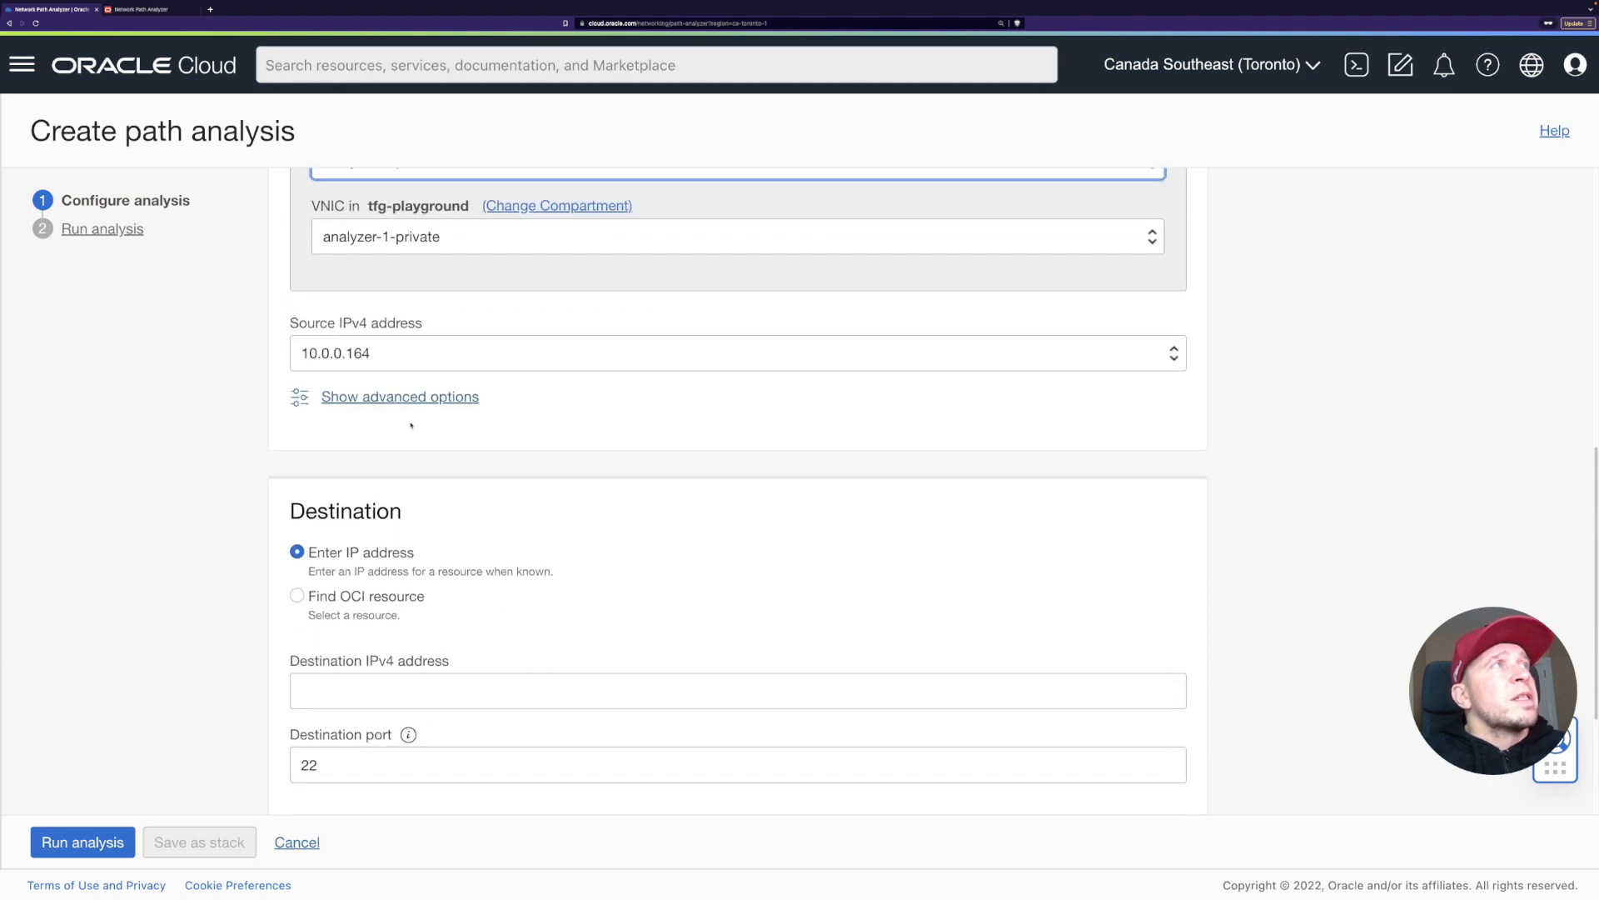
{"action": "left_click", "coordinate": [398, 396]}
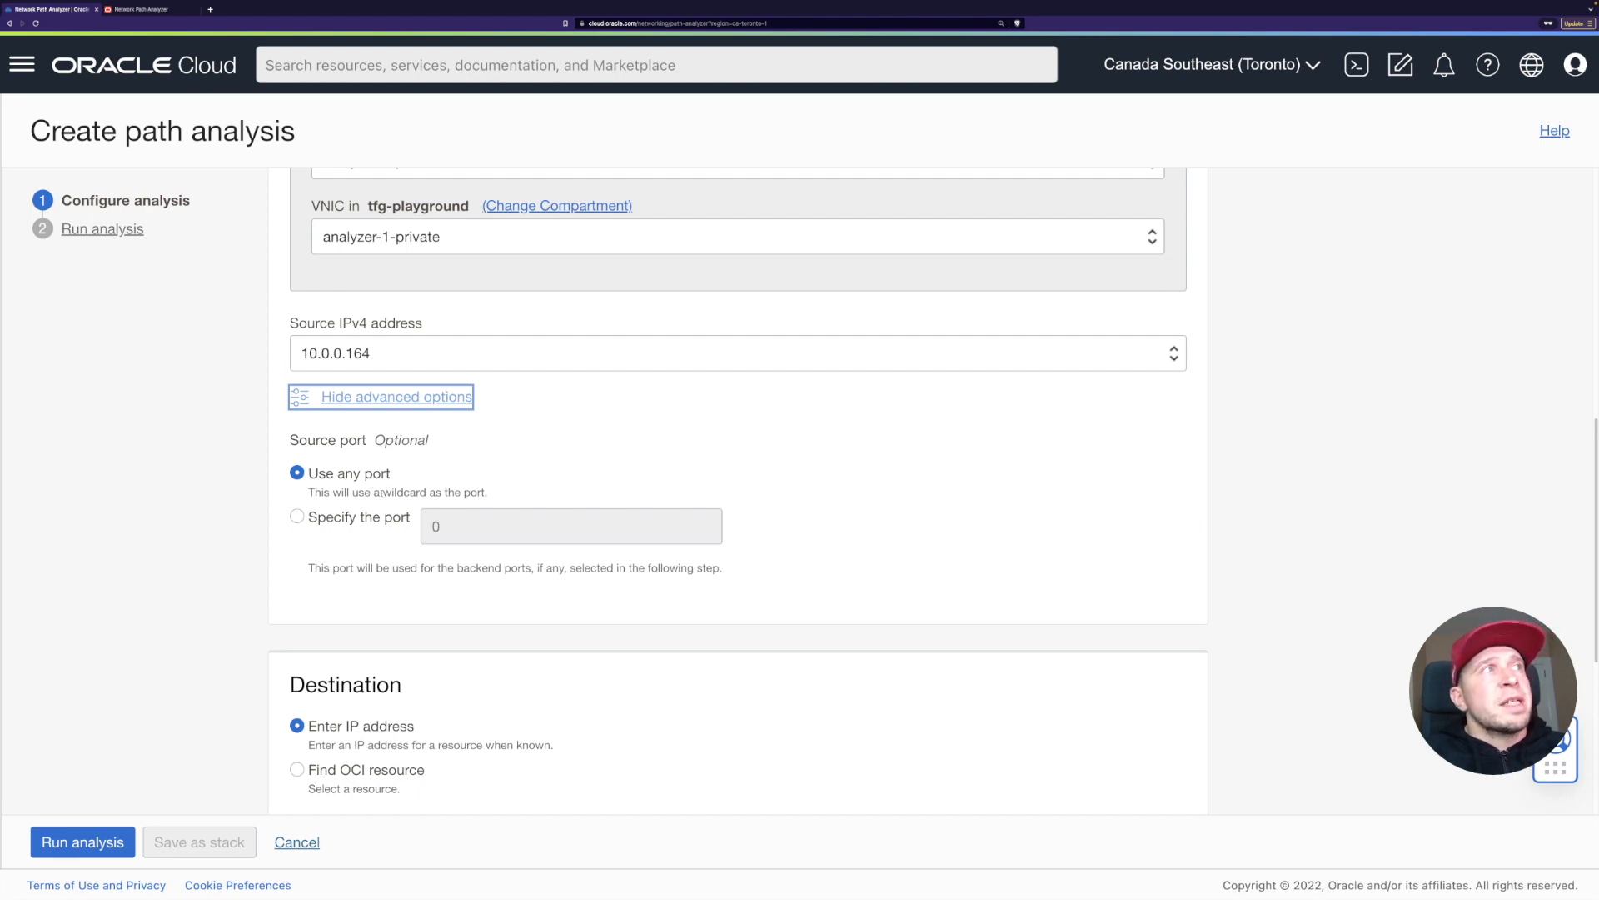
Set the destination to compute instance (VNIC) analyzer-2-private via Find OCI resource.
{"action": "scroll", "scroll_direction": "down", "scroll_amount": 3}
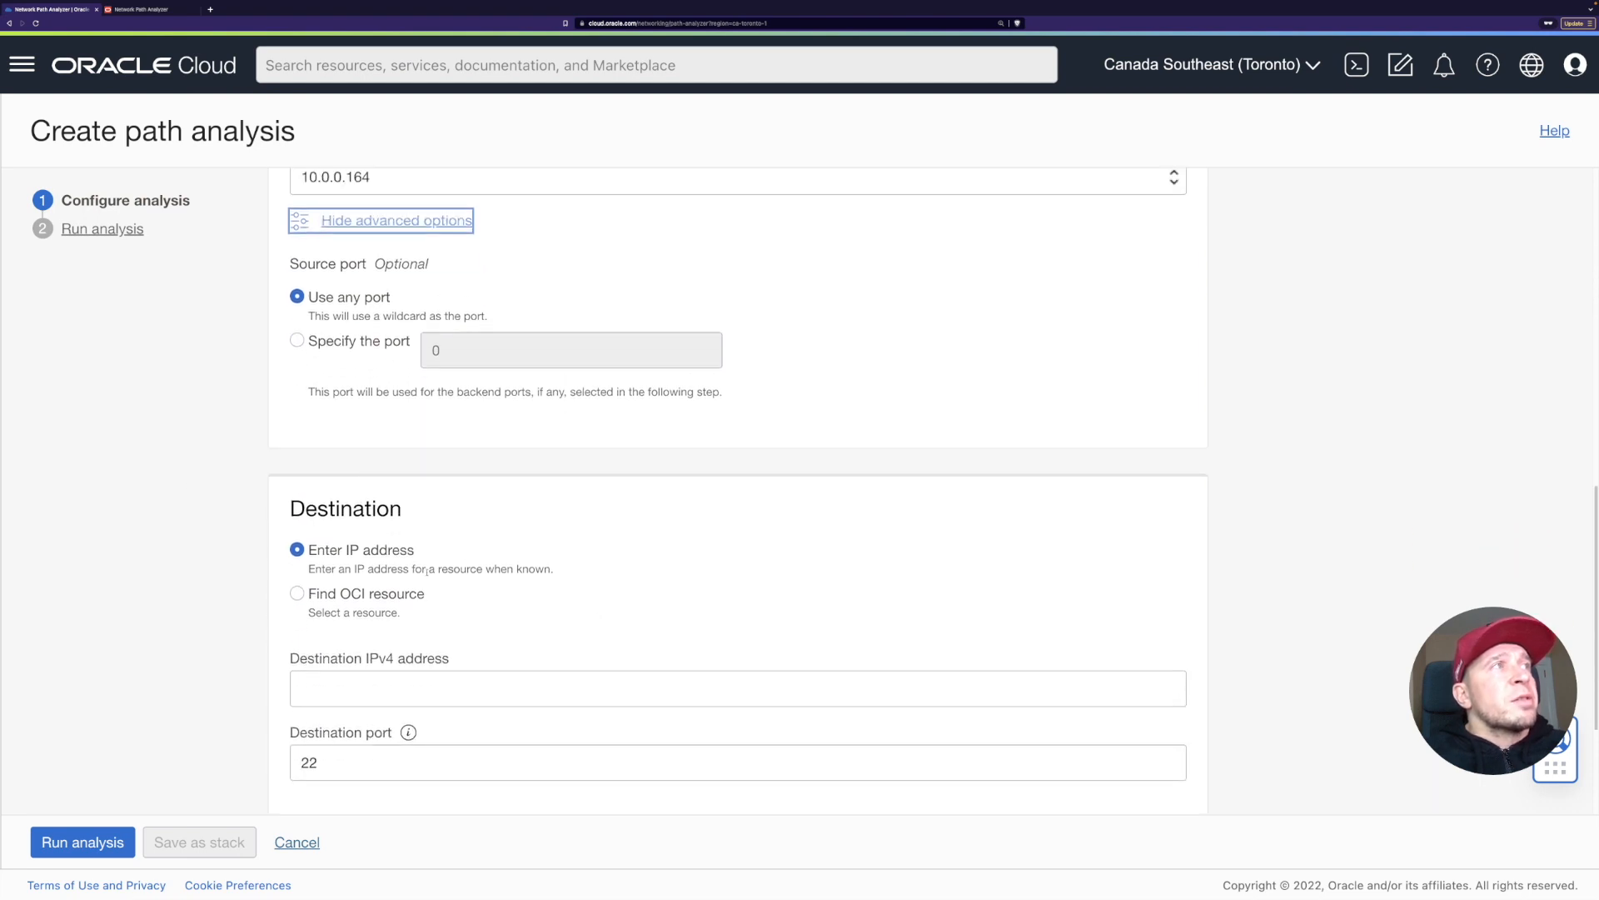
{"action": "left_click", "coordinate": [296, 593]}
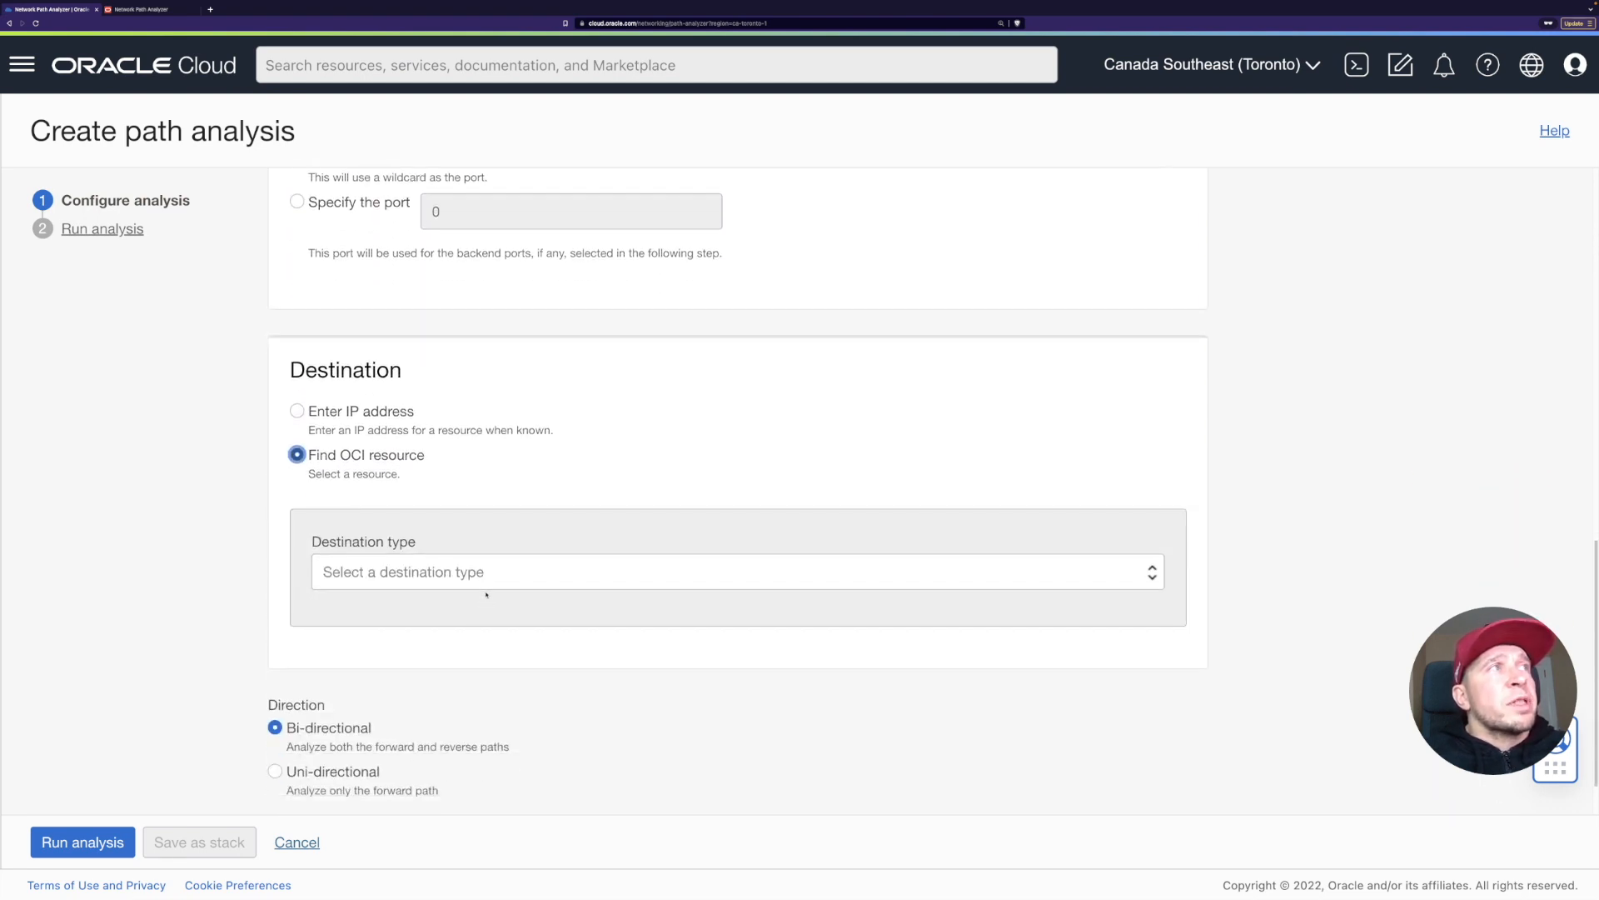
{"action": "left_click", "coordinate": [737, 572]}
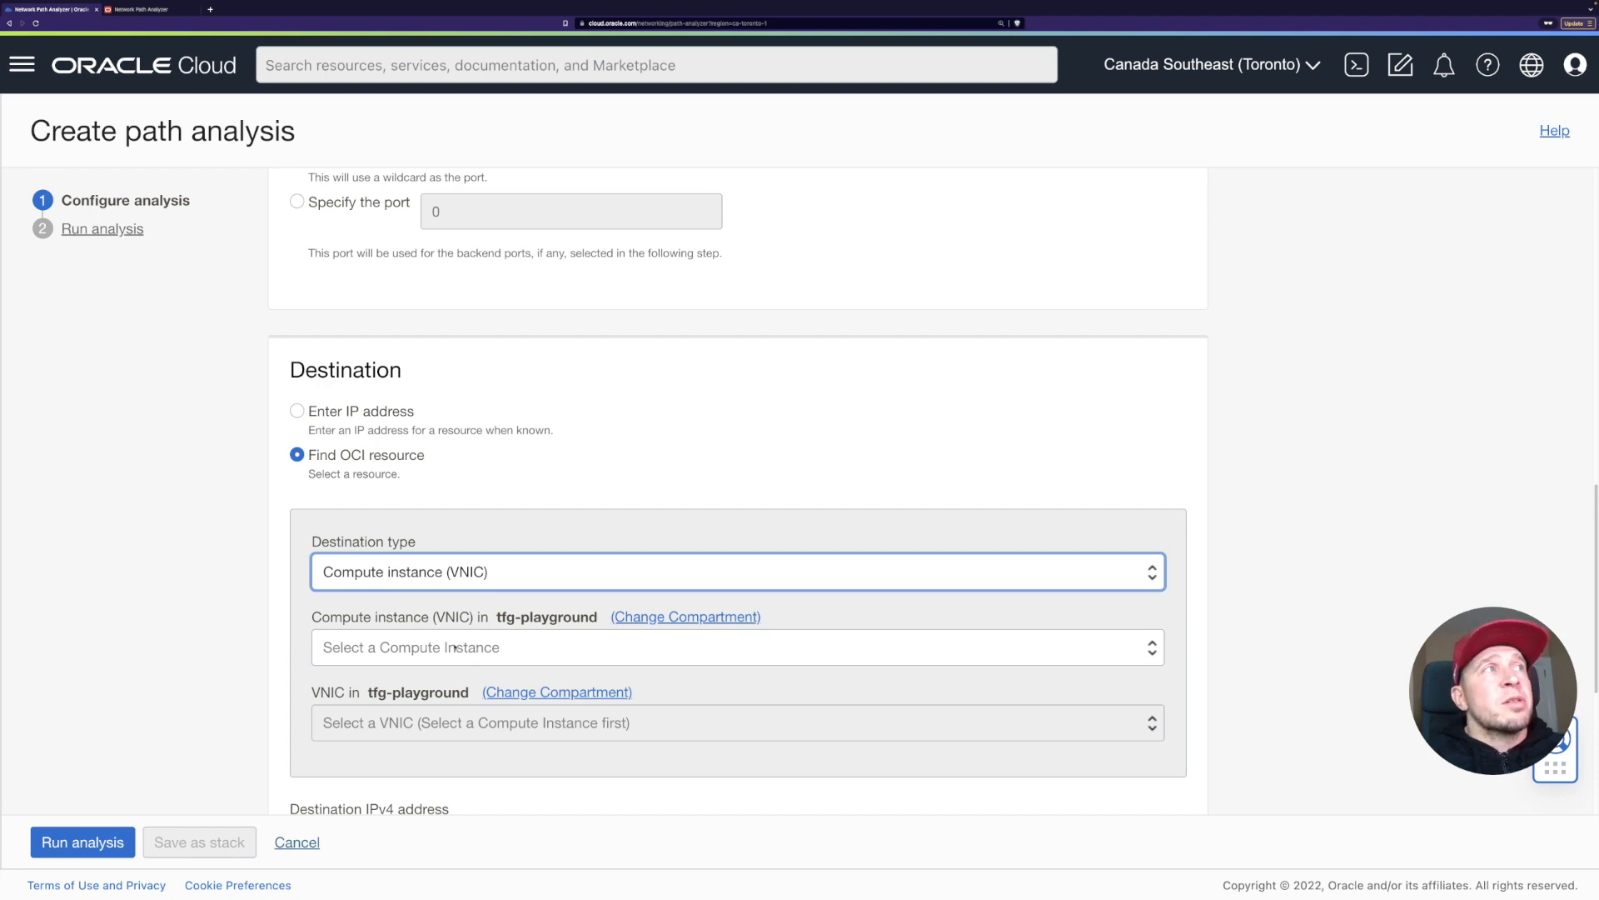
{"action": "left_click", "coordinate": [738, 647]}
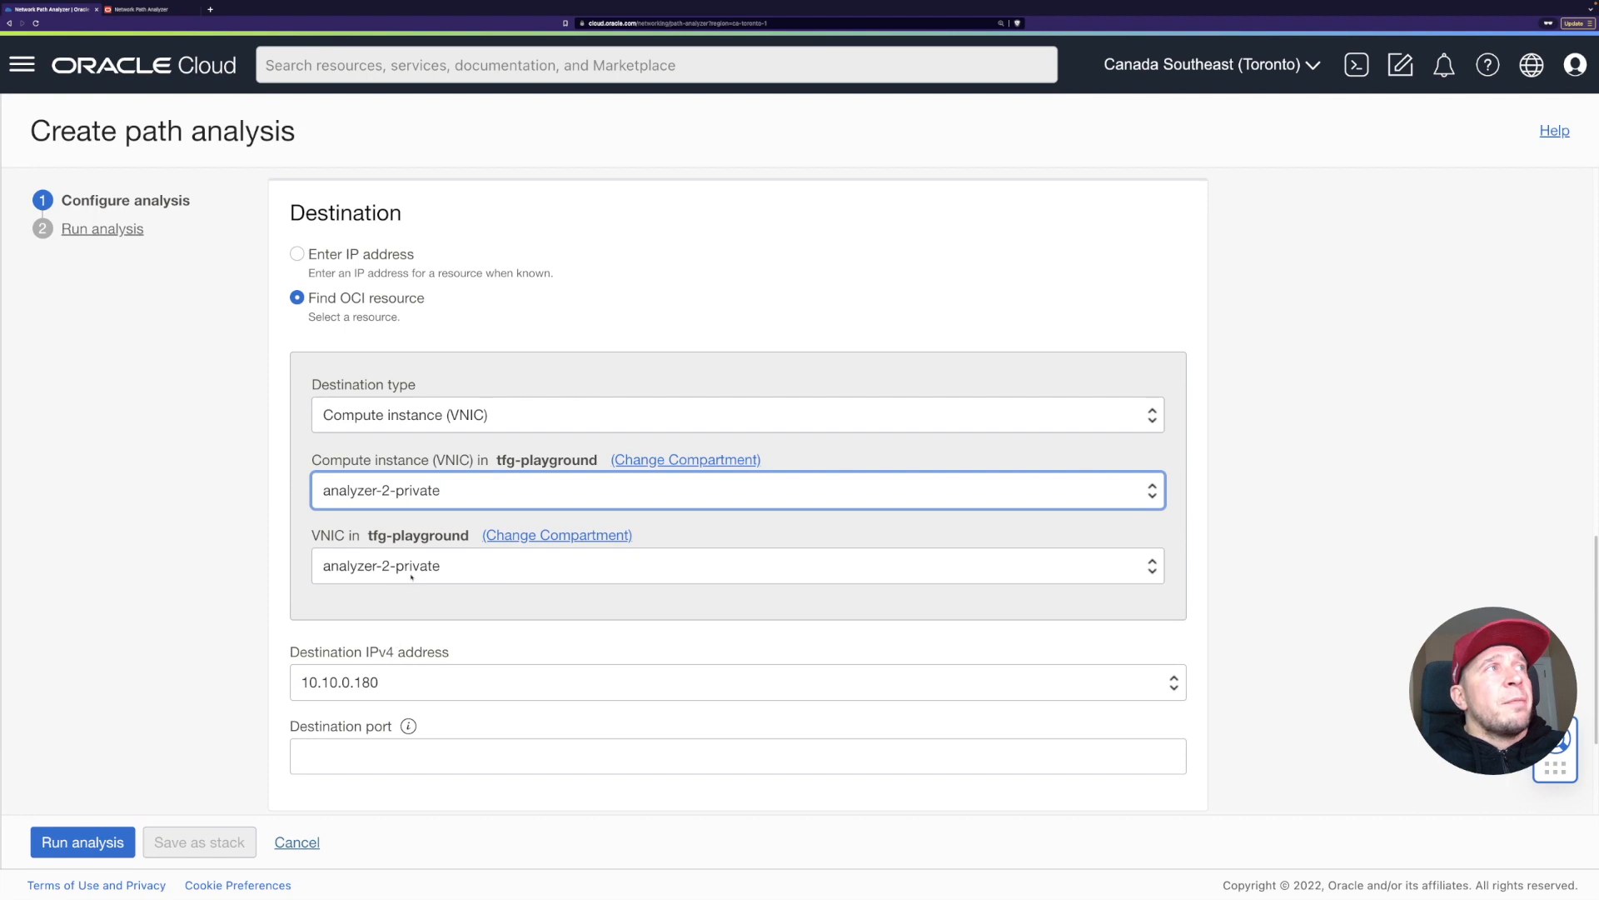
{"action": "scroll", "scroll_direction": "down", "scroll_amount": 3}
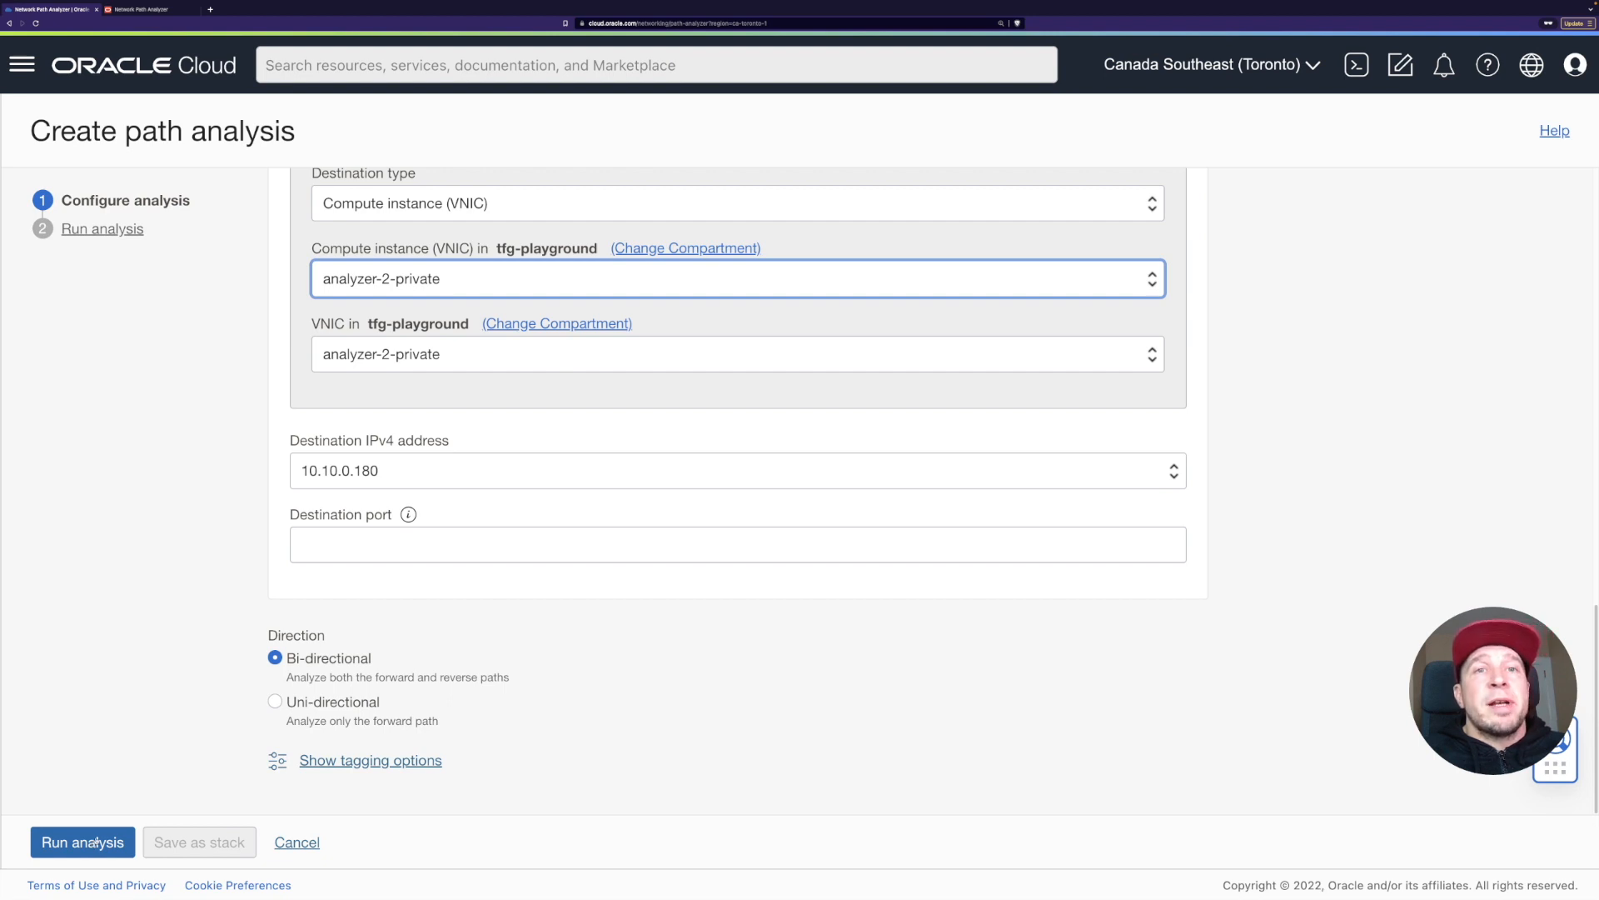
Fill the required destination port with 22 and proceed to the Run analysis step.
{"action": "left_click", "coordinate": [81, 842]}
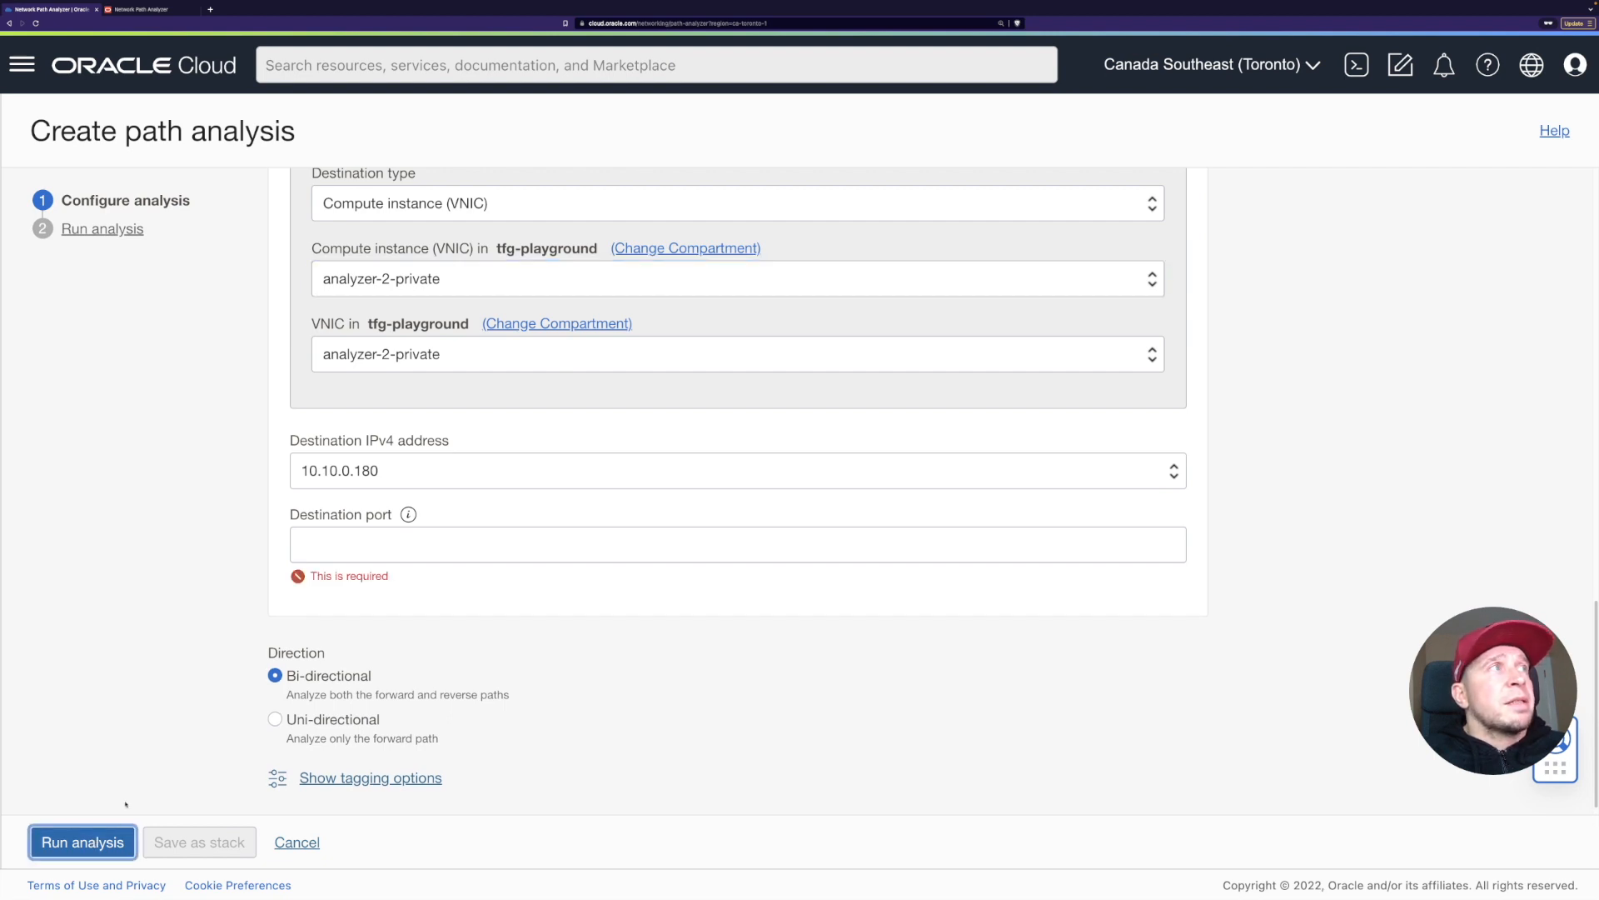
{"action": "left_click", "coordinate": [736, 543]}
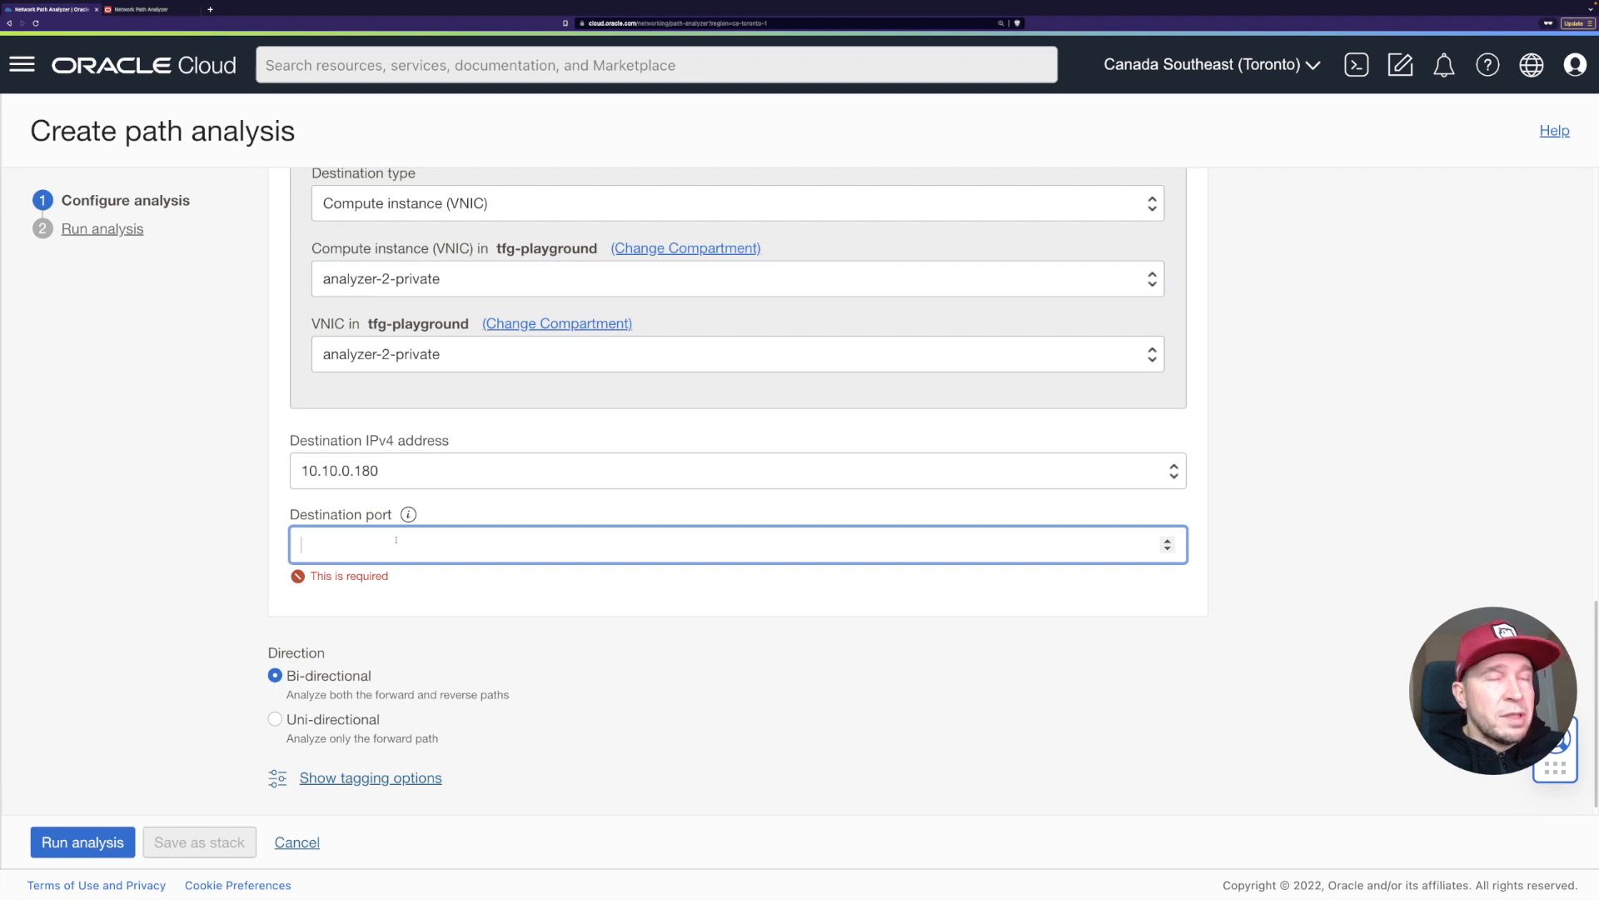
{"action": "mouse_move", "coordinate": [643, 519]}
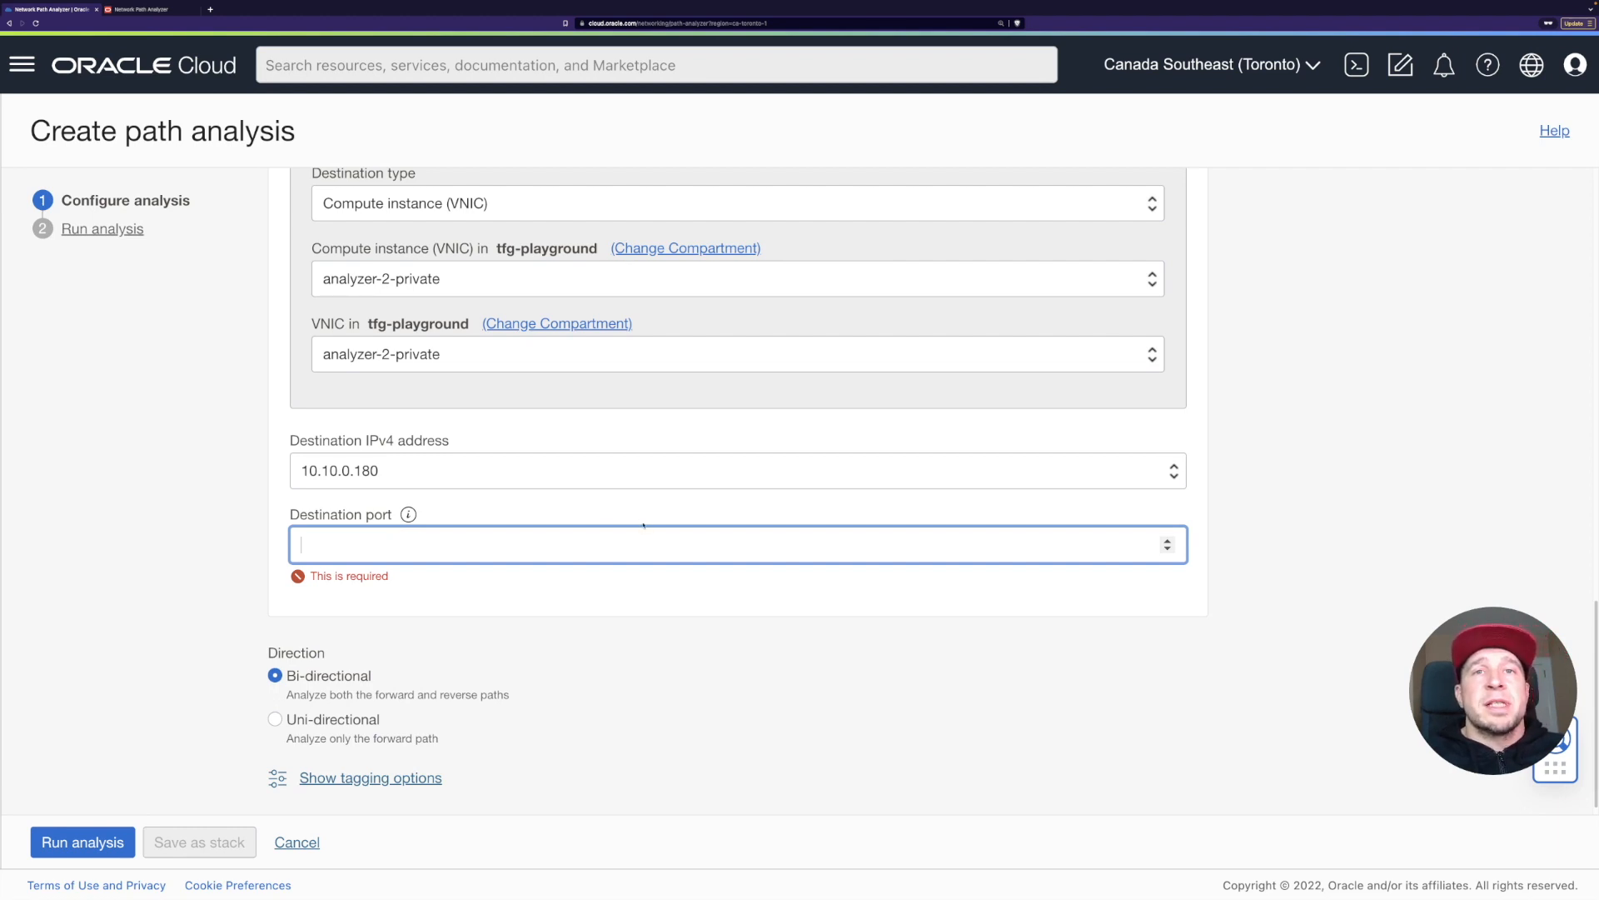
{"action": "type", "text": "22"}
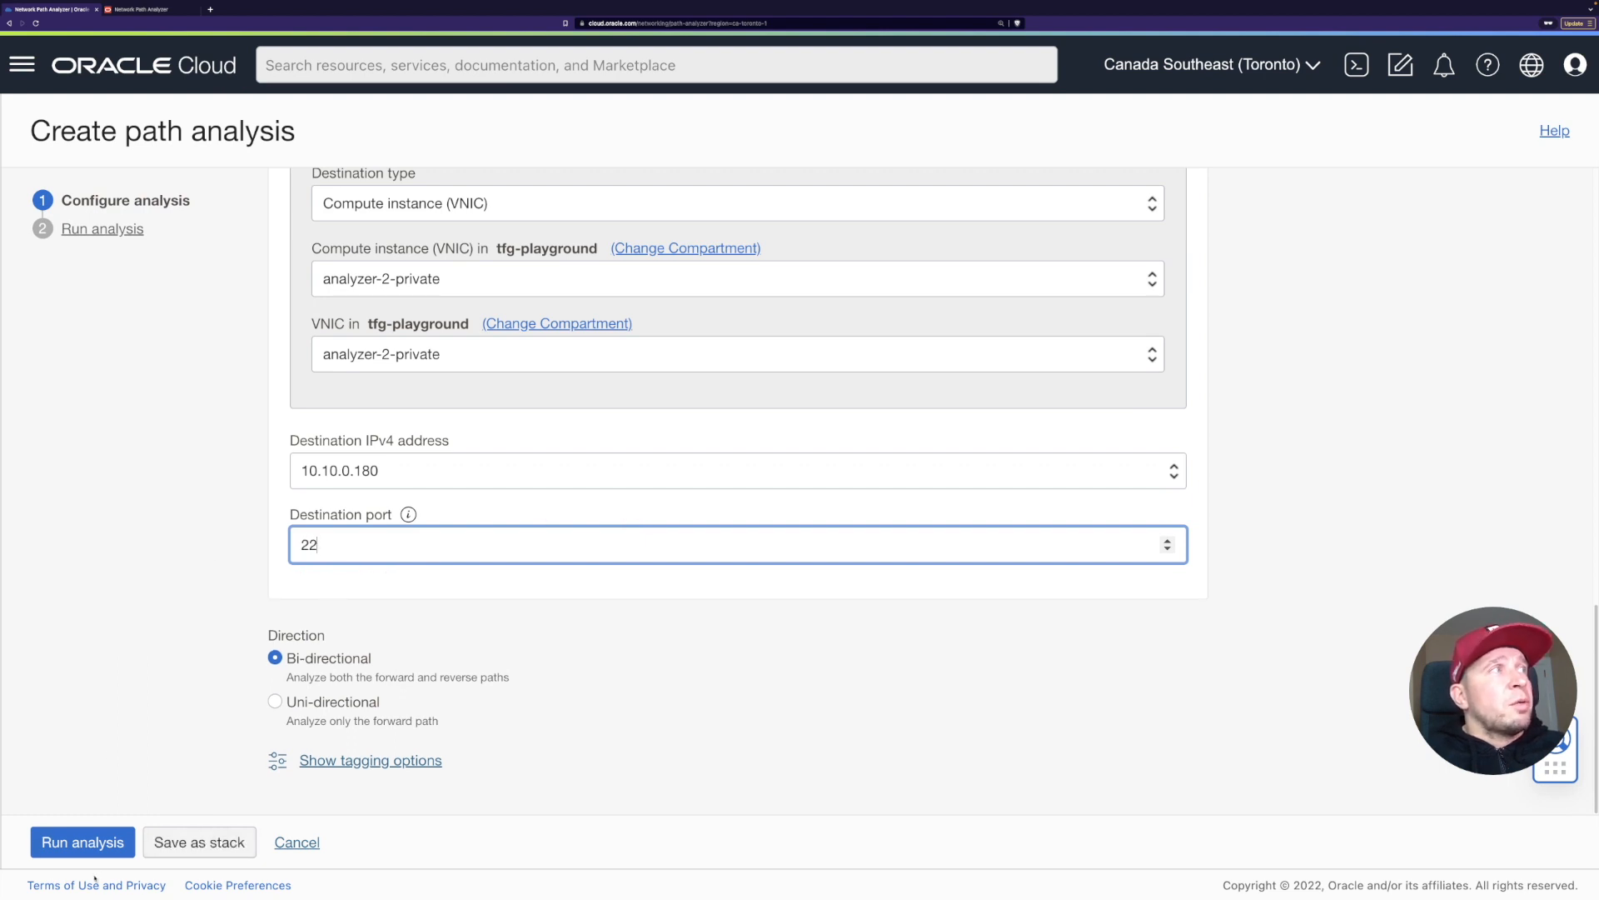
{"action": "left_click", "coordinate": [82, 842]}
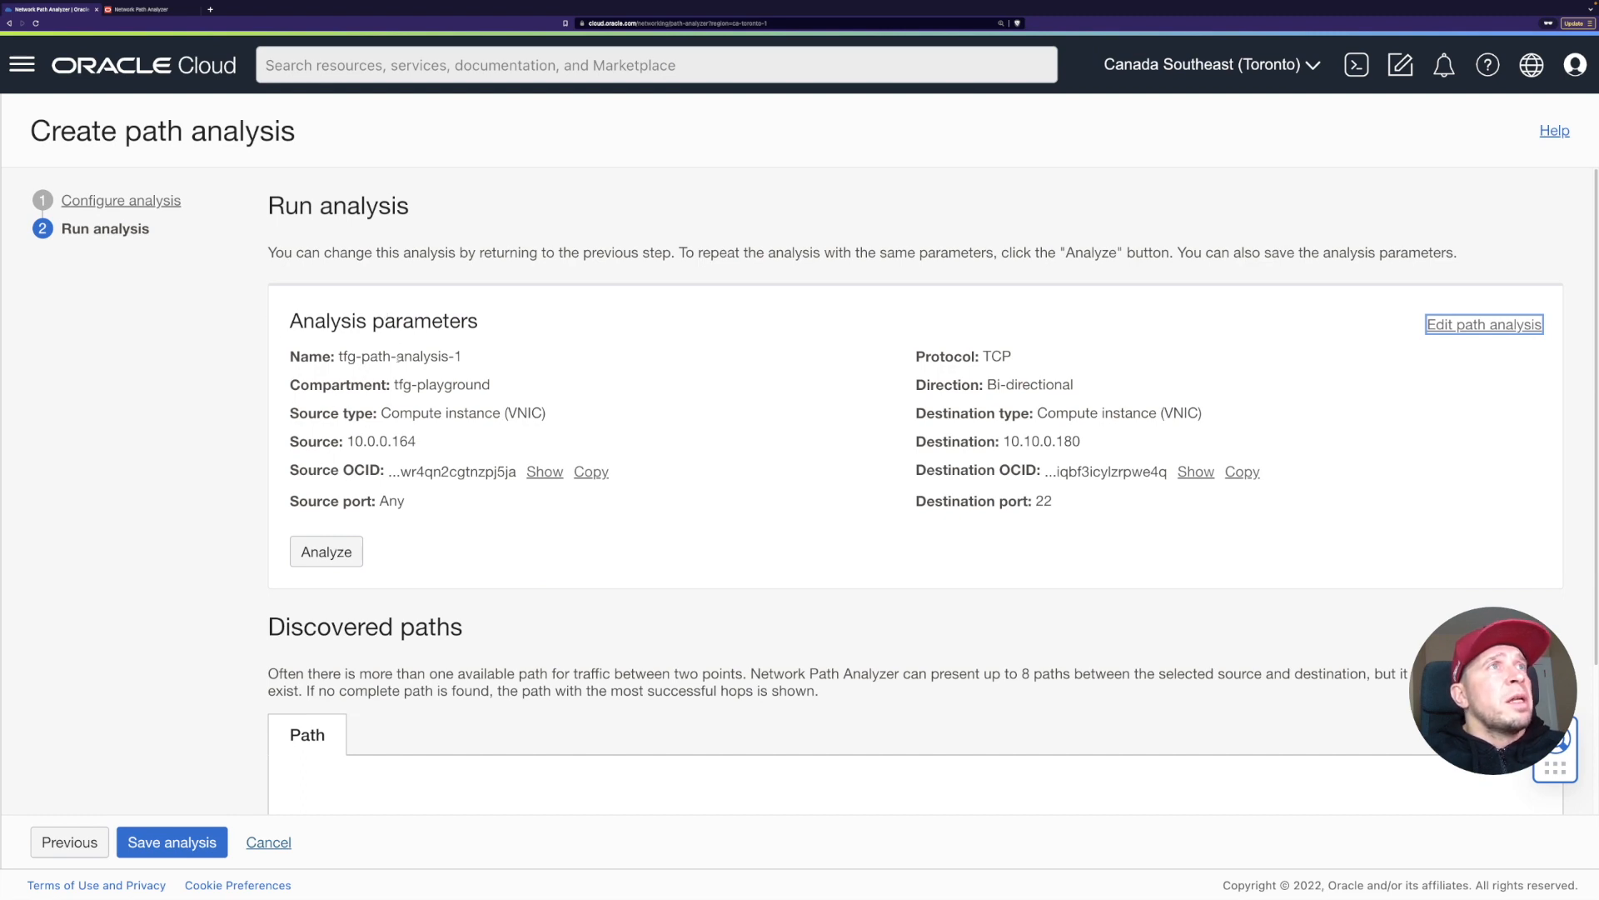
Run the analysis and wait for the Discovered paths results showing the forward path unreachable.
{"action": "left_click", "coordinate": [327, 552]}
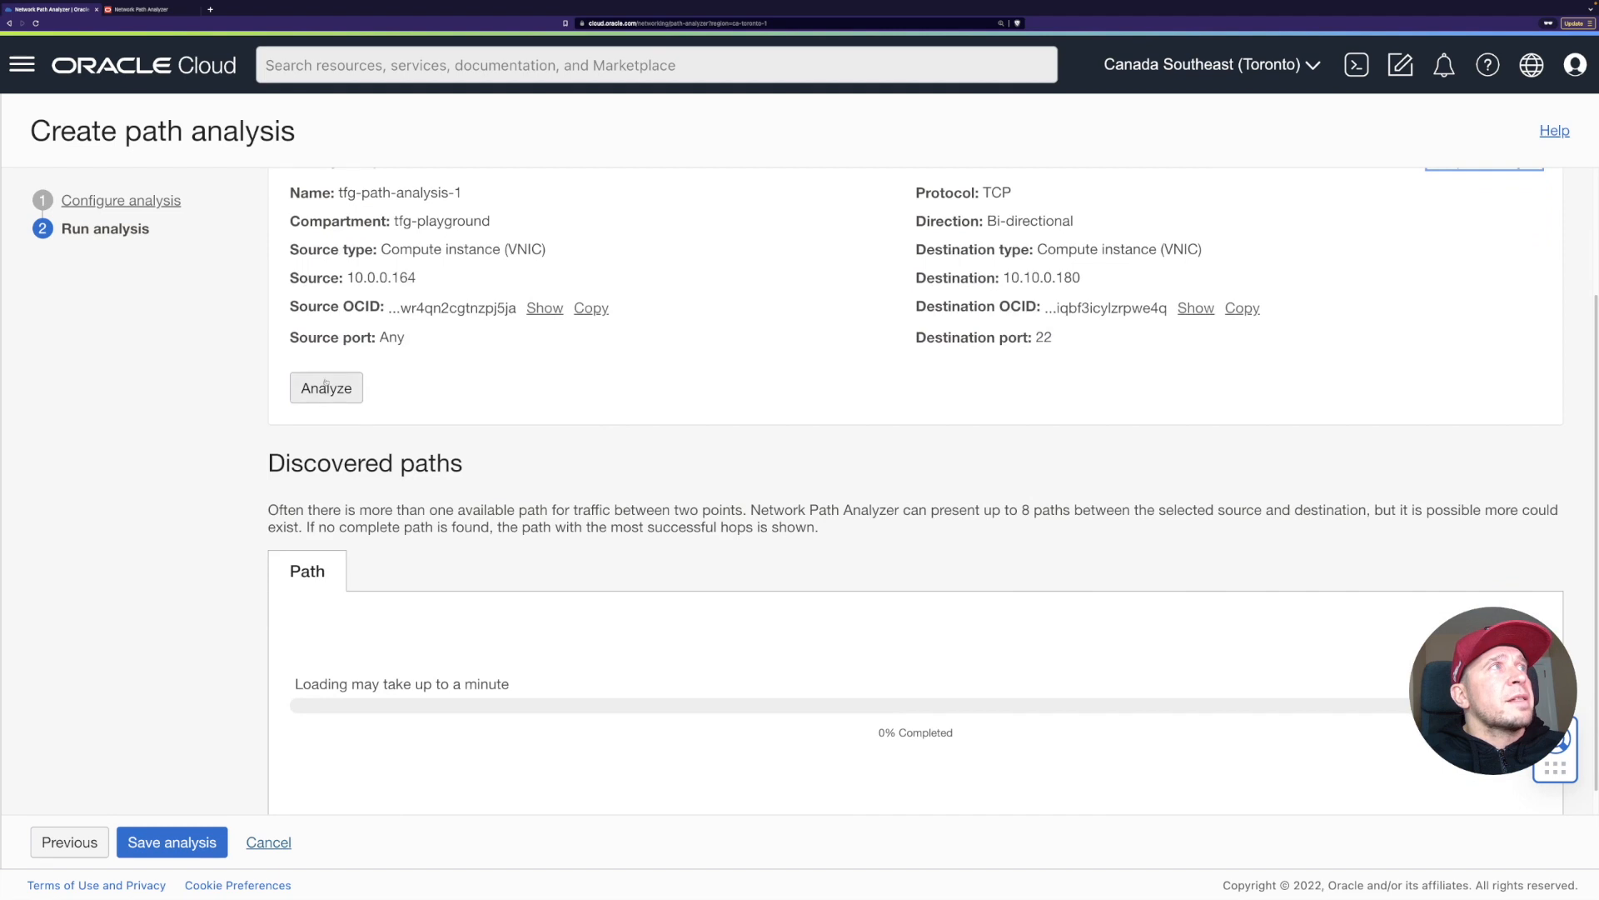
{"action": "left_click", "coordinate": [327, 388]}
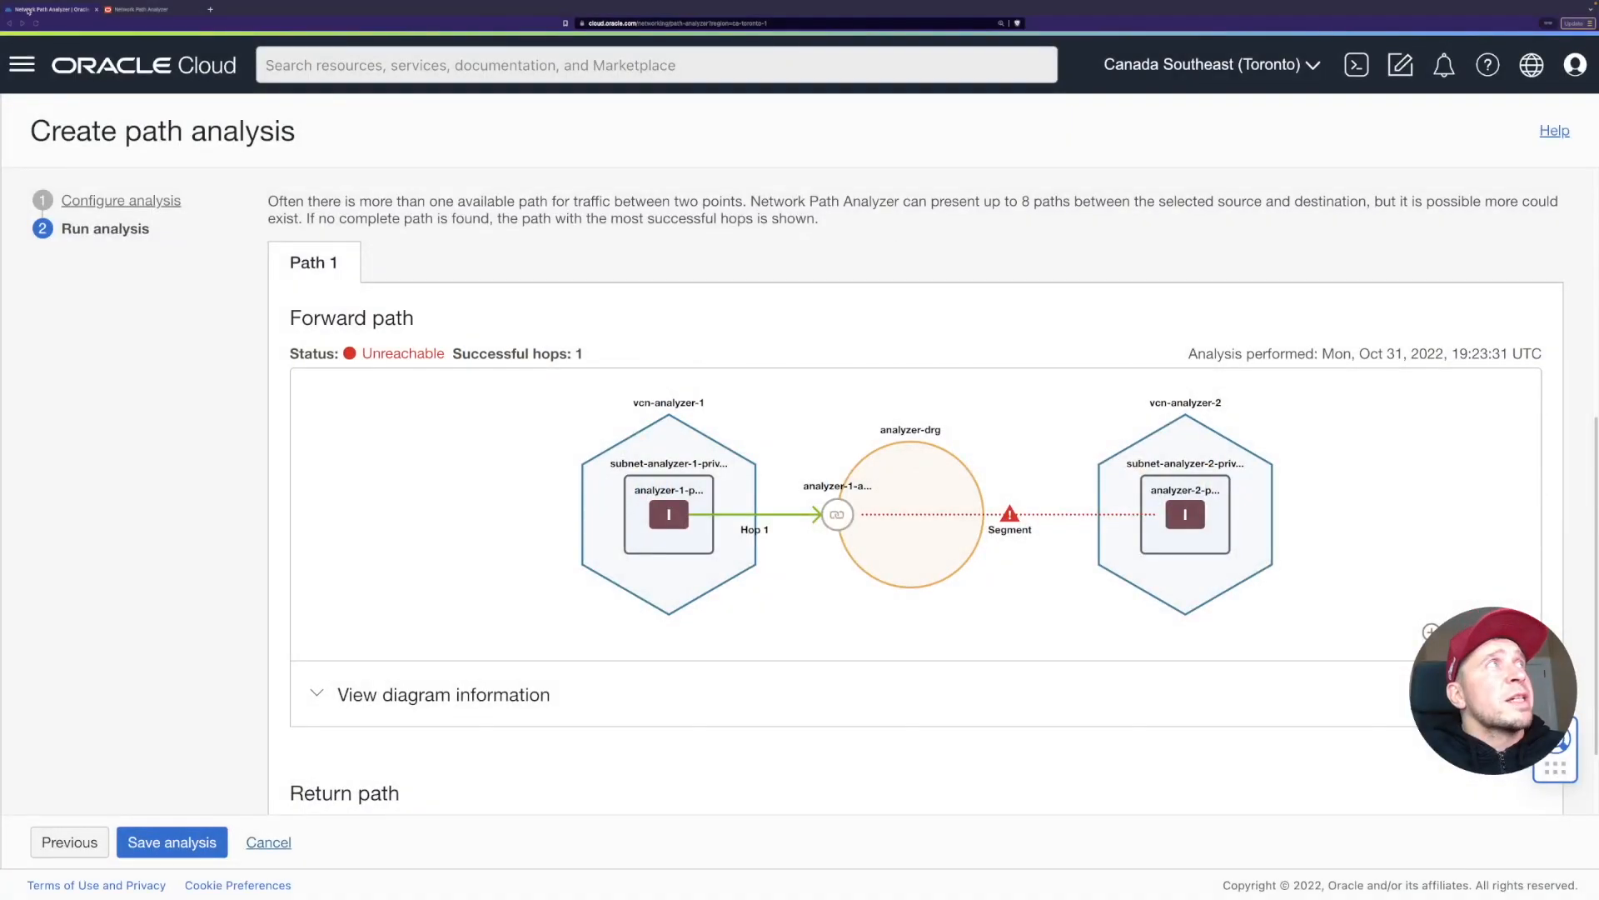
{"action": "left_click", "coordinate": [20, 65]}
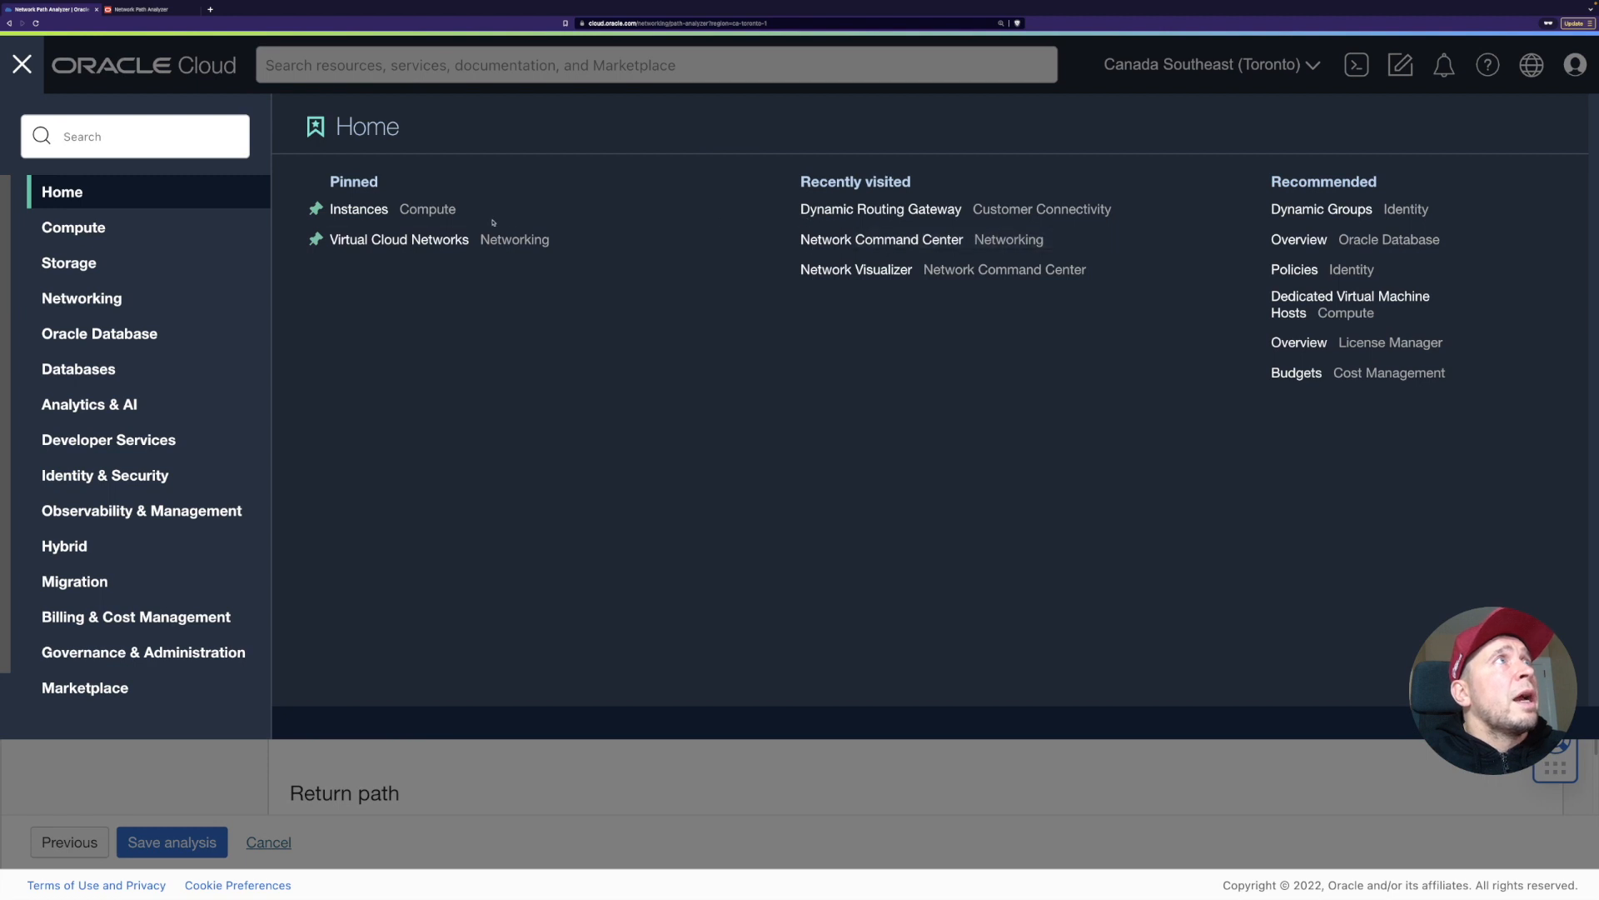
{"action": "mouse_move", "coordinate": [880, 210]}
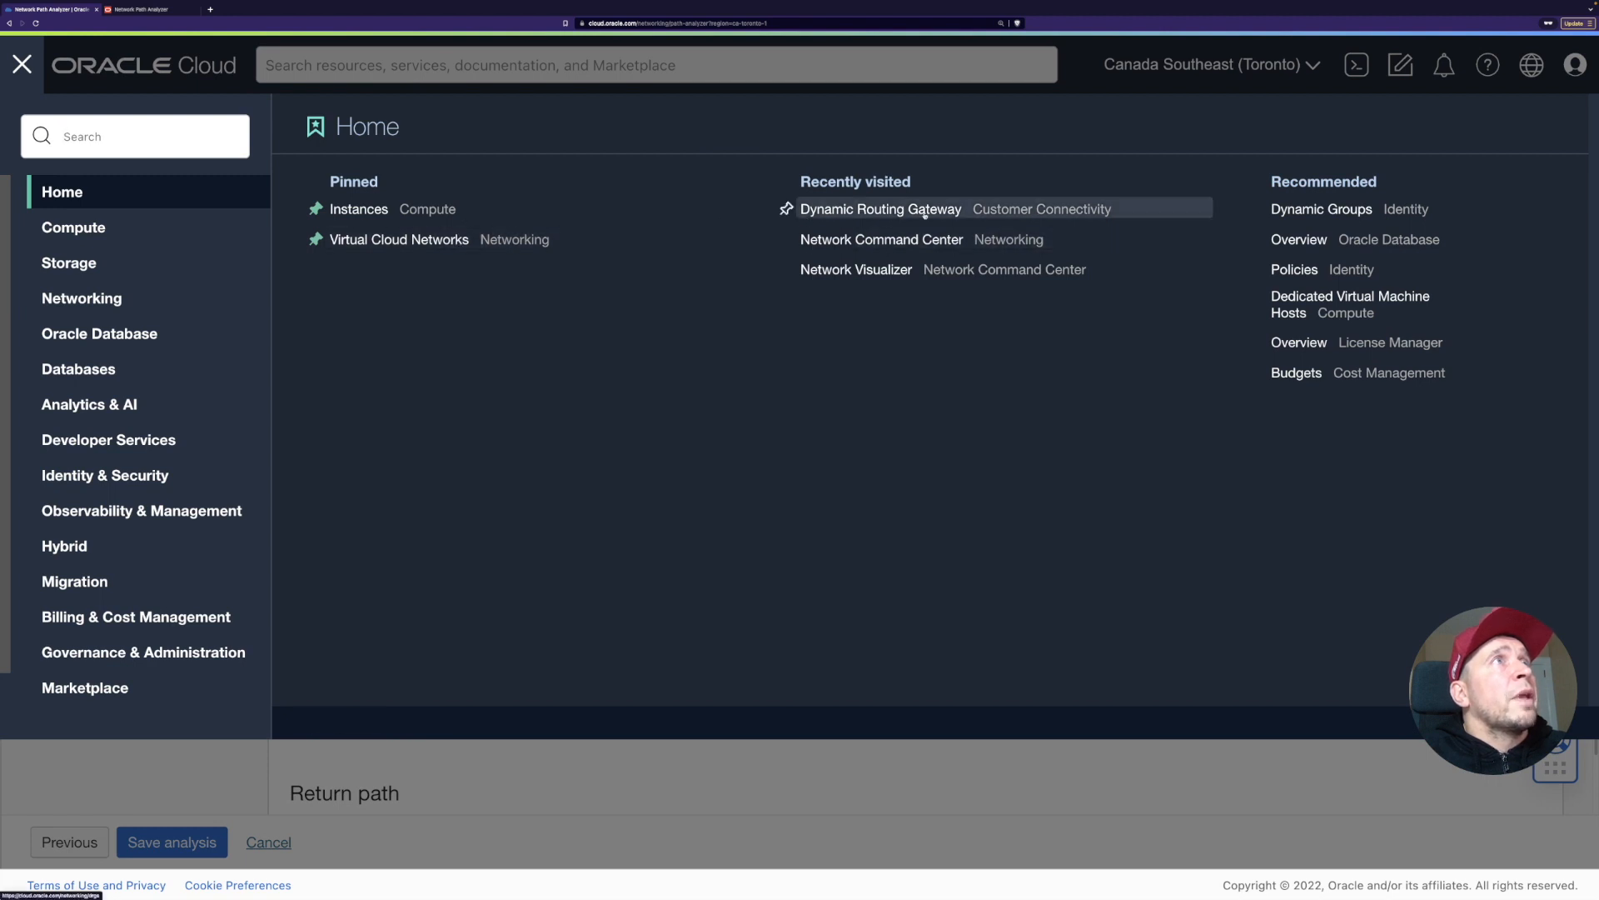
Go to Dynamic Routing Gateways and view the analyzer-drg gateway details.
{"action": "left_click", "coordinate": [880, 209]}
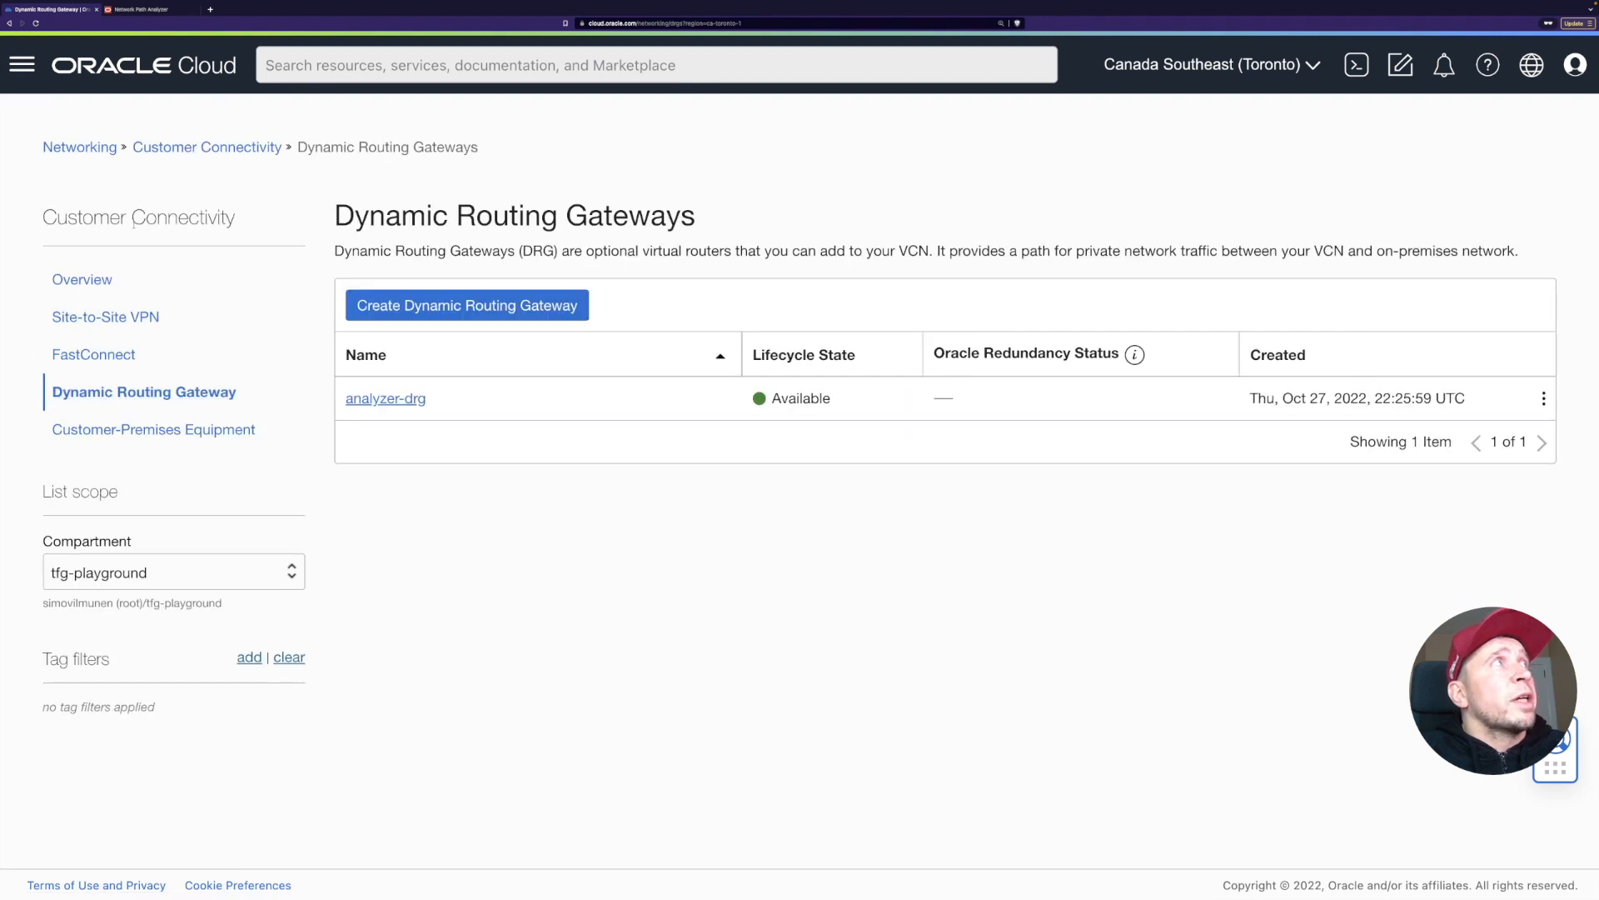
{"action": "mouse_move", "coordinate": [384, 399]}
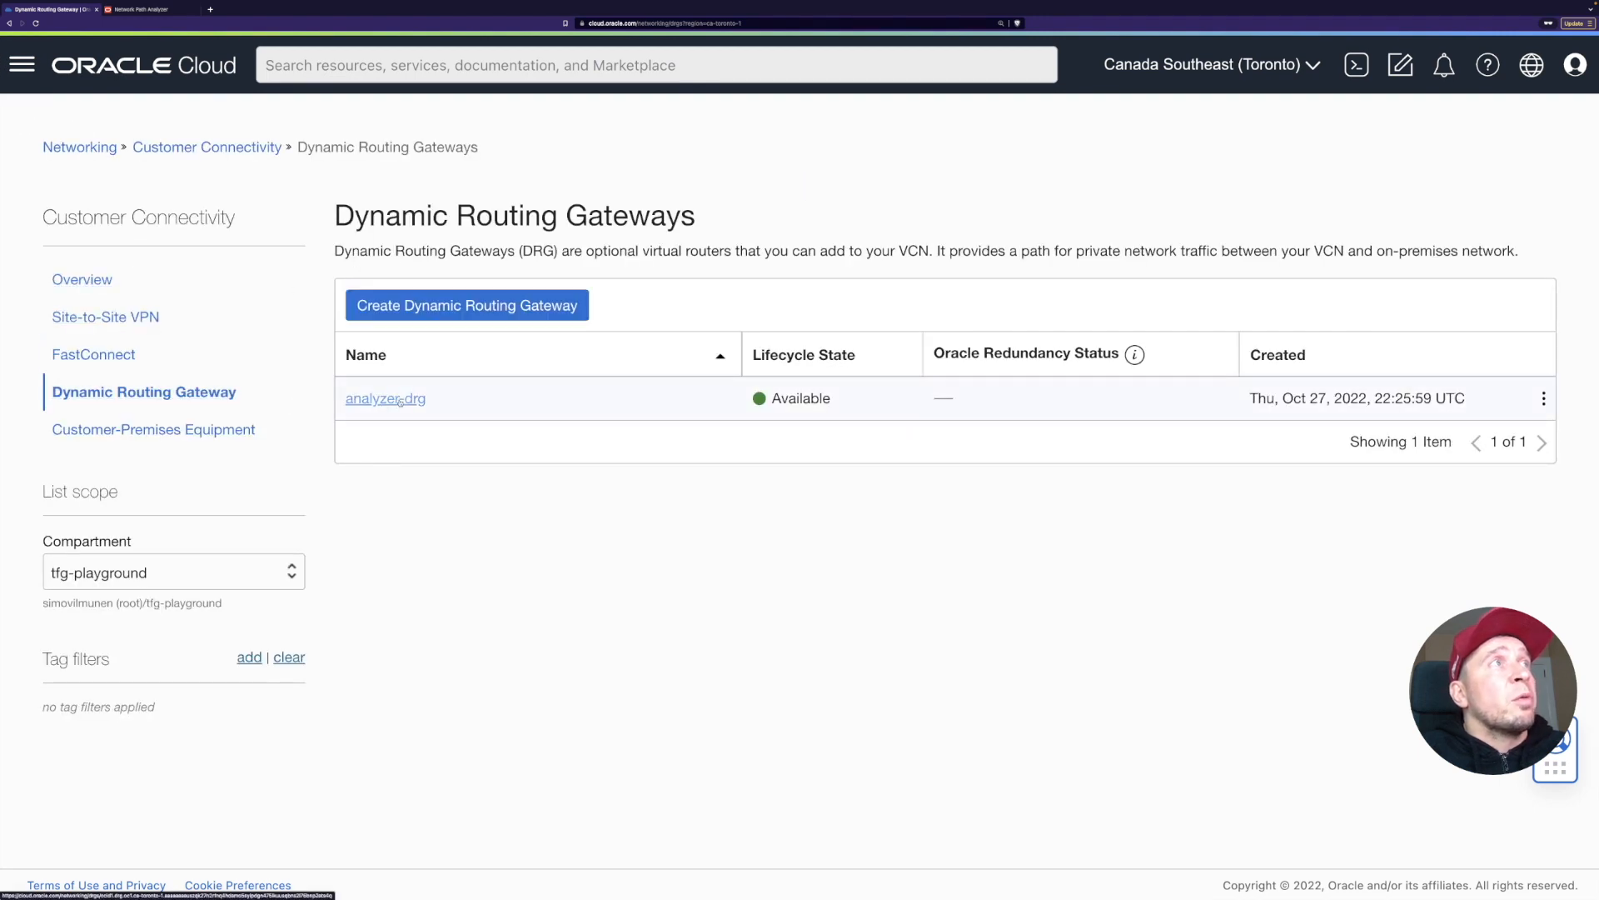
{"action": "left_click", "coordinate": [385, 398]}
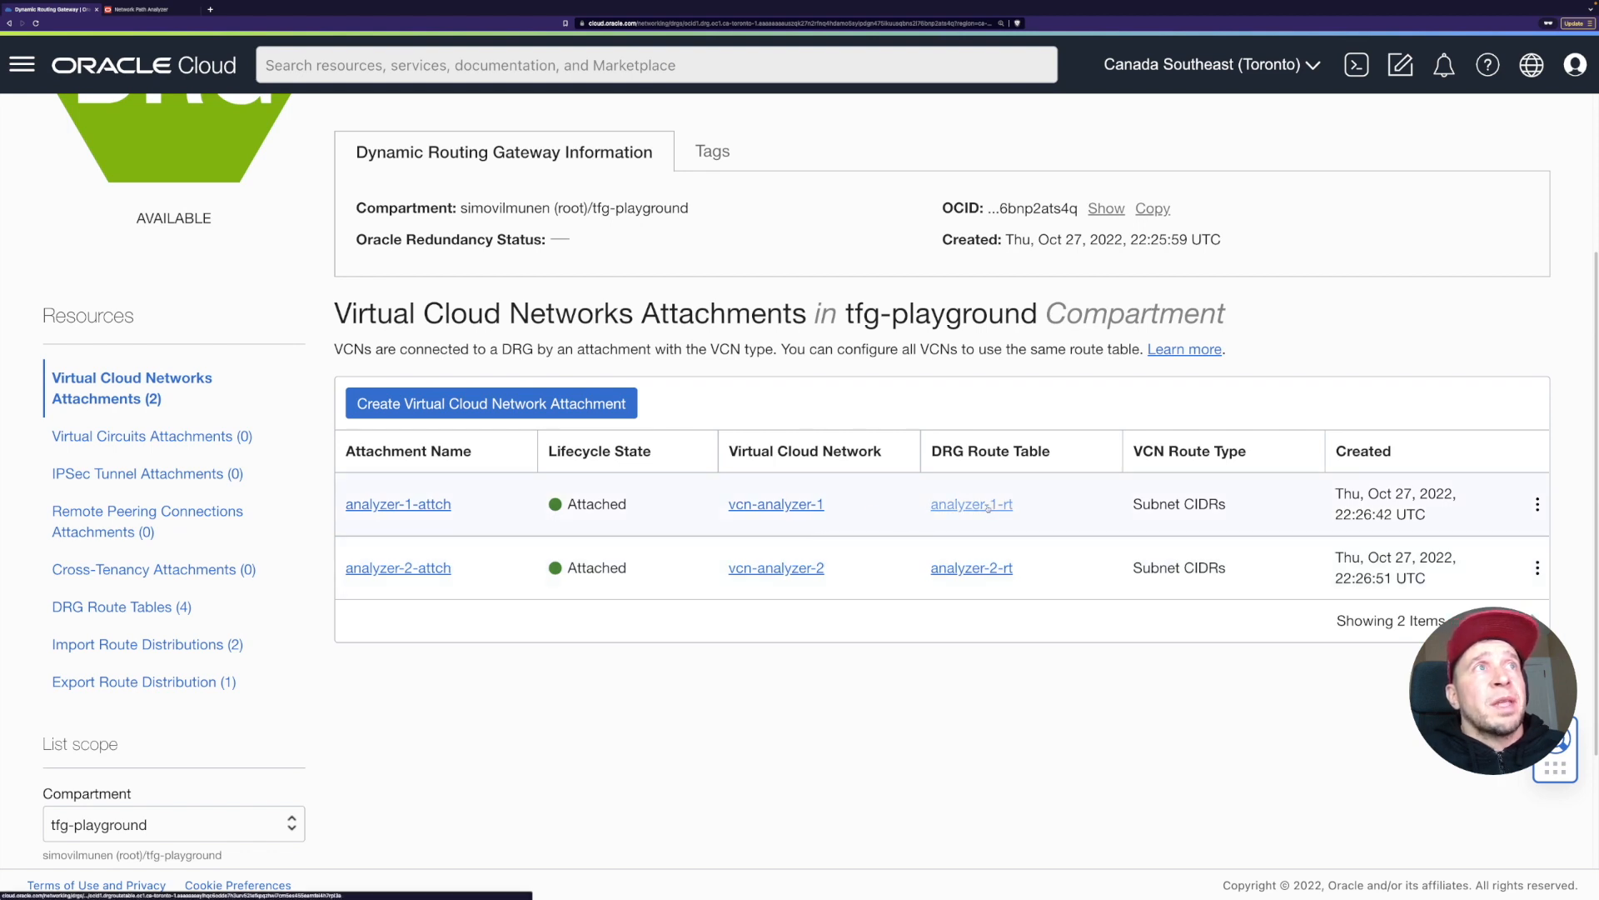
Check that analyzer-1-rt has no route rules, then return to analyzer-drg's route table list.
{"action": "left_click", "coordinate": [968, 503]}
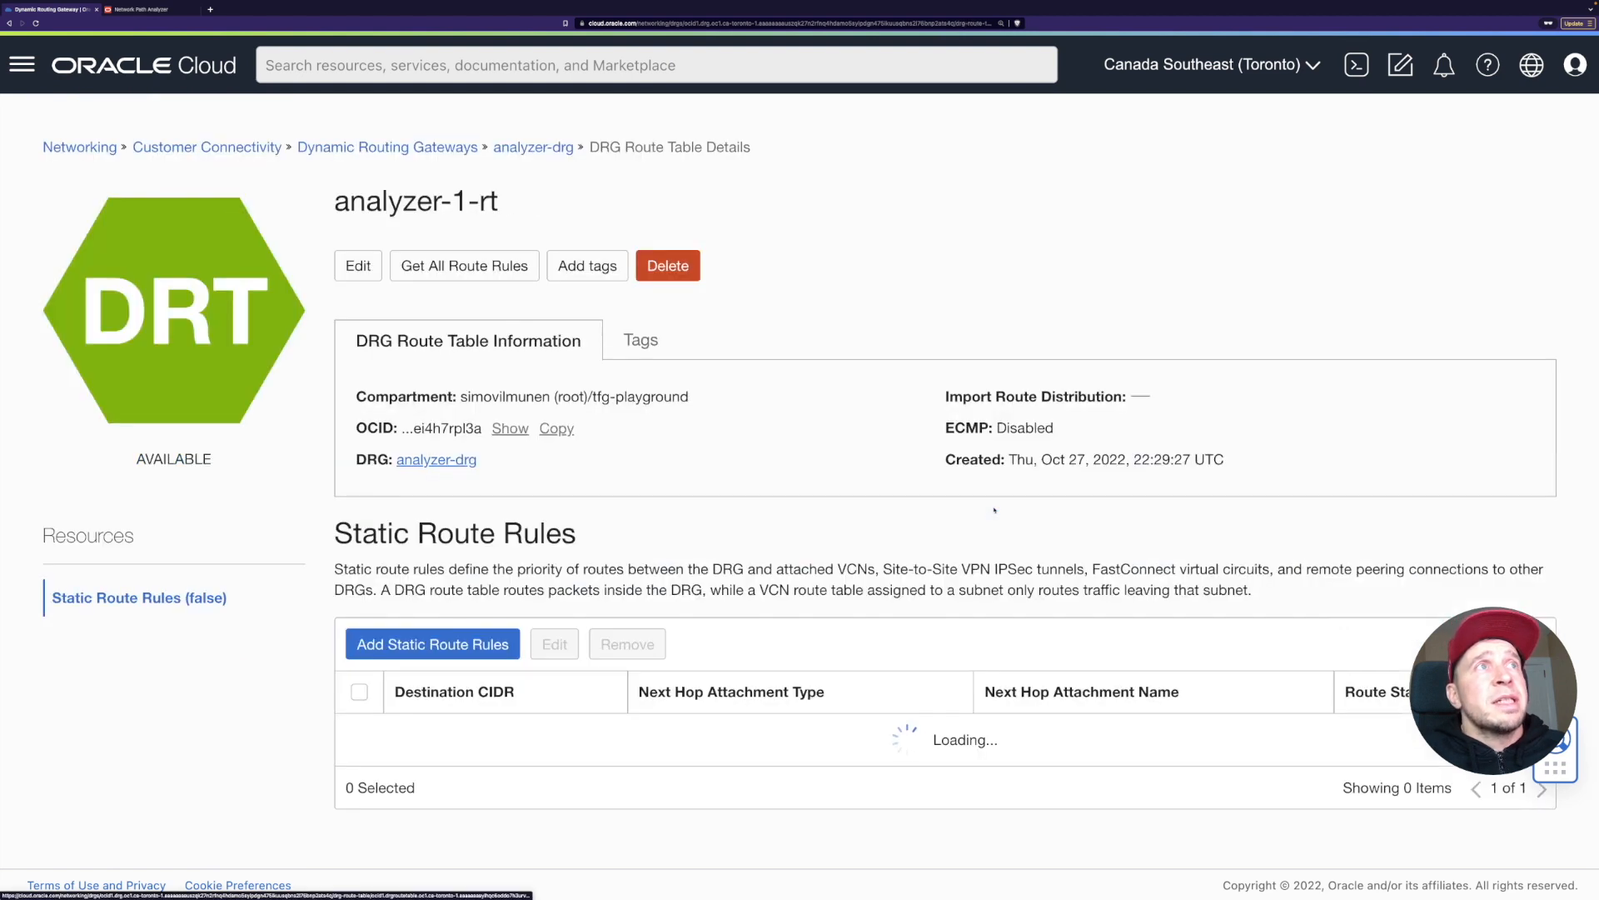
{"action": "left_click", "coordinate": [463, 265]}
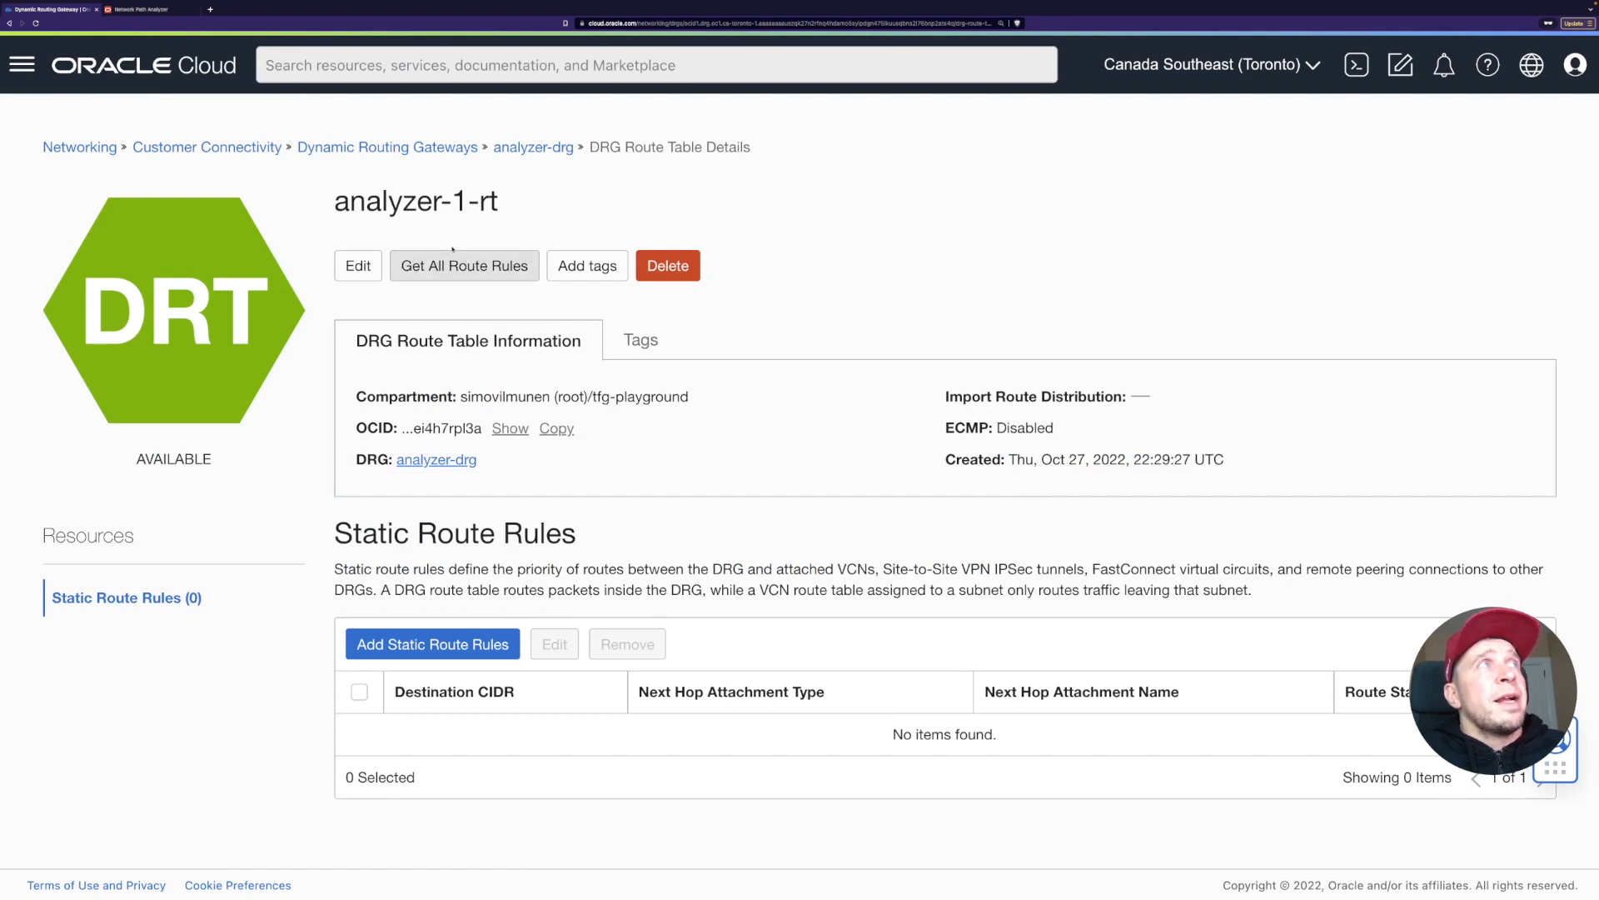
{"action": "mouse_move", "coordinate": [543, 293]}
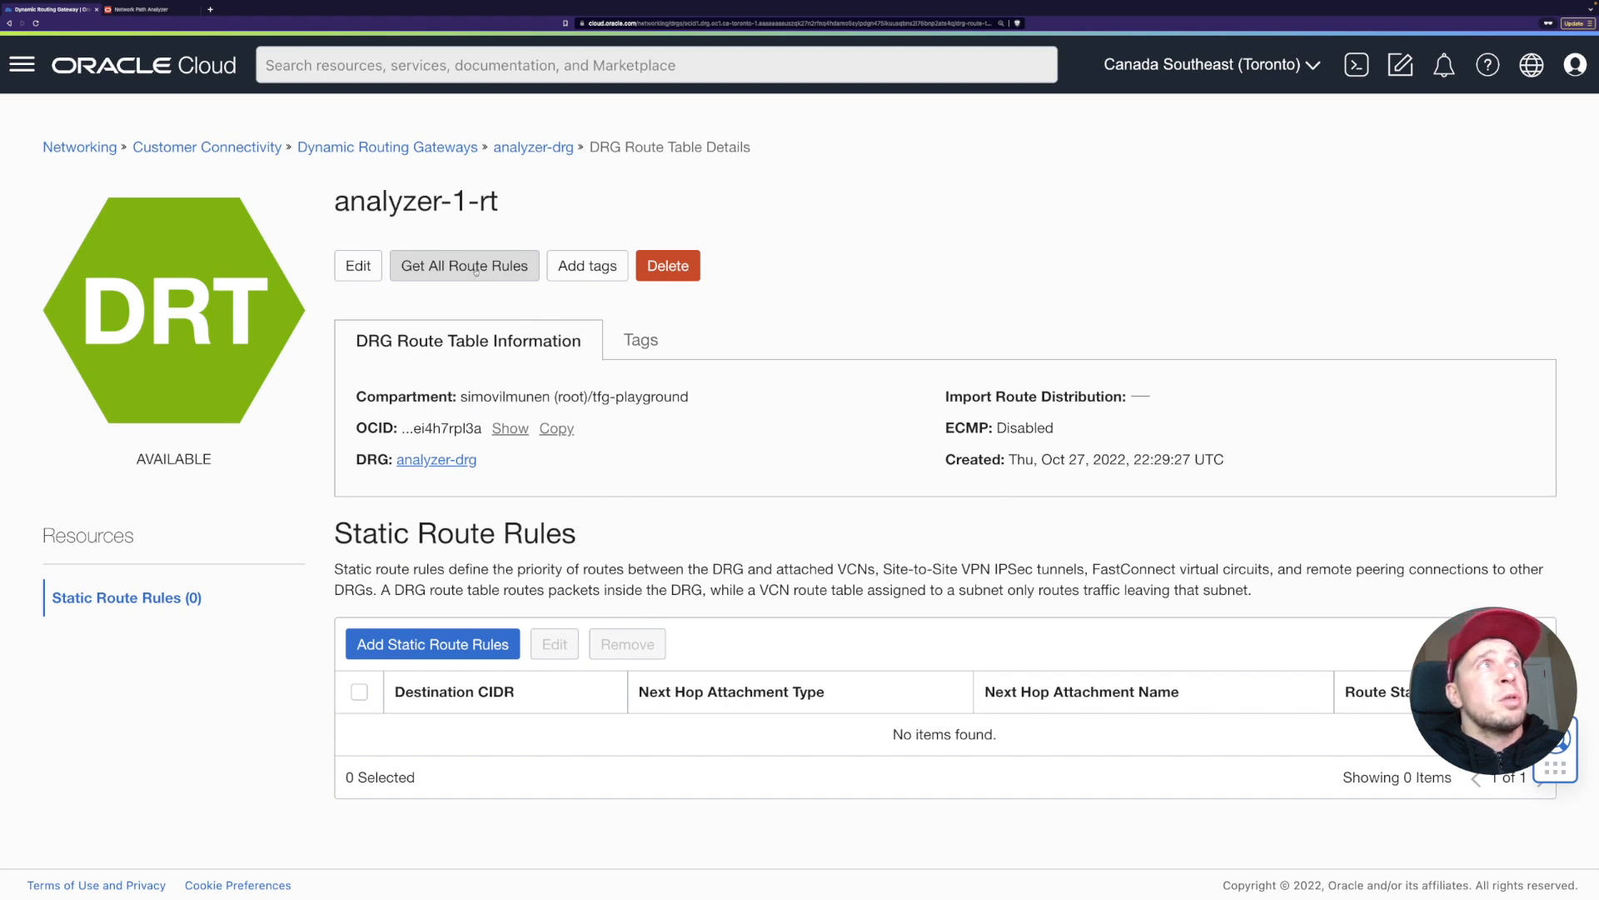
{"action": "left_click", "coordinate": [463, 265]}
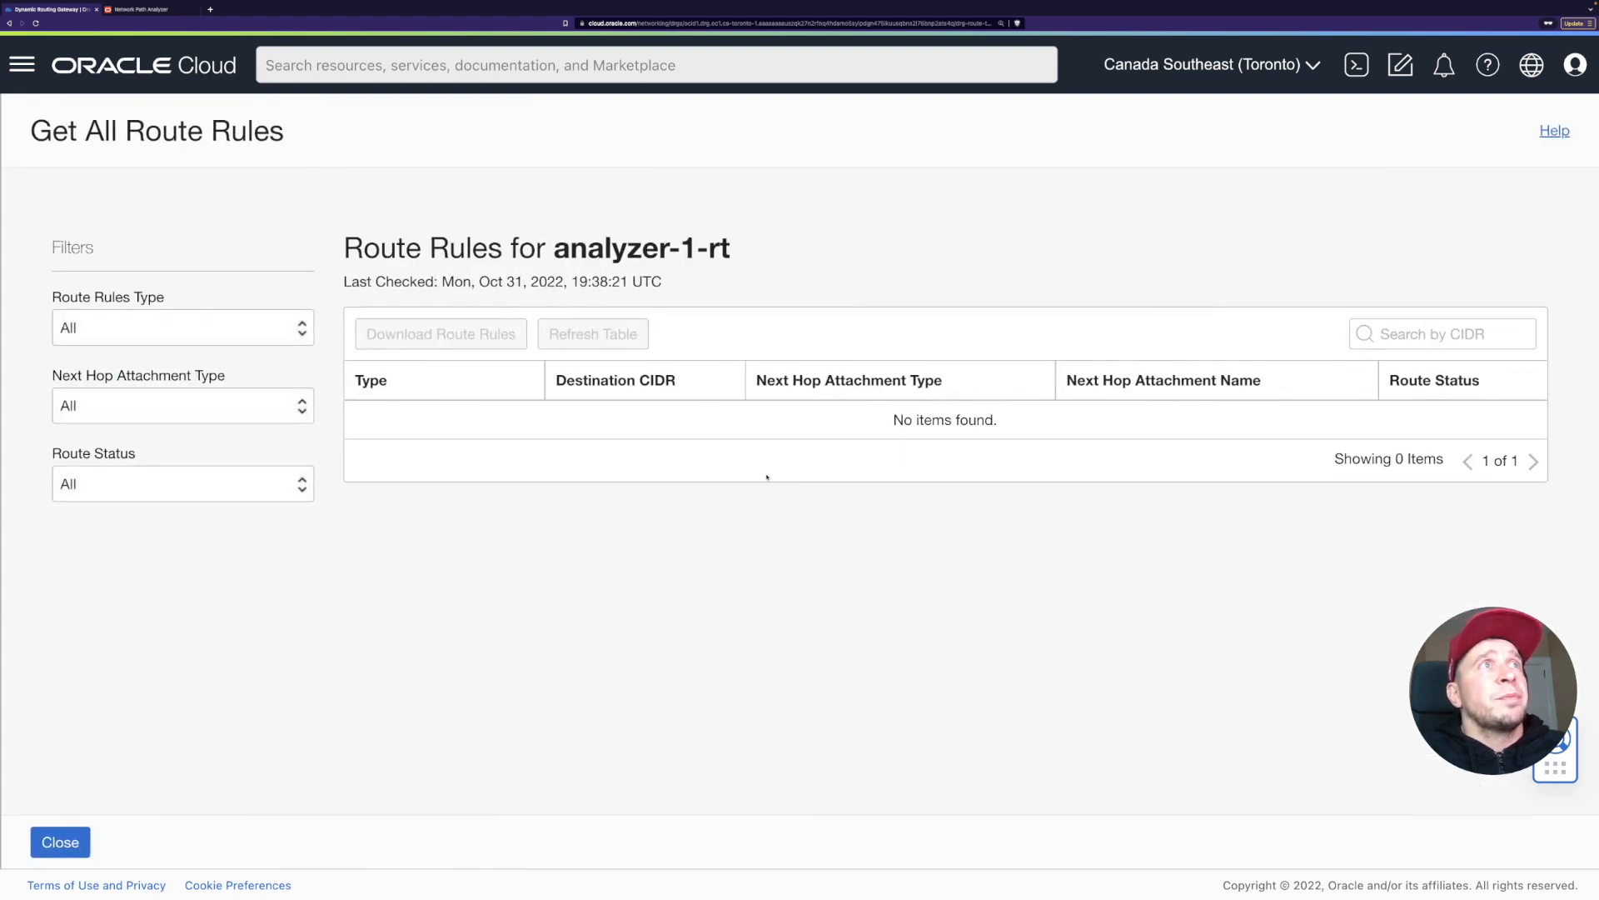
{"action": "mouse_move", "coordinate": [912, 450]}
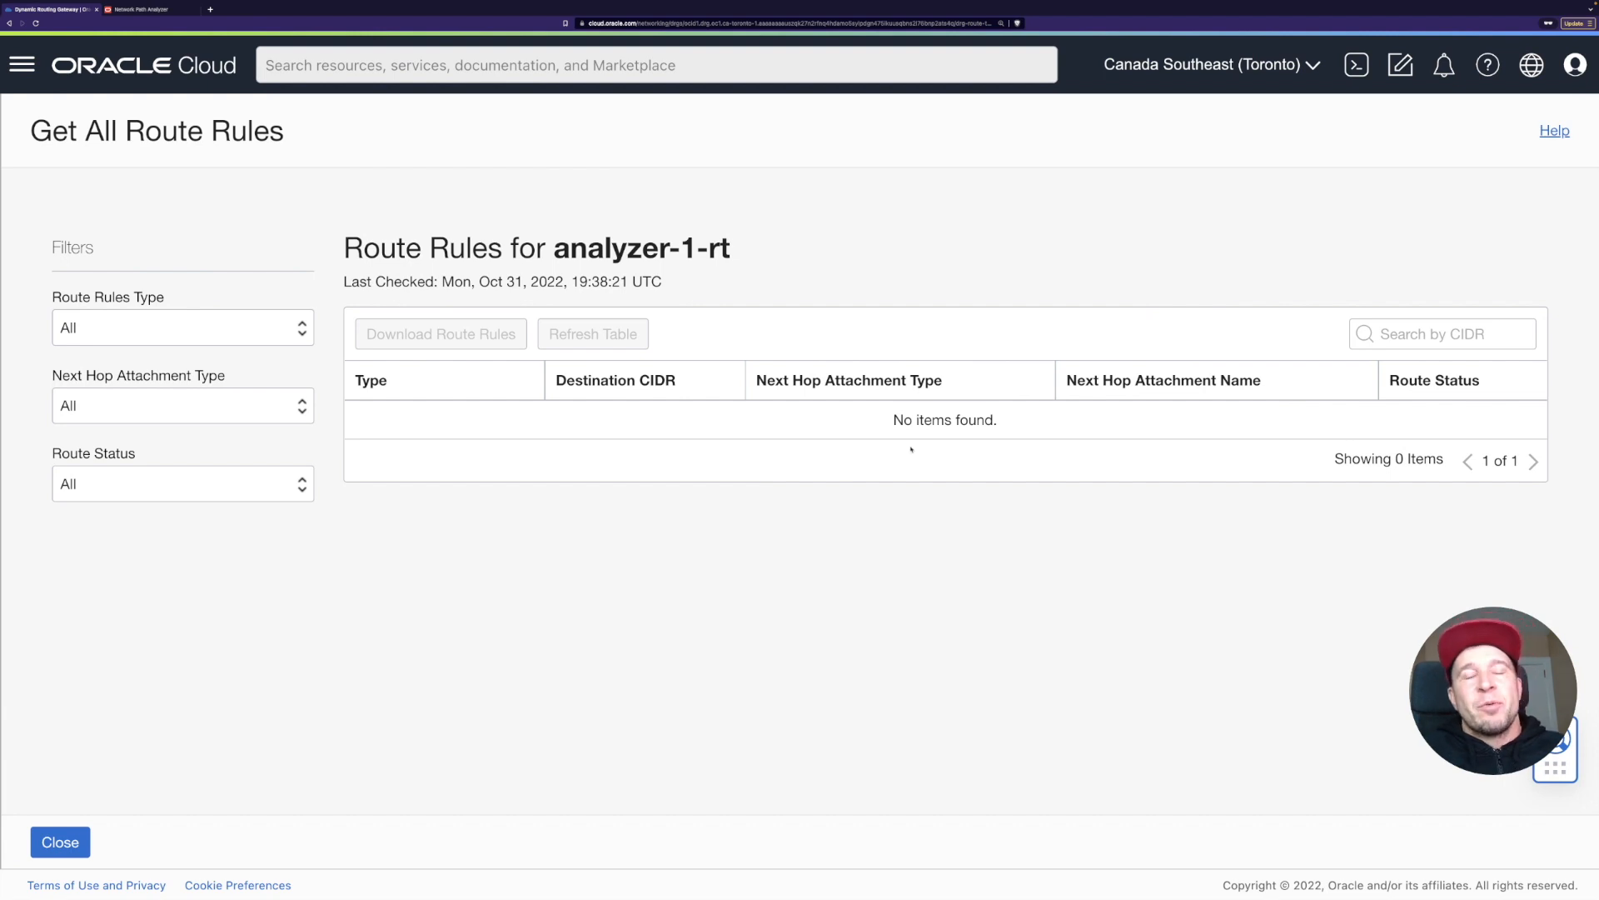
{"action": "mouse_move", "coordinate": [451, 616]}
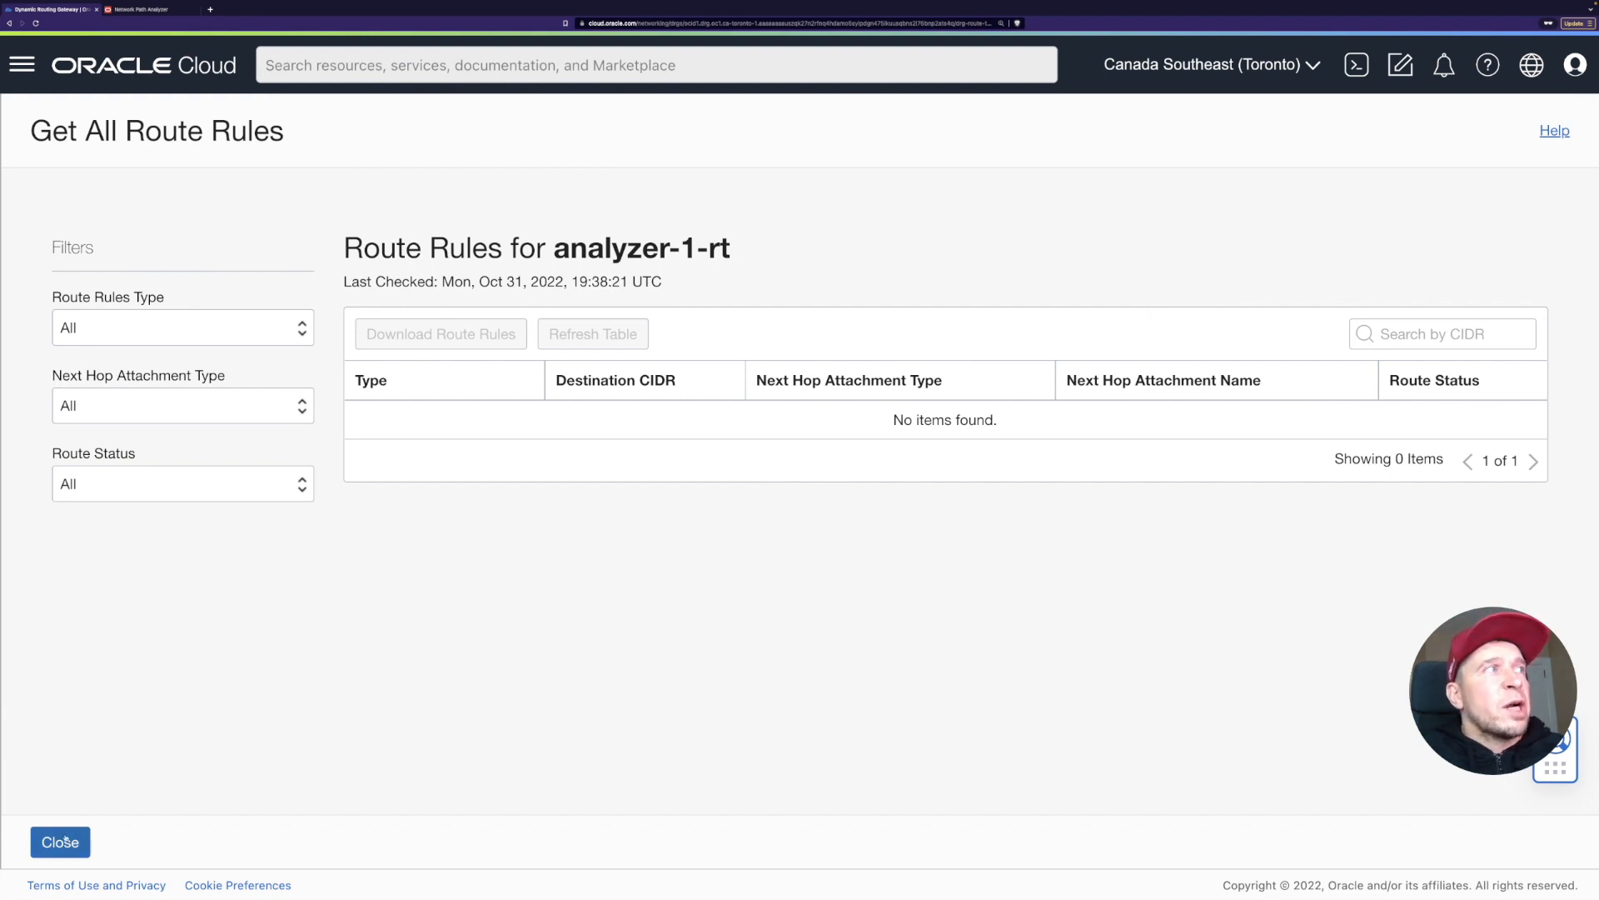
{"action": "left_click", "coordinate": [60, 841]}
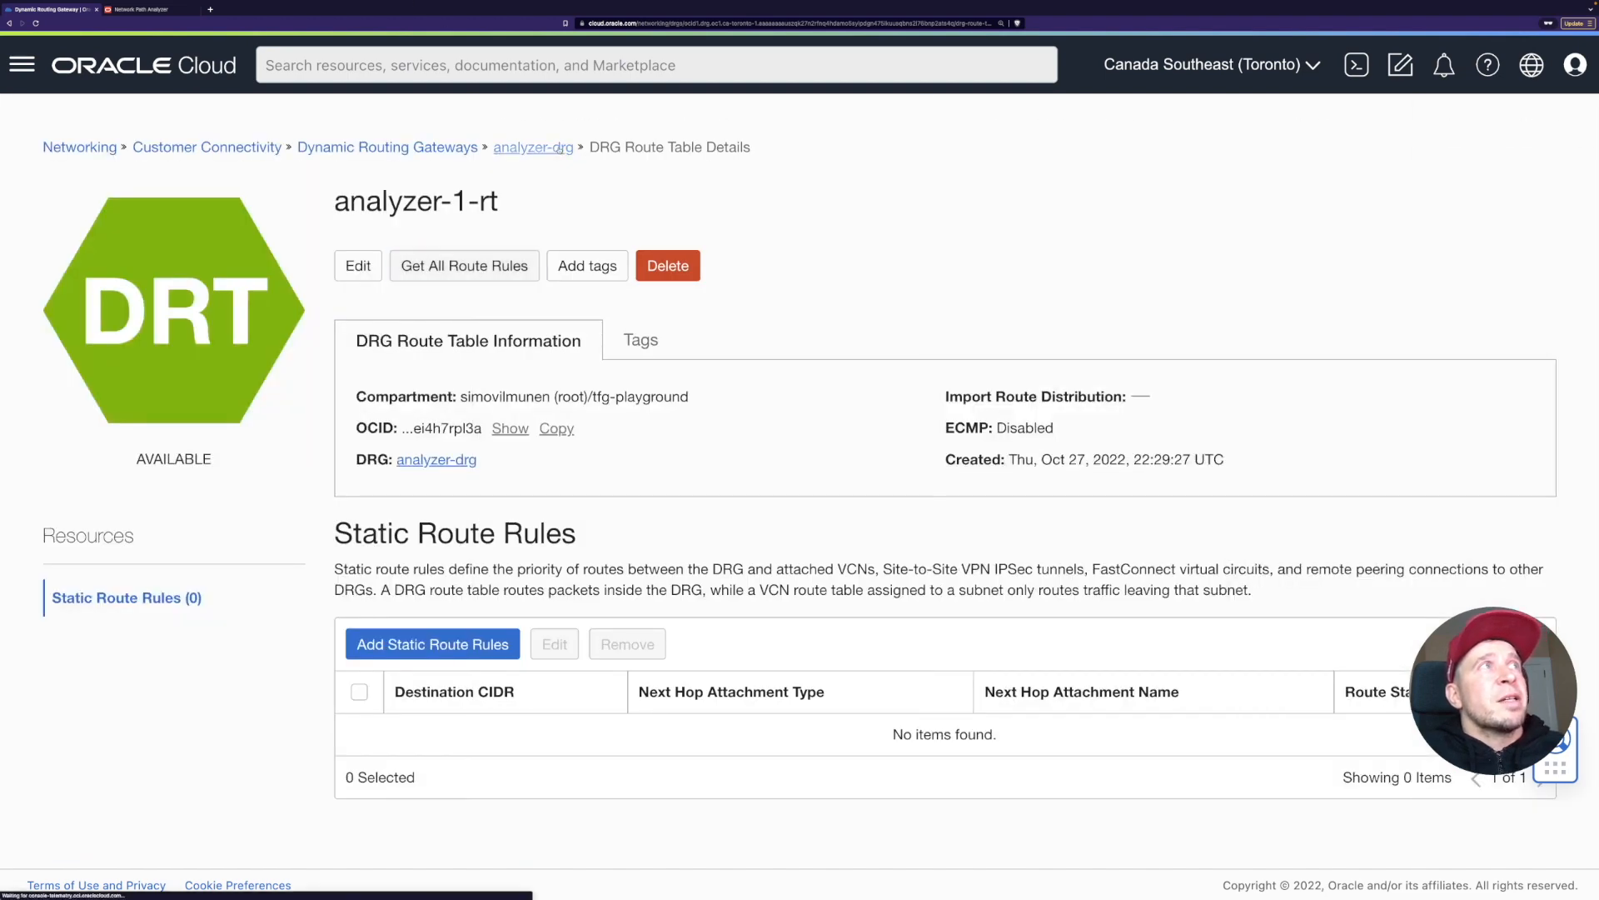
{"action": "left_click", "coordinate": [533, 147]}
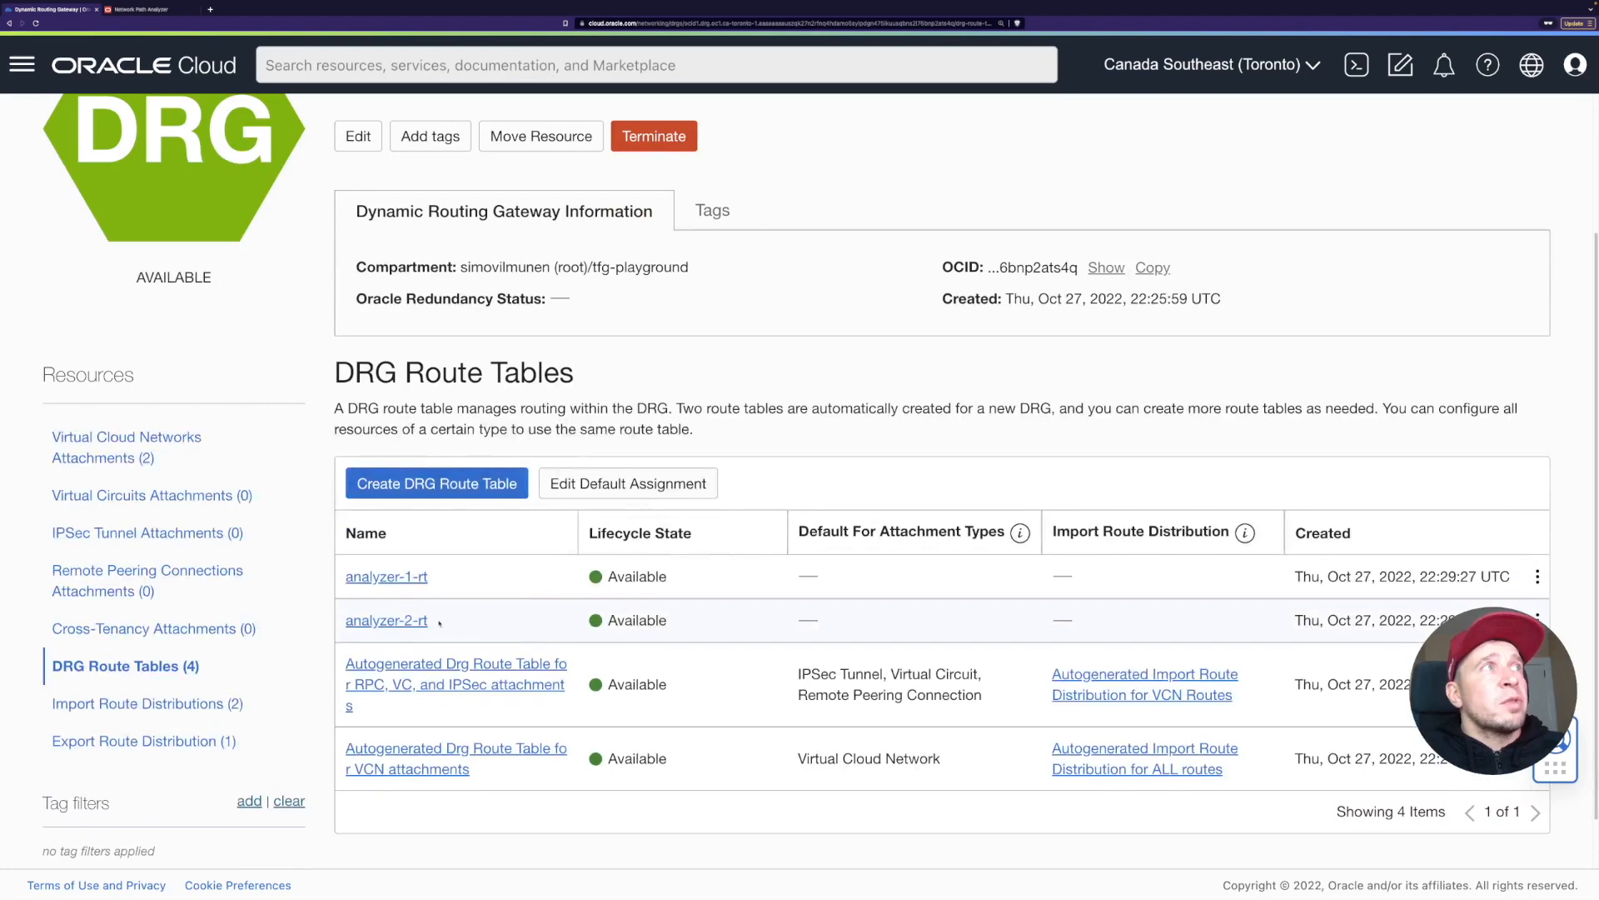
Inspect analyzer-2-rt's route to 10.0.0.0/24 via analyzer-1-attch, then start editing analyzer-1-rt.
{"action": "left_click", "coordinate": [386, 620]}
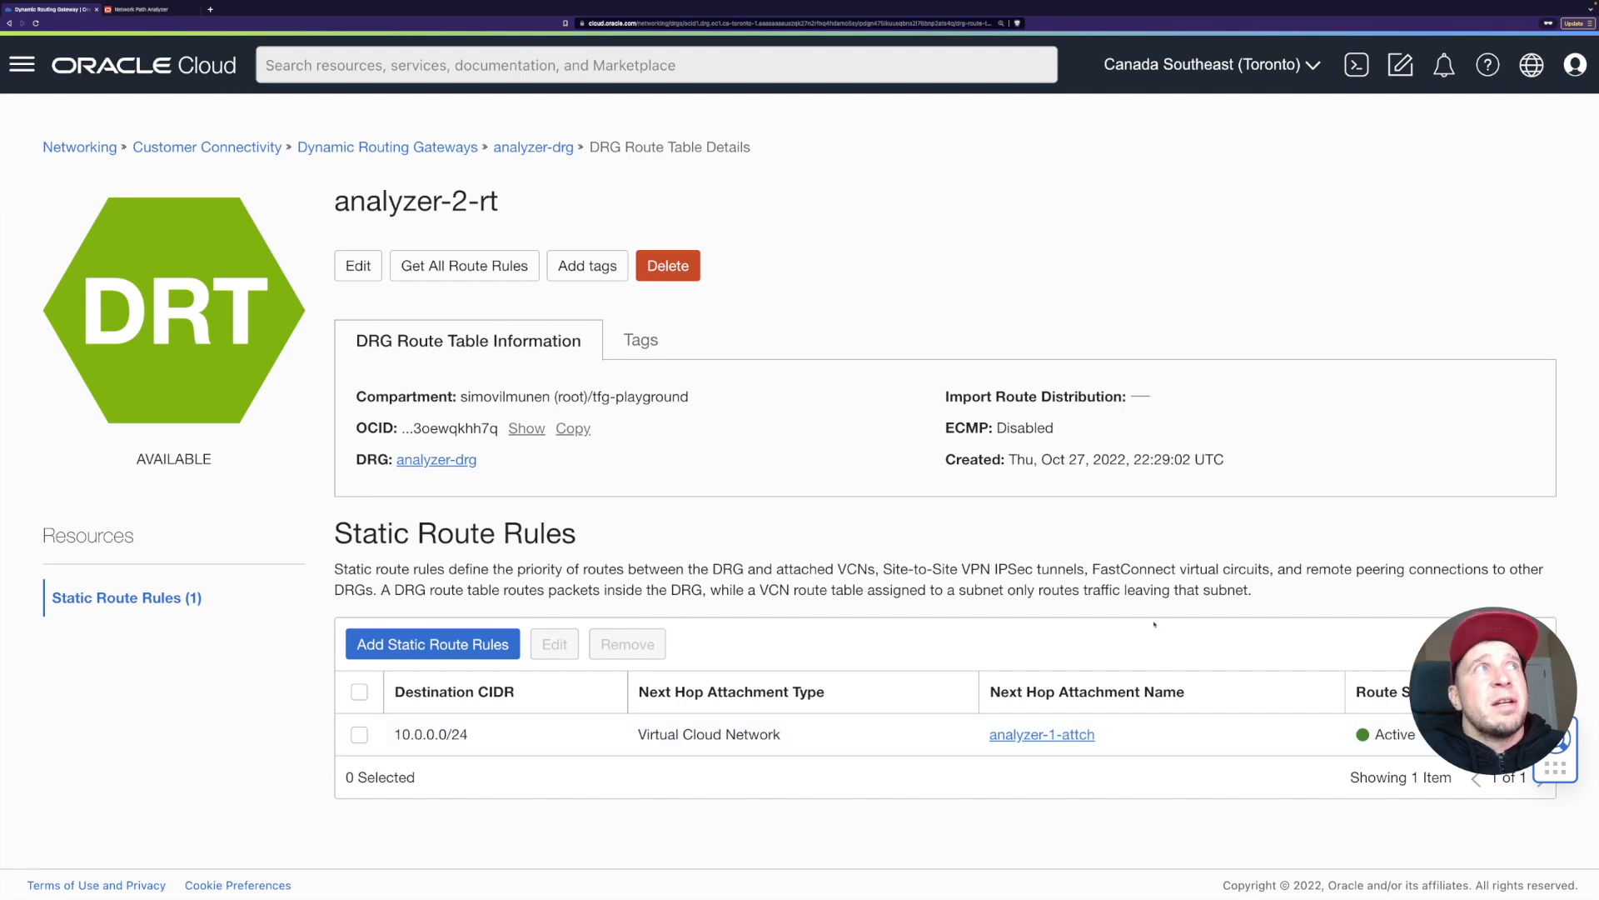
{"action": "left_click", "coordinate": [533, 147]}
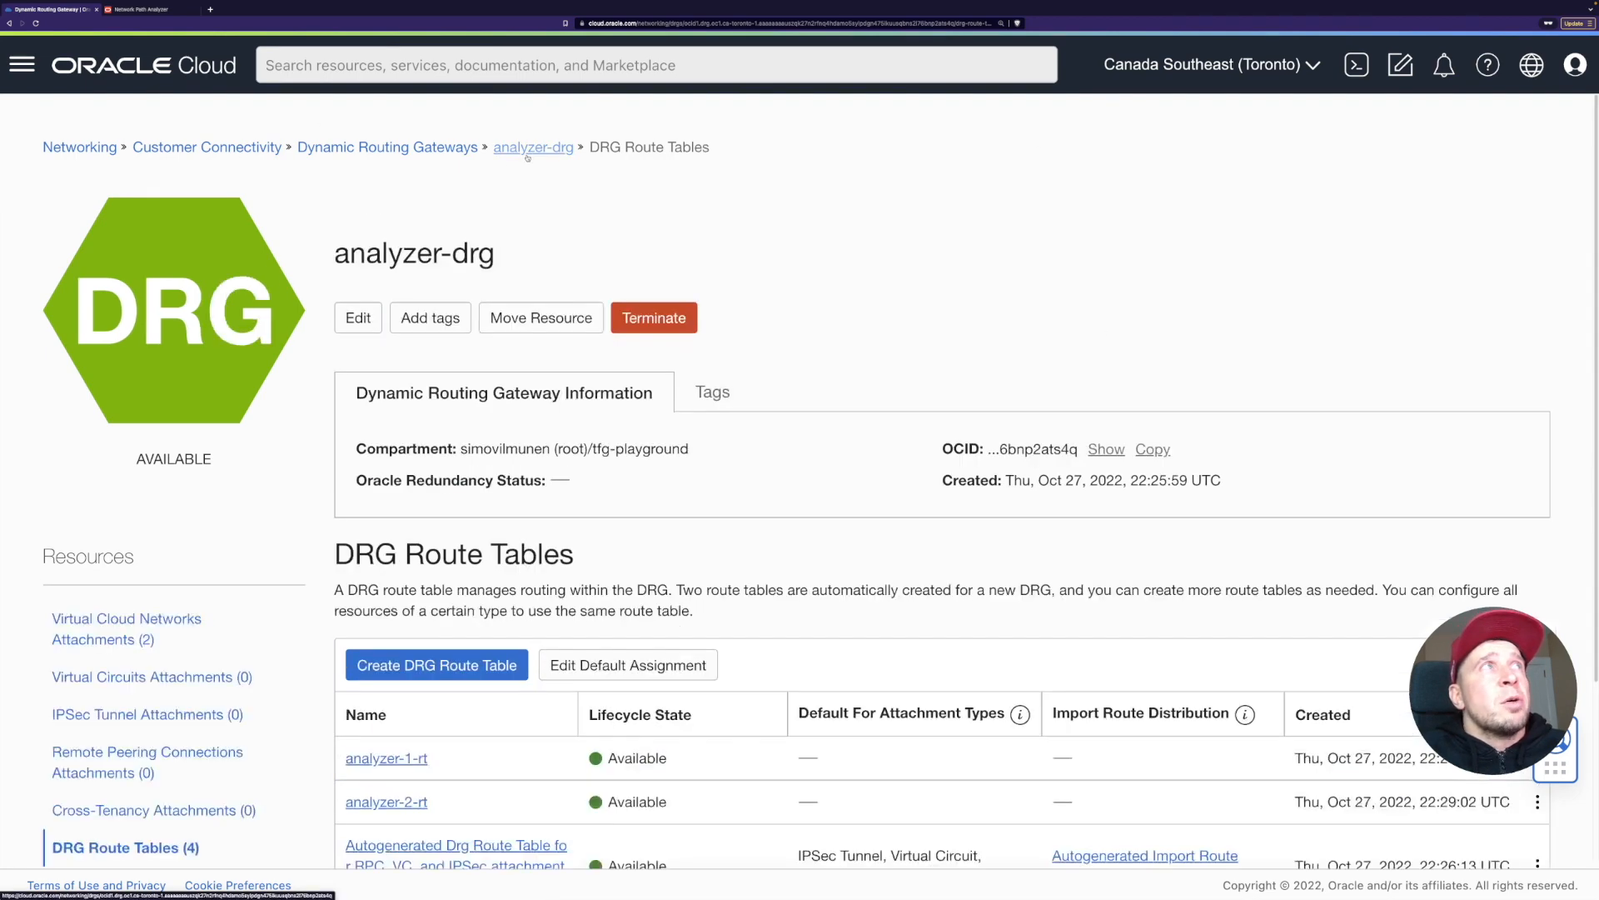
{"action": "left_click", "coordinate": [387, 758]}
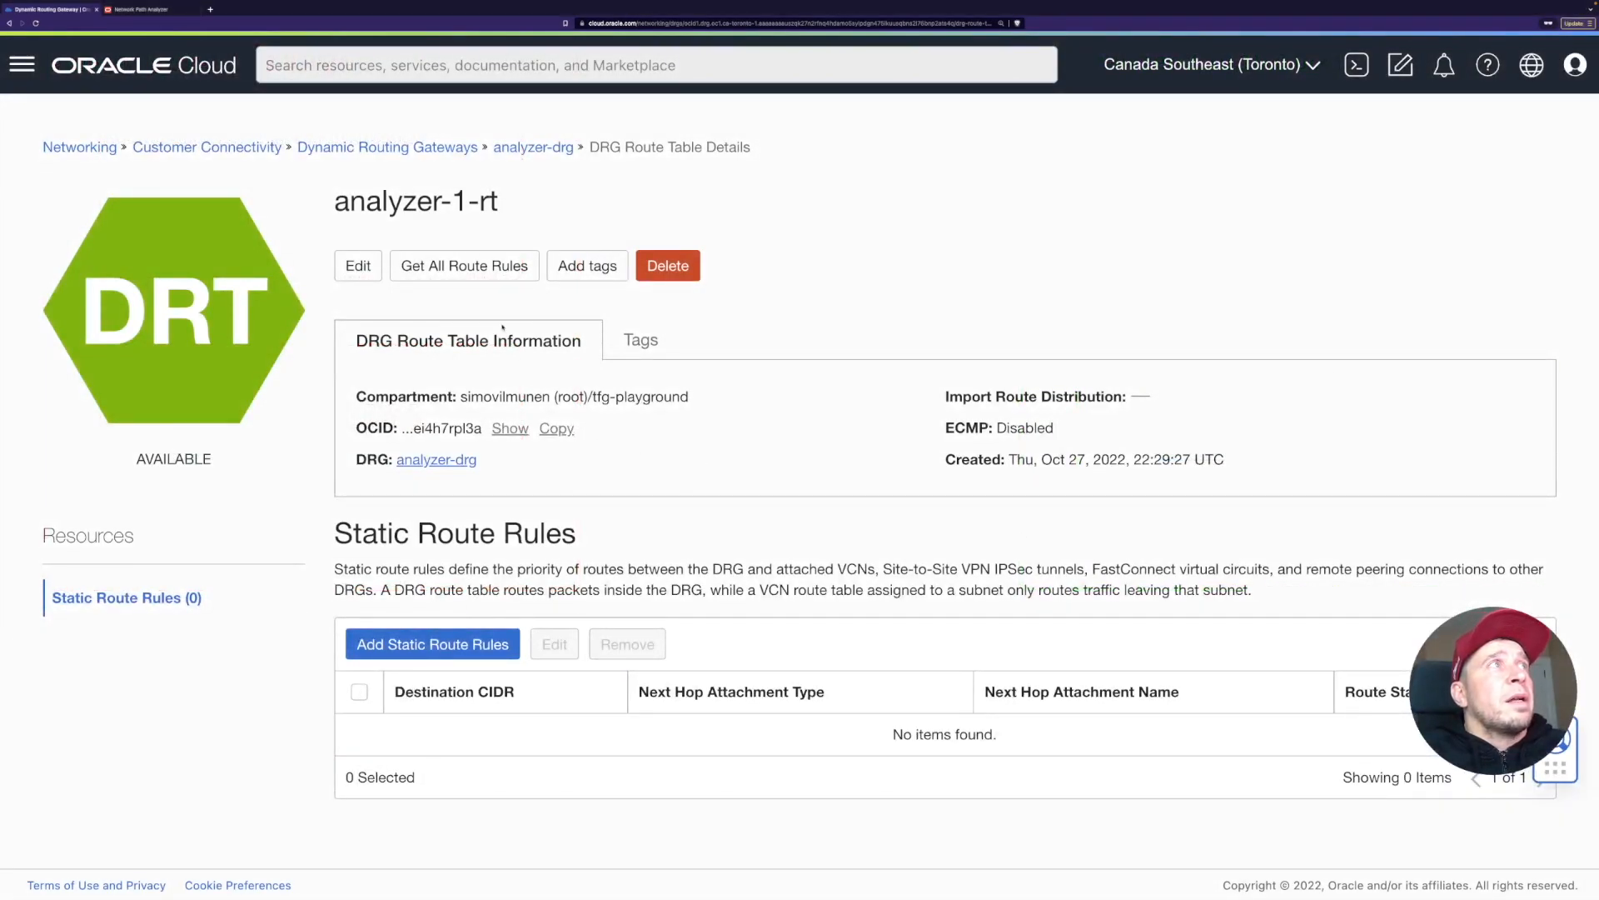
{"action": "left_click", "coordinate": [356, 265]}
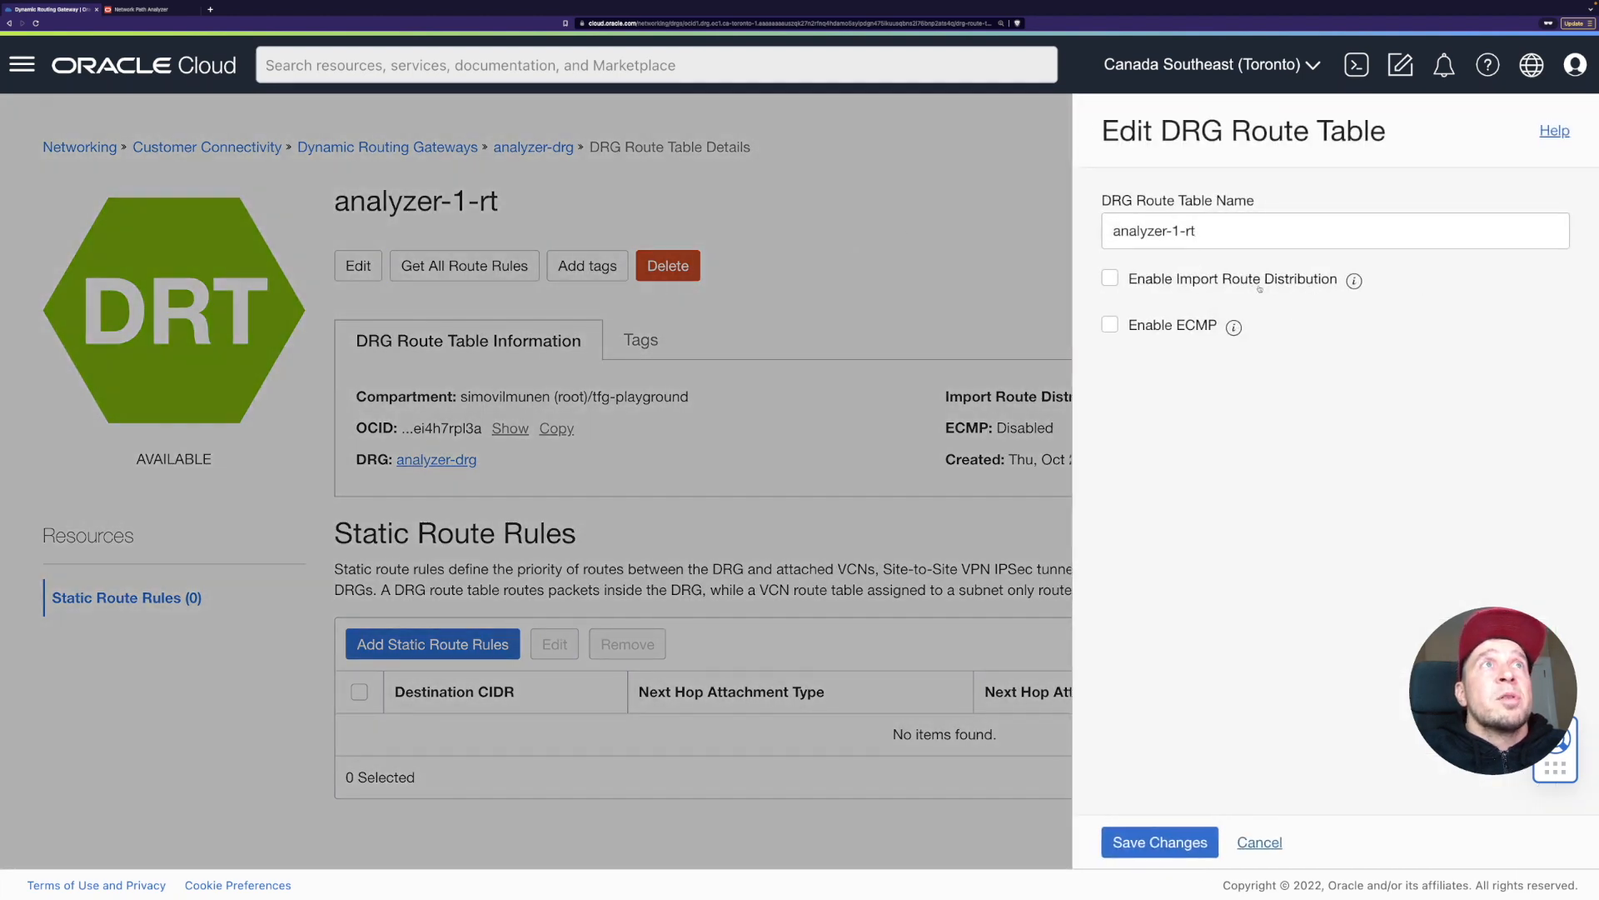
{"action": "mouse_move", "coordinate": [1355, 280]}
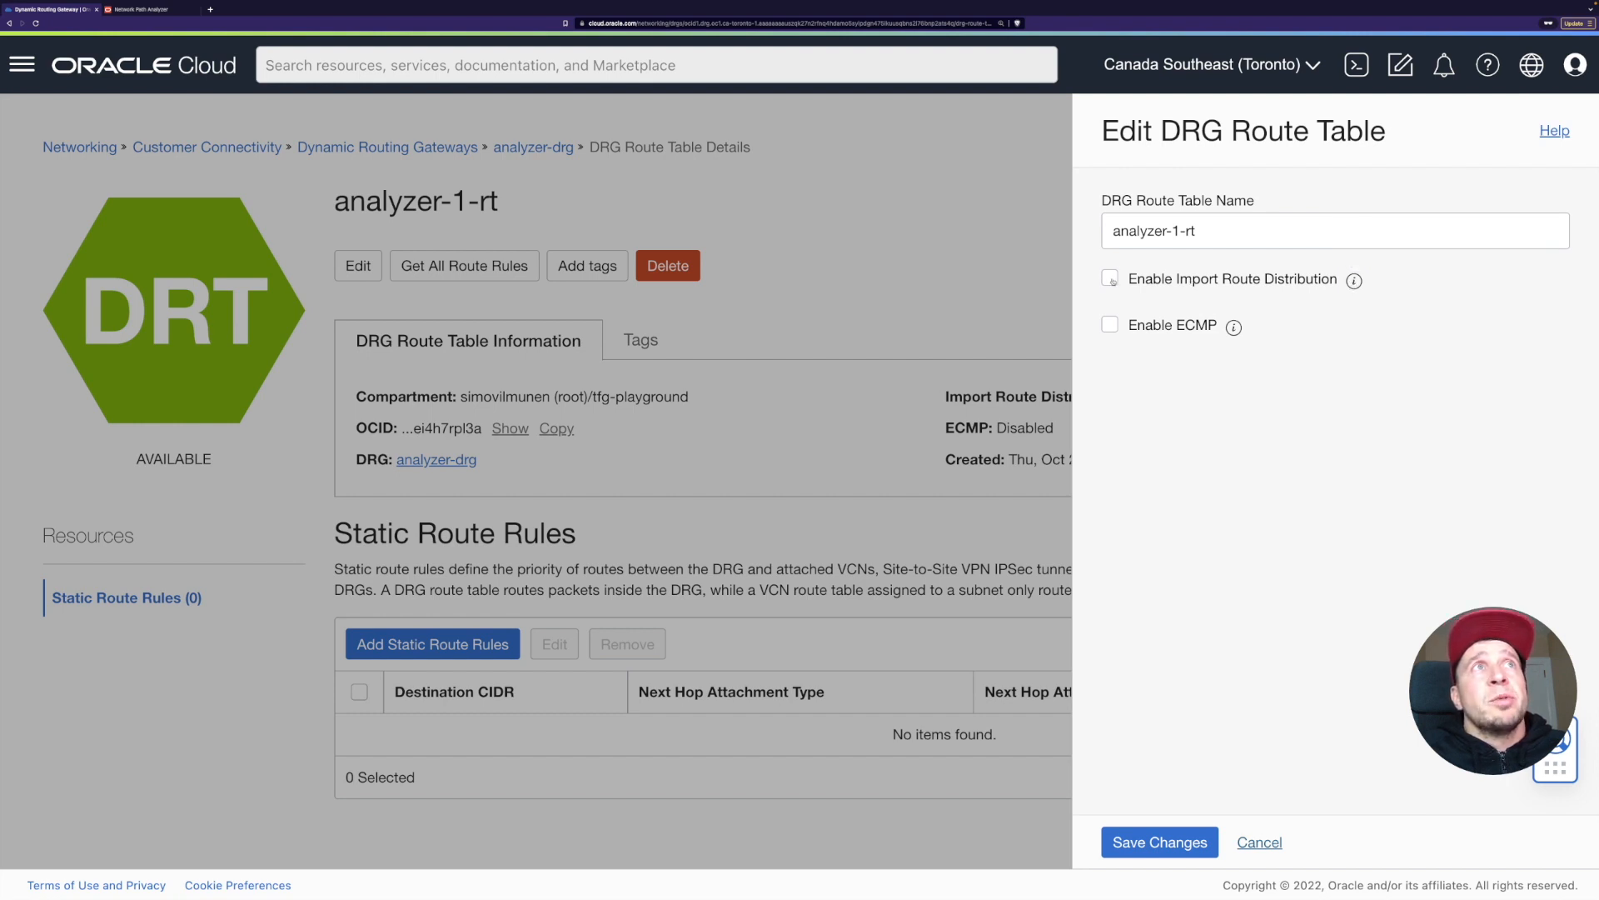
Enable import route distribution on analyzer-1-rt using the Autogenerated distribution for ALL routes and save.
{"action": "left_click", "coordinate": [1109, 278]}
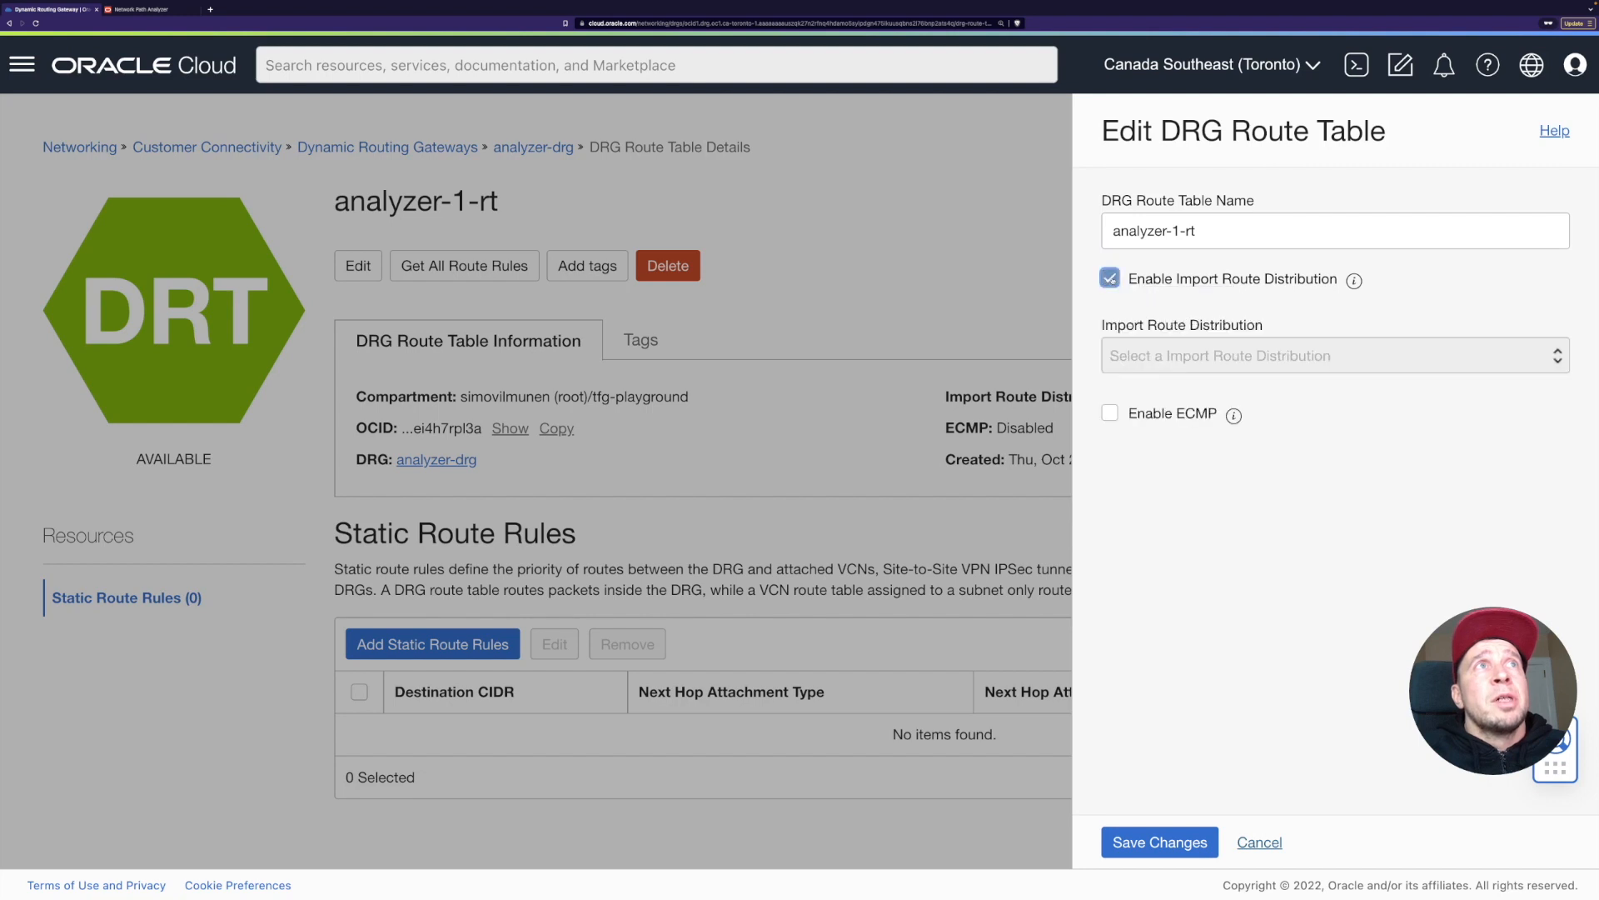
{"action": "left_click", "coordinate": [1333, 355]}
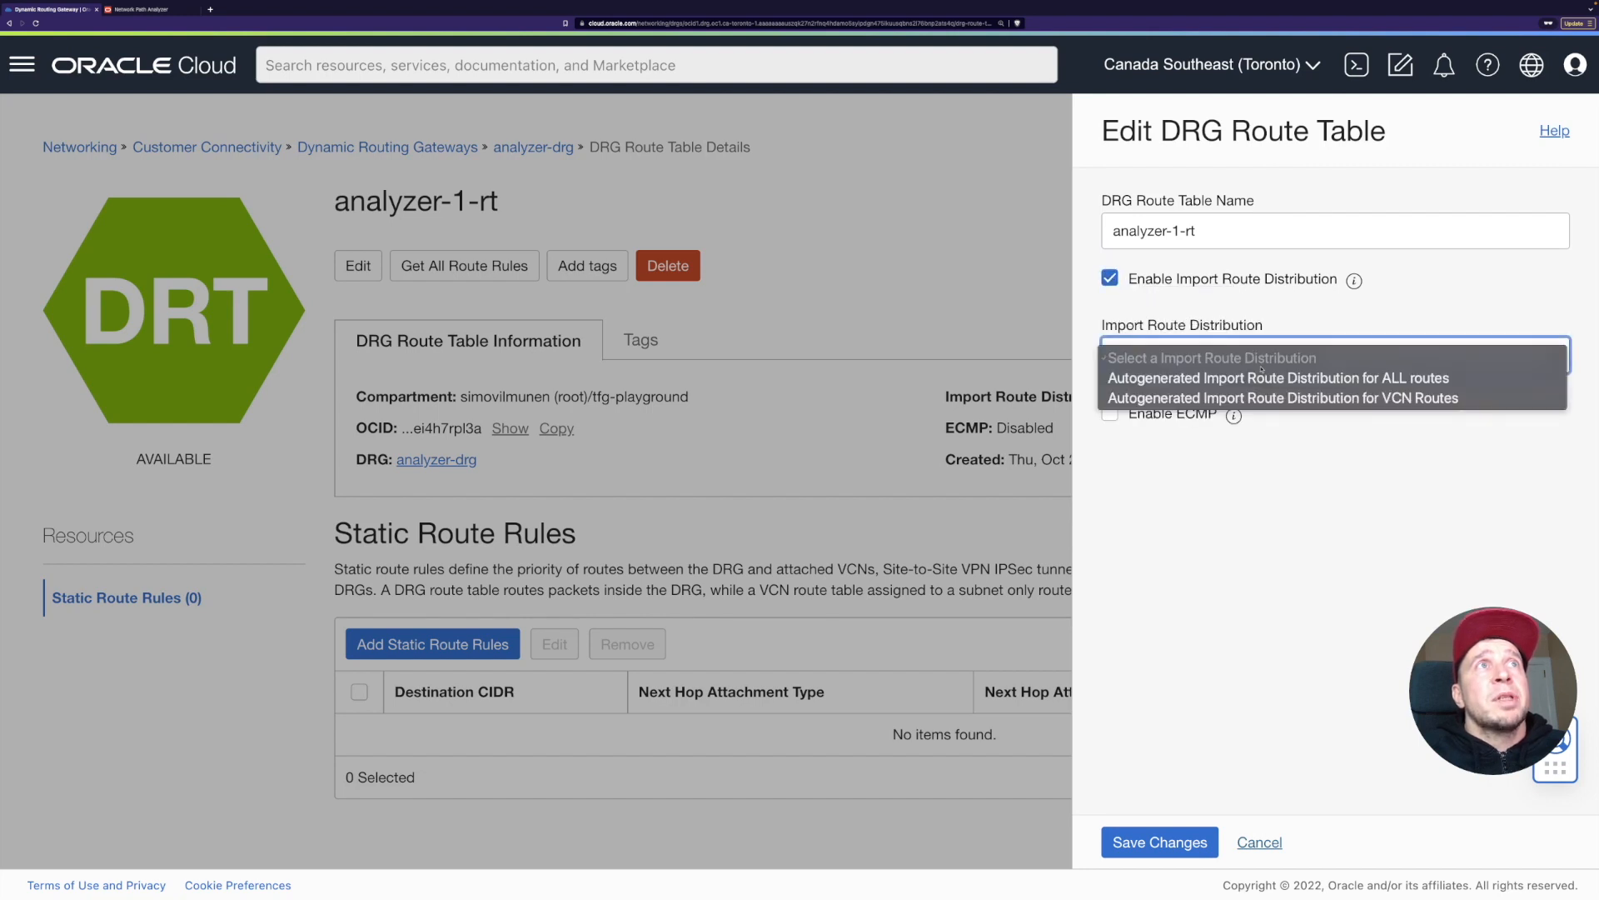
{"action": "mouse_move", "coordinate": [1276, 379]}
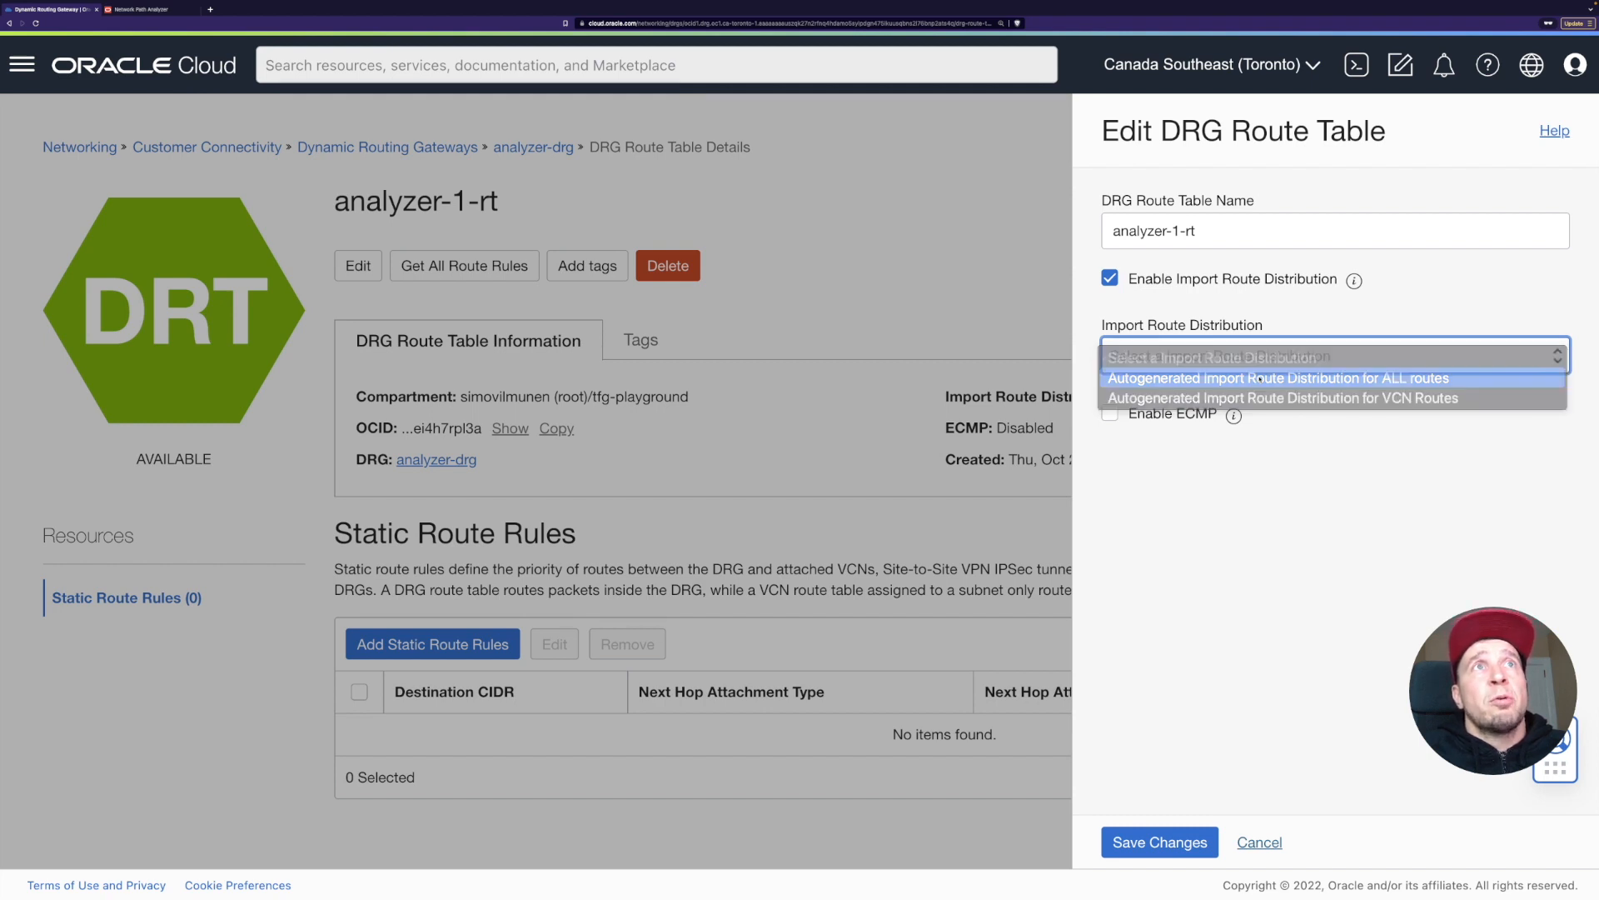
{"action": "left_click", "coordinate": [1274, 378]}
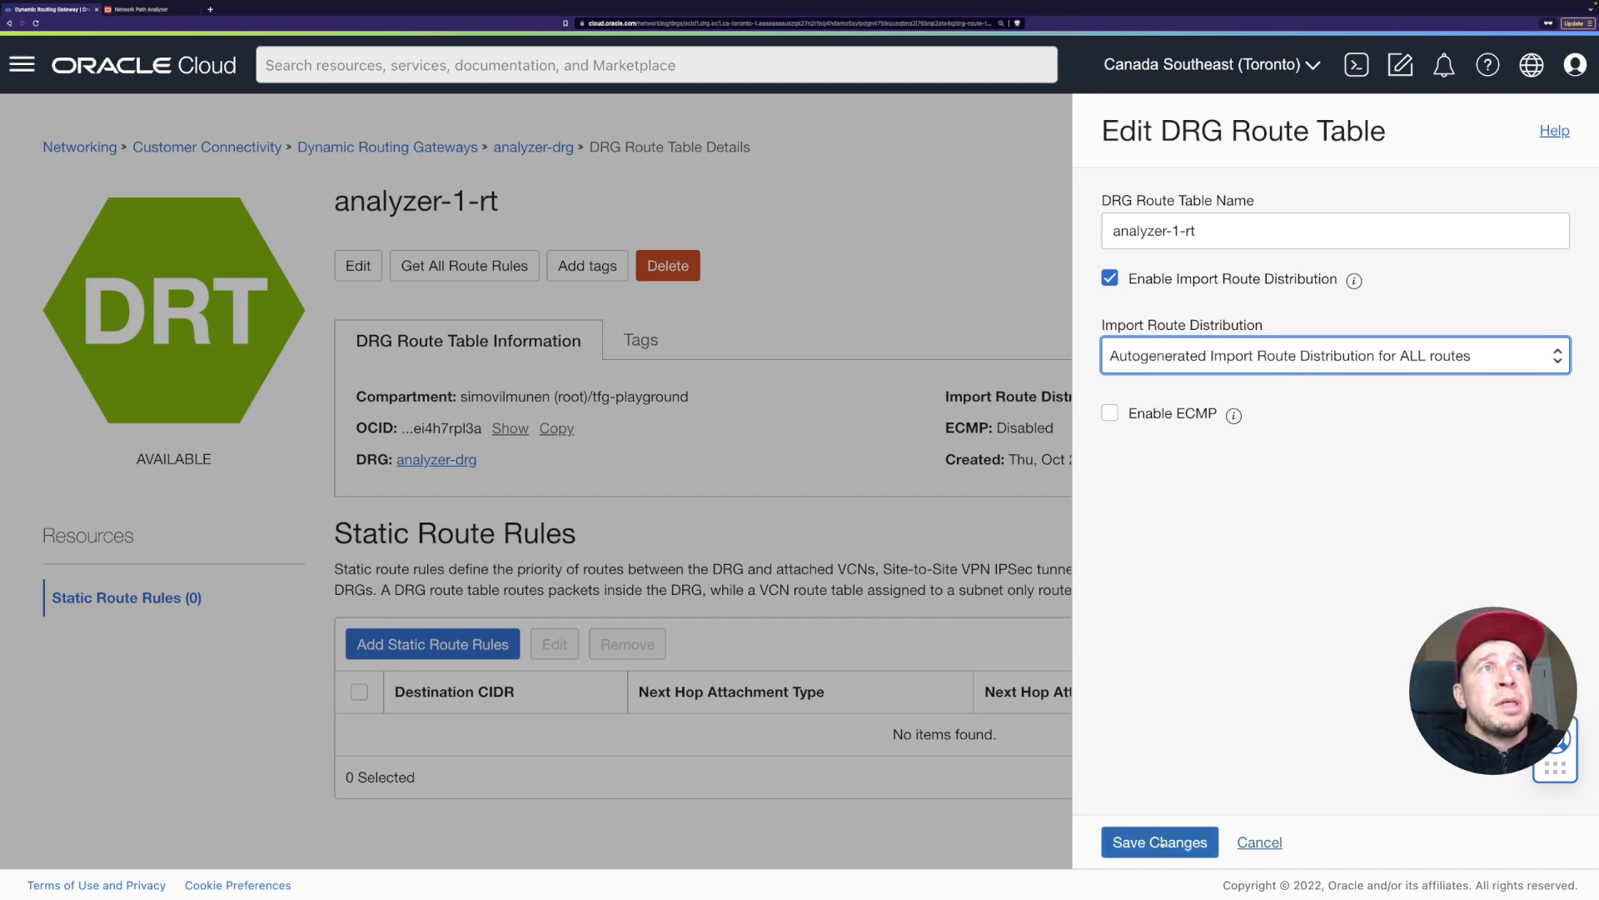
{"action": "left_click", "coordinate": [1160, 841]}
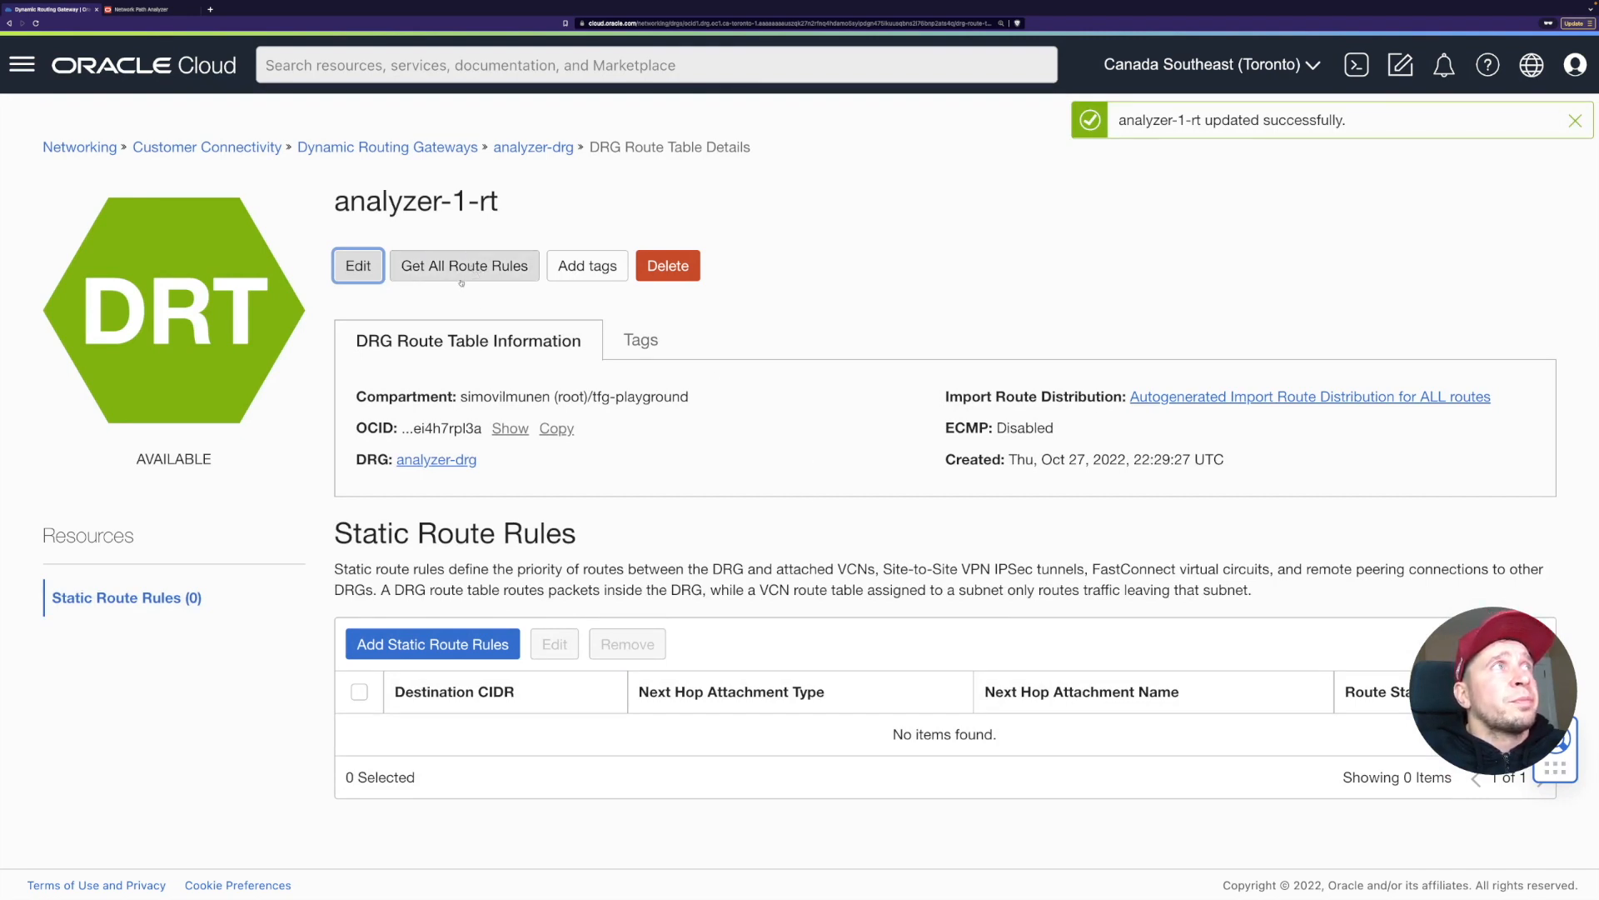
Review the analyzer-1-rt route rules after the rerun analysis shows two successful hops.
{"action": "left_click", "coordinate": [463, 265]}
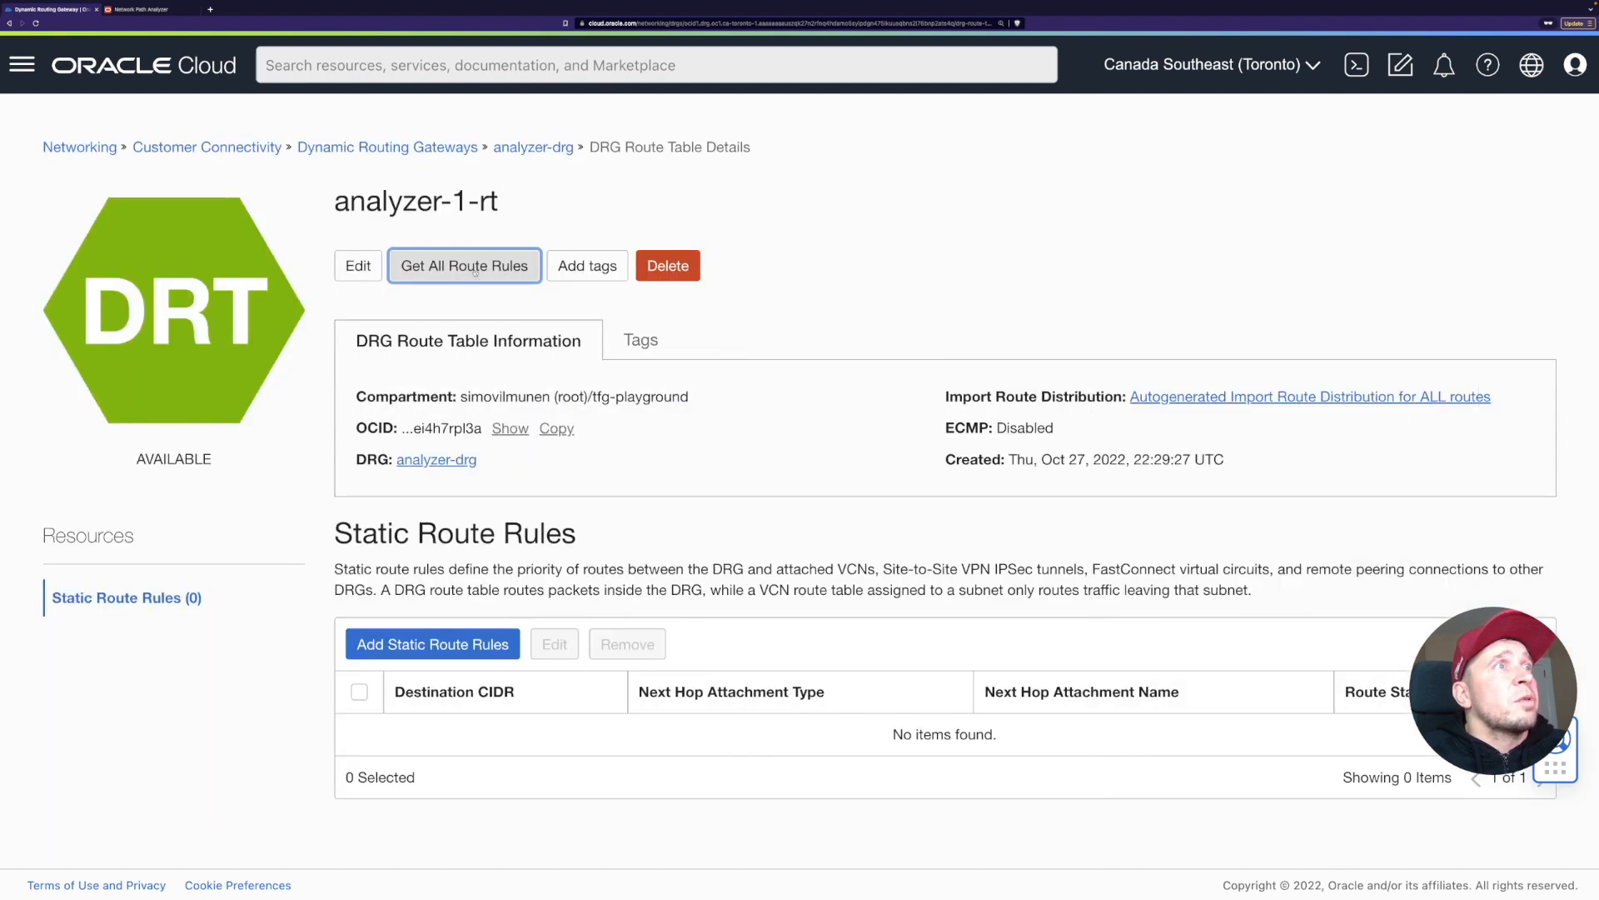
{"action": "left_click", "coordinate": [463, 265]}
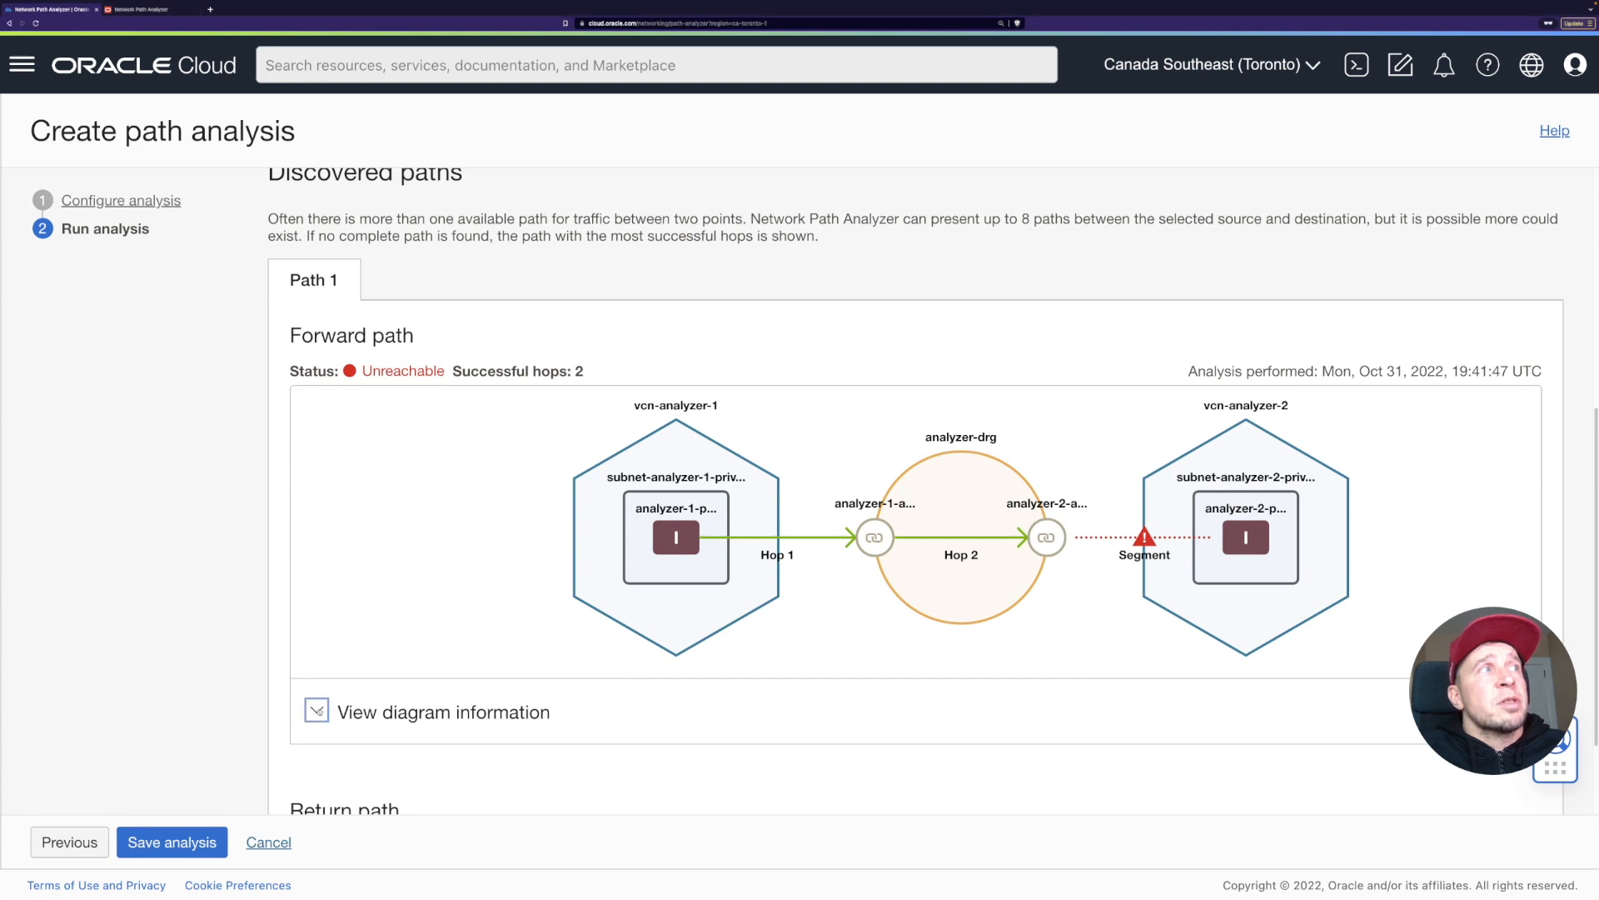
Expand the hop diagram and the denied segment showing no matching rule in security list private-sl-2.
{"action": "left_click", "coordinate": [317, 711]}
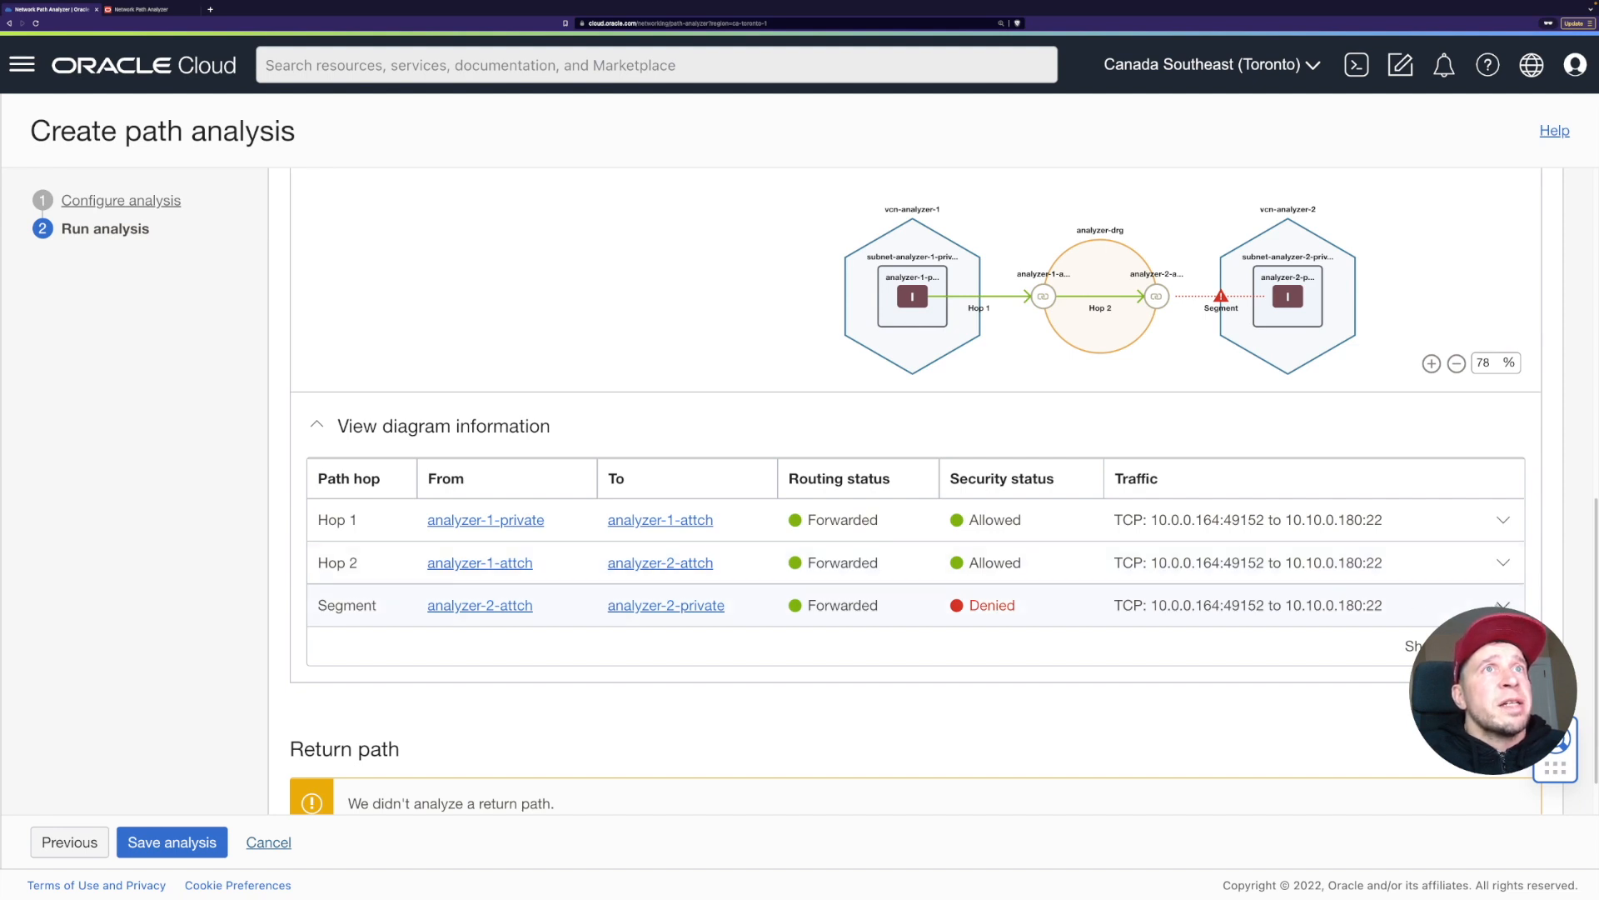
{"action": "left_click", "coordinate": [1501, 605]}
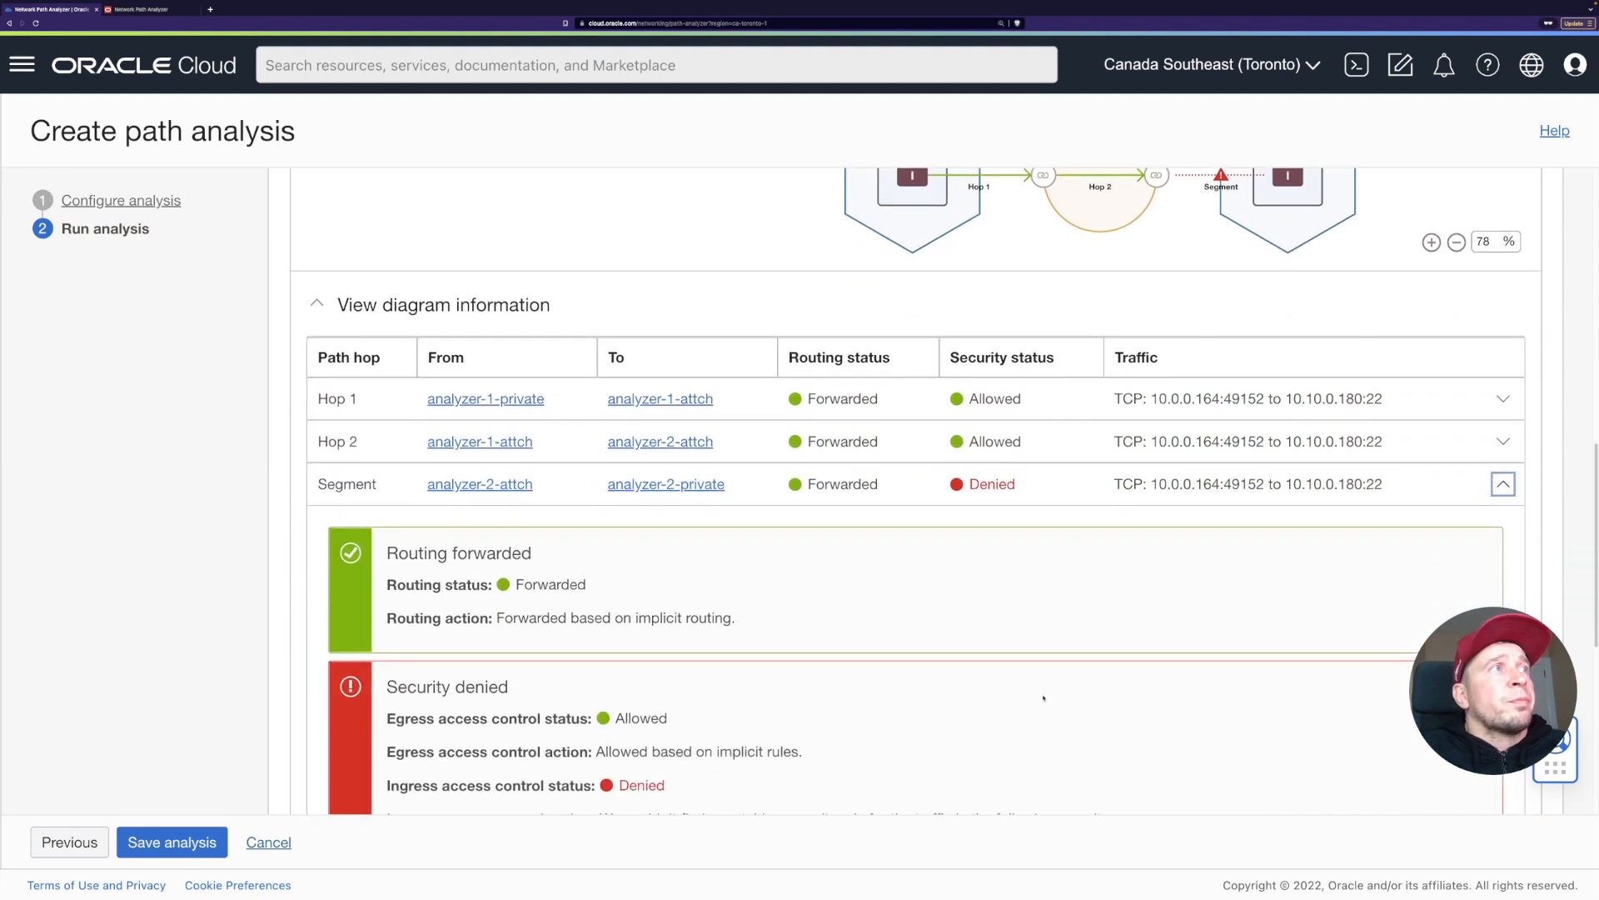
{"action": "scroll", "scroll_direction": "down", "scroll_amount": 3}
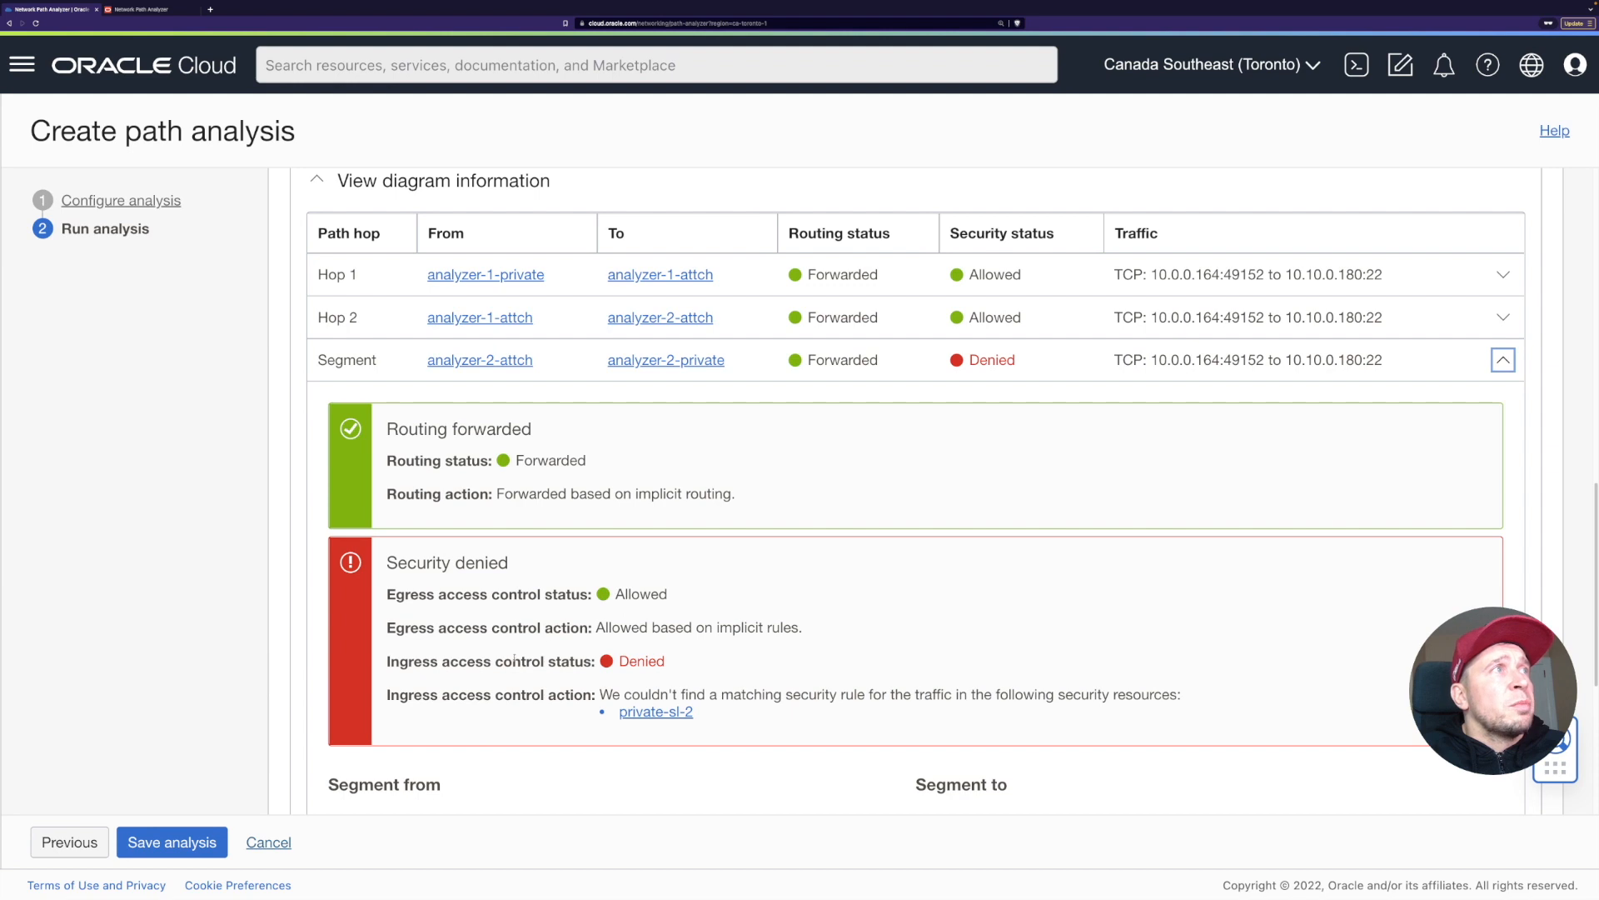
{"action": "mouse_move", "coordinate": [810, 620]}
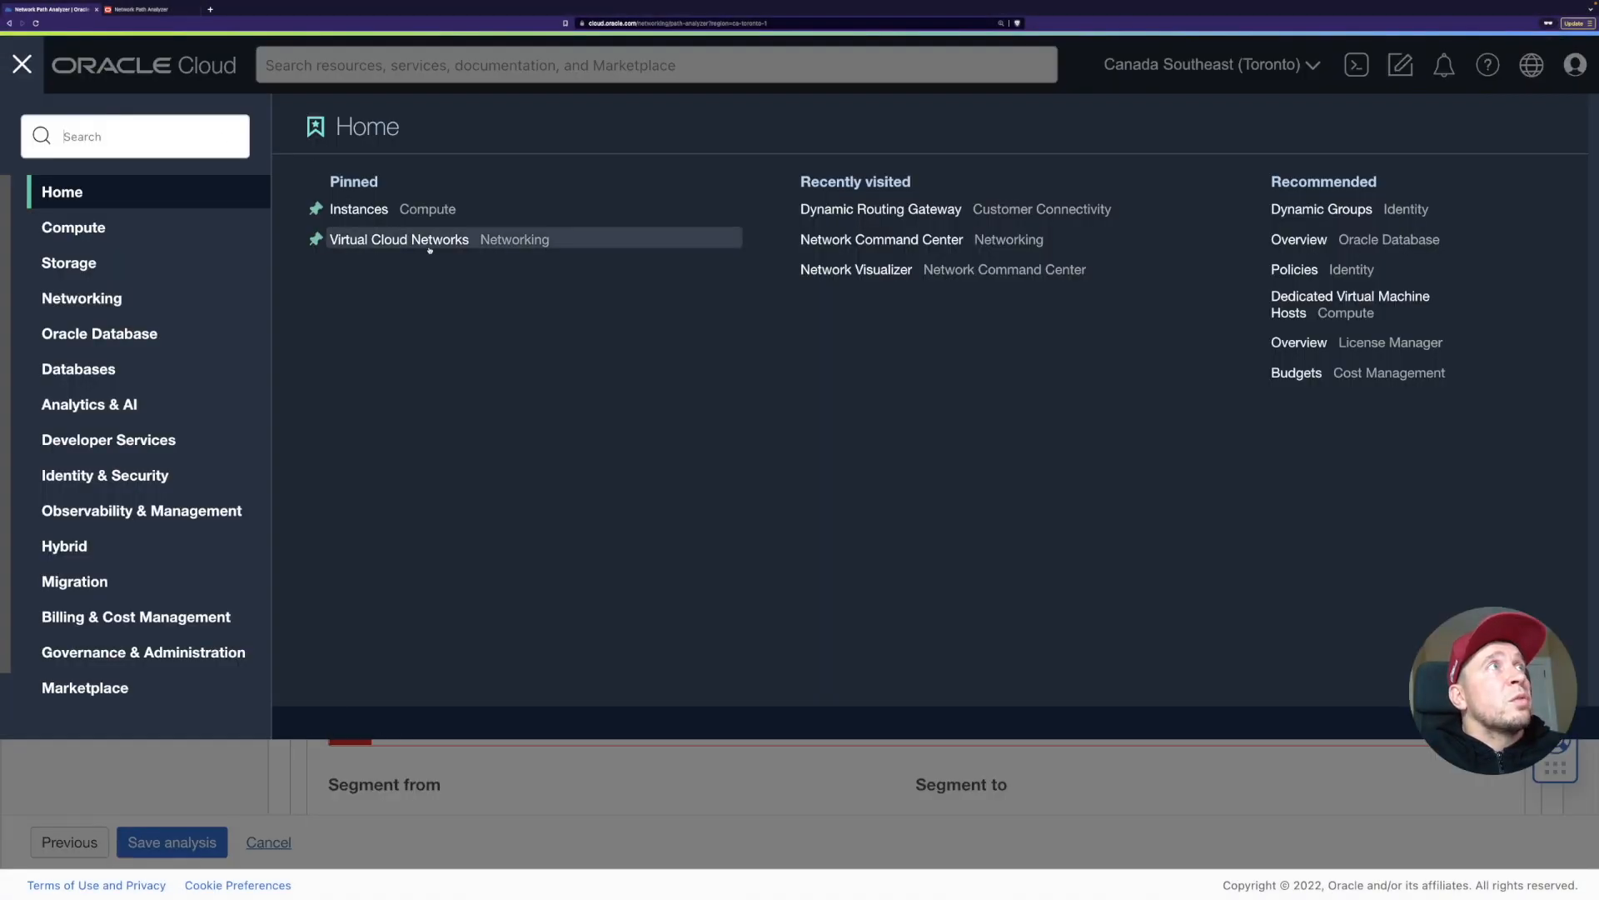
Navigate from Virtual Cloud Networks through vcn-analyzer-2 and subnet-analyzer-2-private to security list private-sl-2.
{"action": "left_click", "coordinate": [399, 238]}
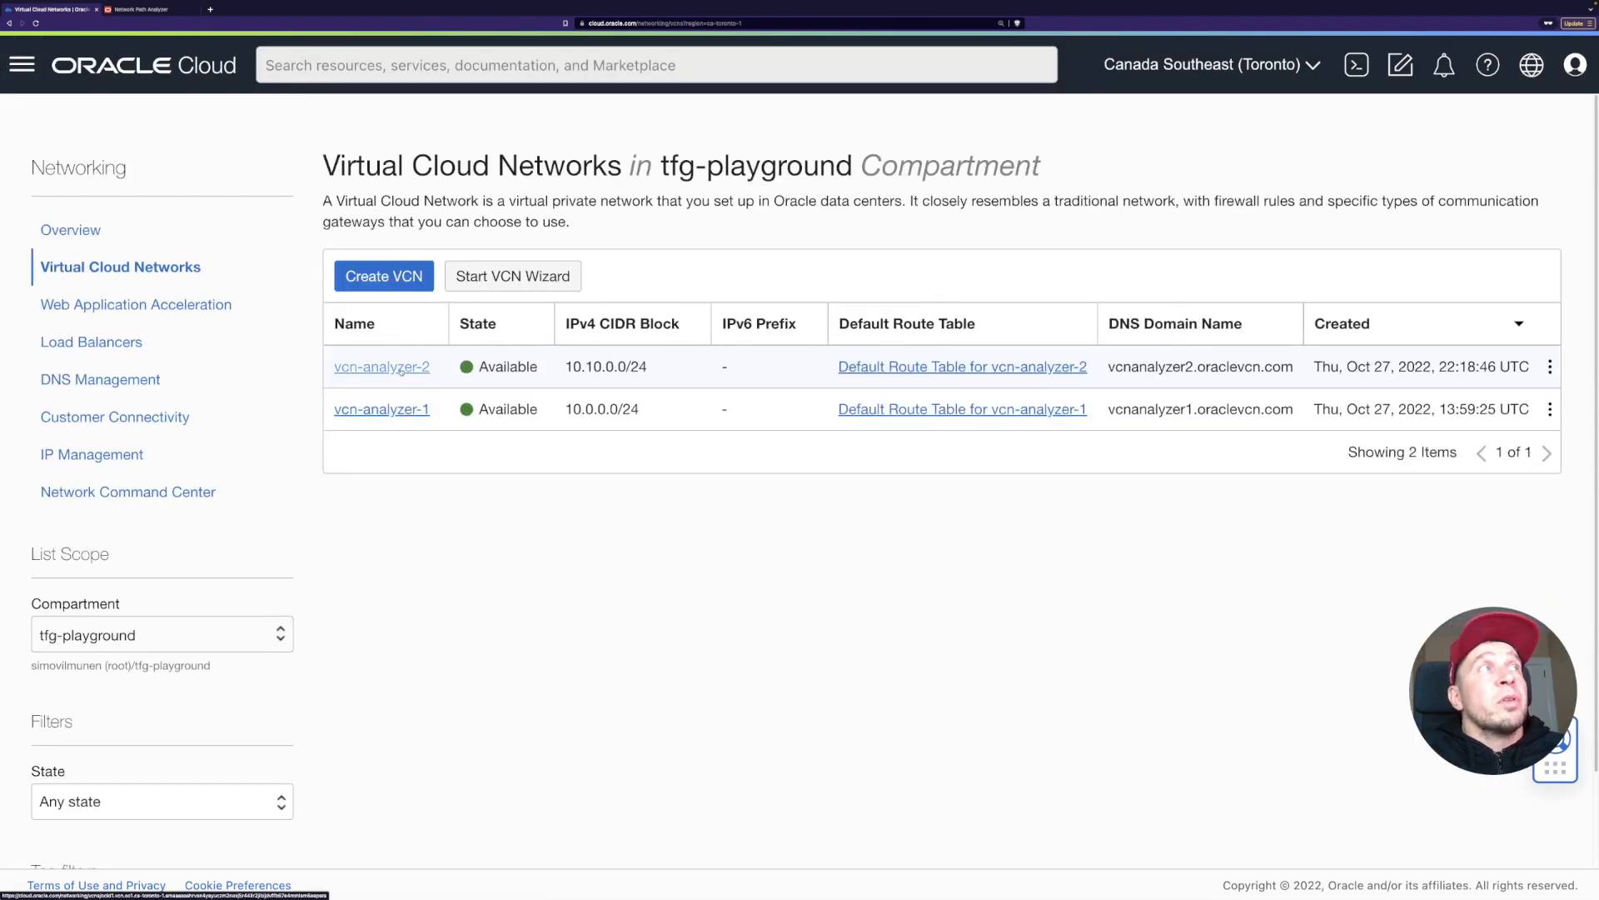
{"action": "left_click", "coordinate": [381, 366]}
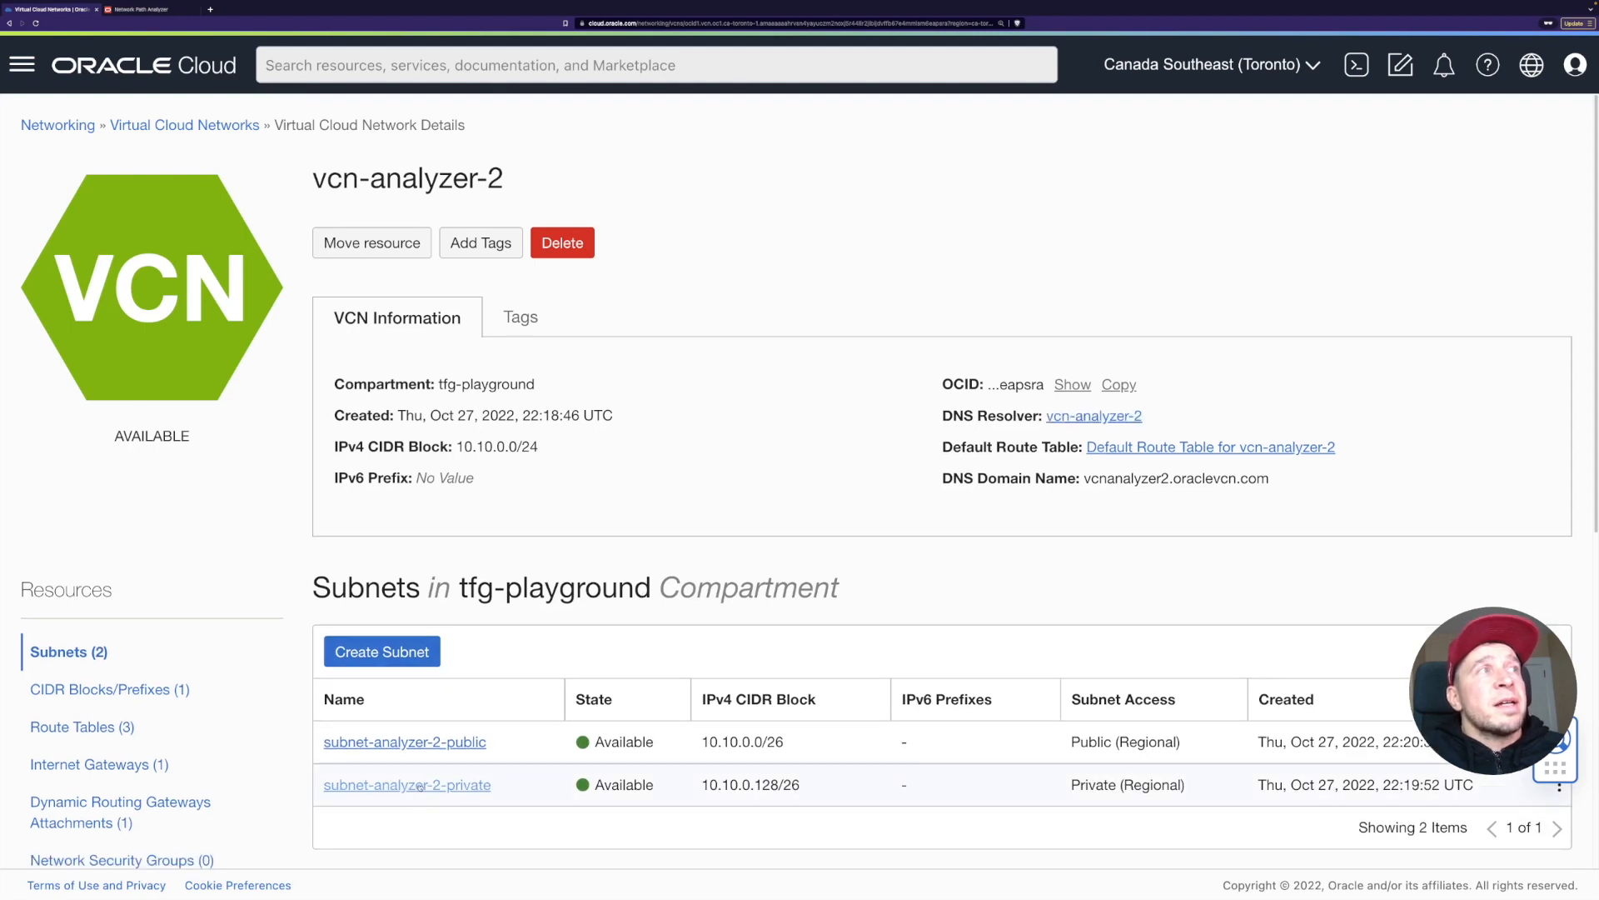
{"action": "left_click", "coordinate": [406, 785]}
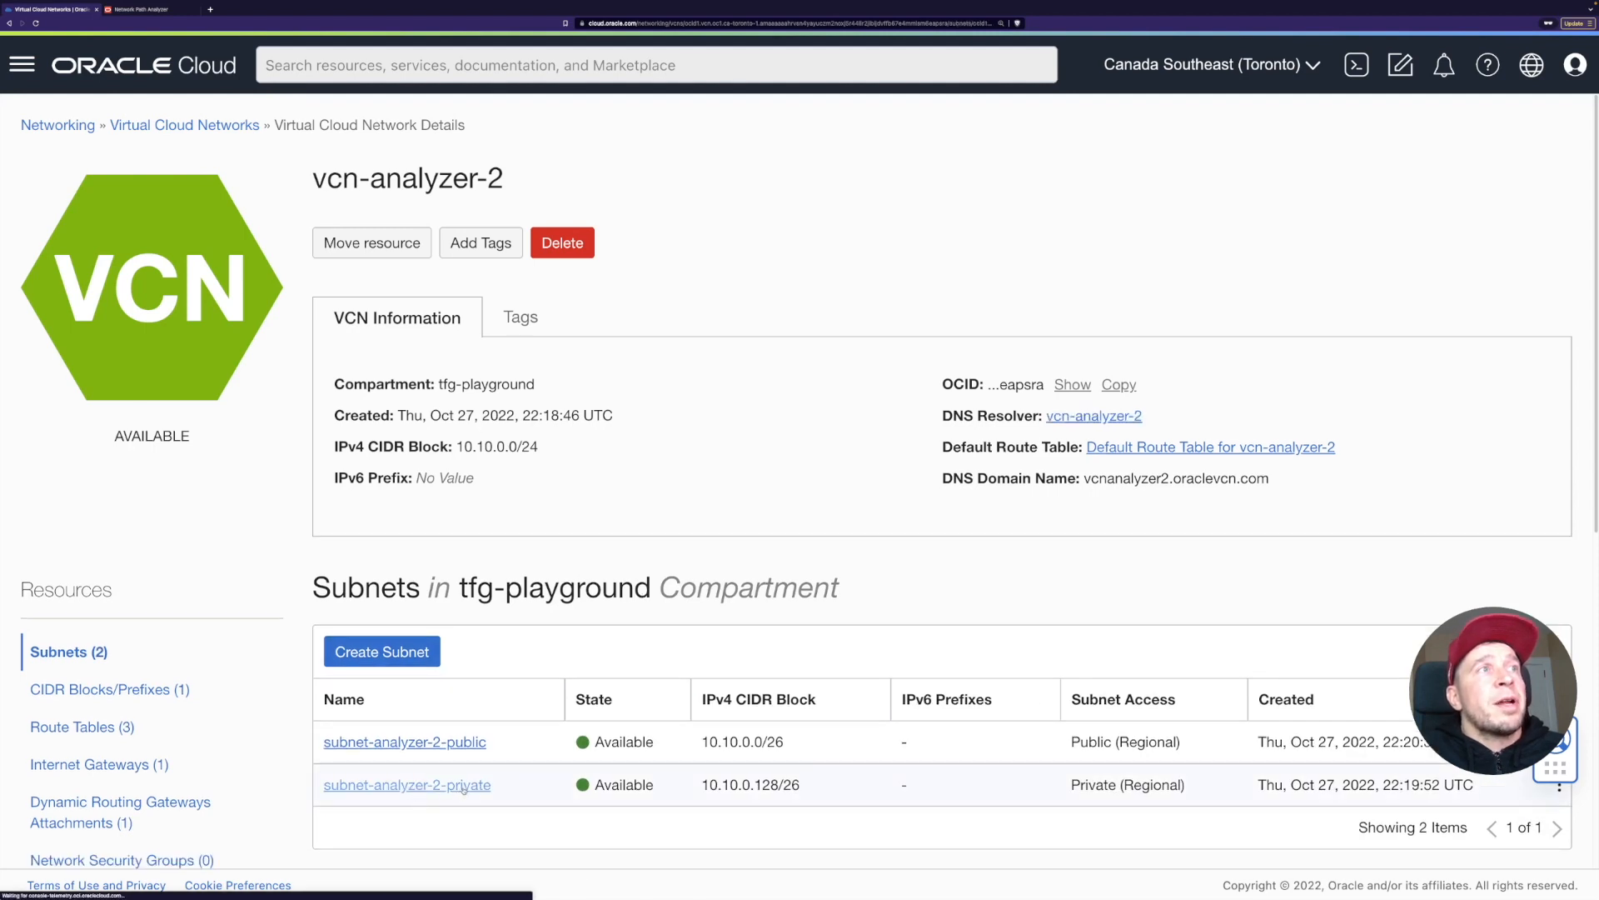
{"action": "left_click", "coordinate": [407, 785]}
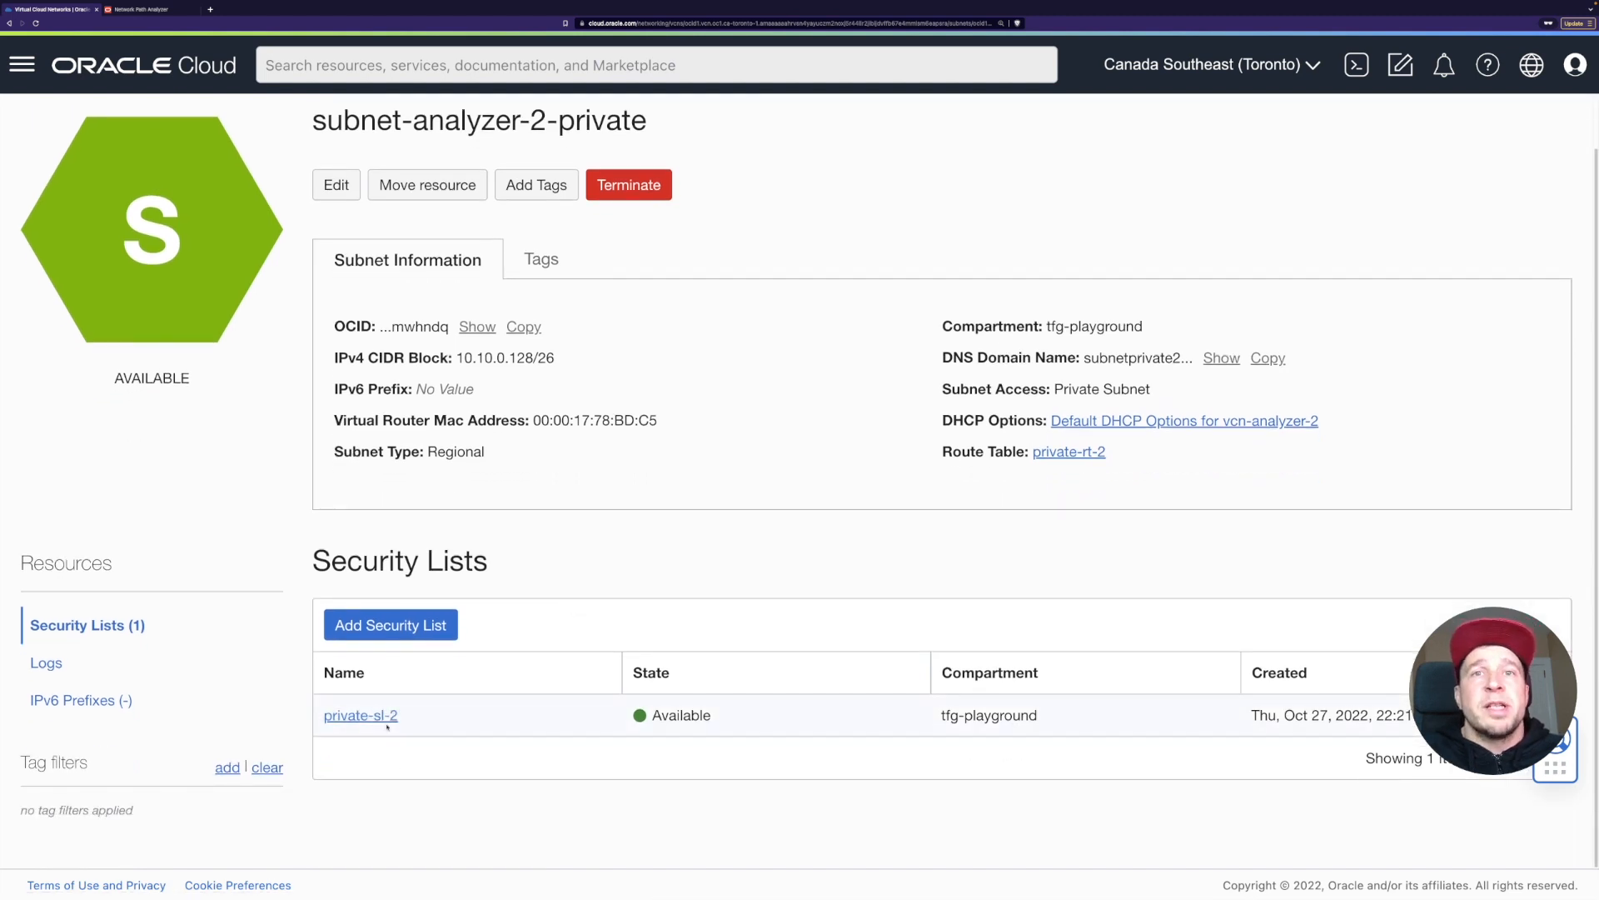
{"action": "left_click", "coordinate": [361, 714]}
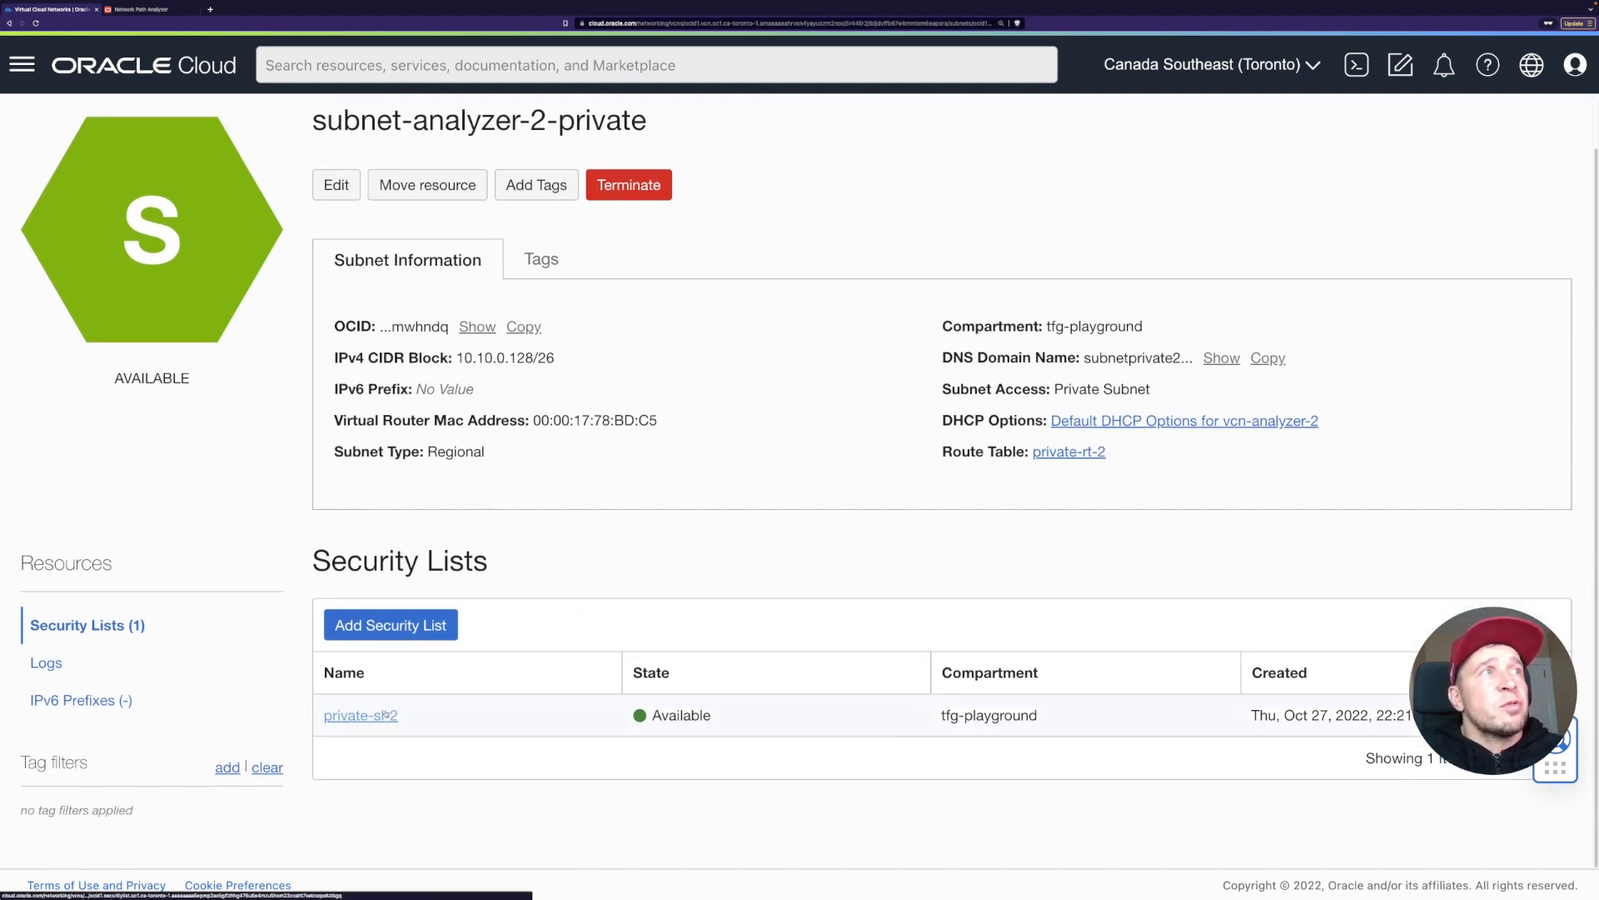
{"action": "left_click", "coordinate": [360, 715]}
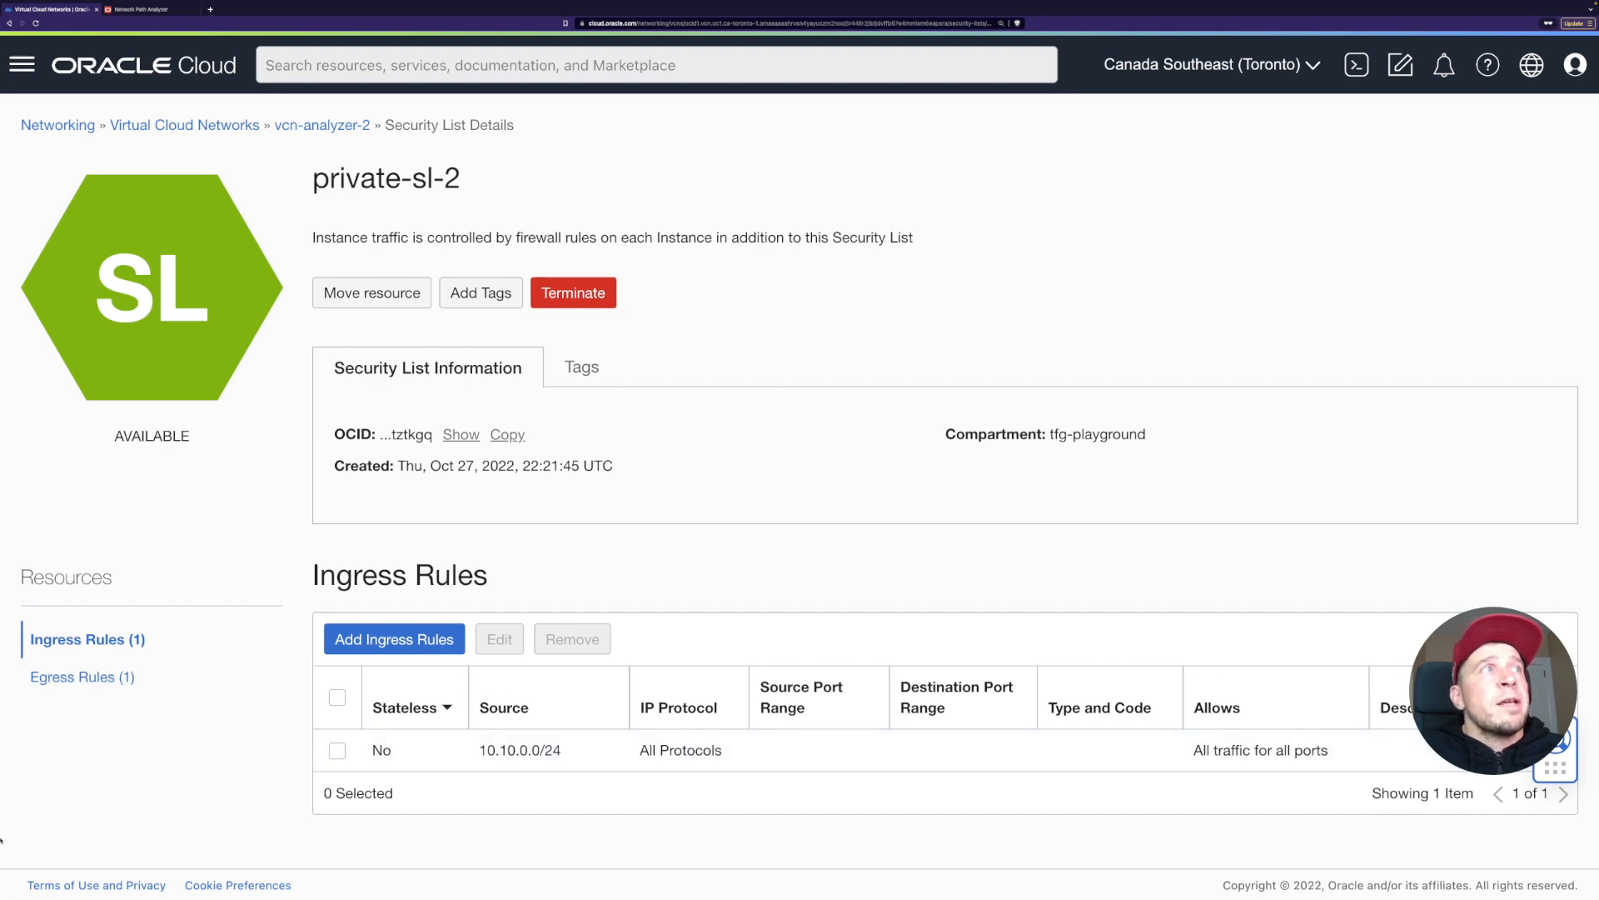
Add an ingress rule to private-sl-2 allowing SSH (TCP/22) from 10.0.0.0/24, described as ssh traffic from vcn1.
{"action": "left_click", "coordinate": [393, 638]}
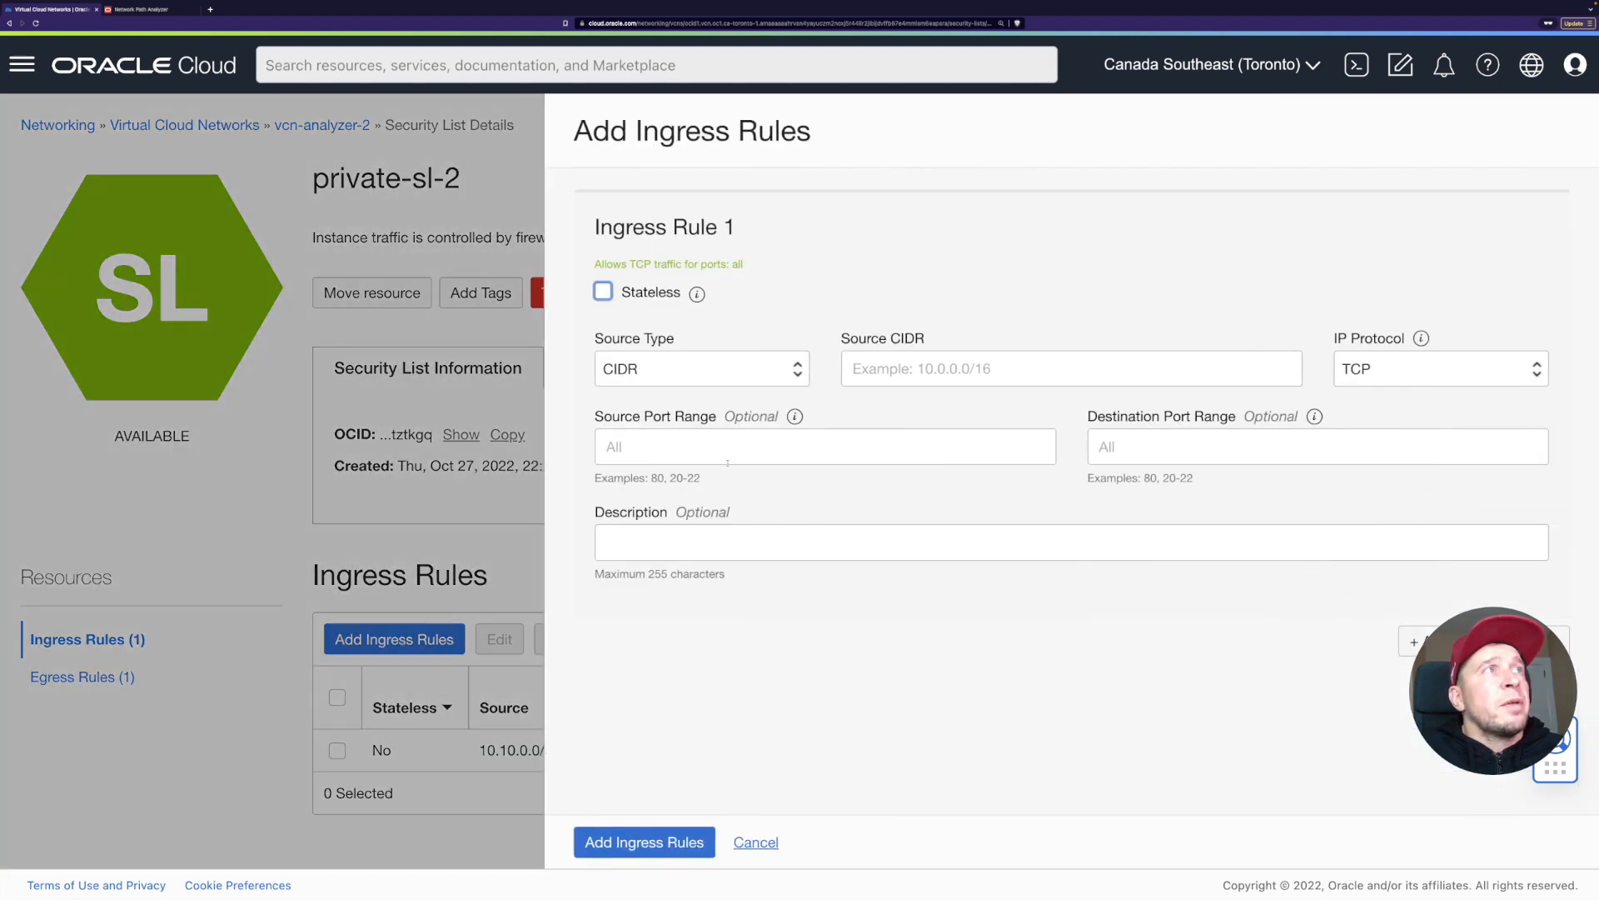
{"action": "left_click", "coordinate": [1070, 368]}
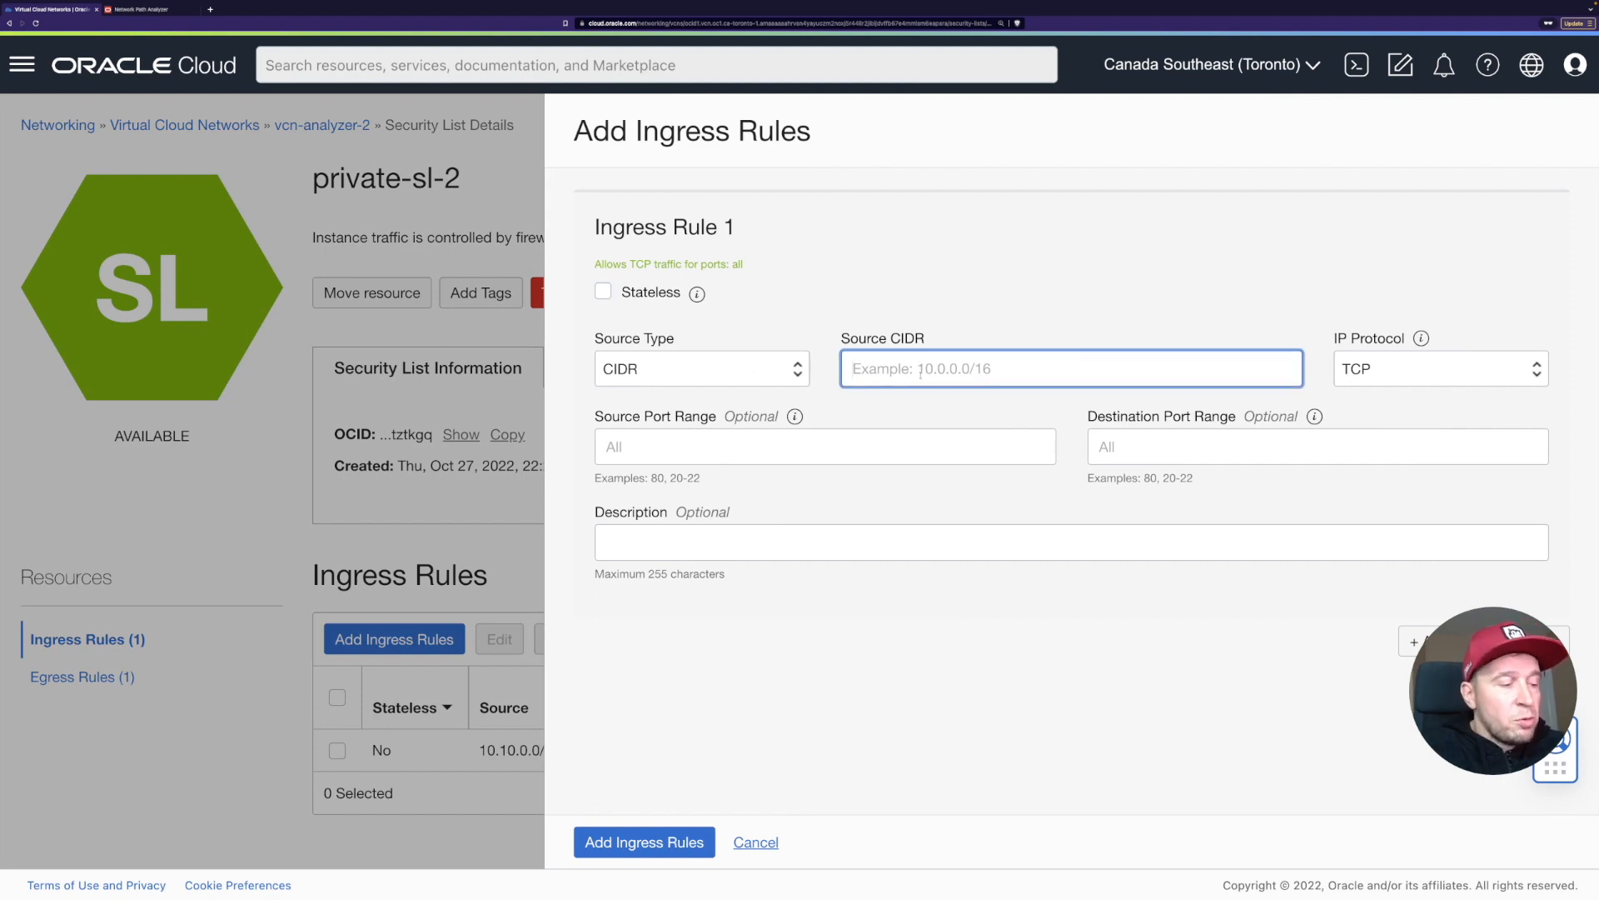
{"action": "type", "text": "10.0.0.0/24"}
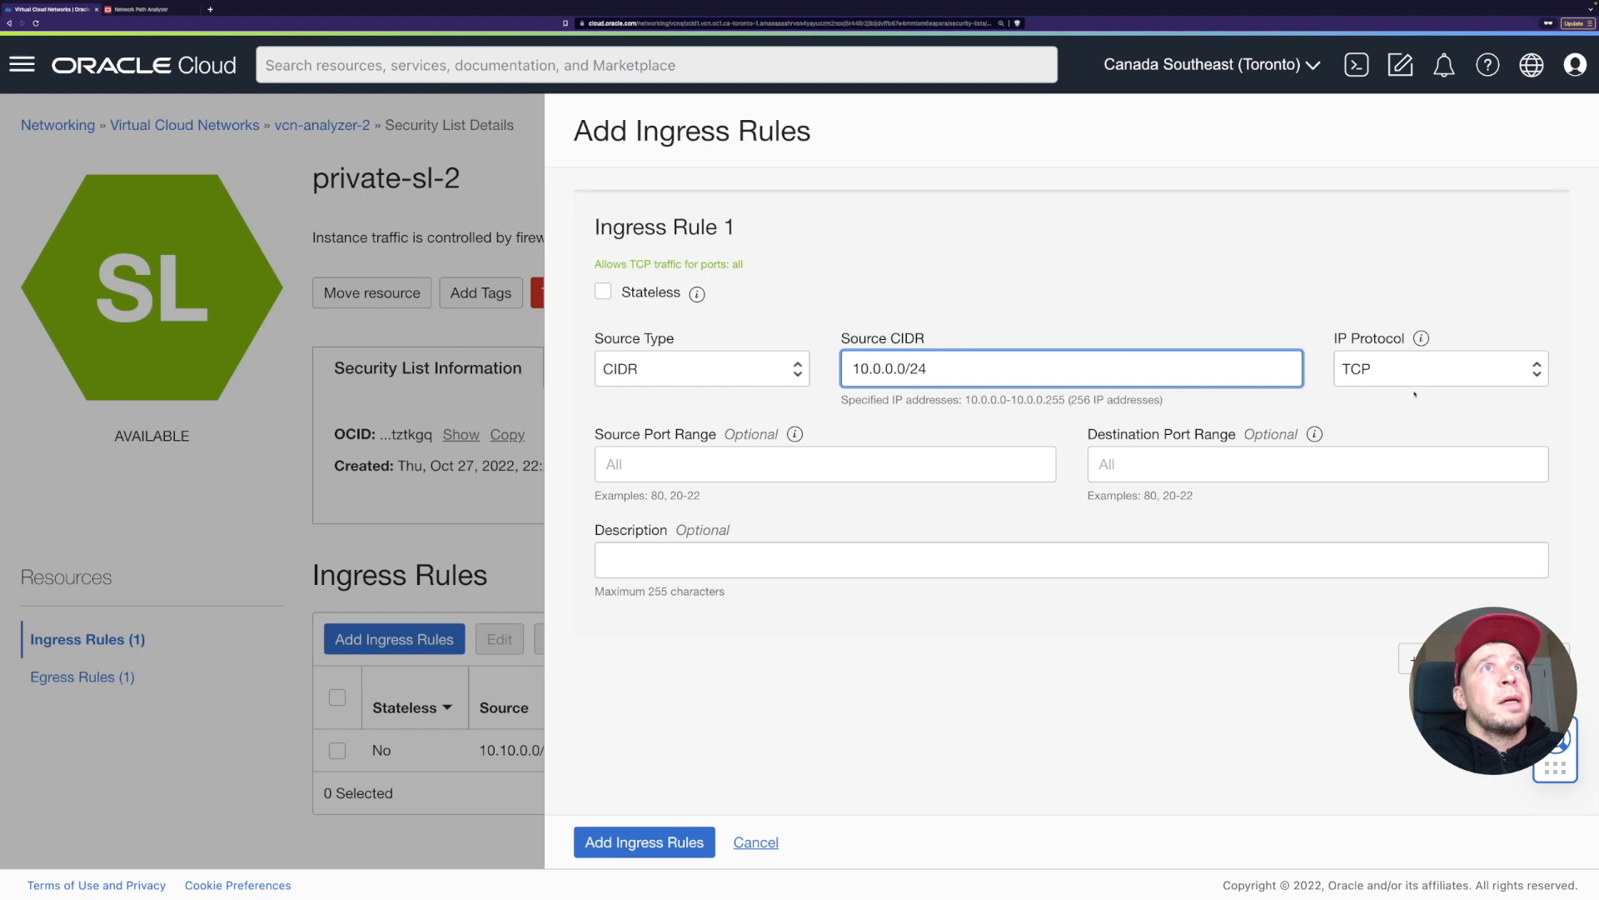
{"action": "left_click", "coordinate": [1437, 368]}
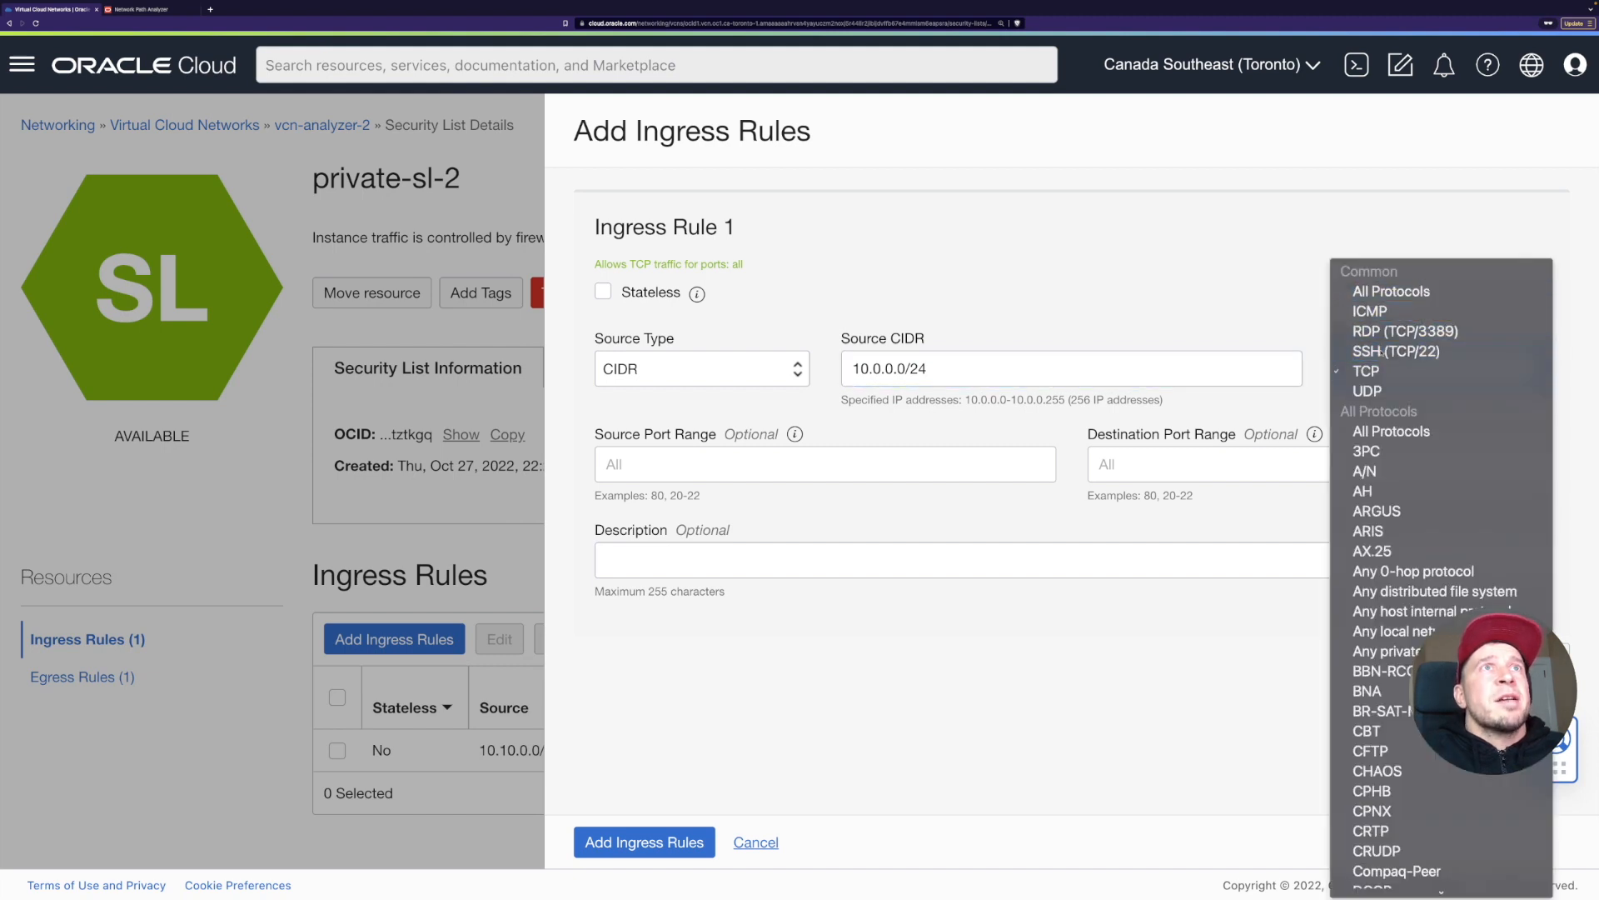
{"action": "left_click", "coordinate": [1396, 352]}
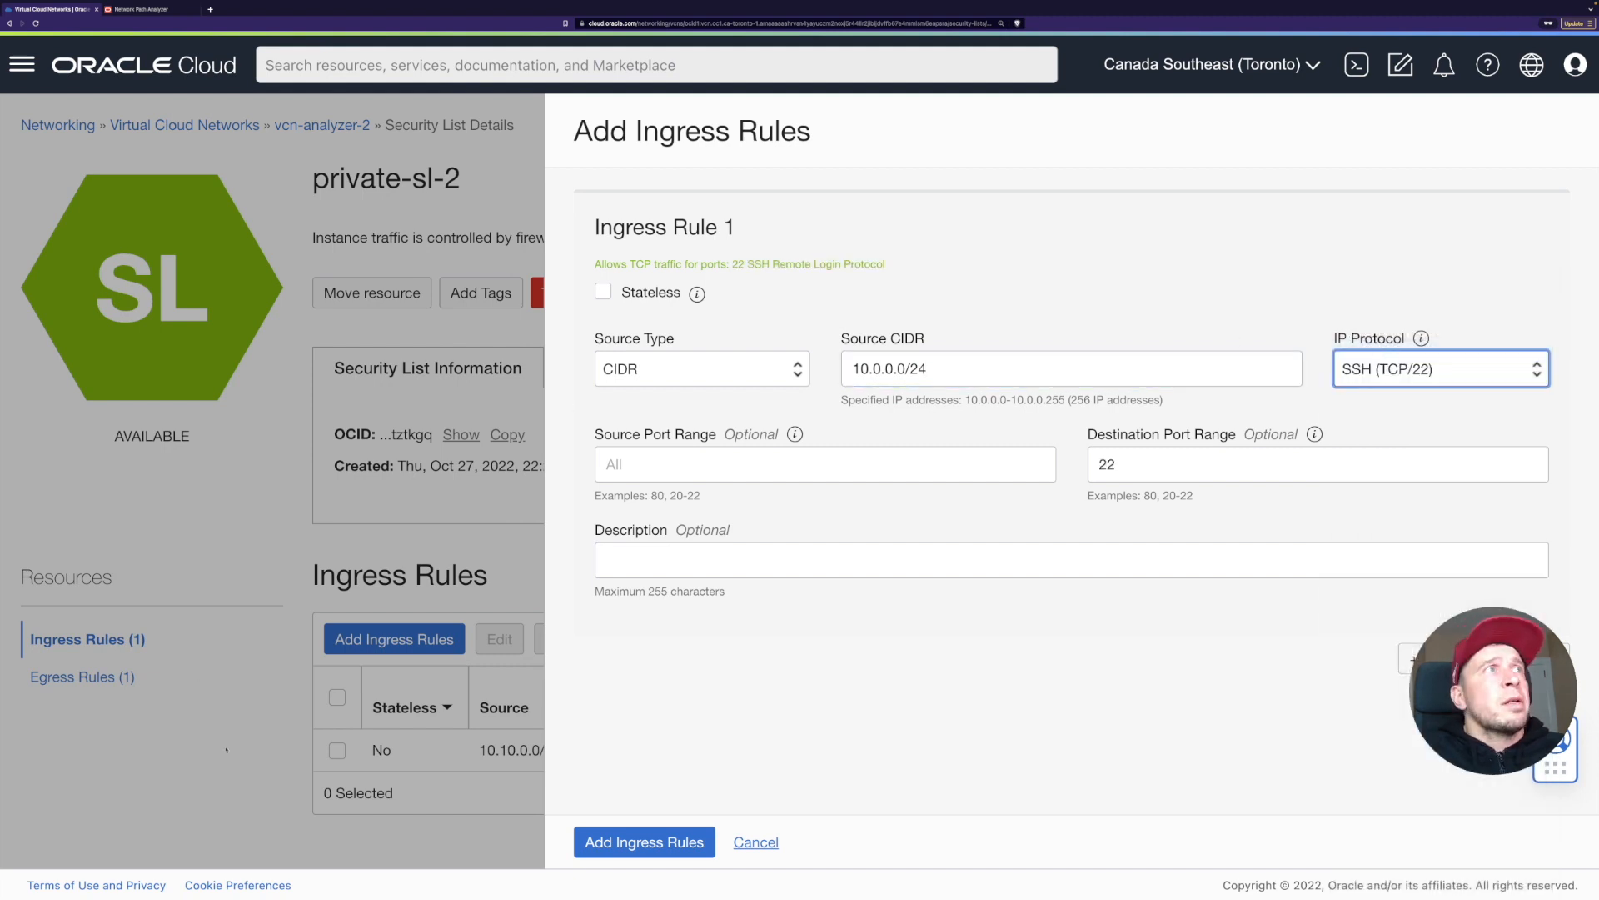
{"action": "left_click", "coordinate": [1070, 560]}
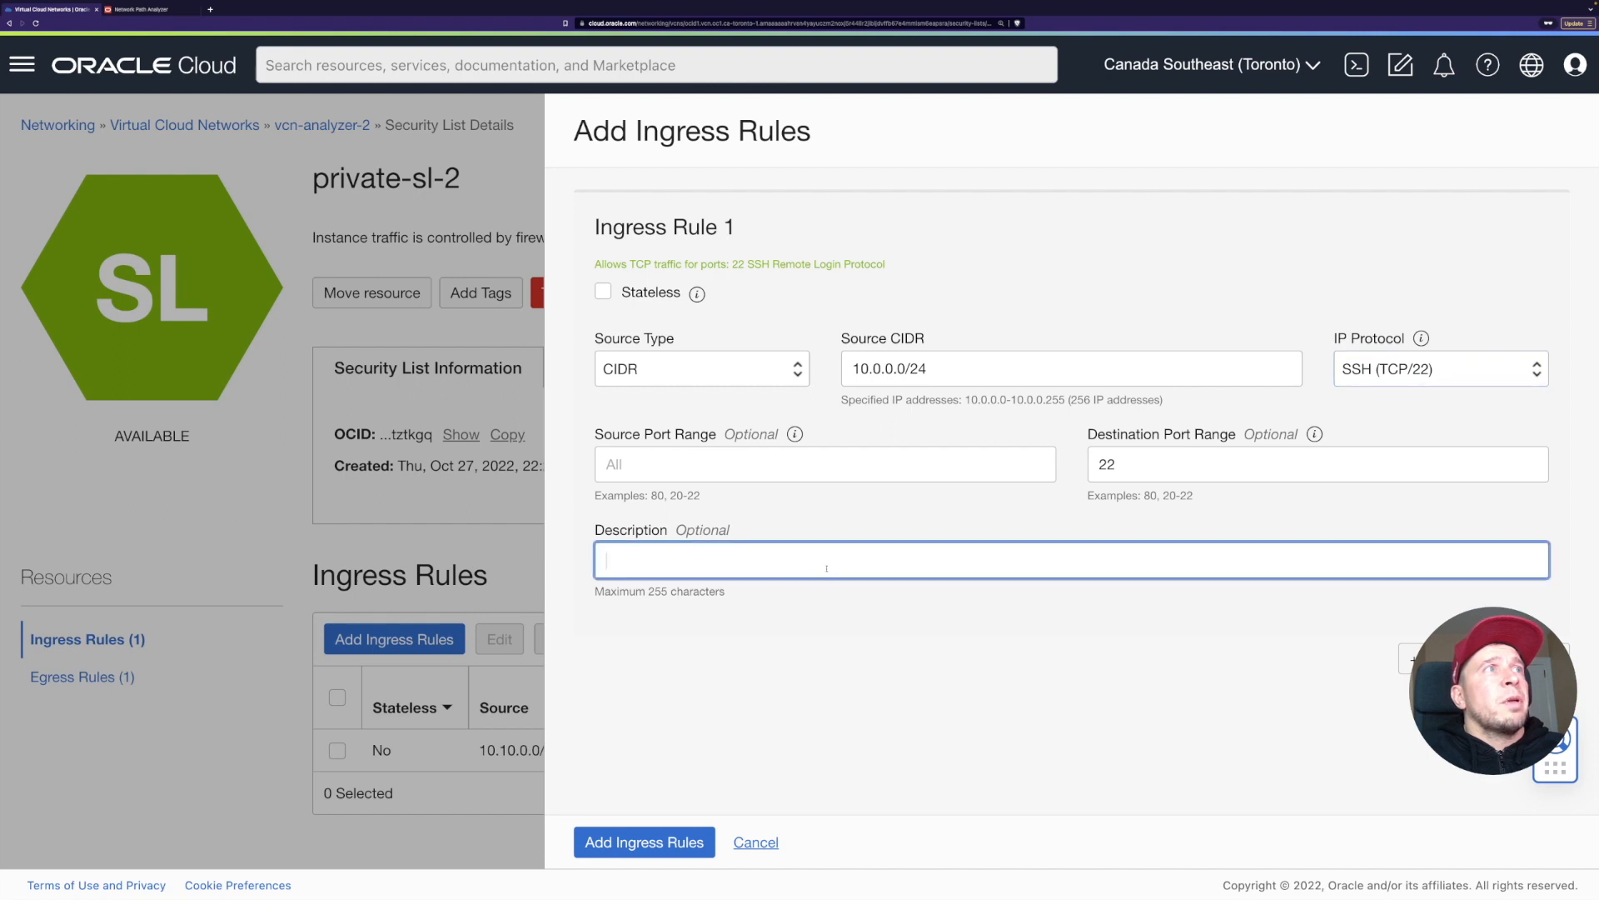
{"action": "type", "text": "ssh traffic from vcn1"}
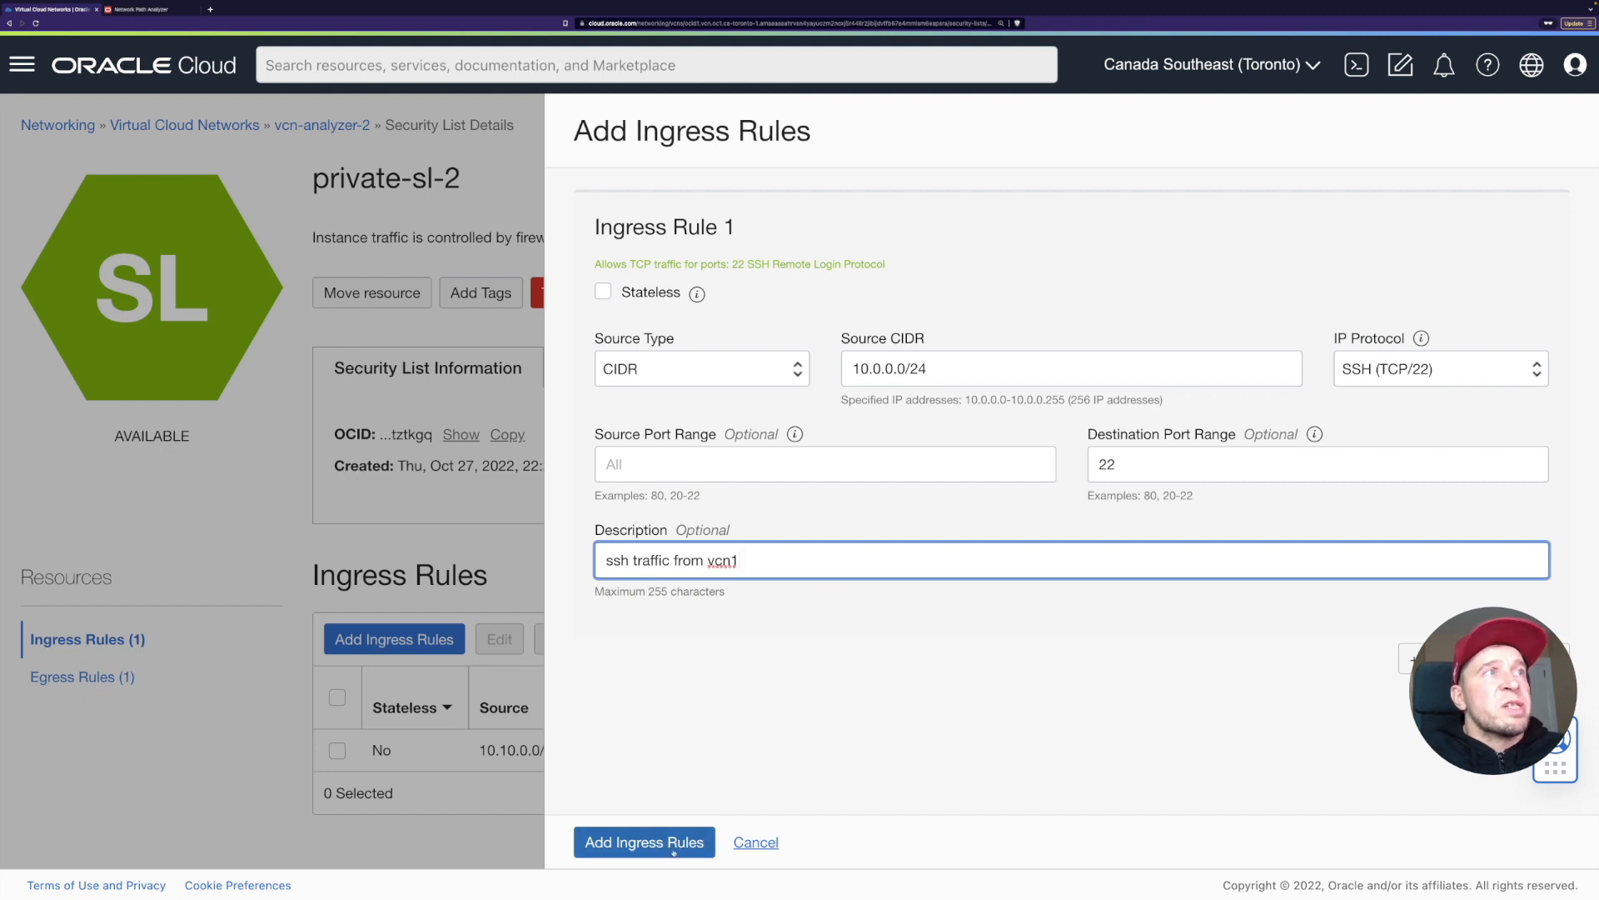
{"action": "left_click", "coordinate": [643, 841]}
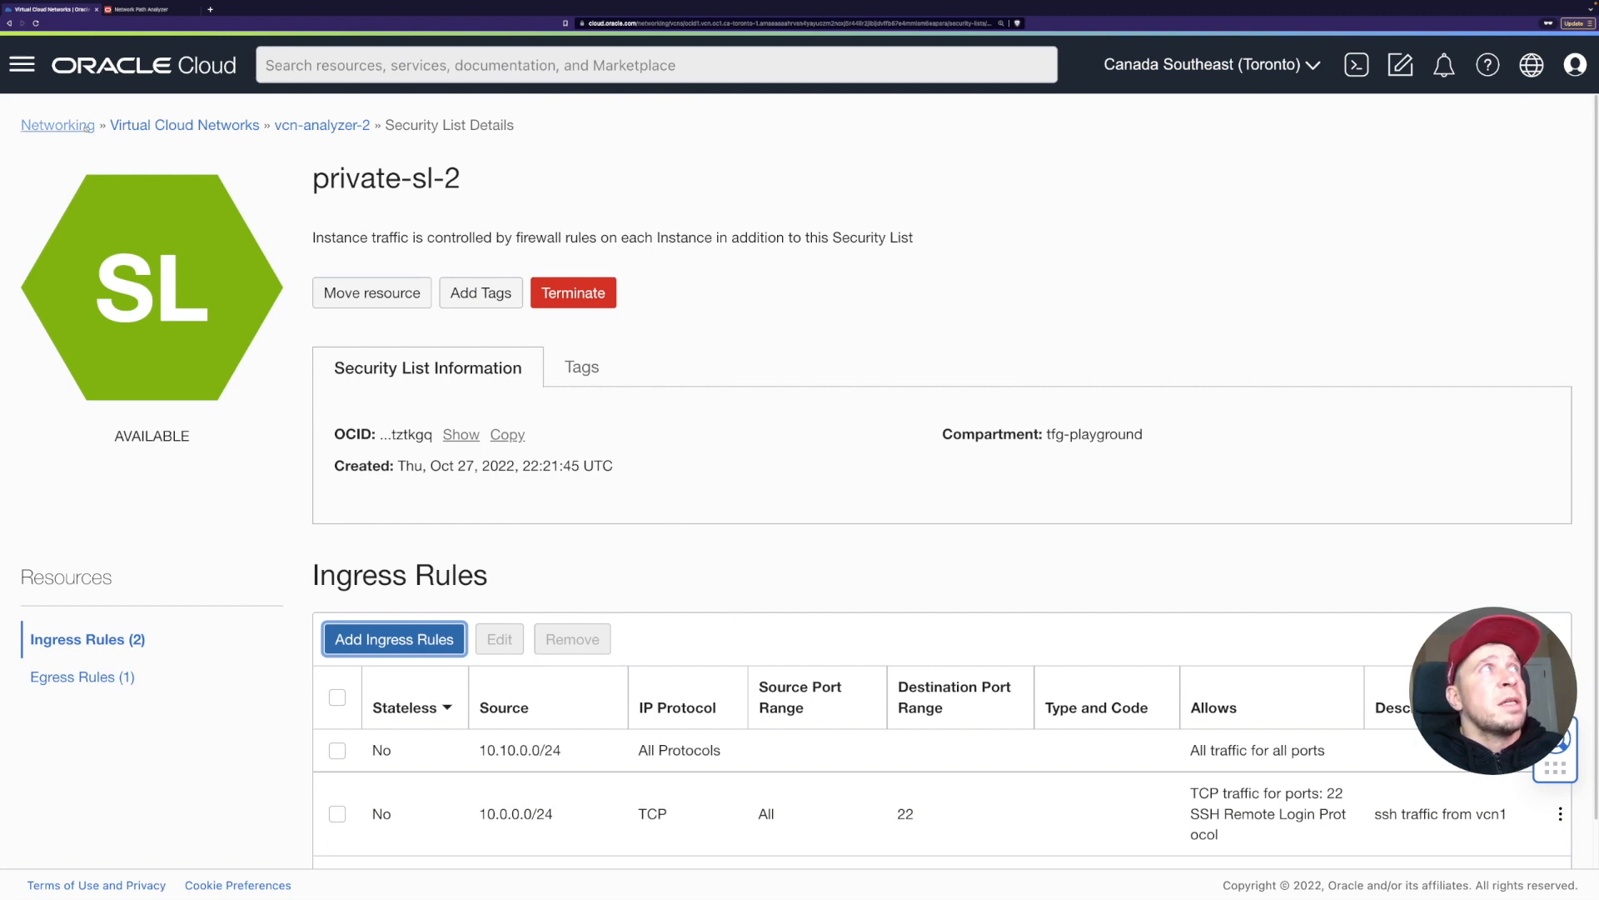
Go to Networking > Network Command Center > Network Path Analyzer and start a new path analysis.
{"action": "left_click", "coordinate": [56, 125]}
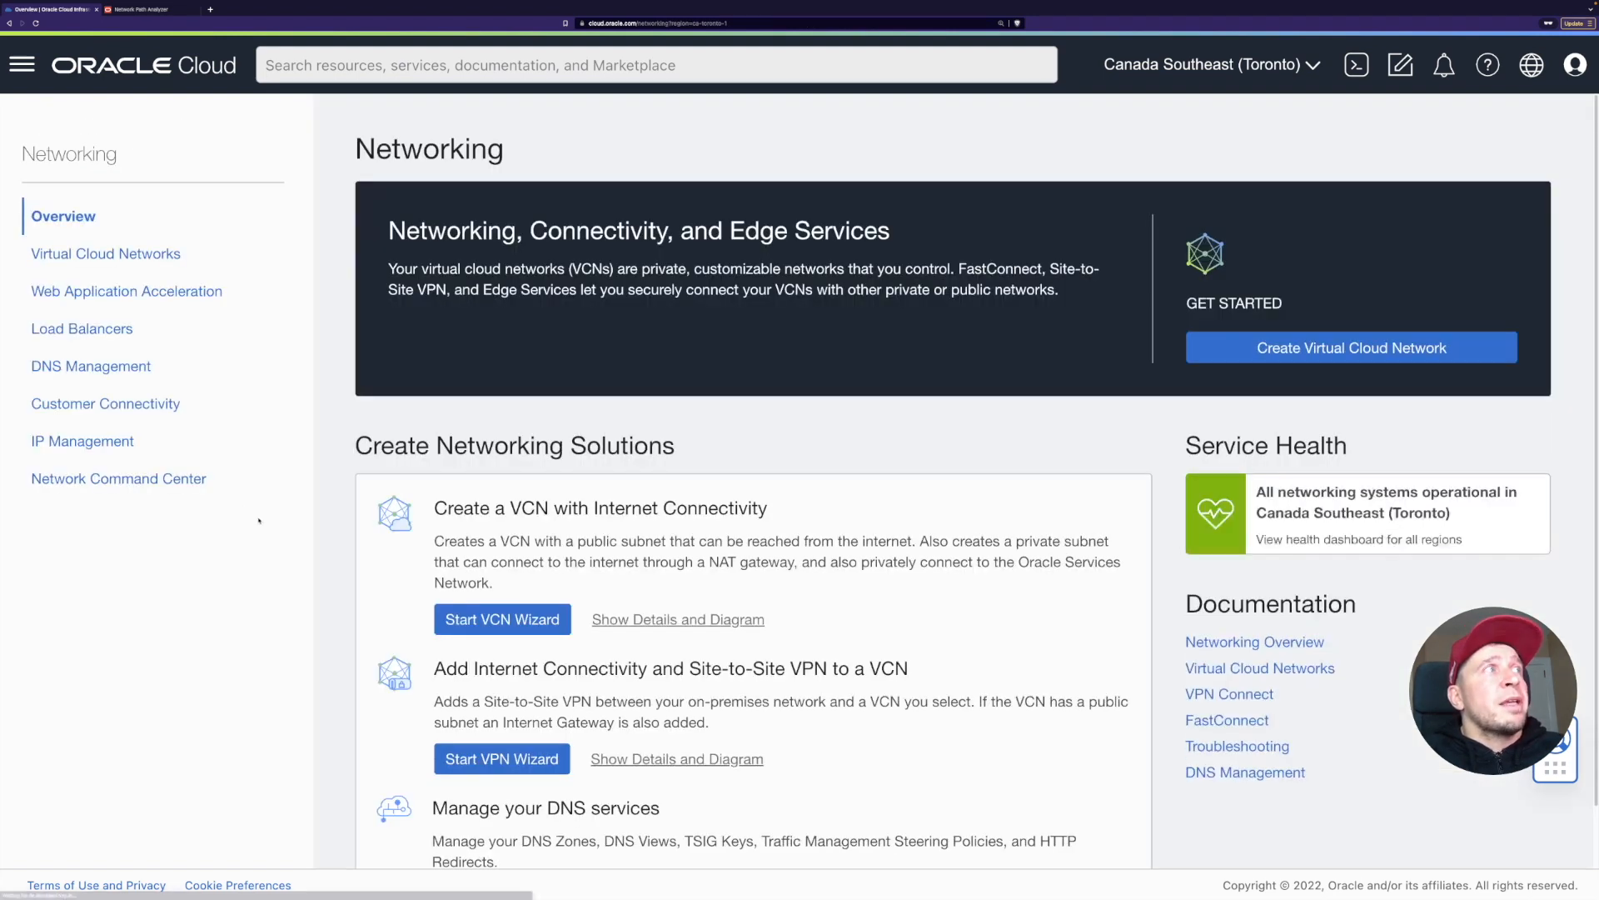
{"action": "mouse_move", "coordinate": [119, 478]}
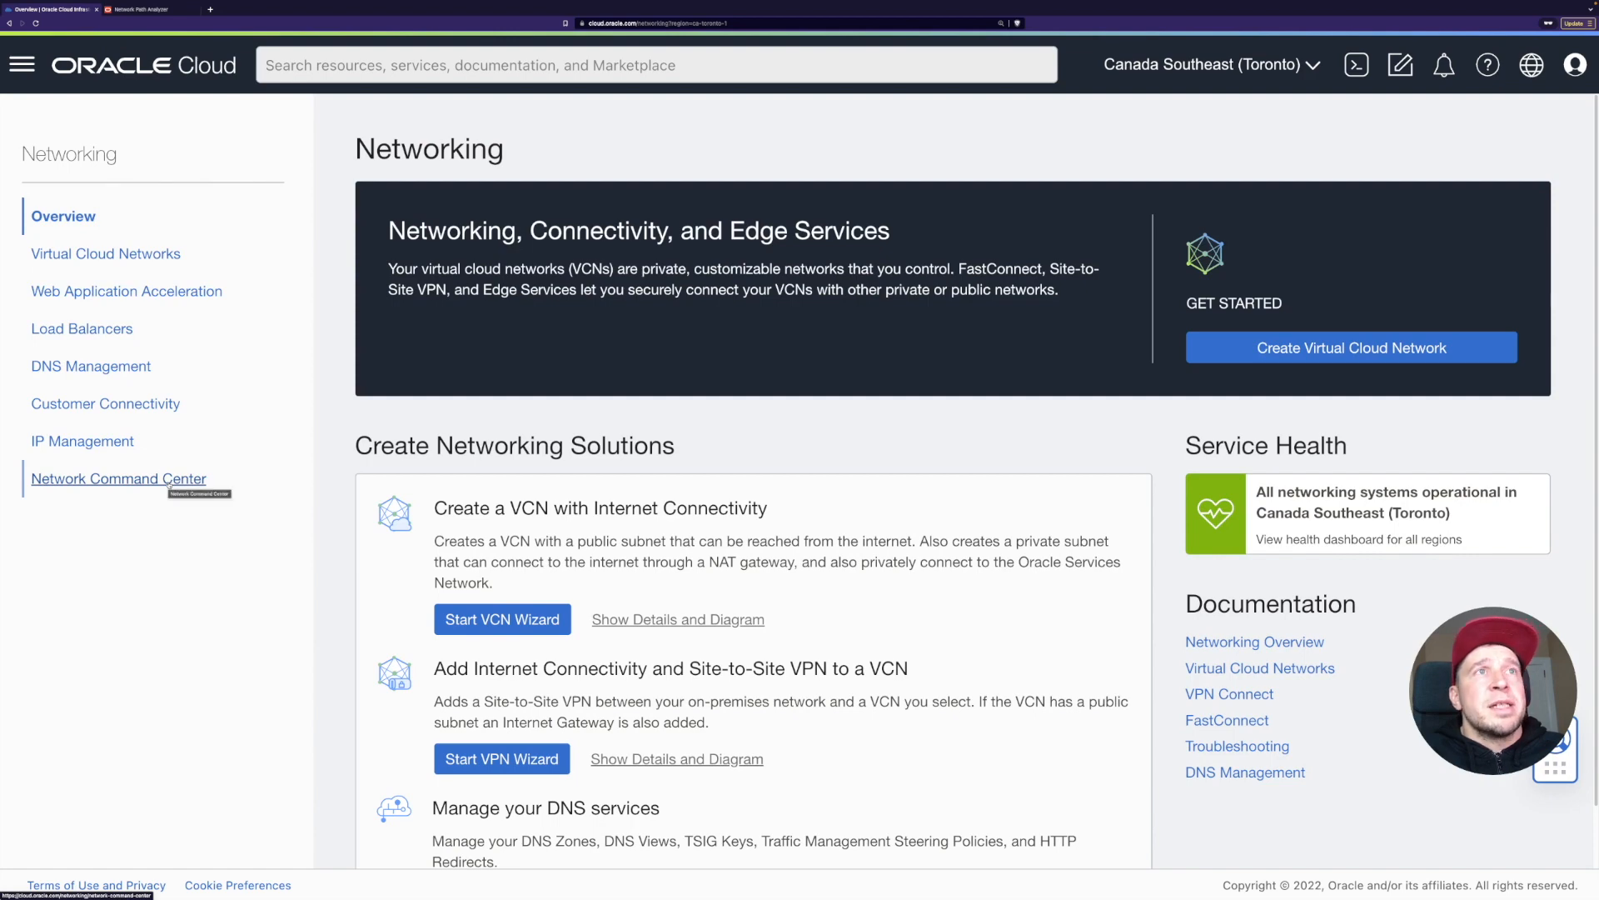
{"action": "left_click", "coordinate": [118, 479]}
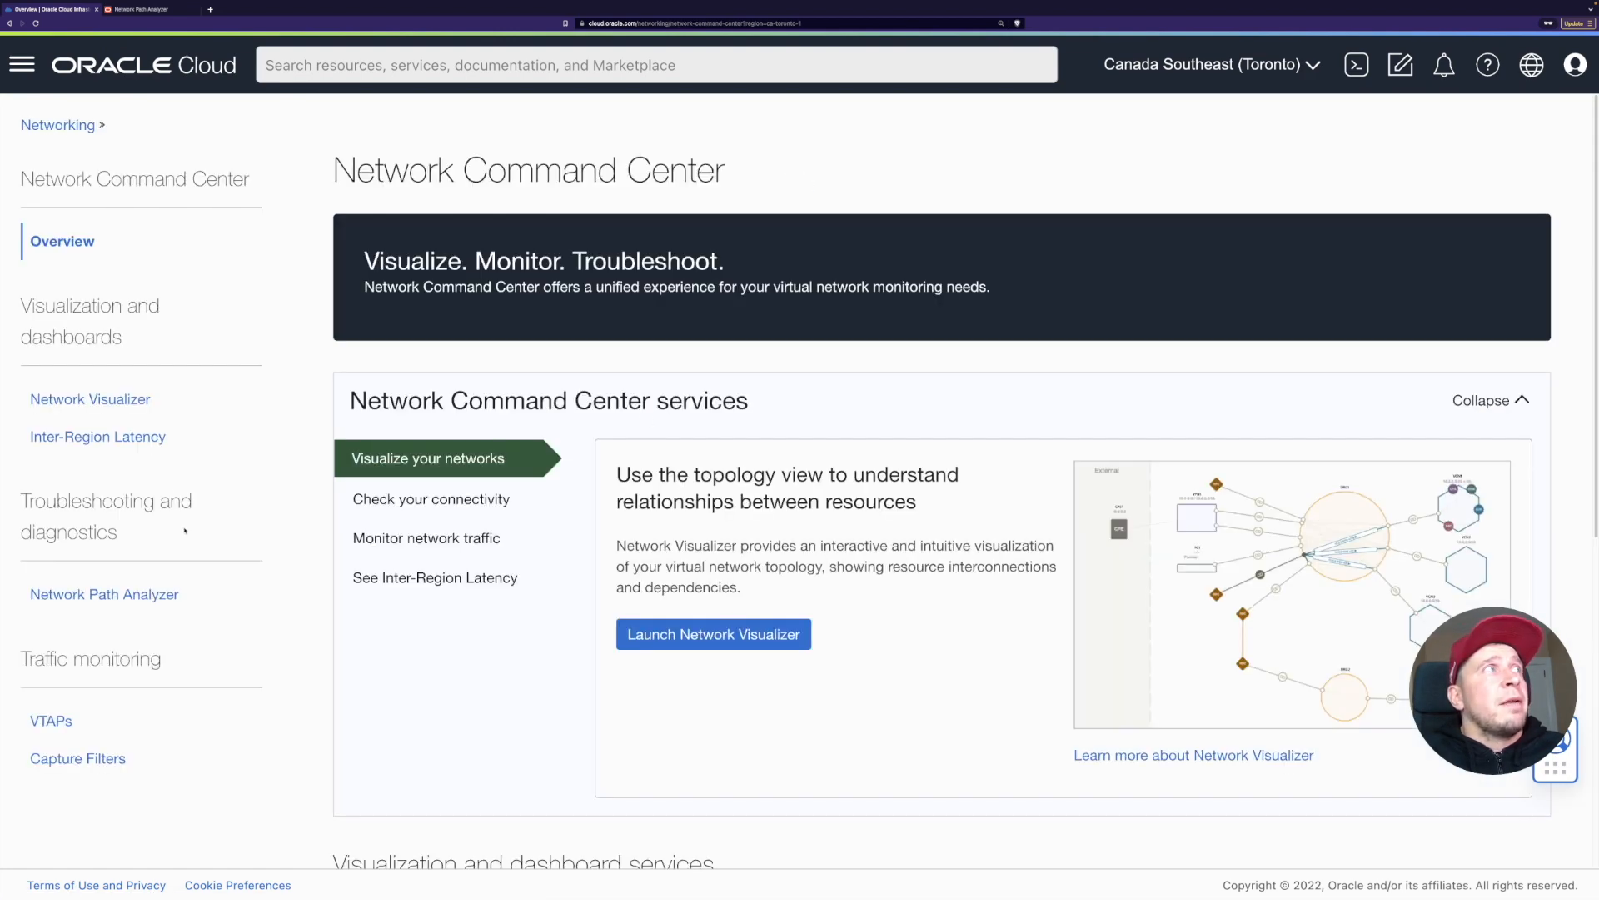
{"action": "left_click", "coordinate": [103, 593]}
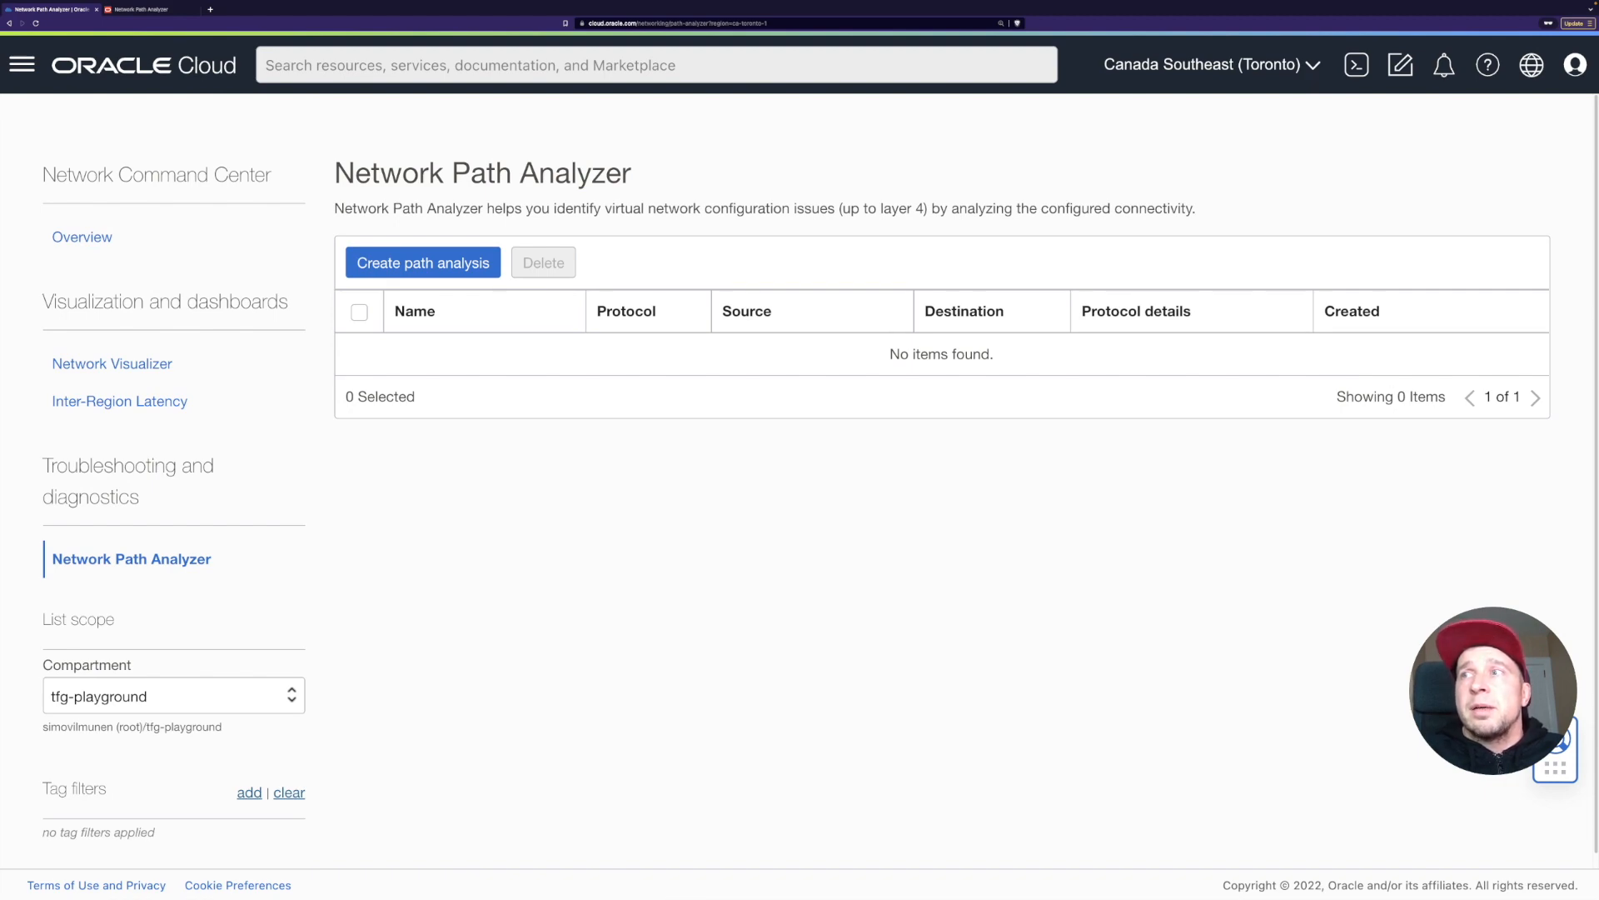
{"action": "left_click", "coordinate": [422, 262]}
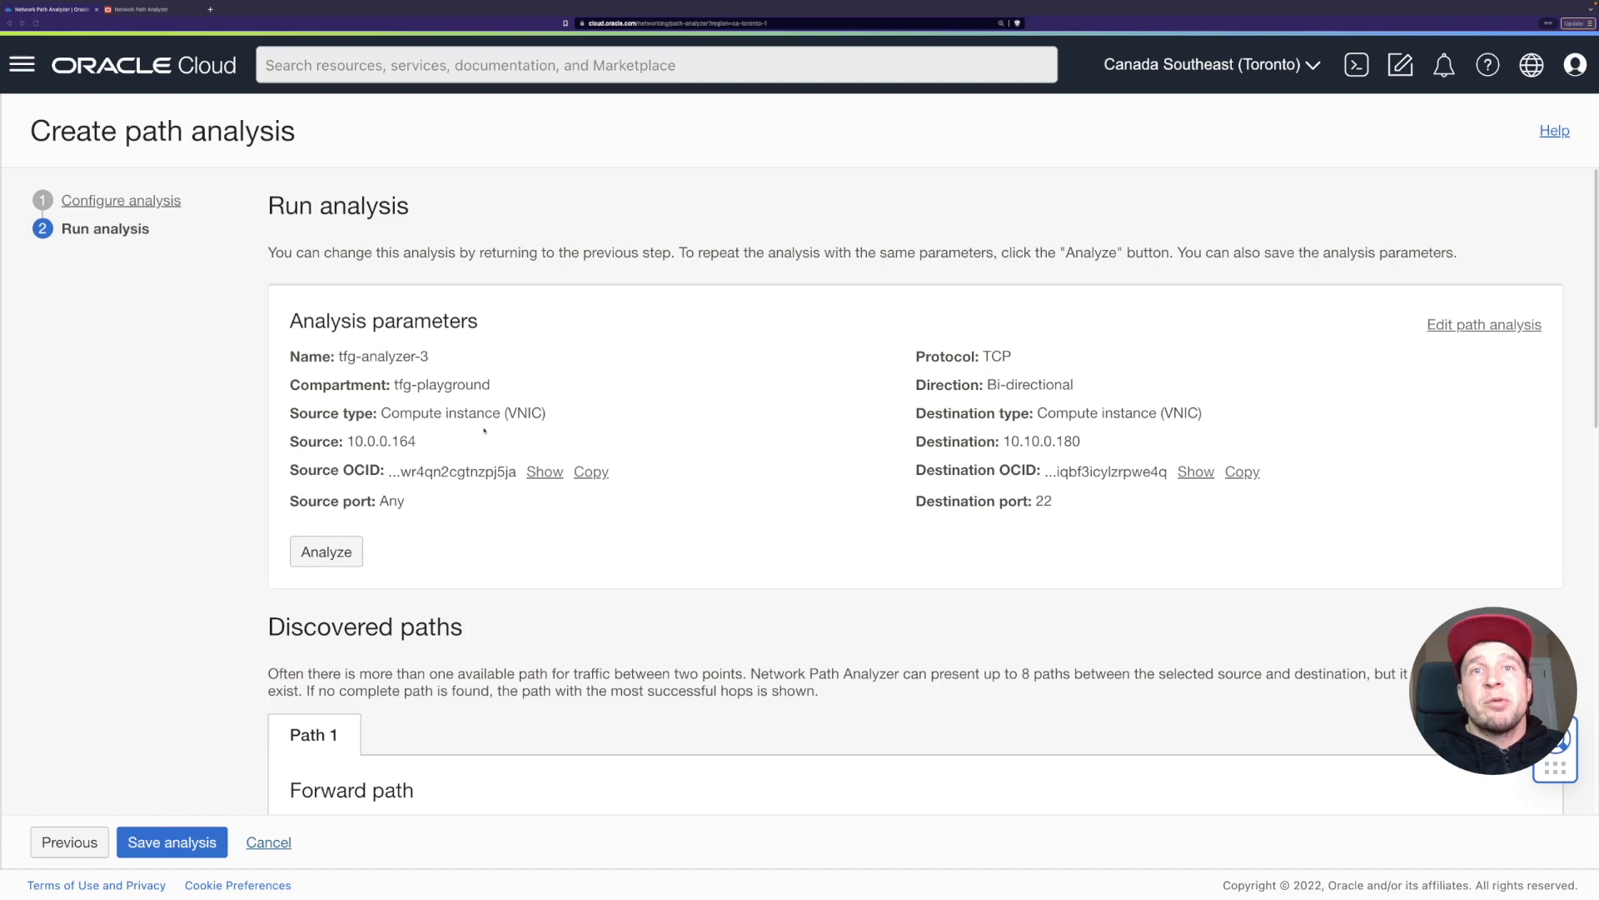
{"action": "mouse_move", "coordinate": [850, 533]}
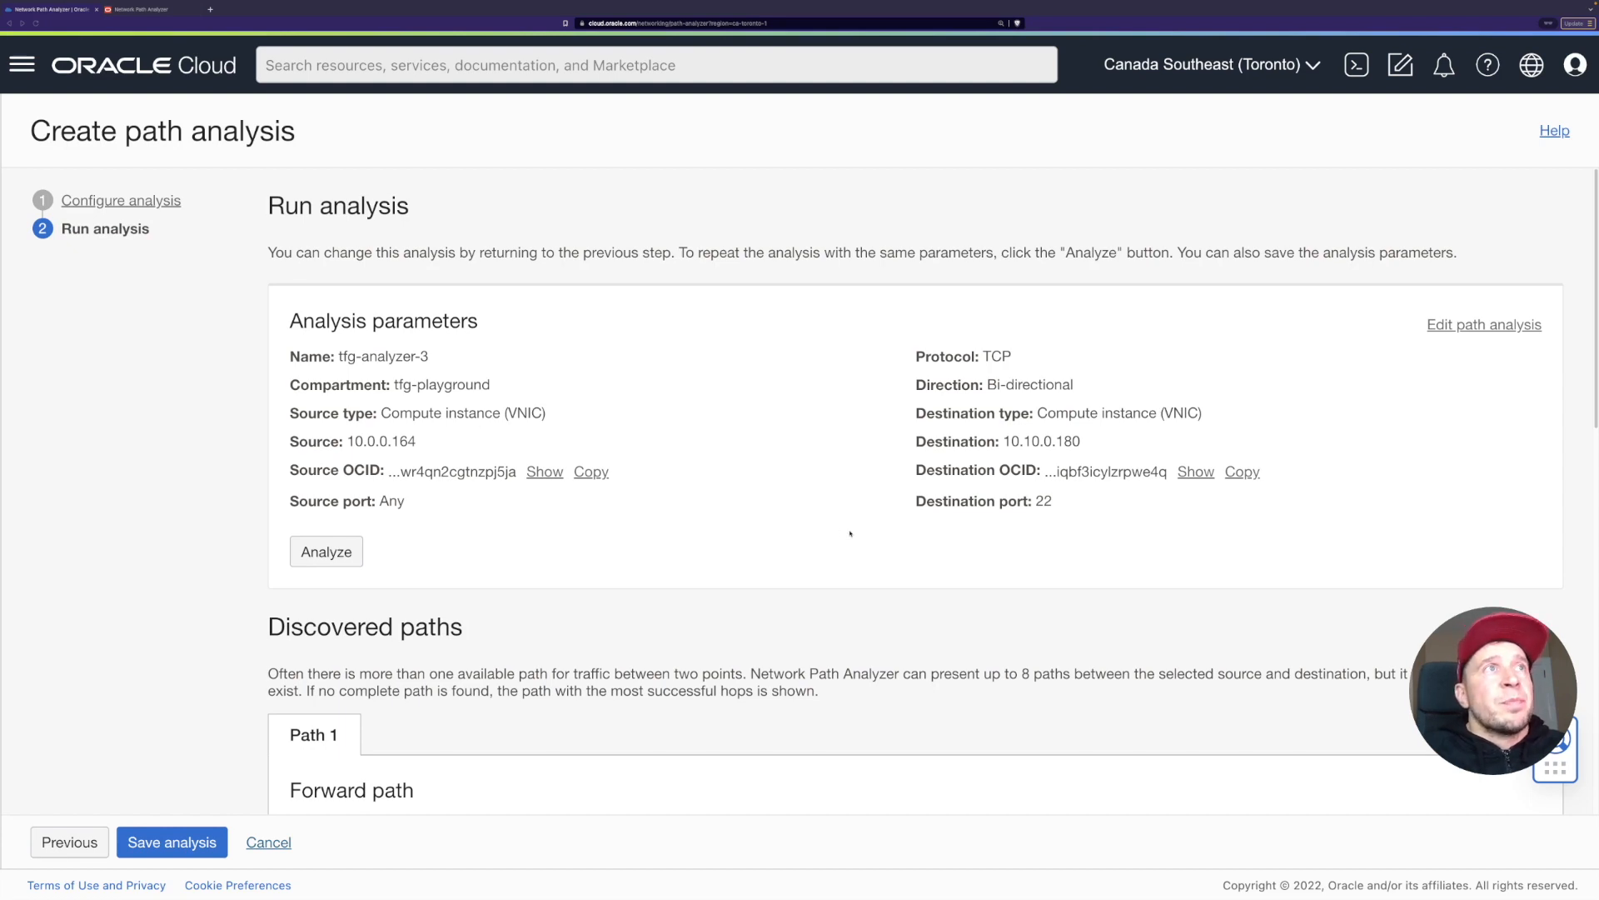
Review the forward path's three forwarded-and-allowed hops in the diagram, then the reachable three-hop return path.
{"action": "scroll", "scroll_direction": "down", "scroll_amount": 3}
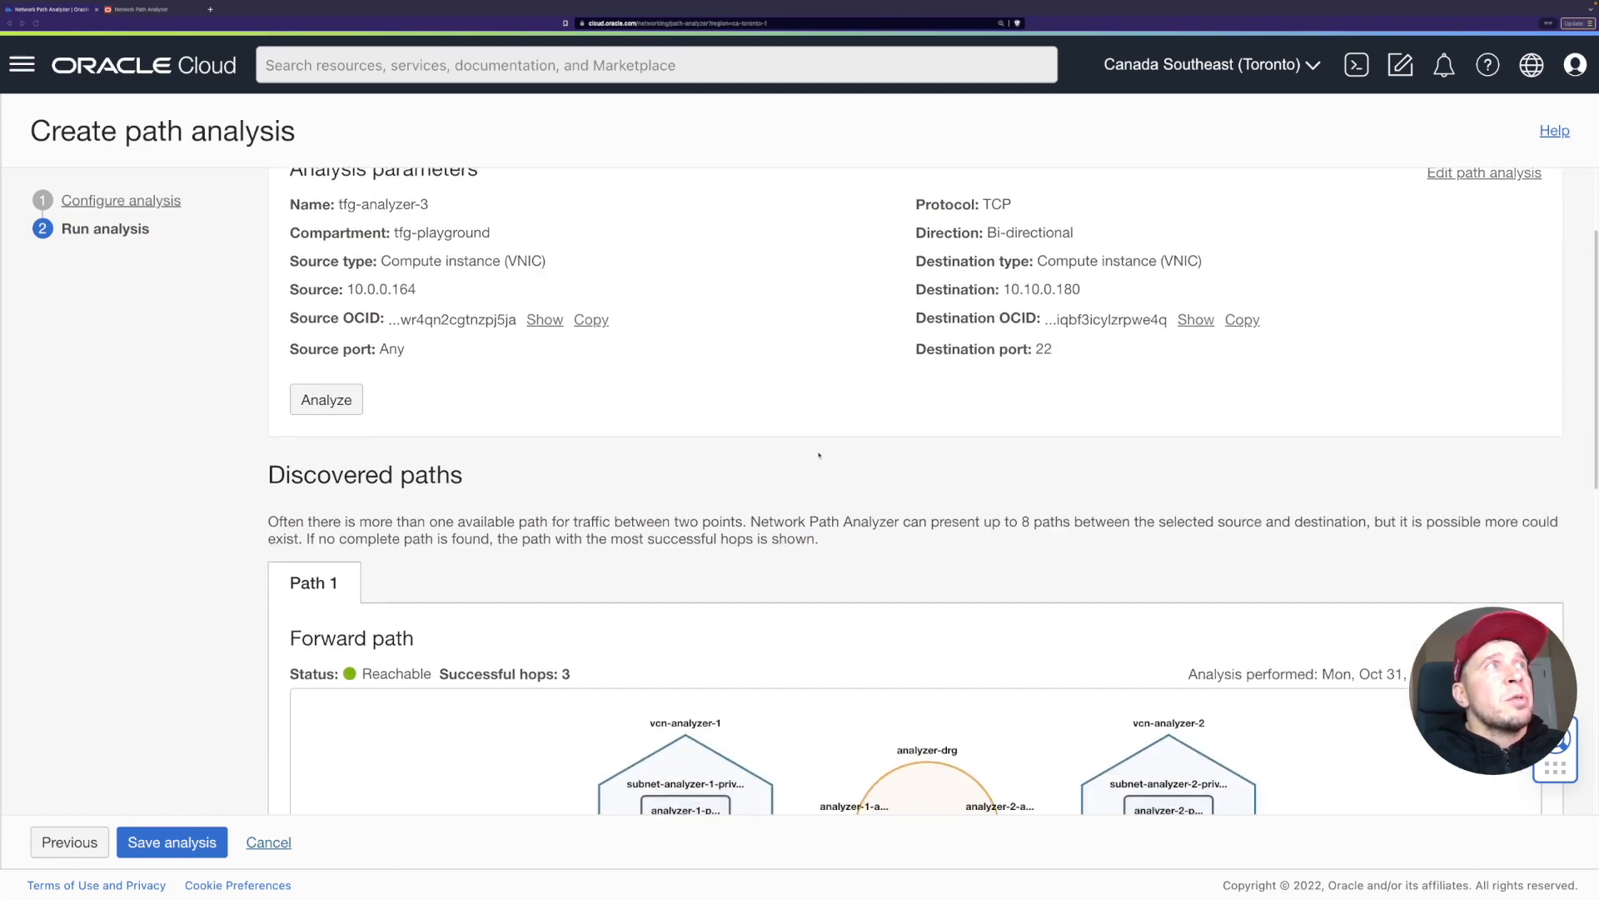
{"action": "scroll", "scroll_direction": "down", "scroll_amount": 3}
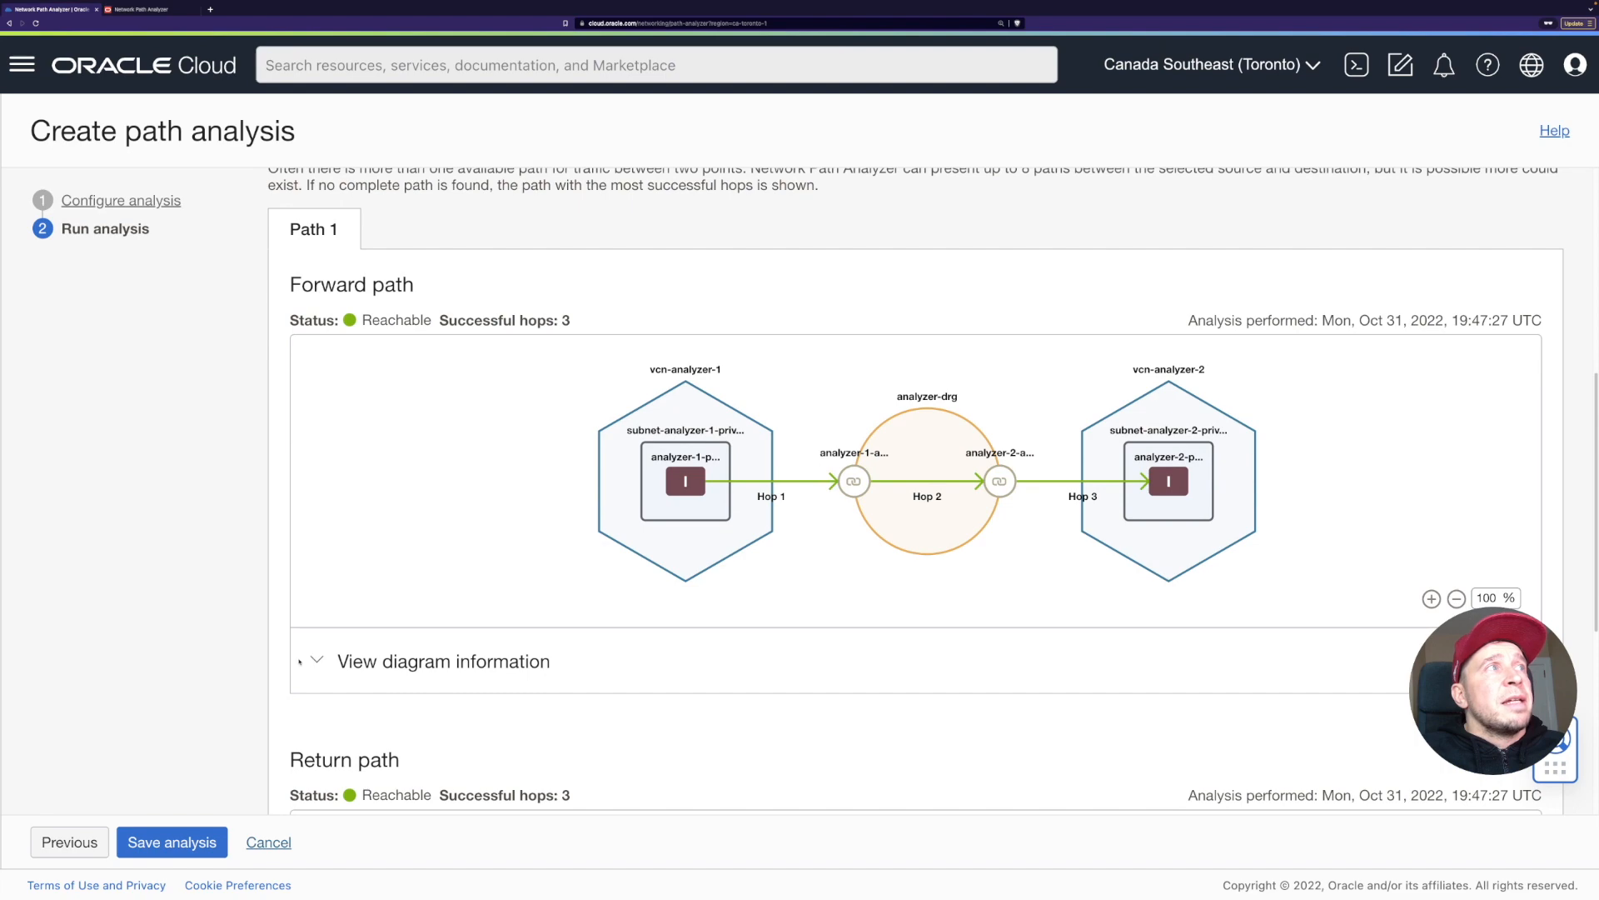
{"action": "left_click", "coordinate": [316, 661]}
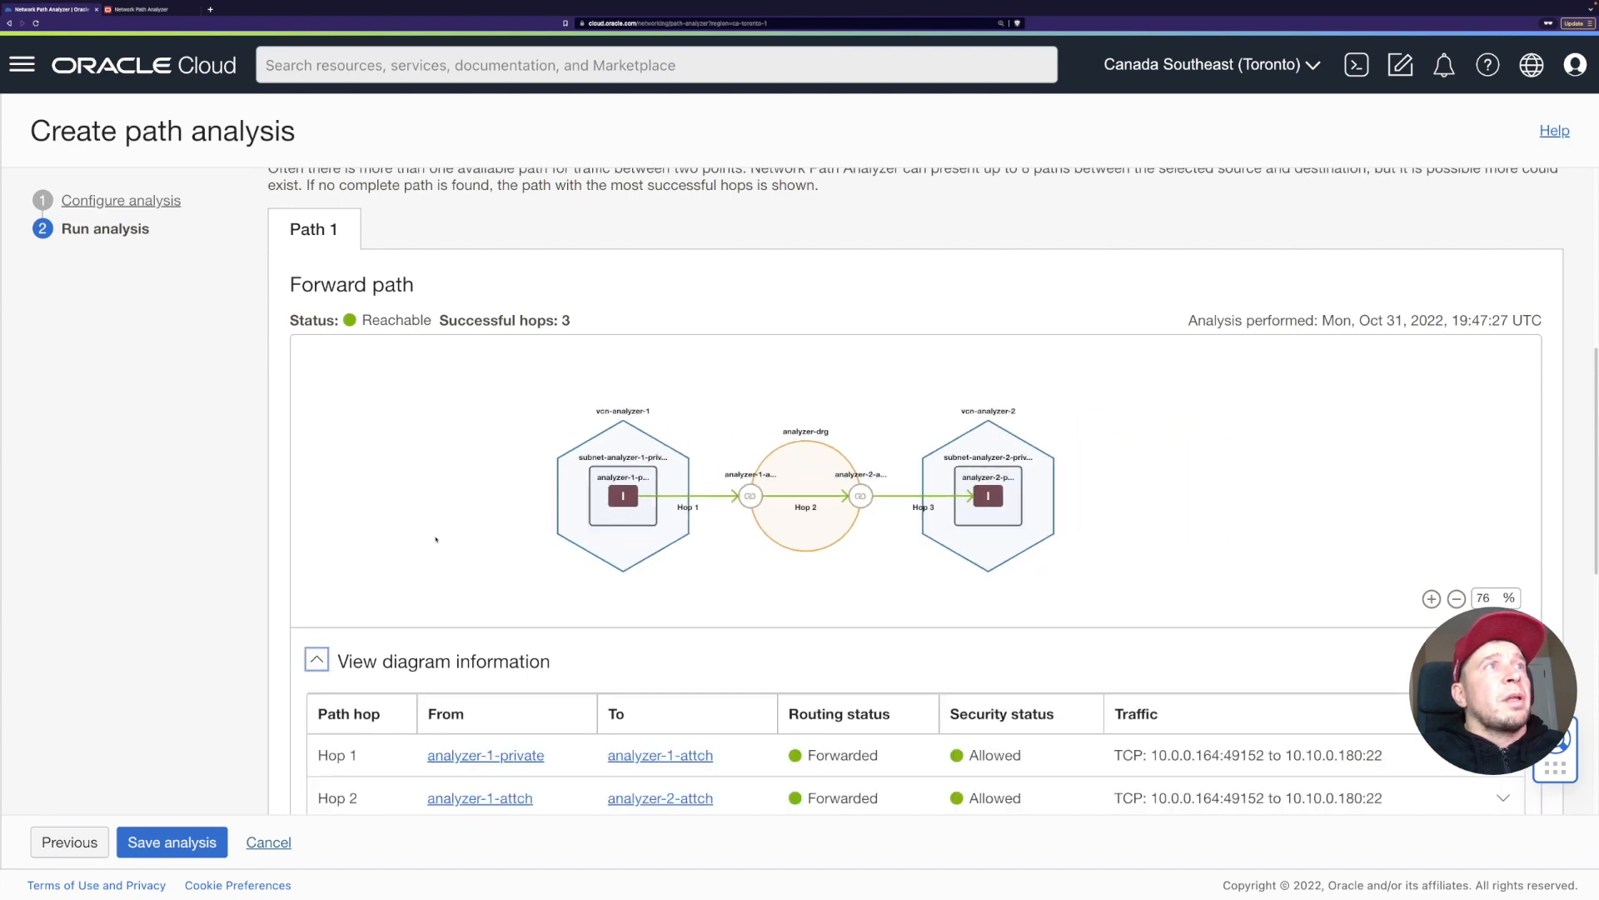
{"action": "left_click", "coordinate": [1430, 599]}
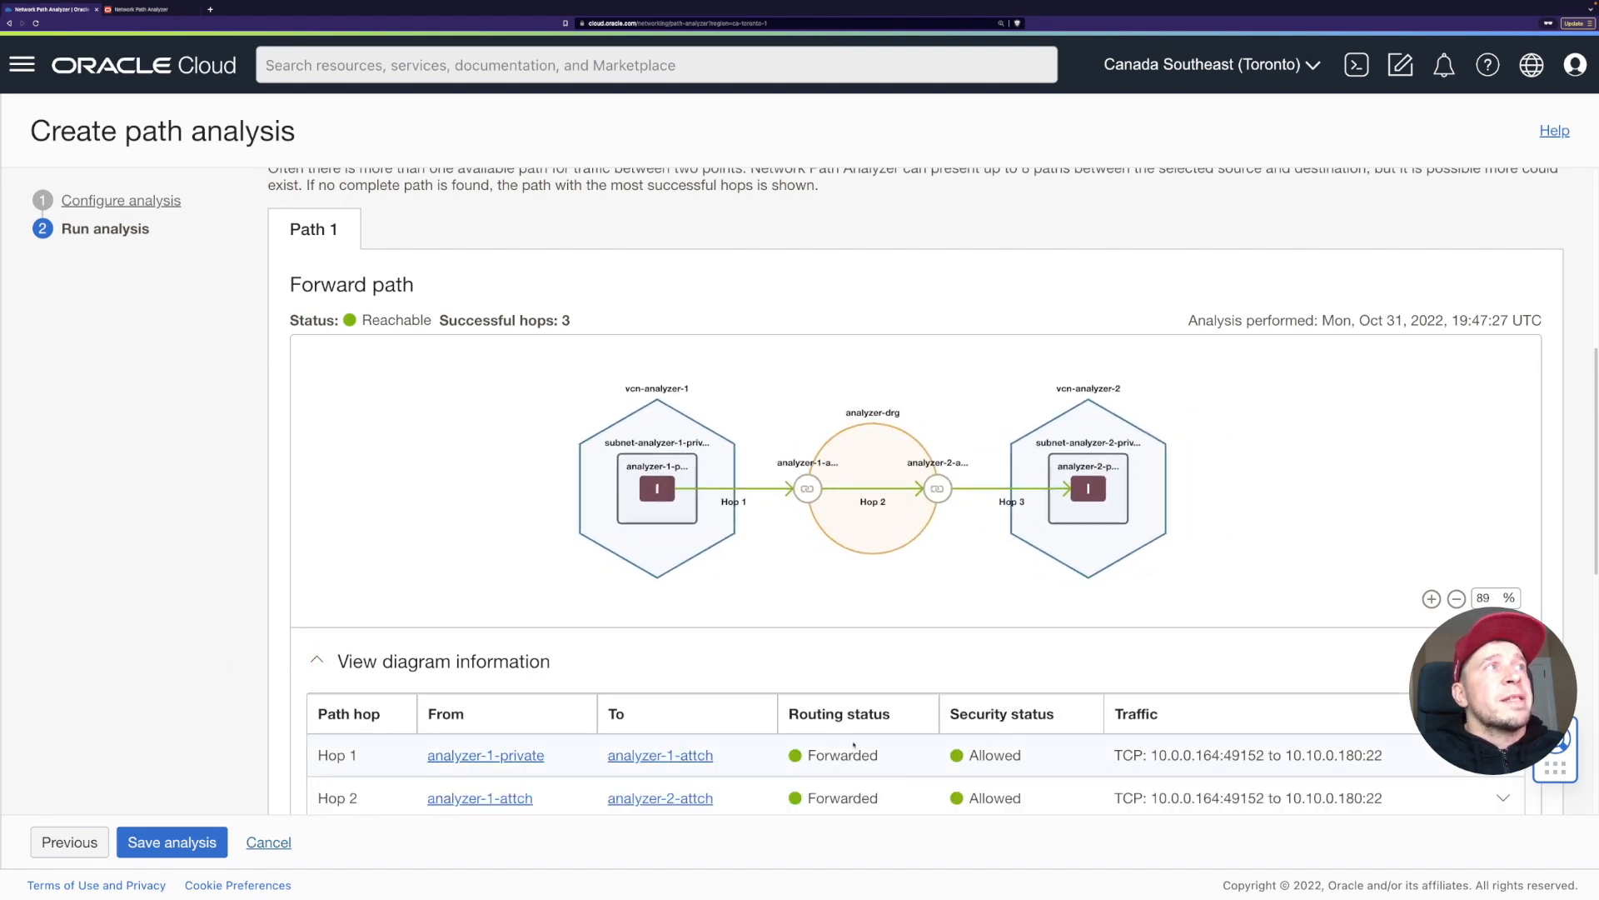
{"action": "scroll", "scroll_direction": "down", "scroll_amount": 3}
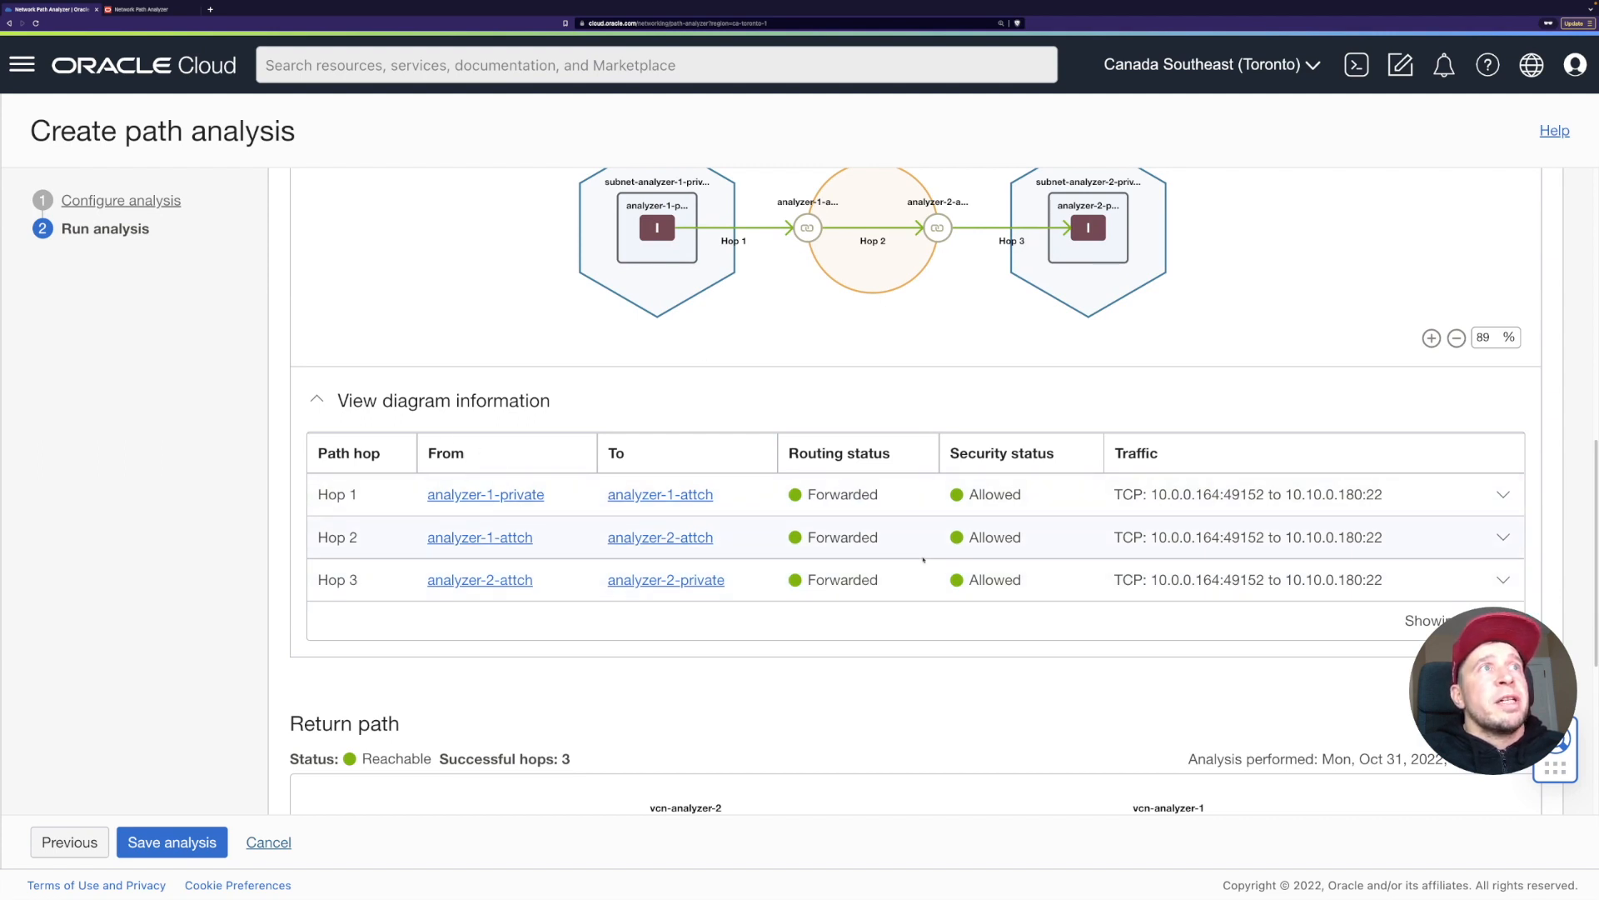
{"action": "scroll", "scroll_direction": "down", "scroll_amount": 3}
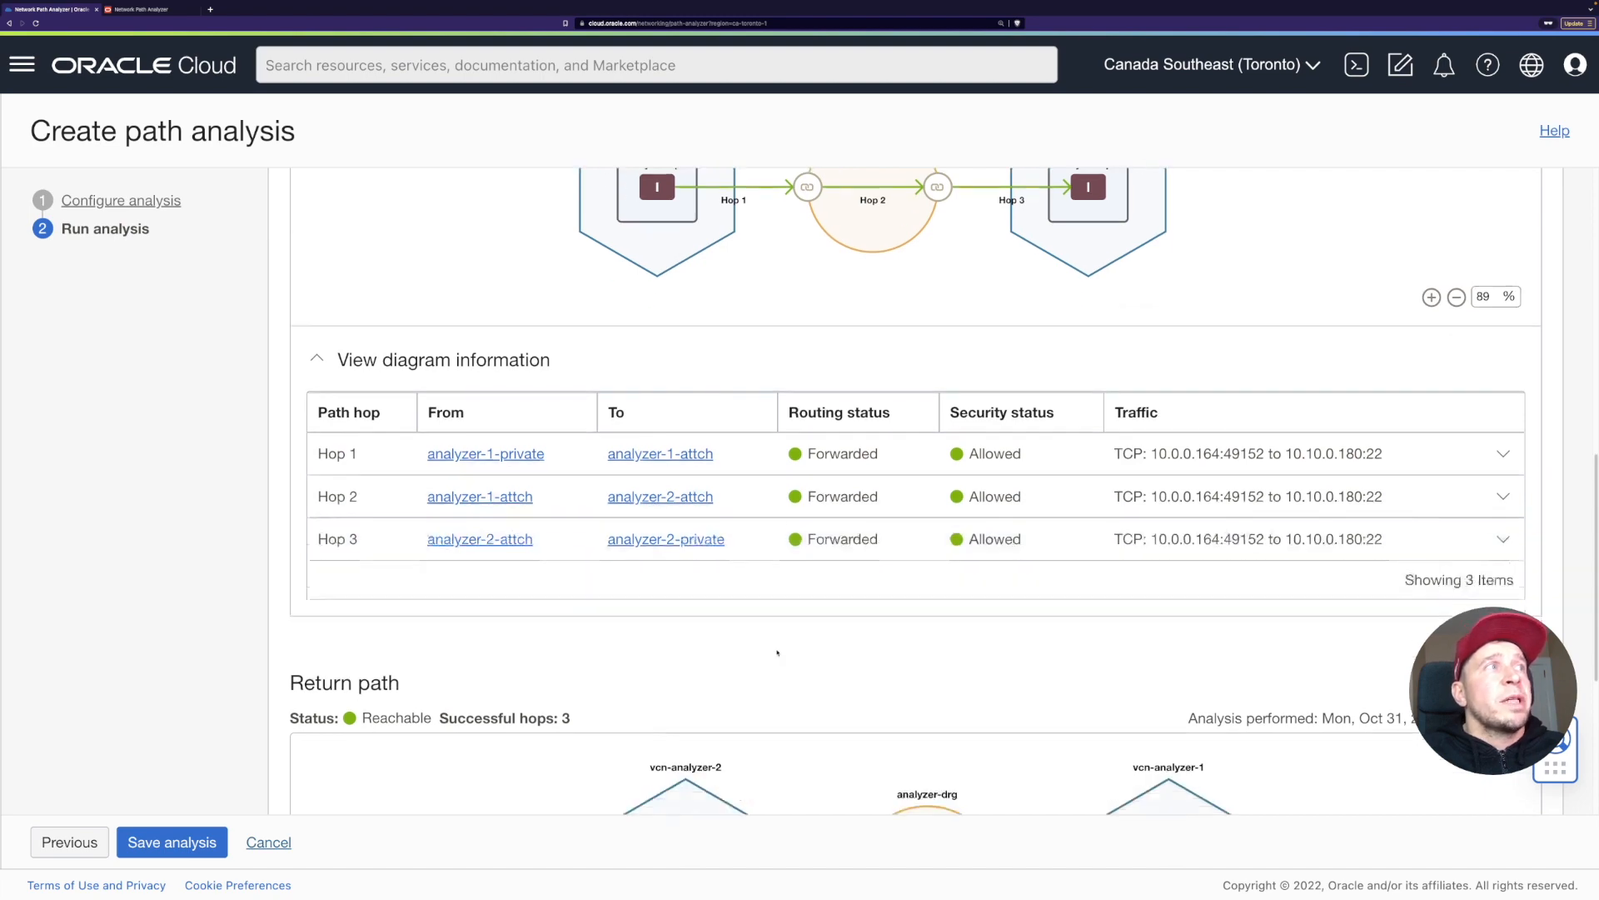
{"action": "scroll", "scroll_direction": "down", "scroll_amount": 3}
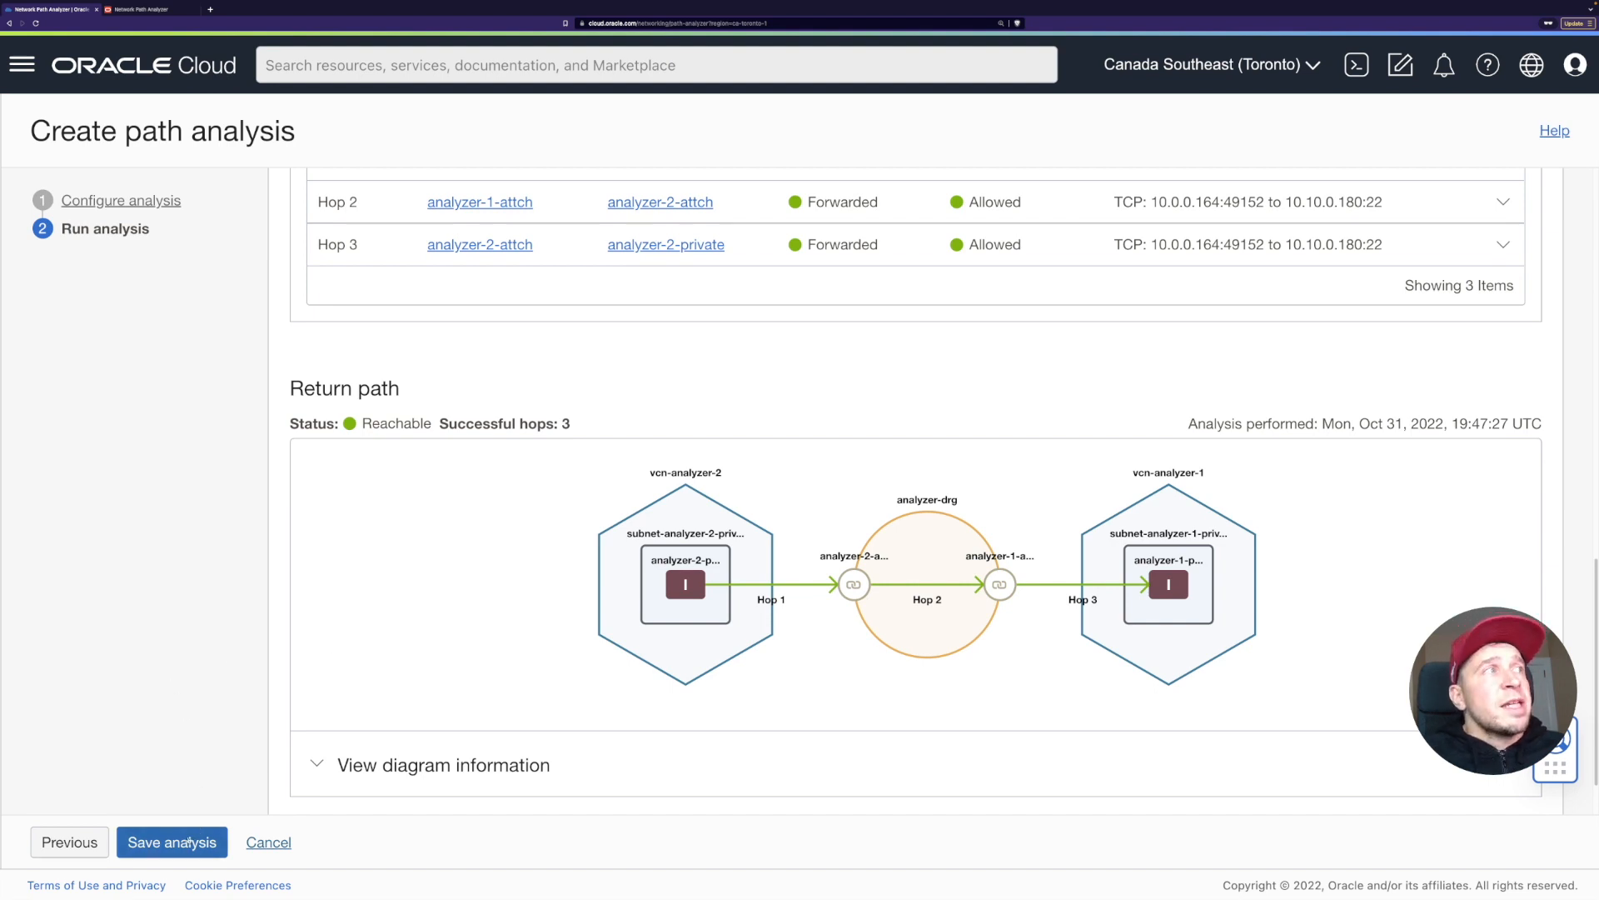
Save the tfg-analyzer-3 analysis and view its details page with the TCP port 22 bi-directional parameters.
{"action": "left_click", "coordinate": [172, 841]}
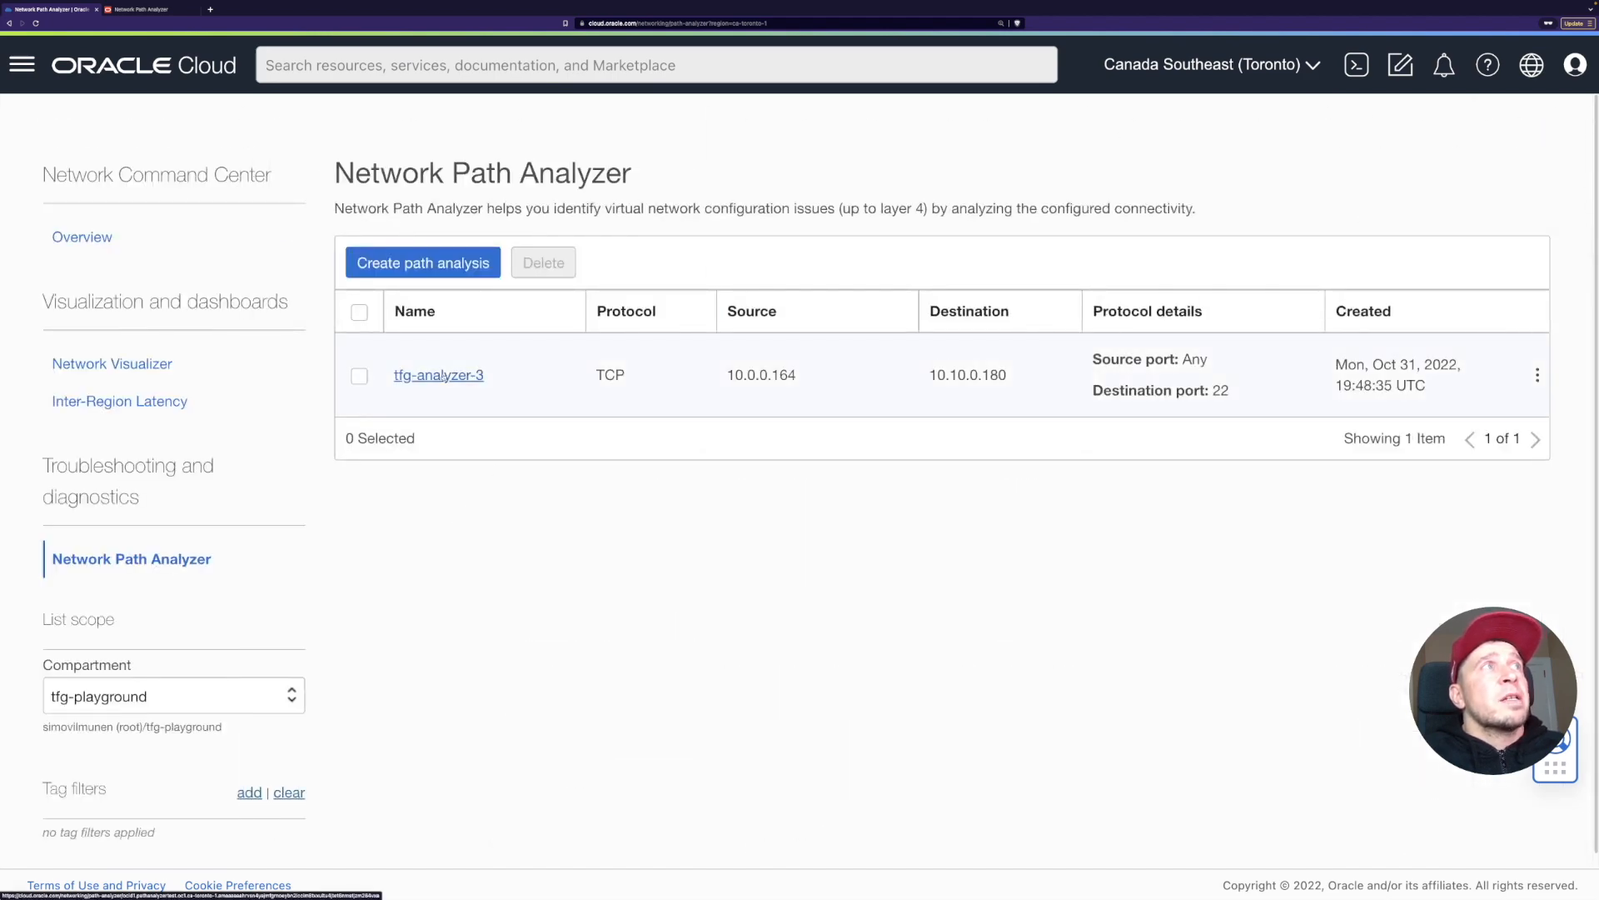
{"action": "left_click", "coordinate": [438, 375]}
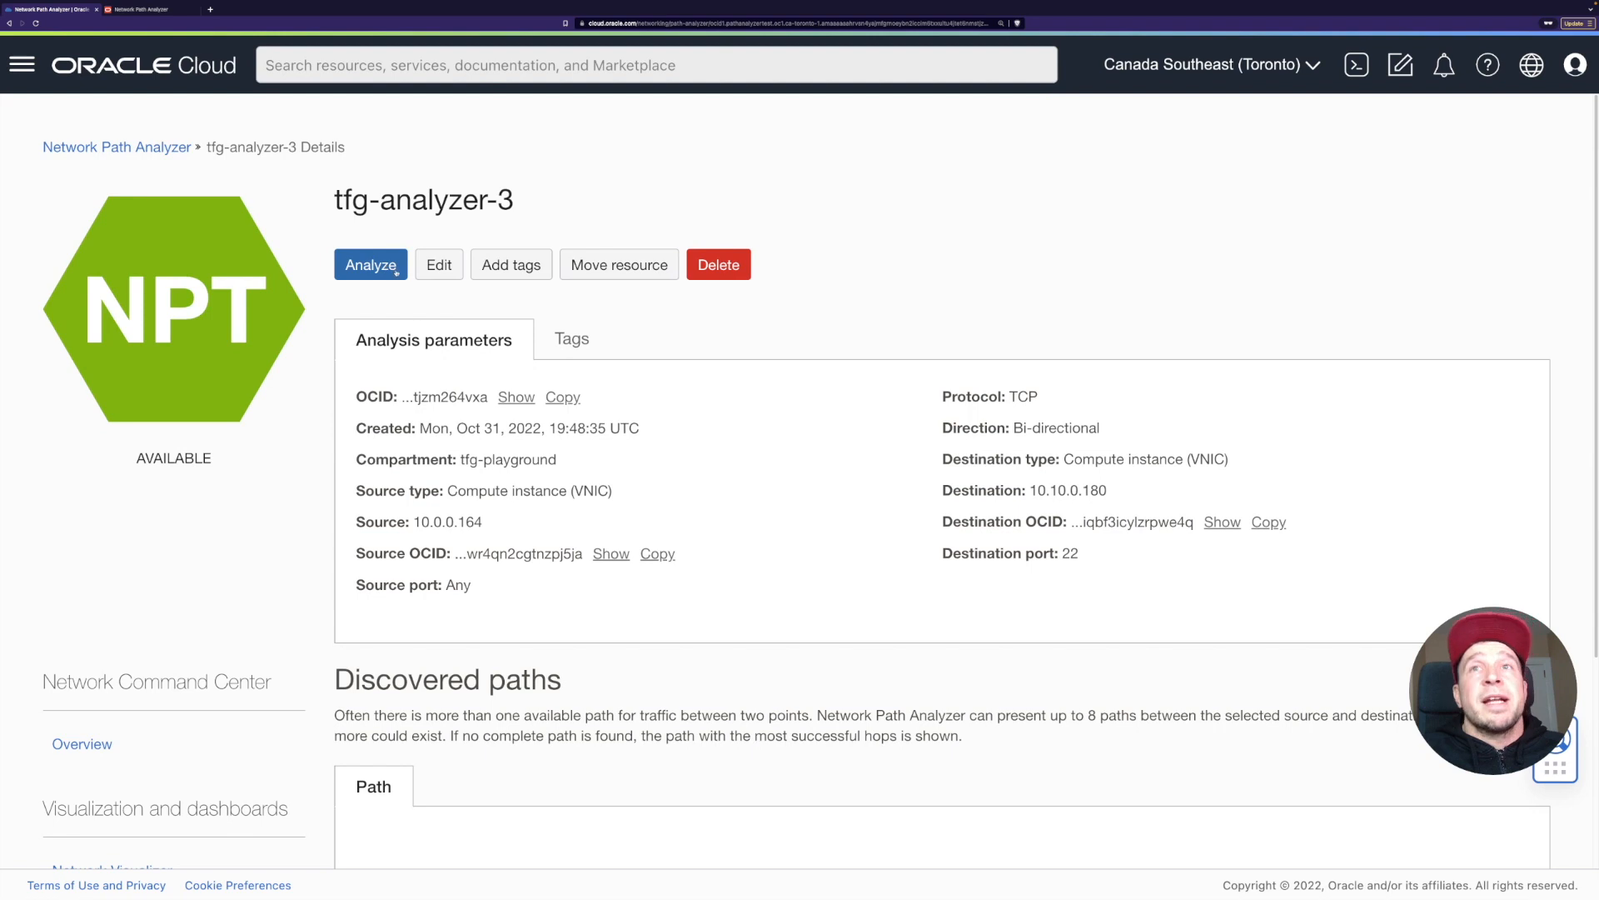
{"action": "mouse_move", "coordinate": [660, 436]}
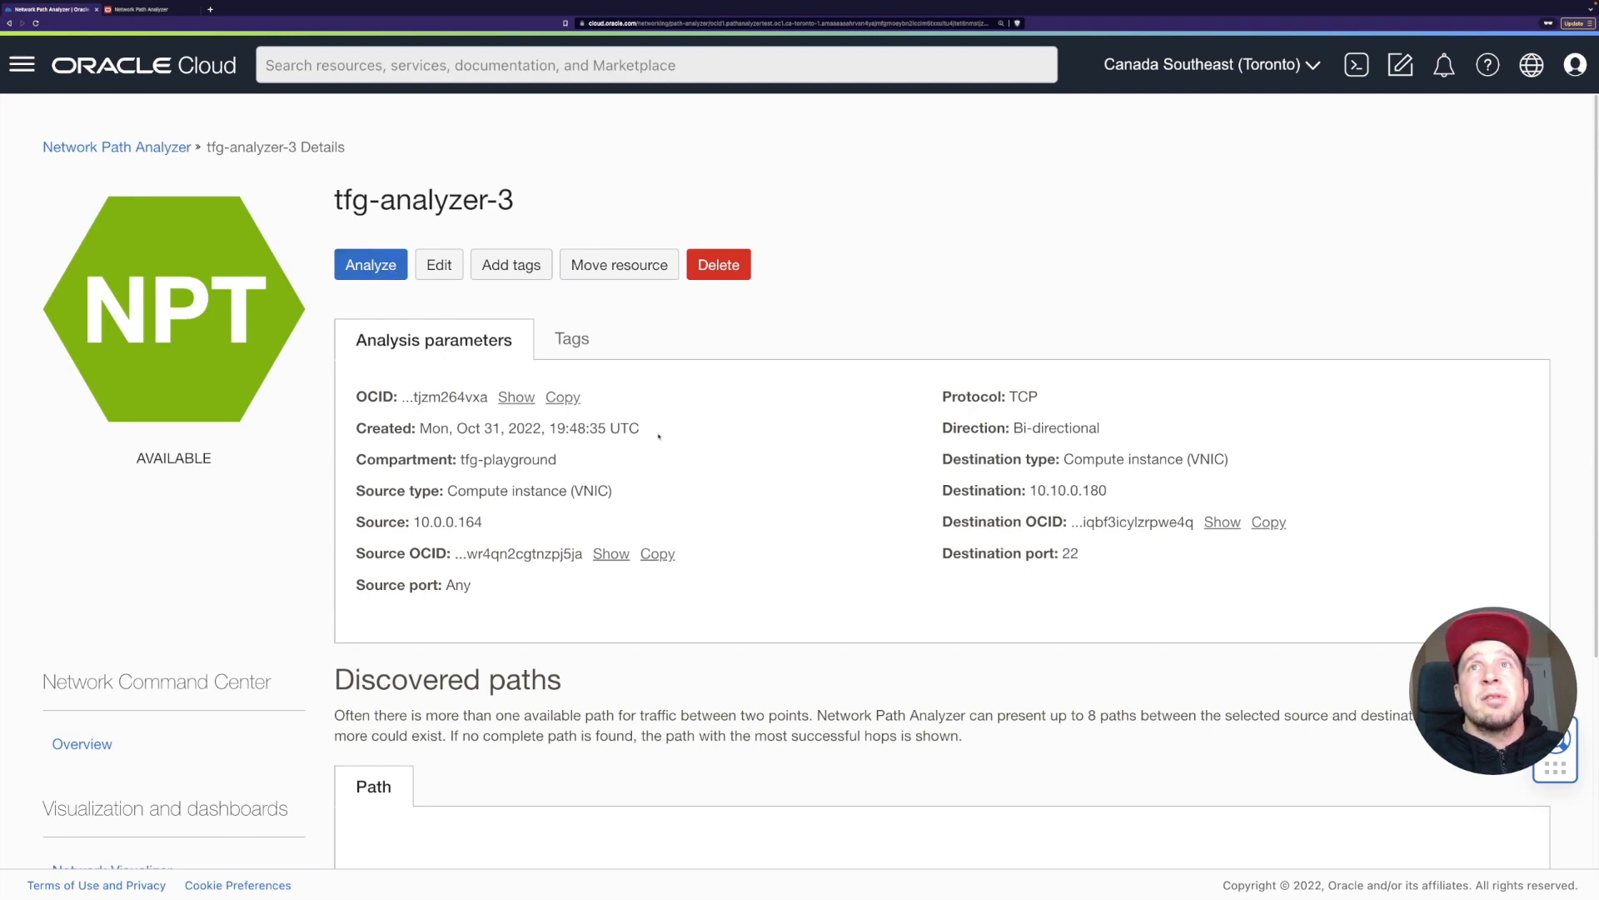